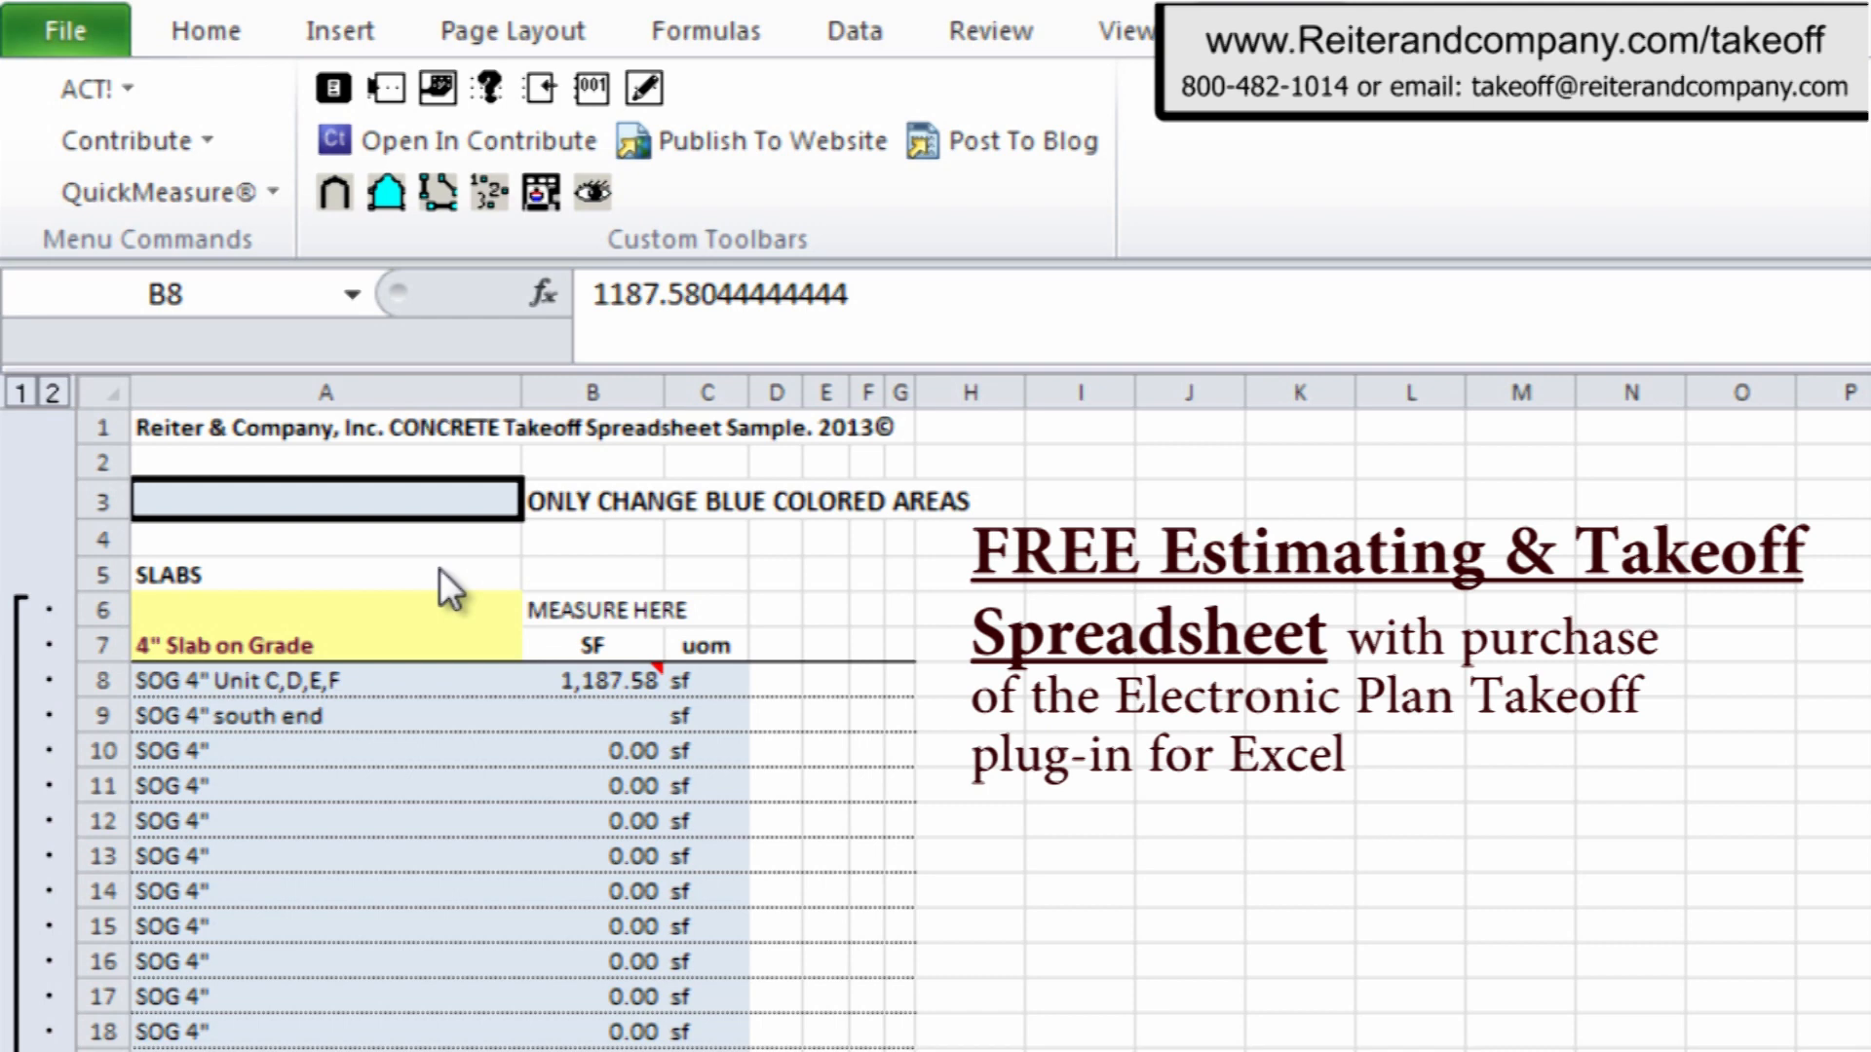
pyautogui.moveTo(363, 680)
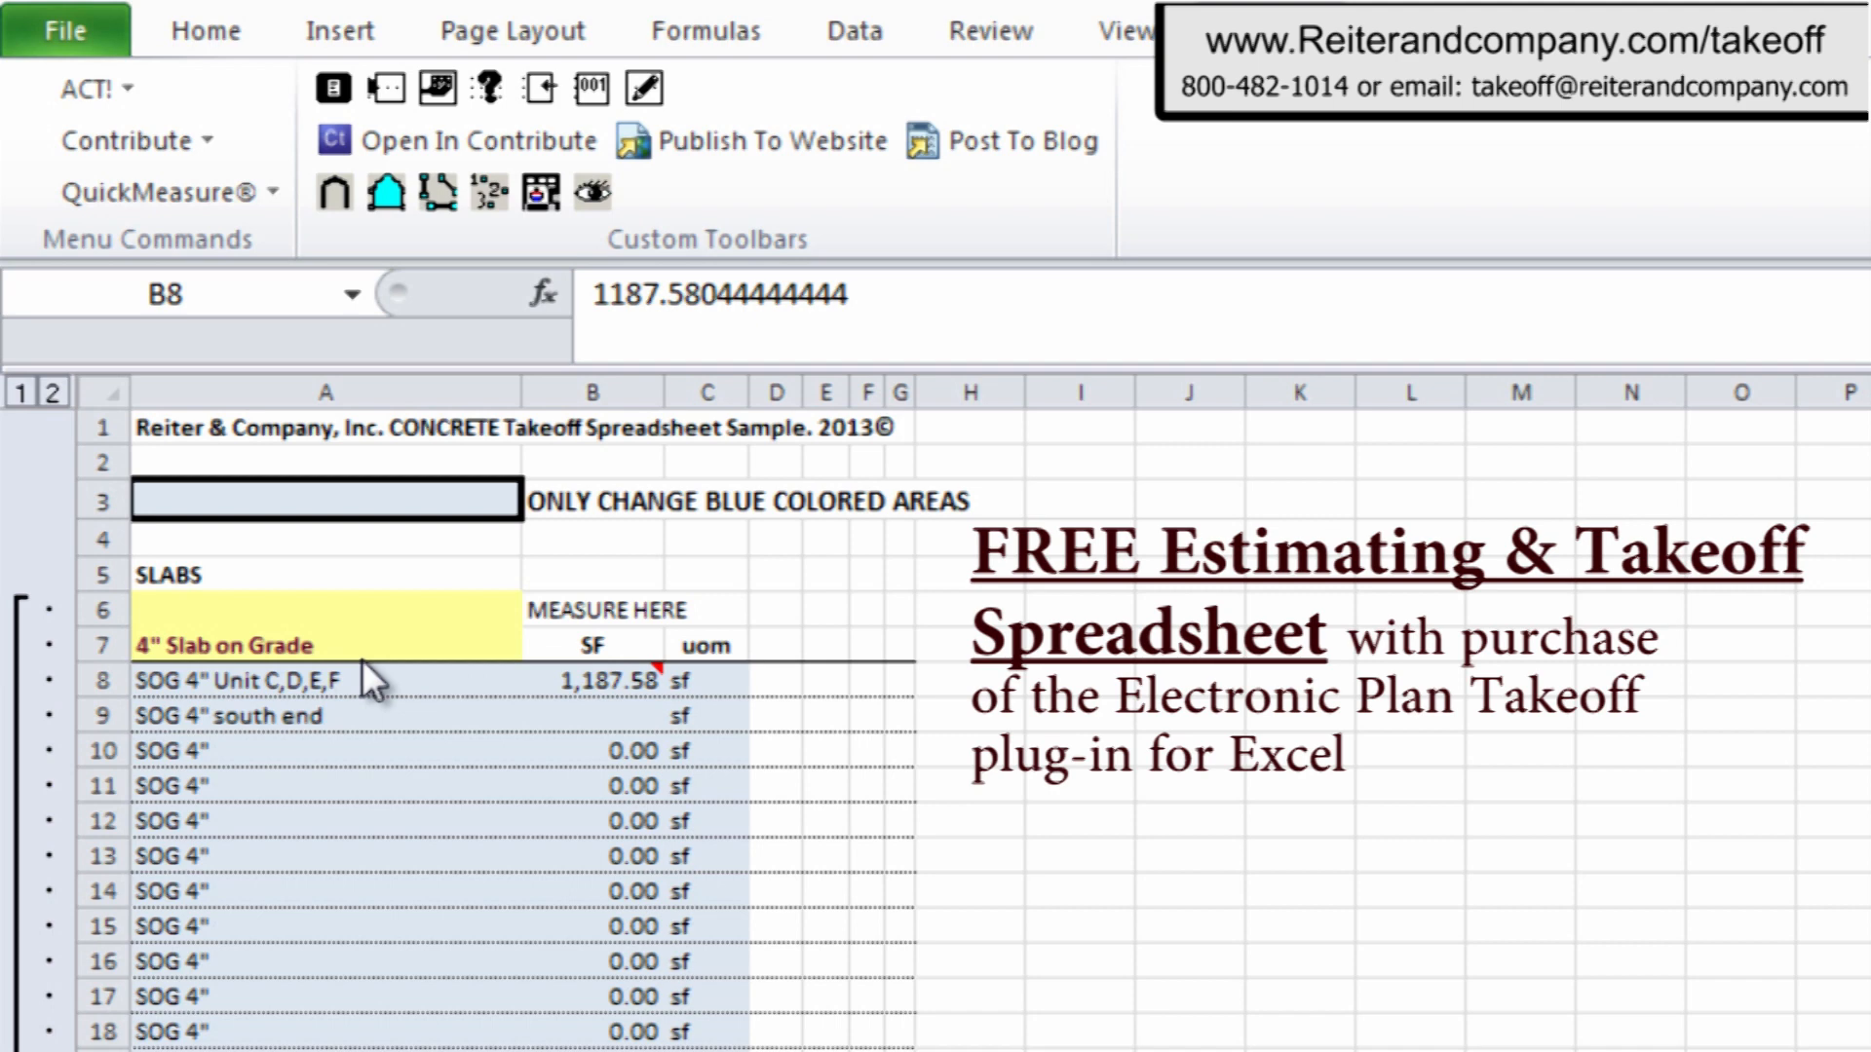
pyautogui.moveTo(590, 695)
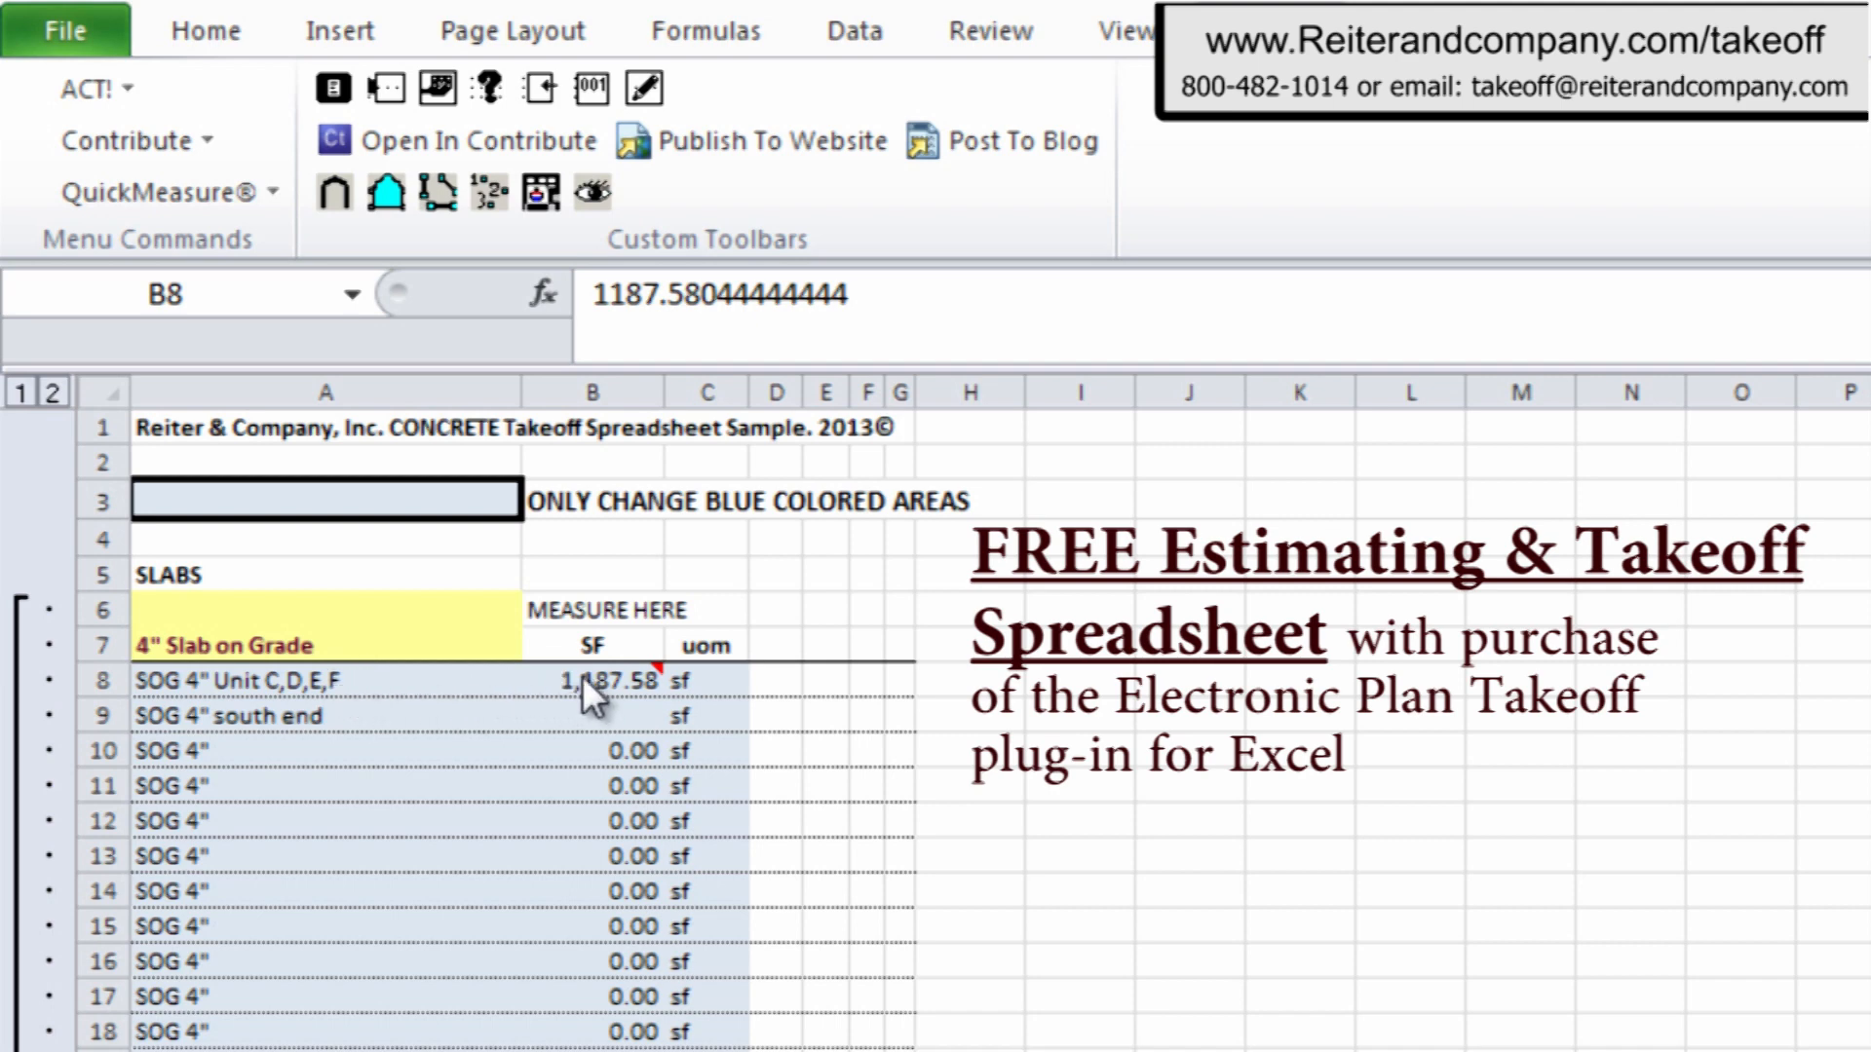
# Select slab area cells B8 through B16 in the SF column to receive plan measurements.
pyautogui.click(590, 680)
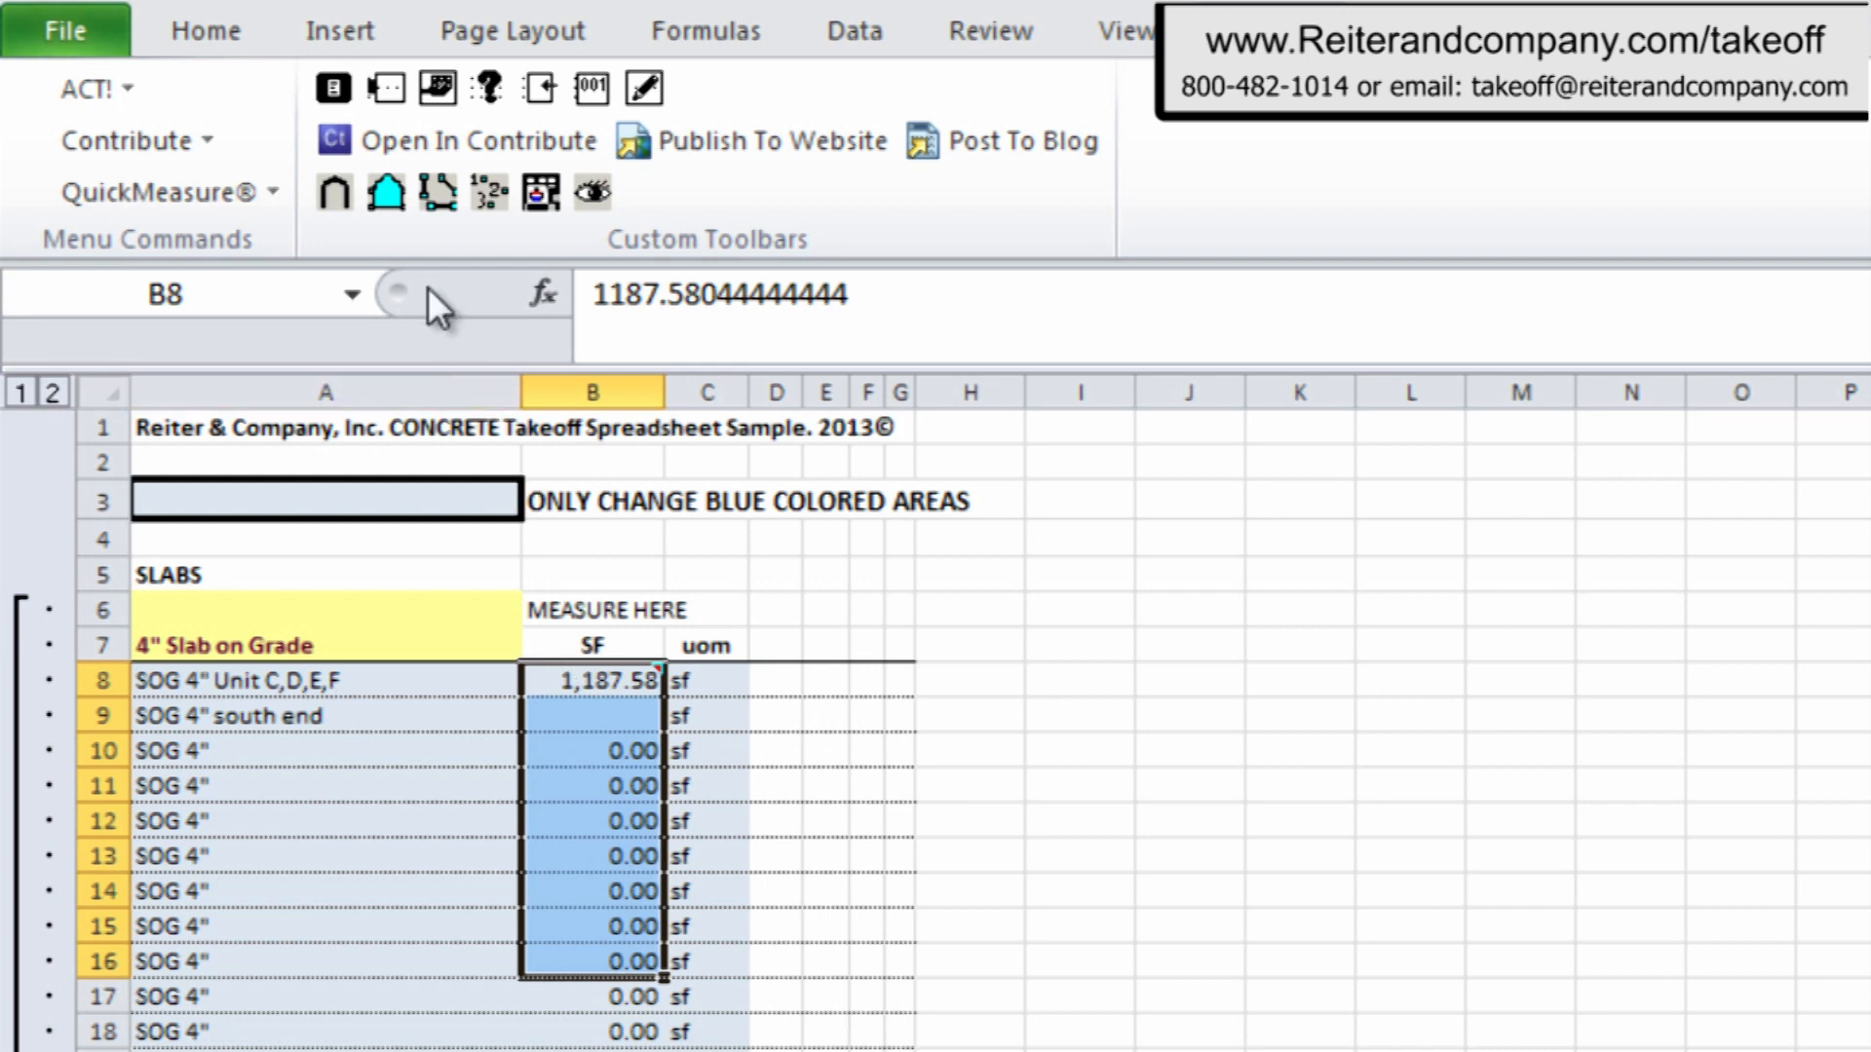
pyautogui.moveTo(384, 192)
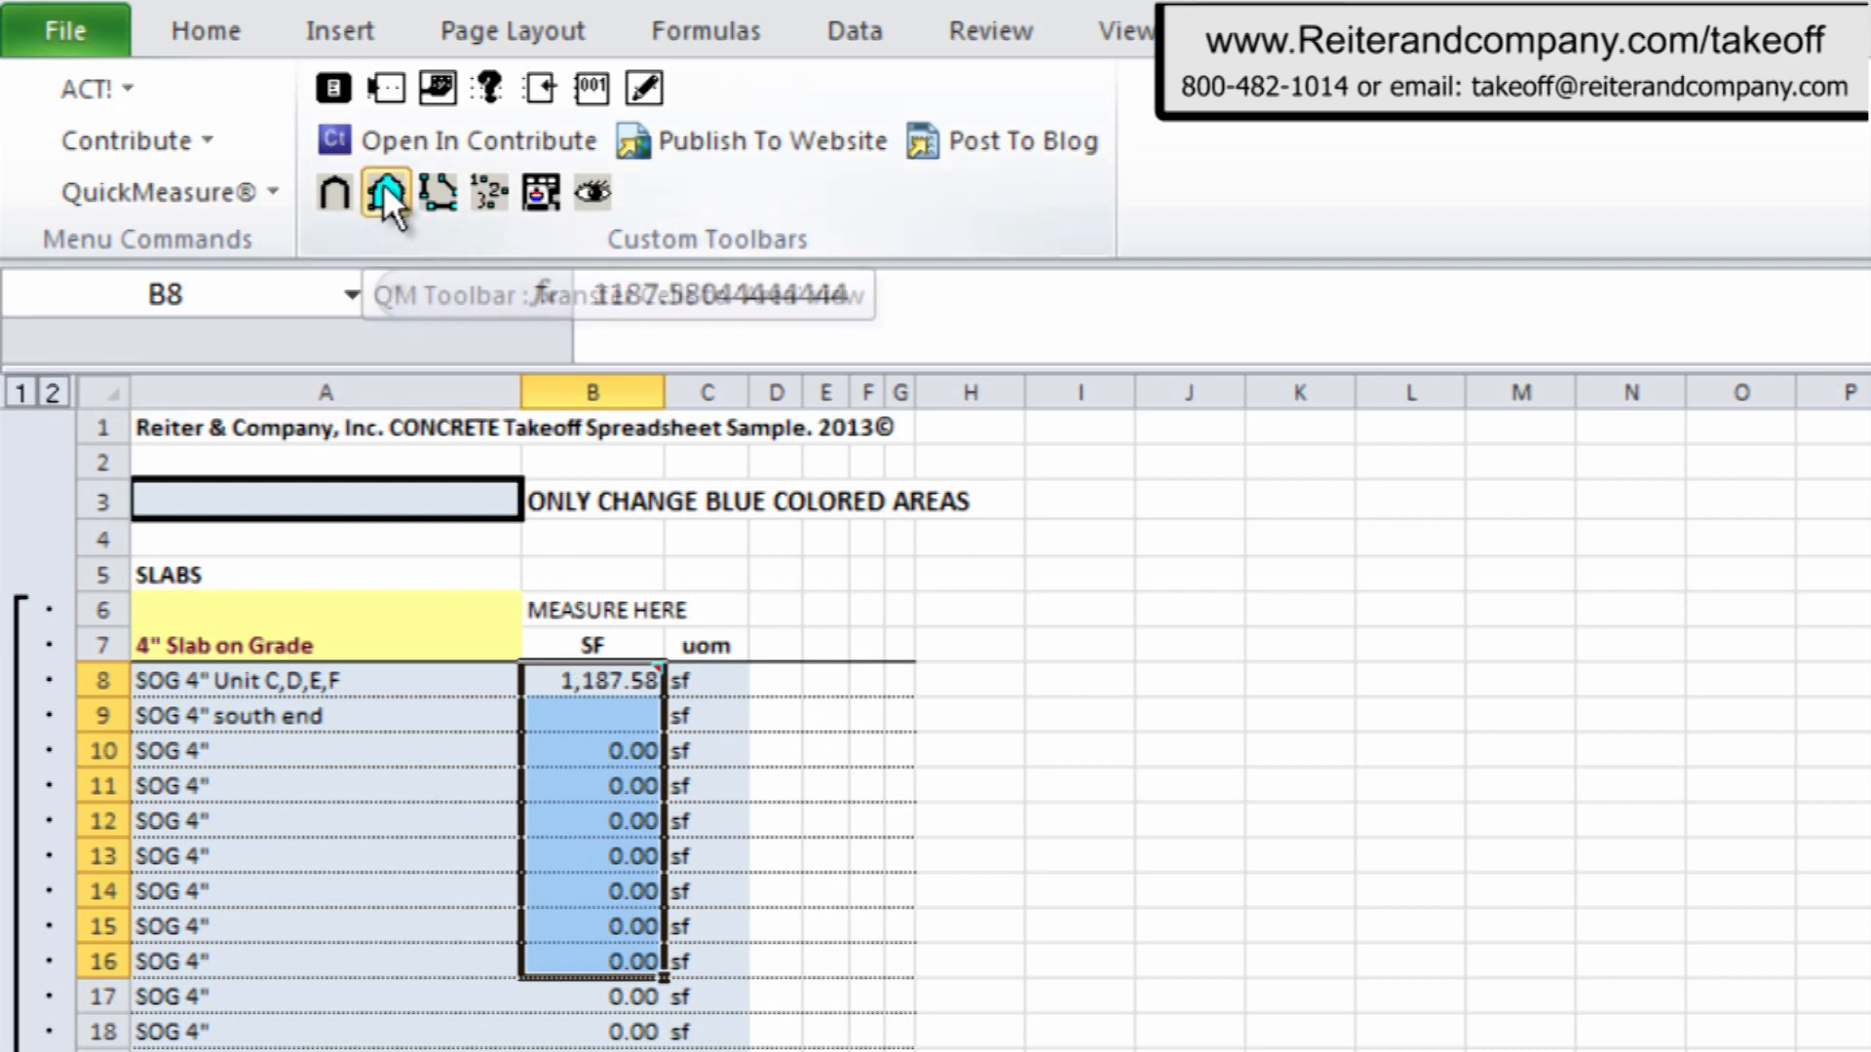
# Trace the SOG 4" south end slab in QuickMeasure and send 267.29 sf to Excel.
pyautogui.click(384, 192)
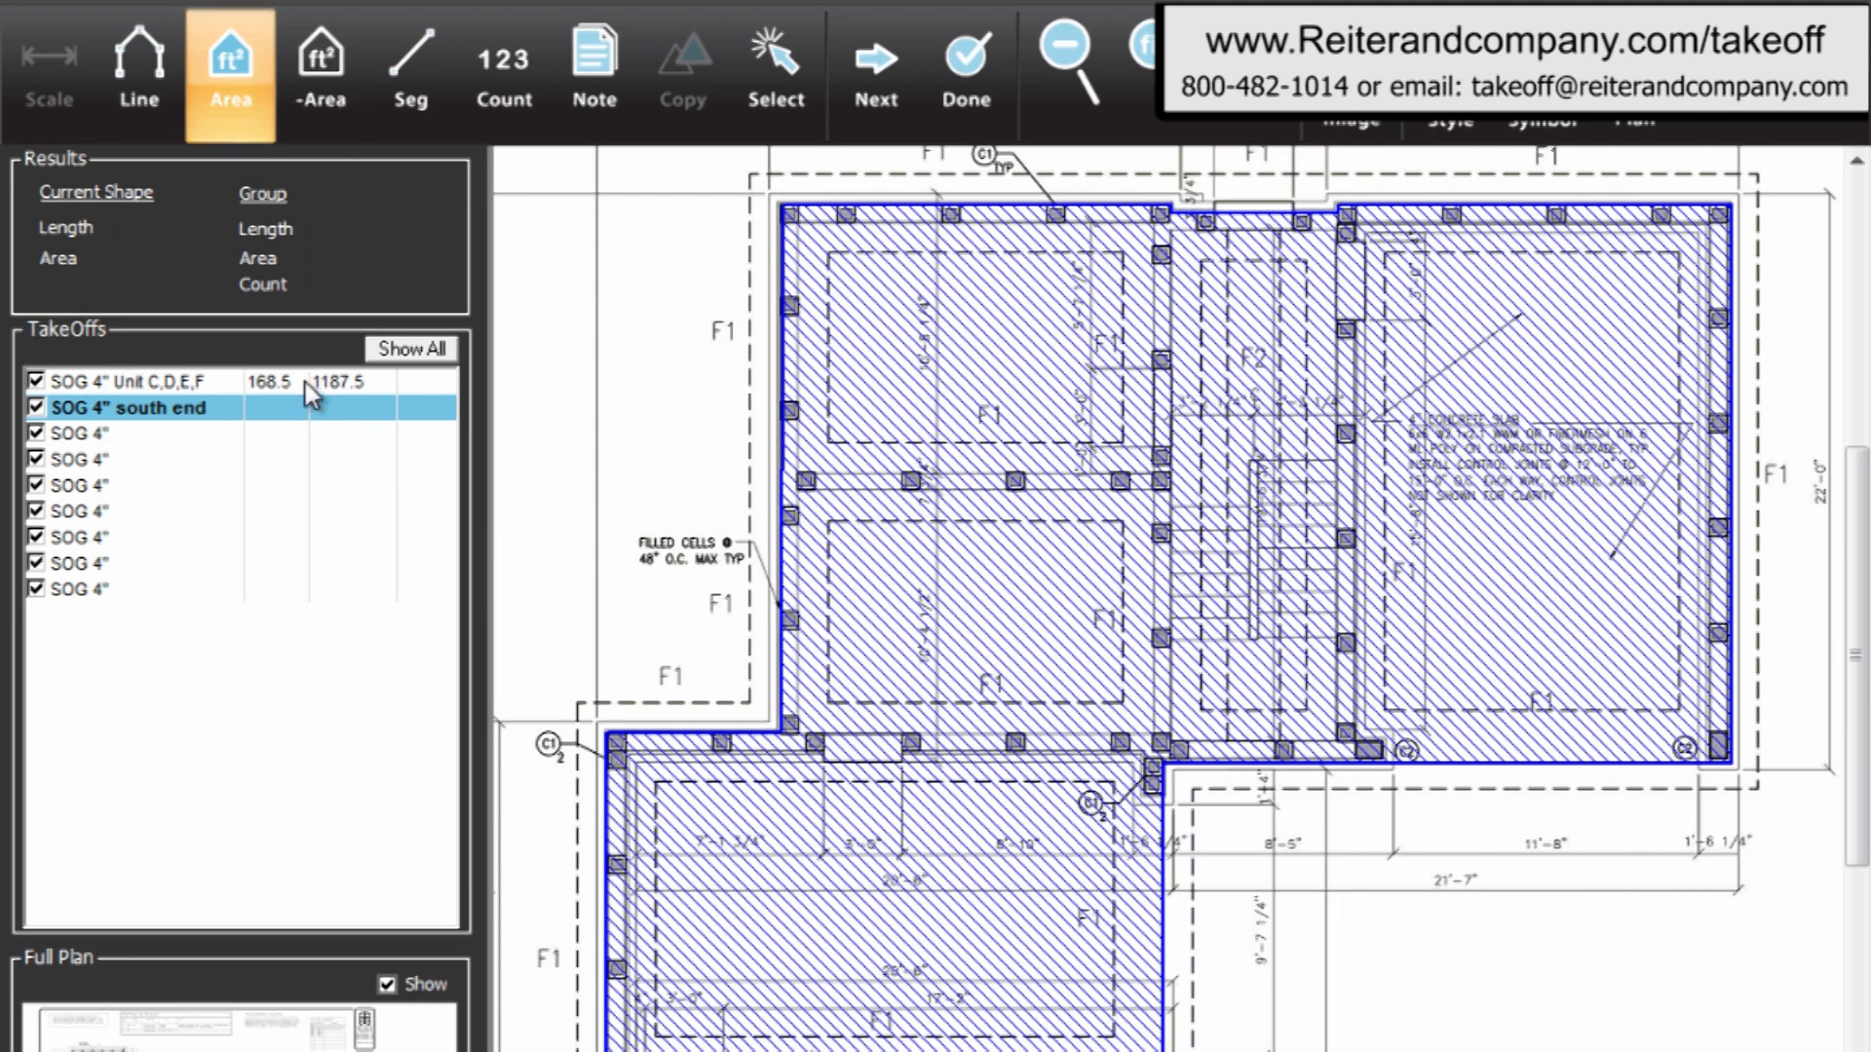
pyautogui.click(131, 382)
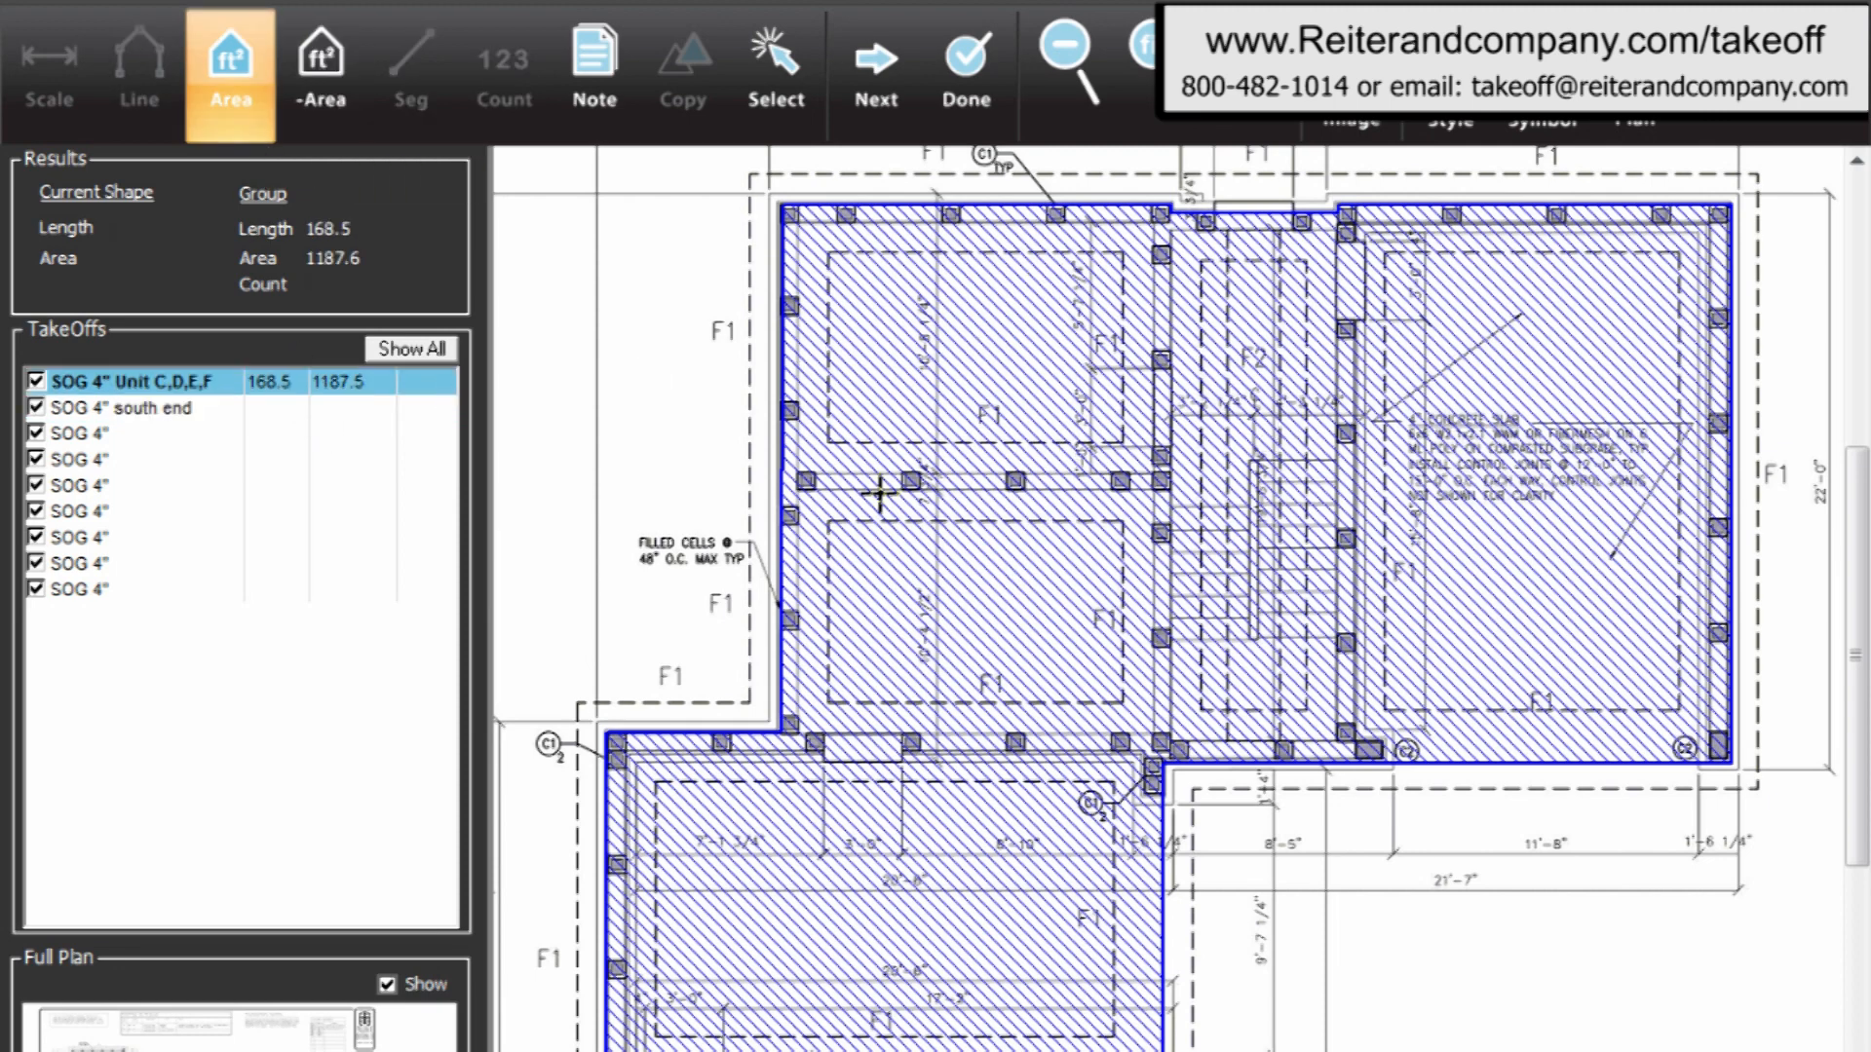
pyautogui.click(134, 407)
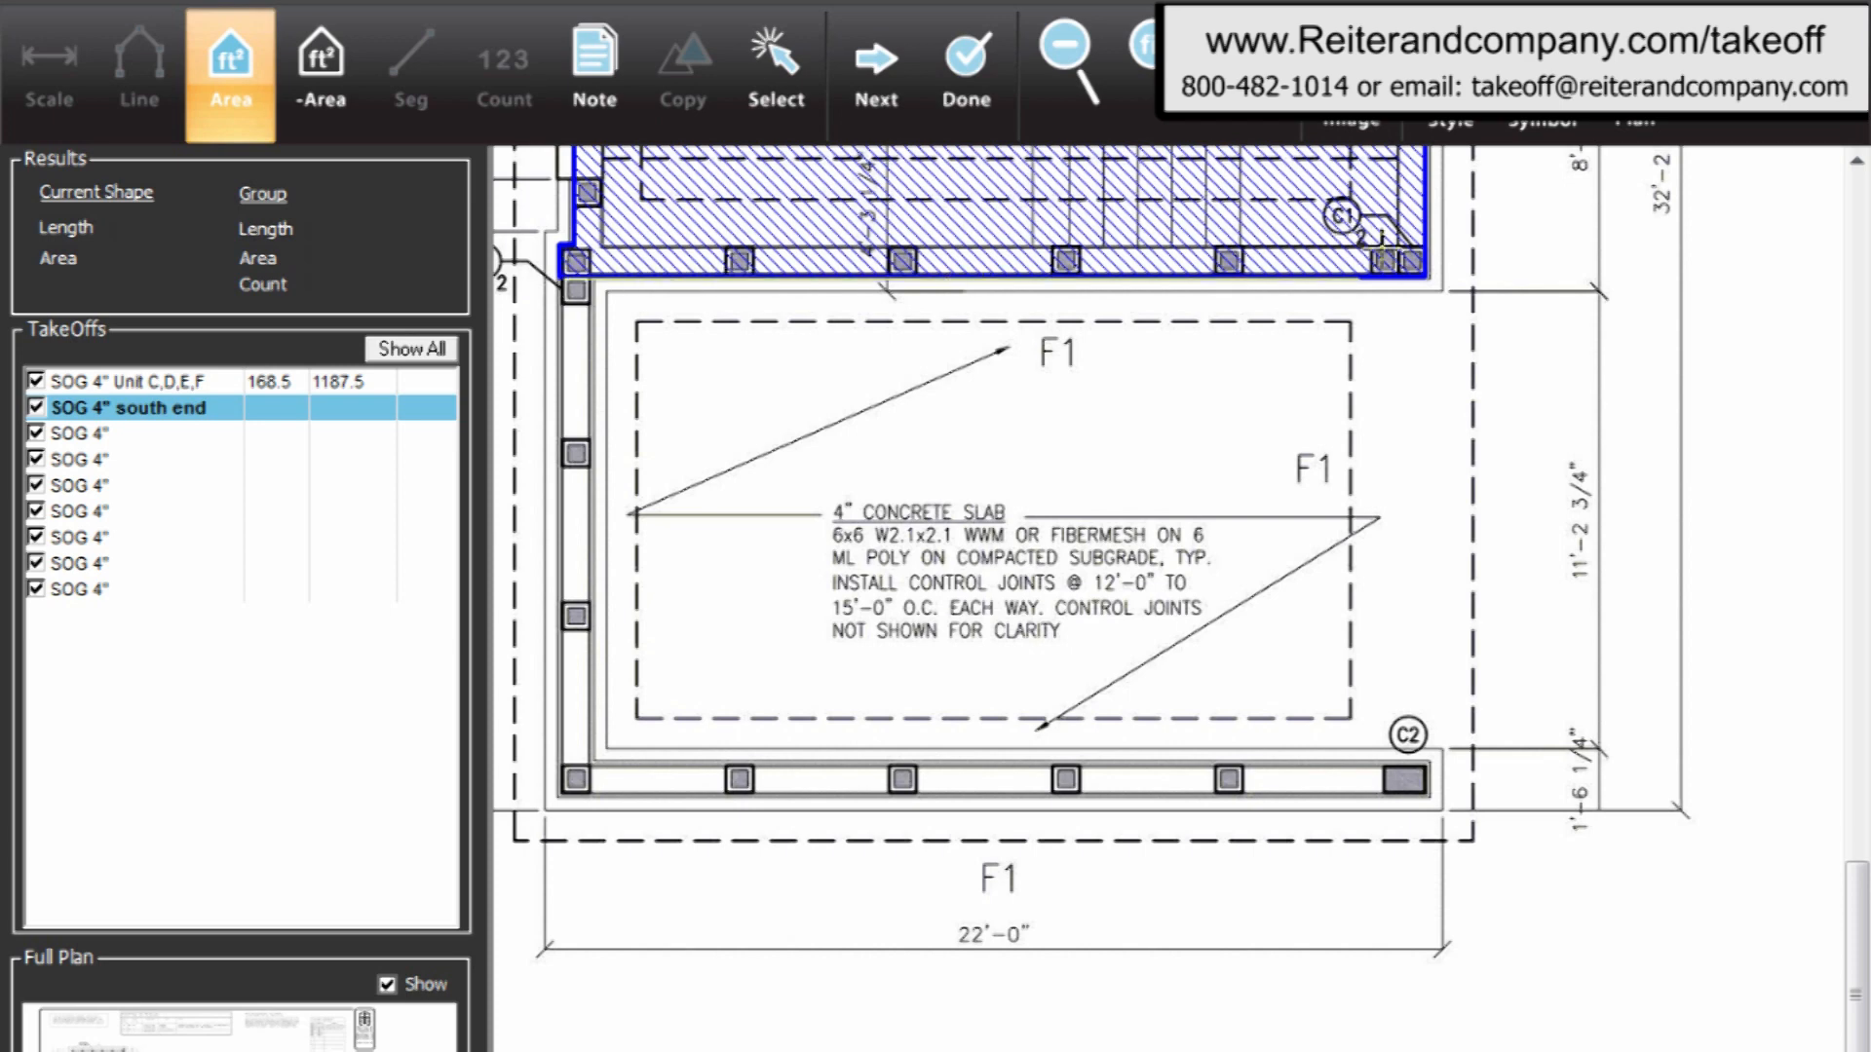
pyautogui.moveTo(1416, 502)
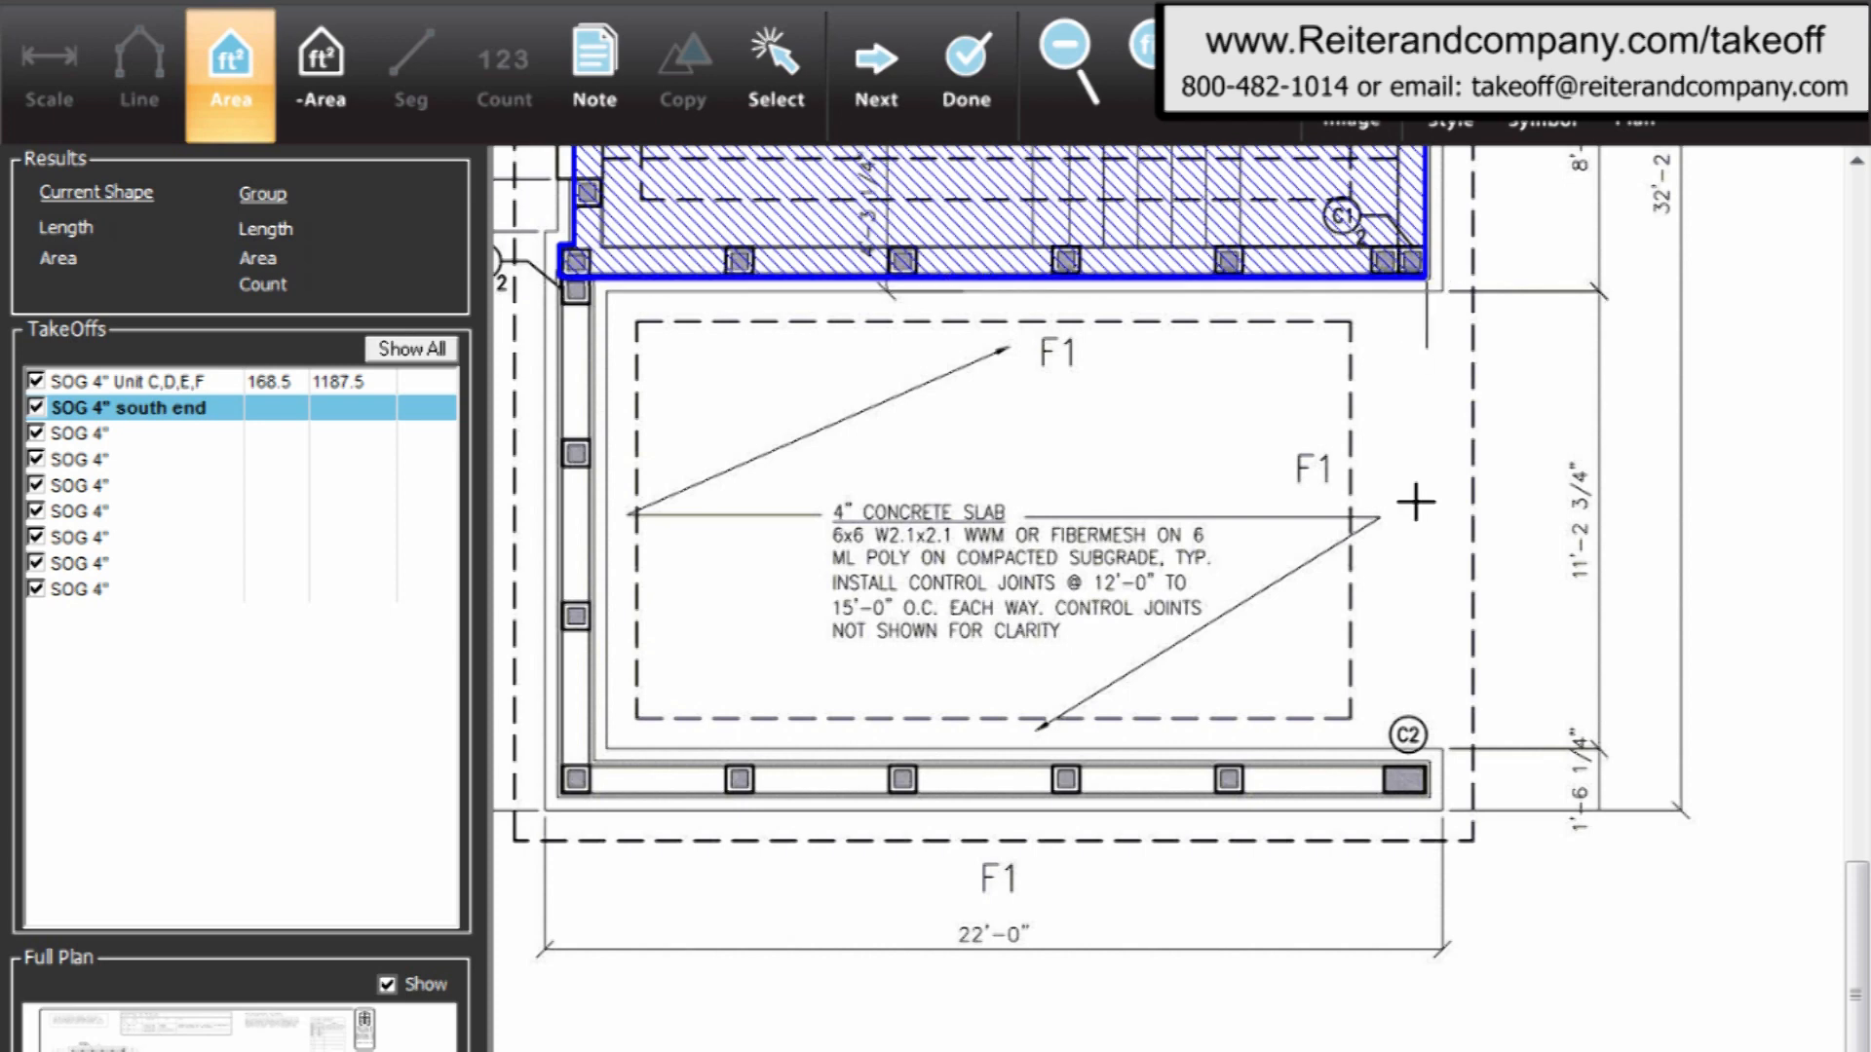
pyautogui.click(1408, 783)
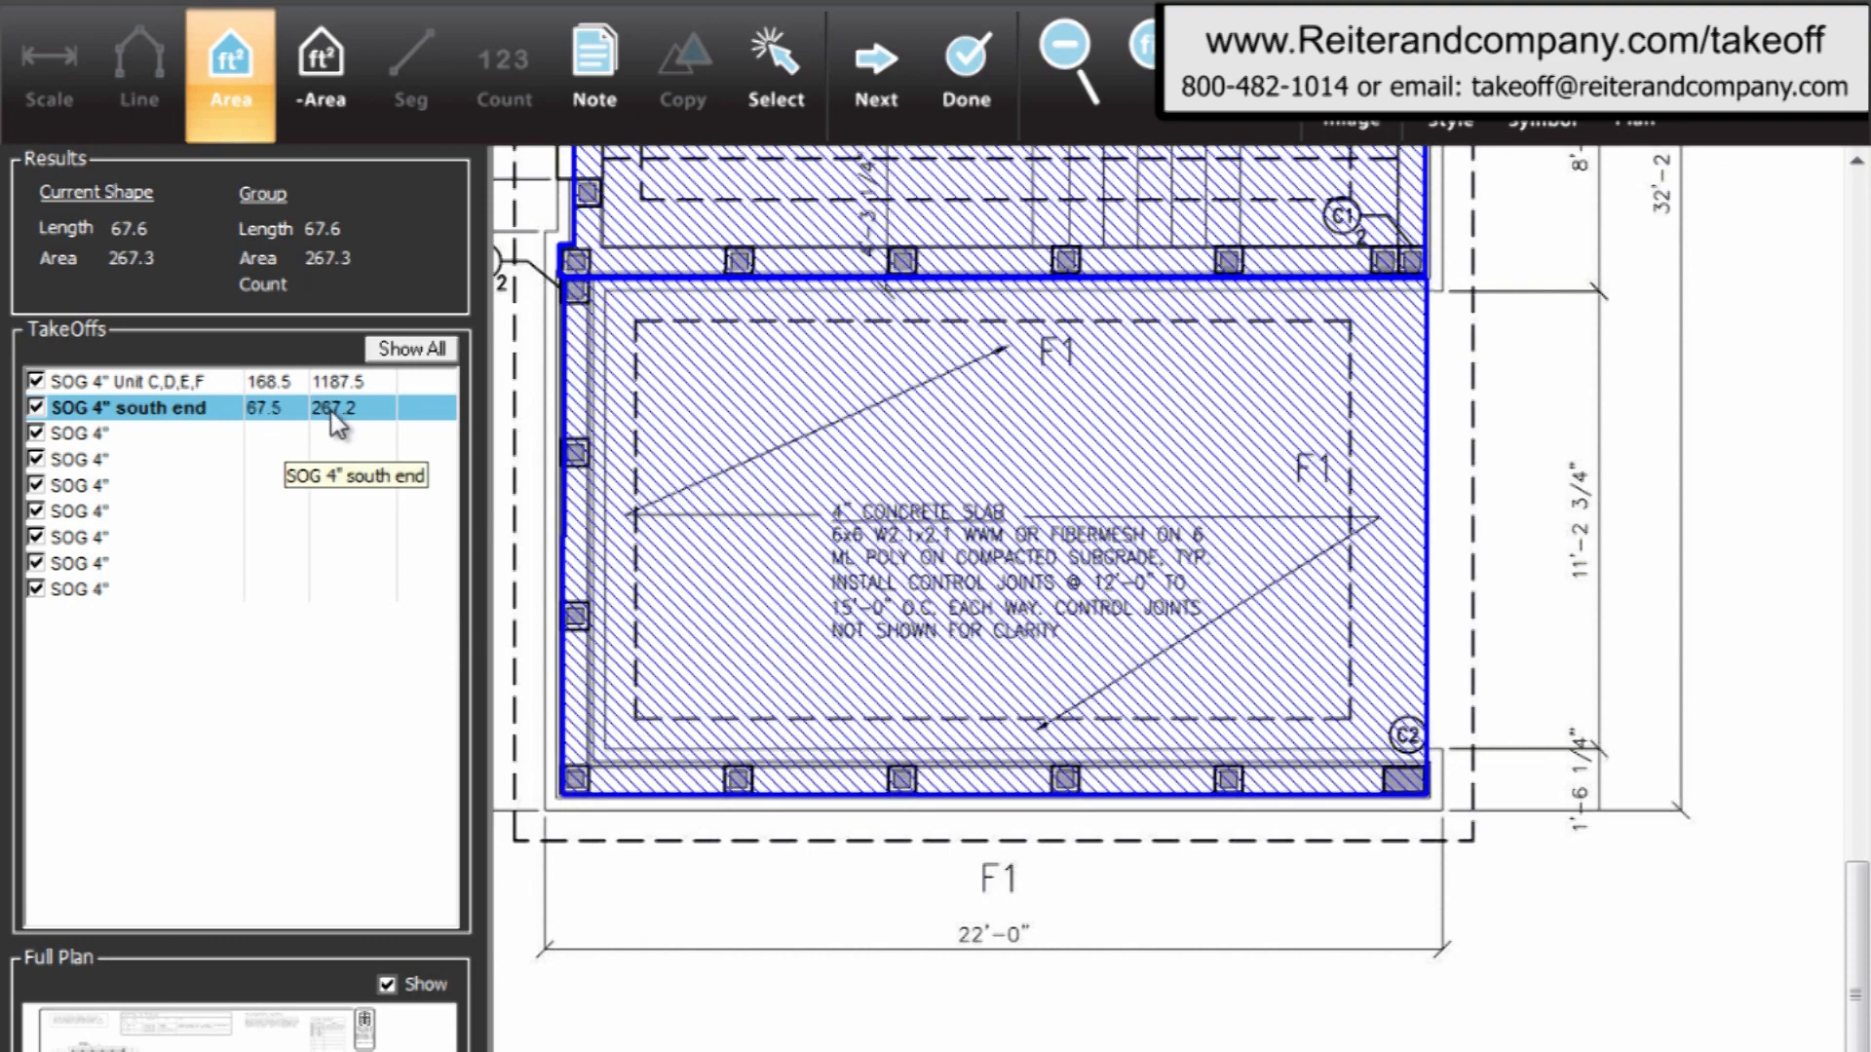
pyautogui.click(119, 382)
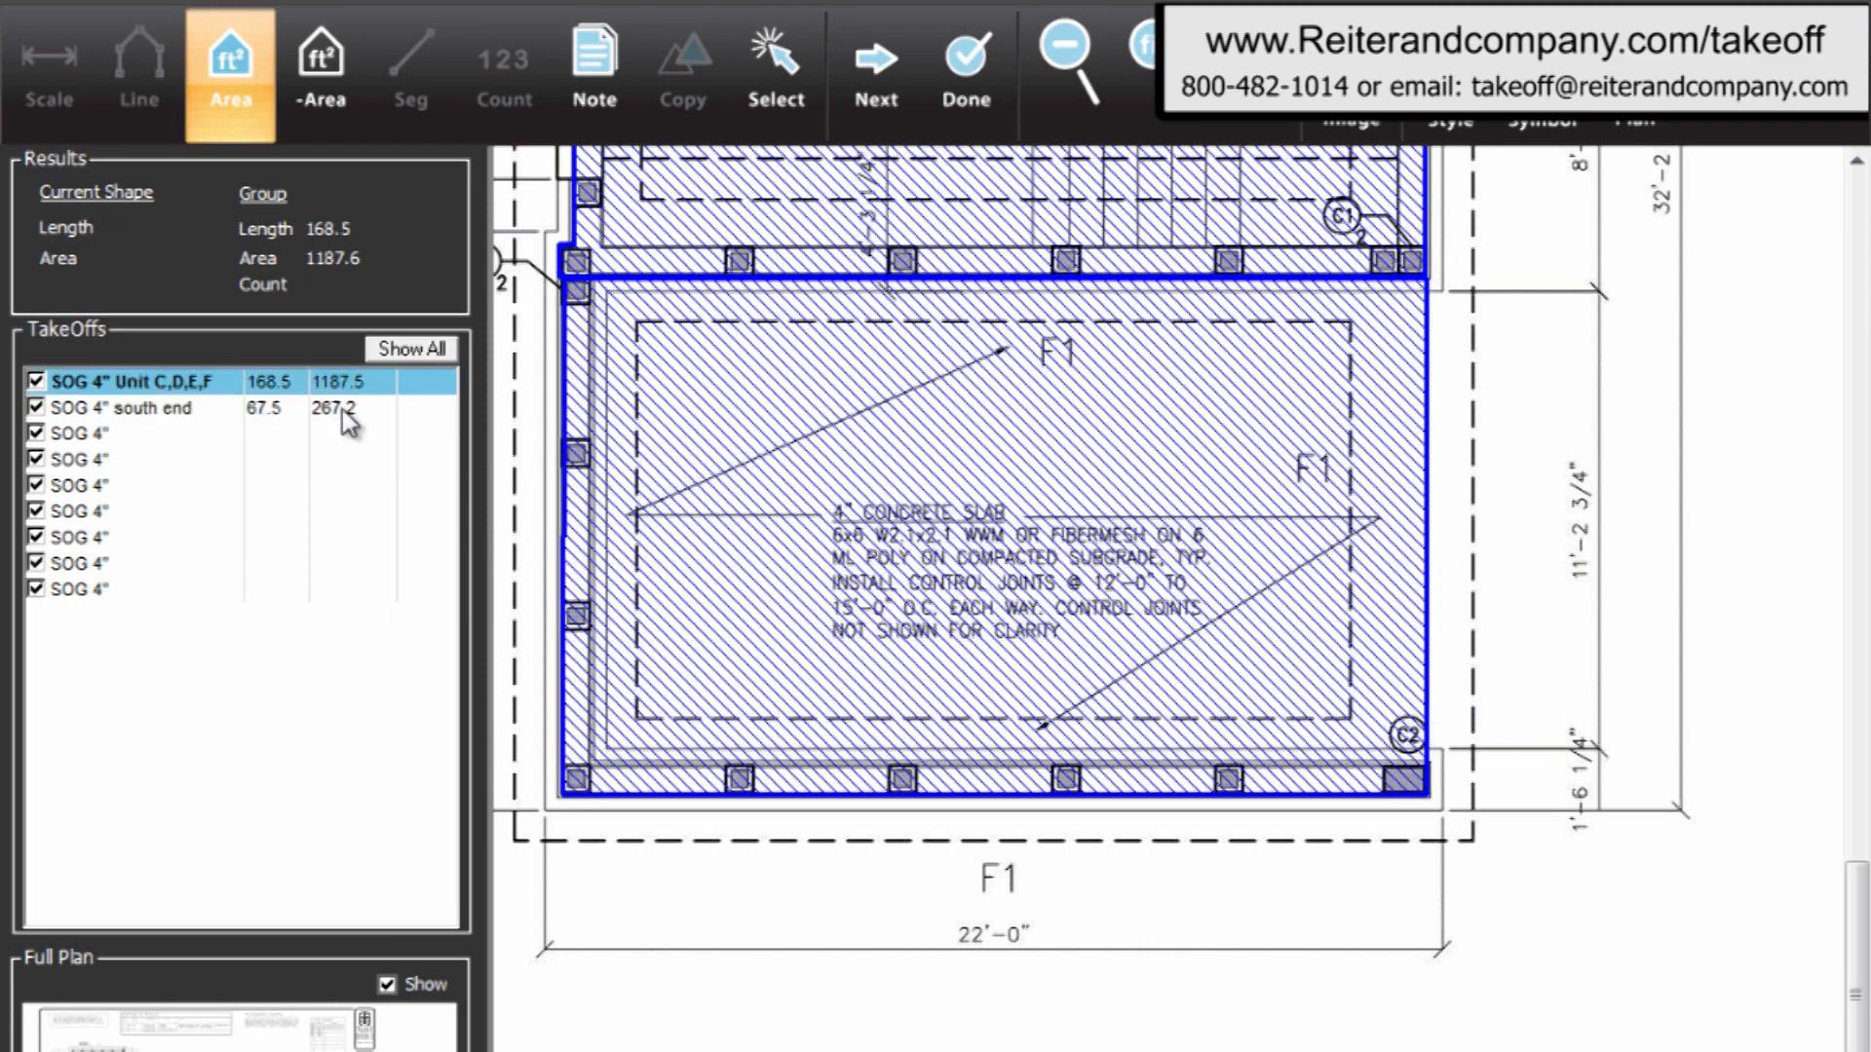
pyautogui.click(113, 408)
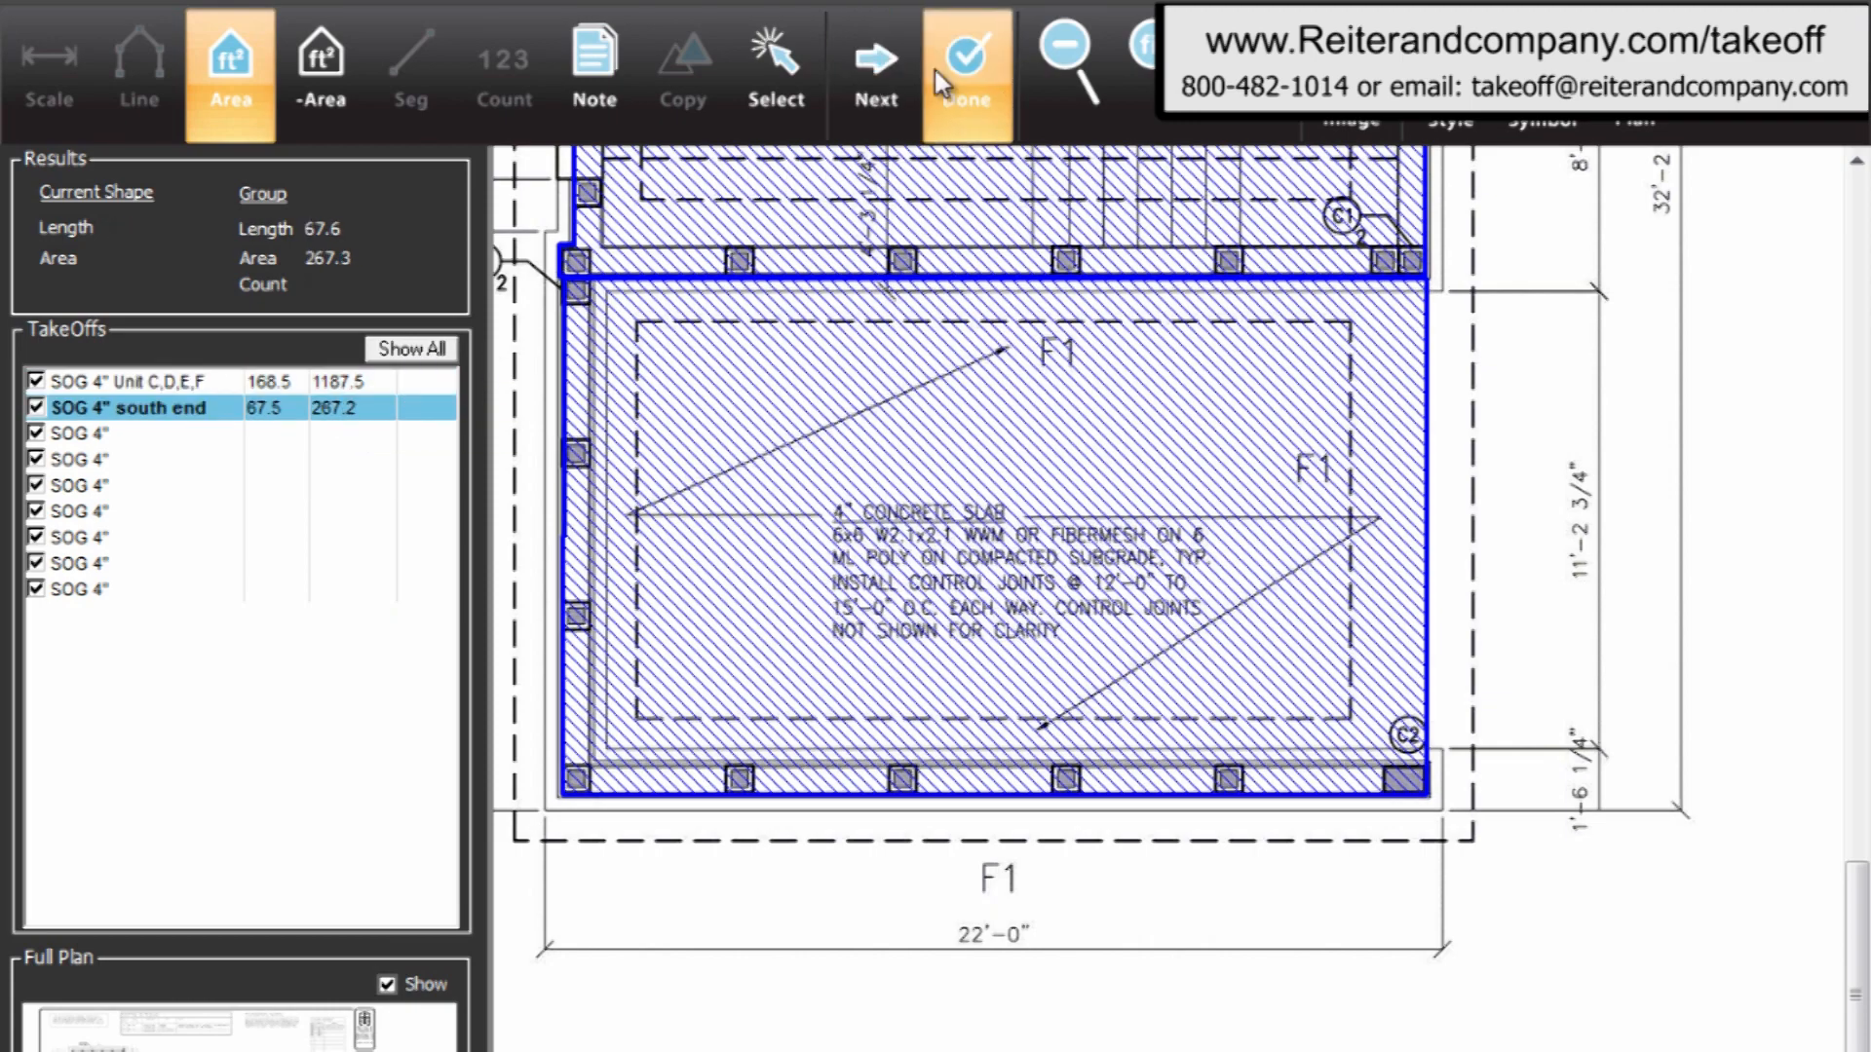
pyautogui.click(967, 69)
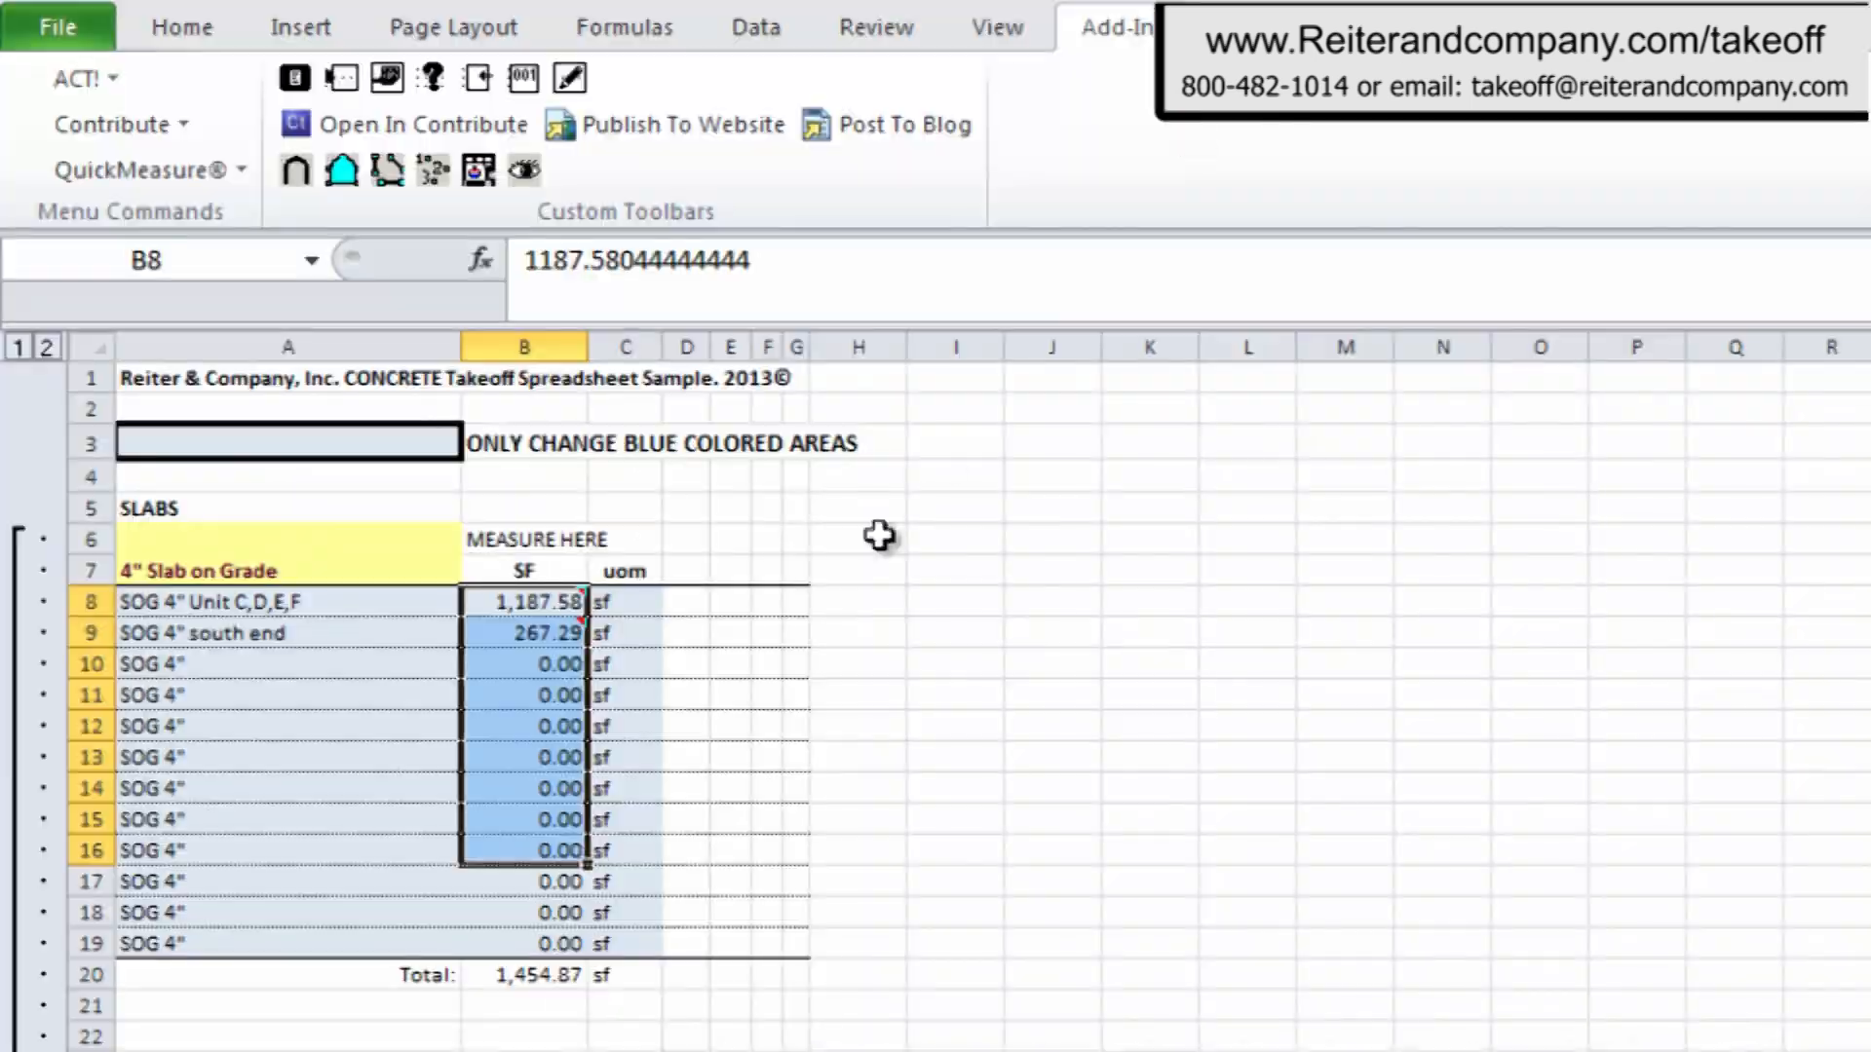
pyautogui.click(522, 633)
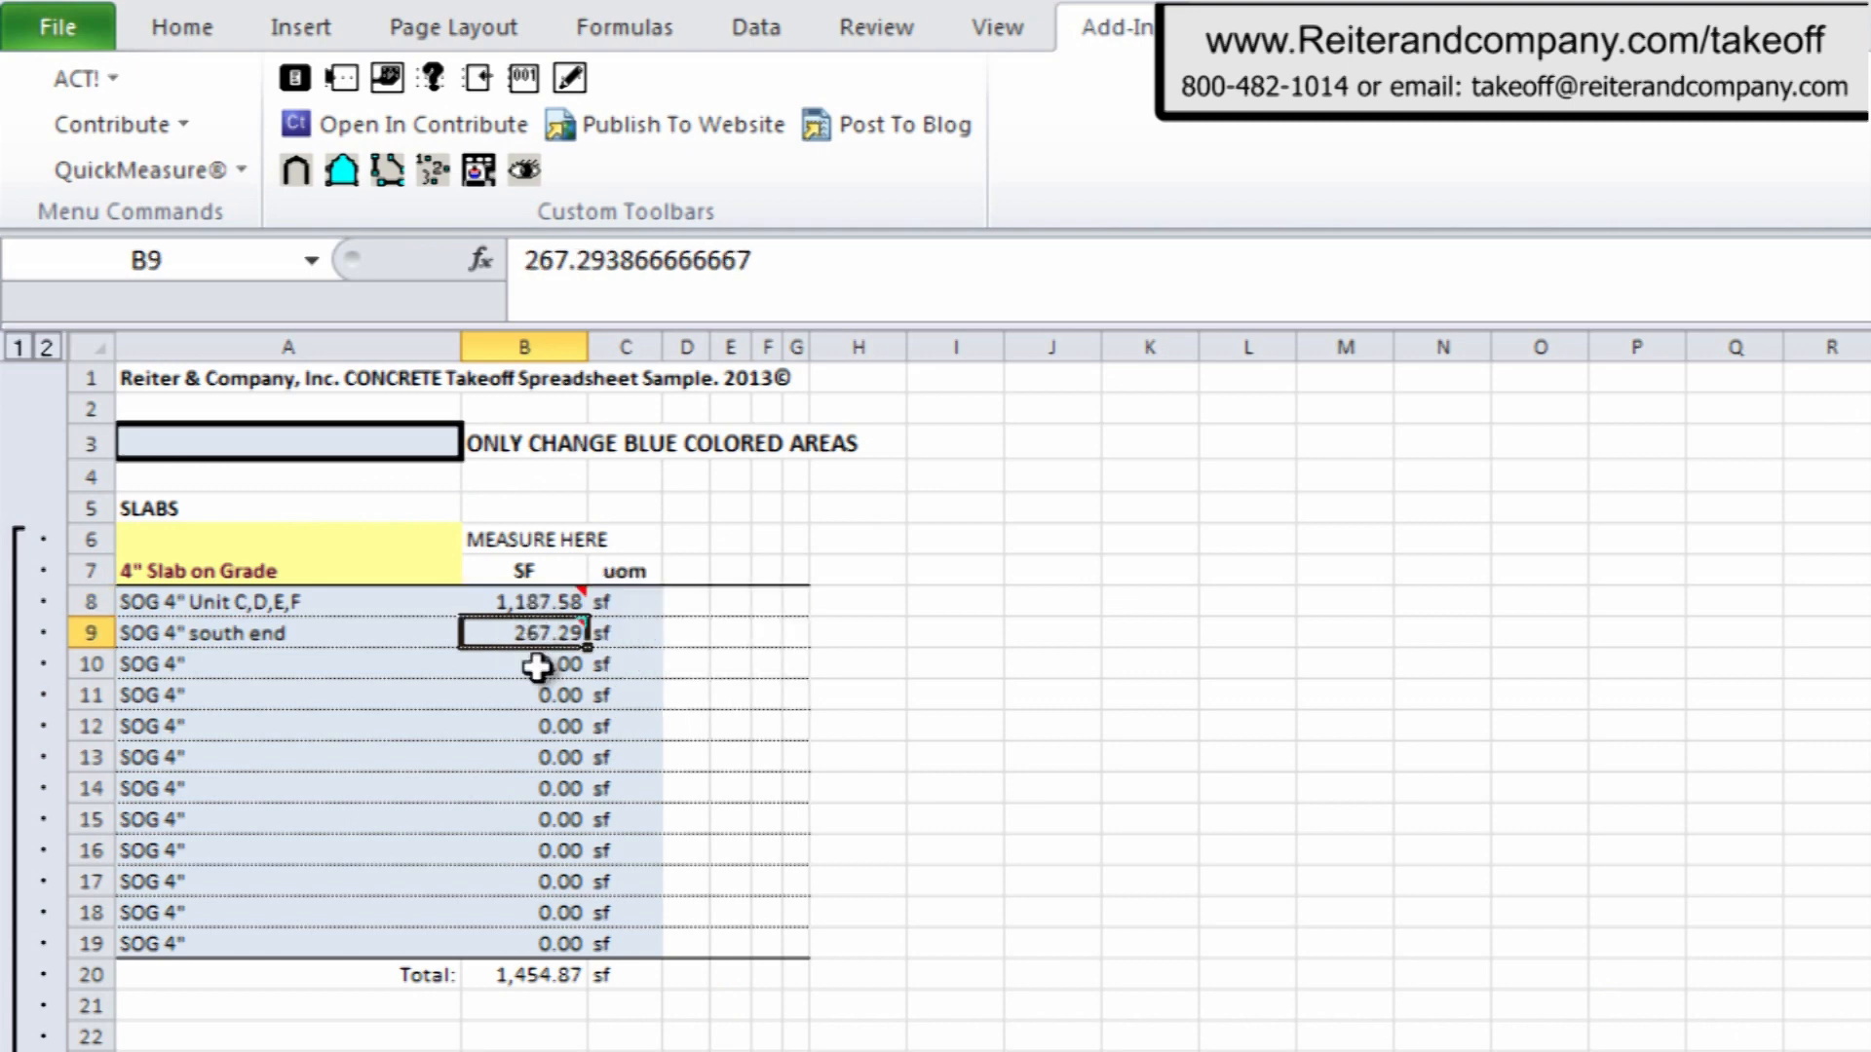
pyautogui.moveTo(539, 961)
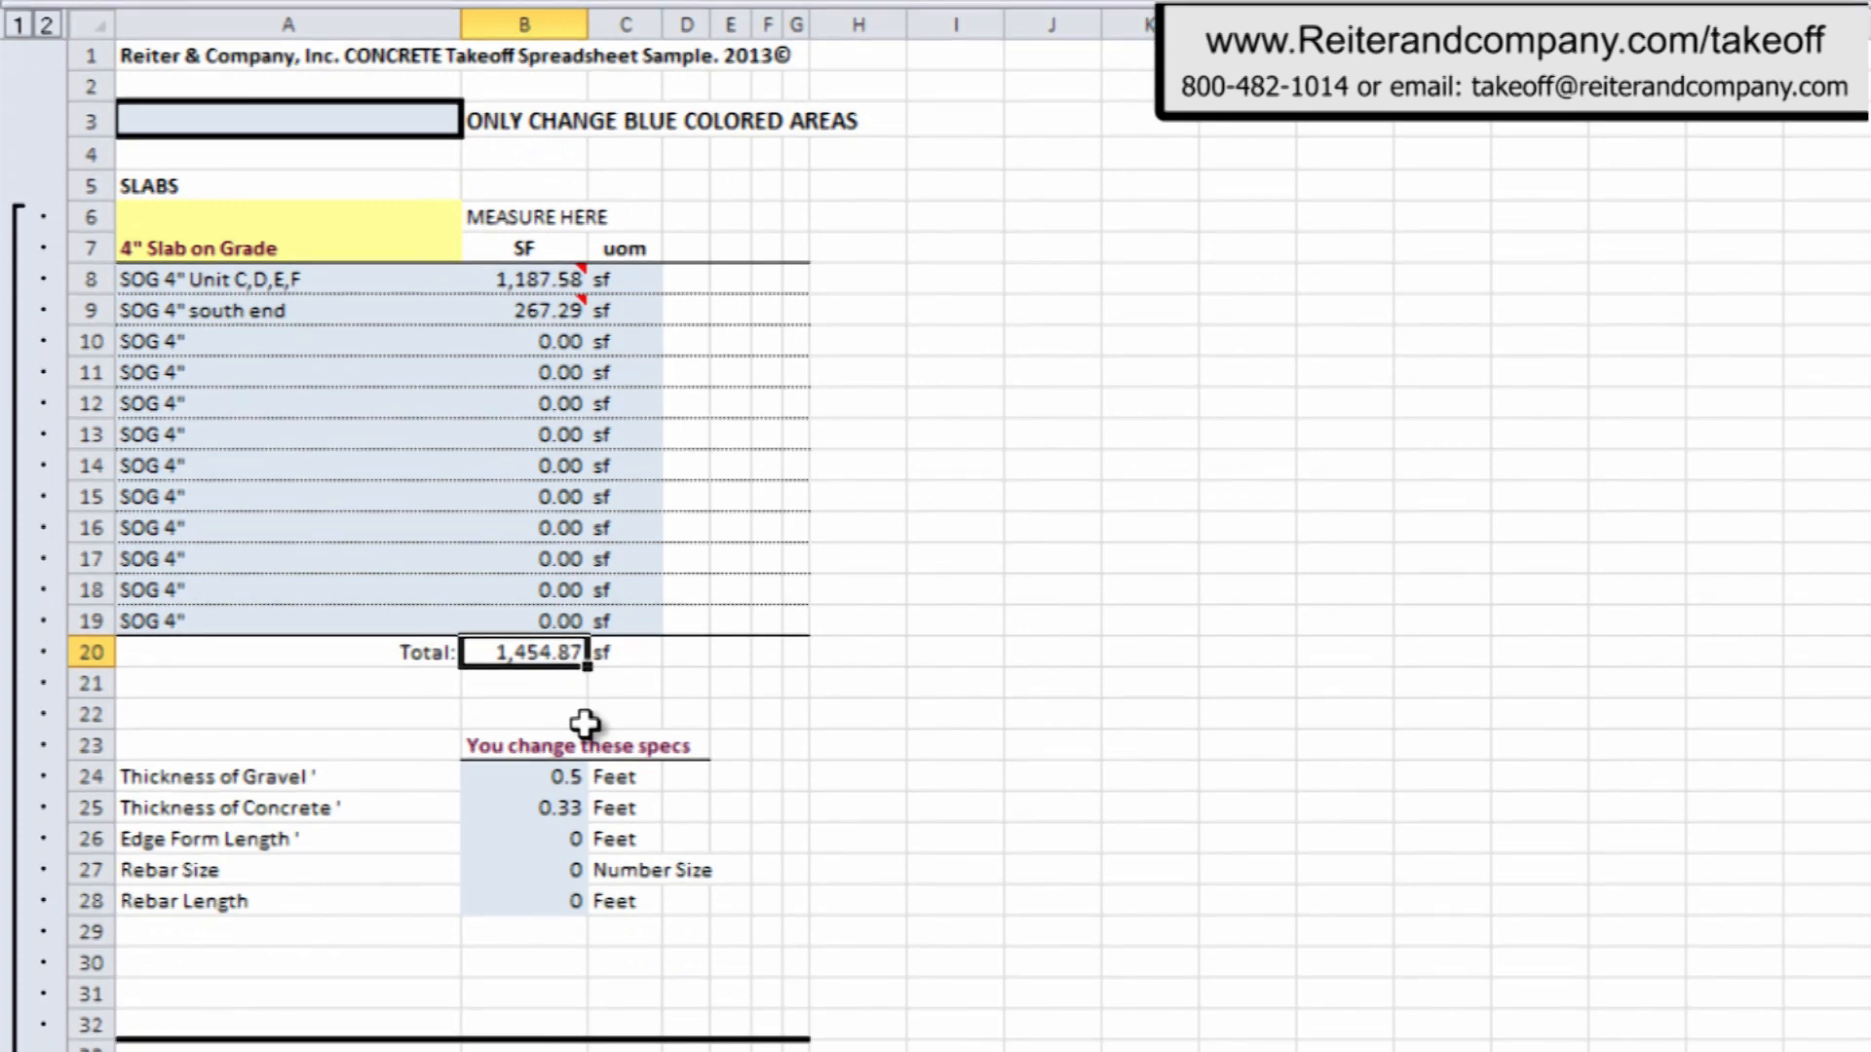
pyautogui.moveTo(706, 703)
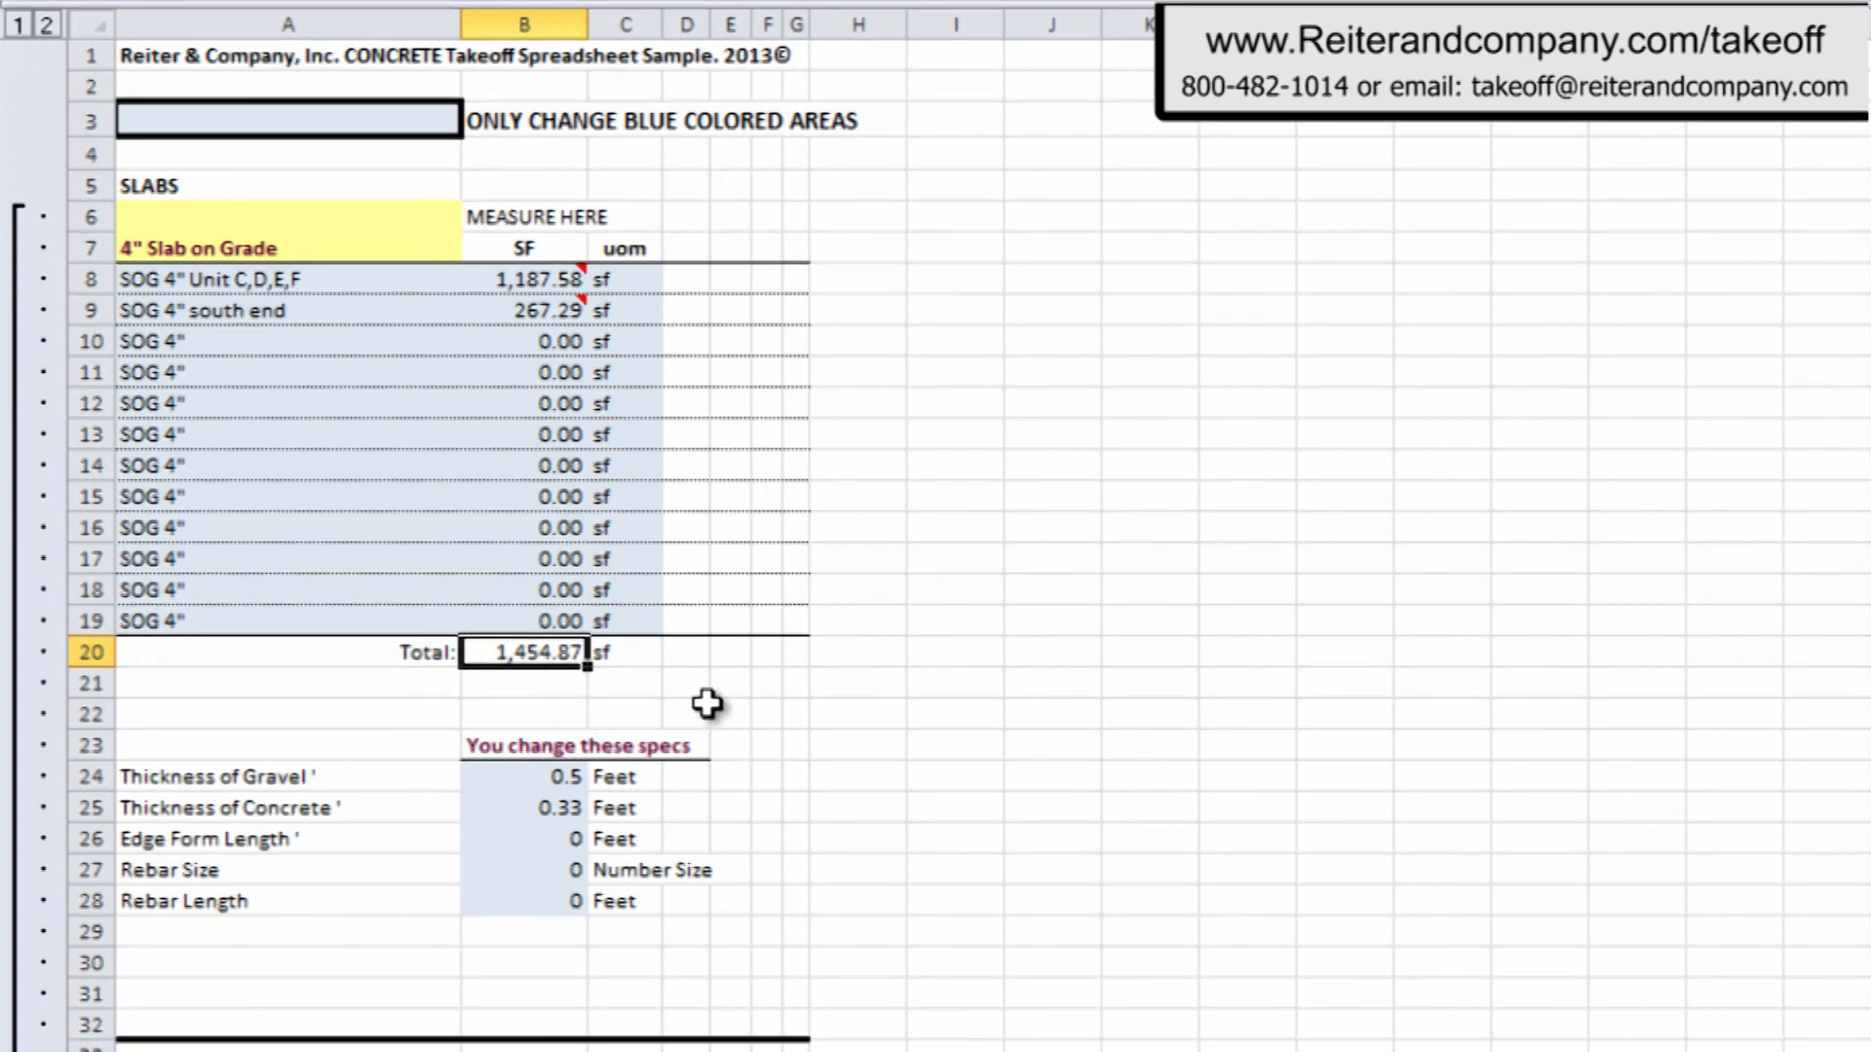
pyautogui.moveTo(514, 797)
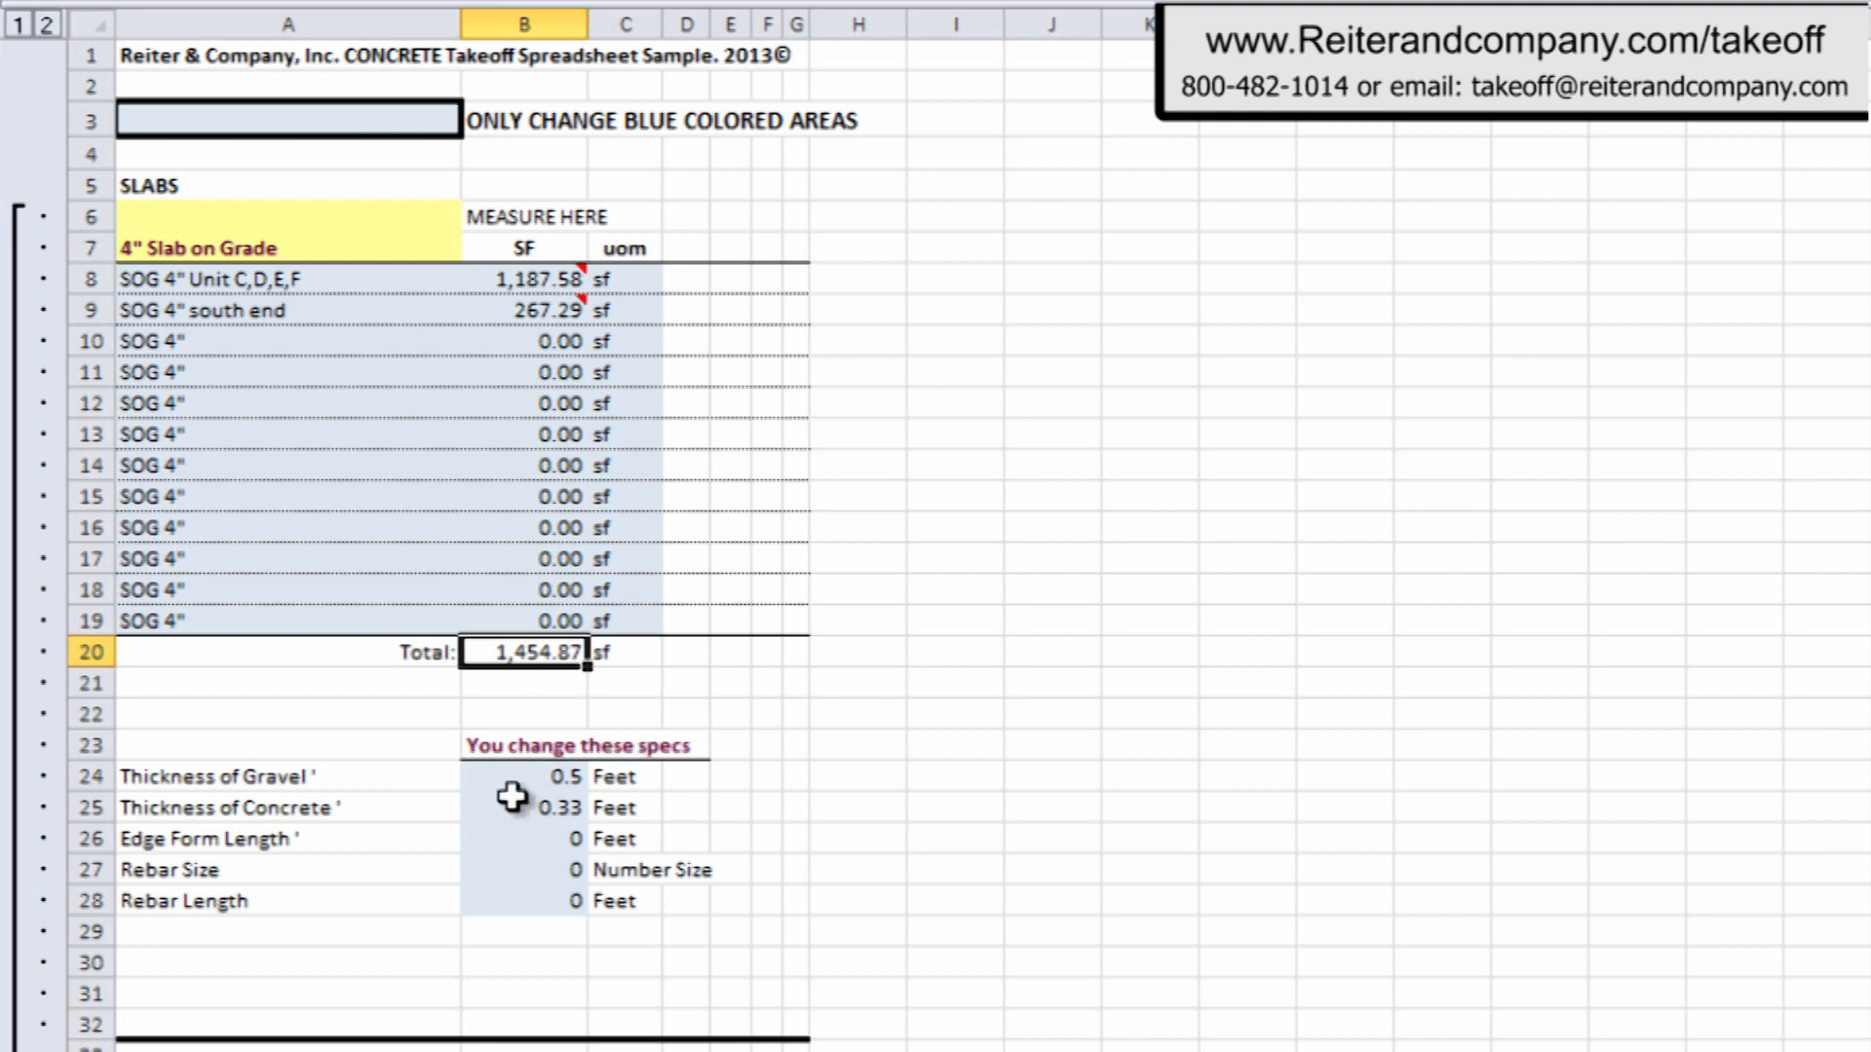
pyautogui.click(522, 776)
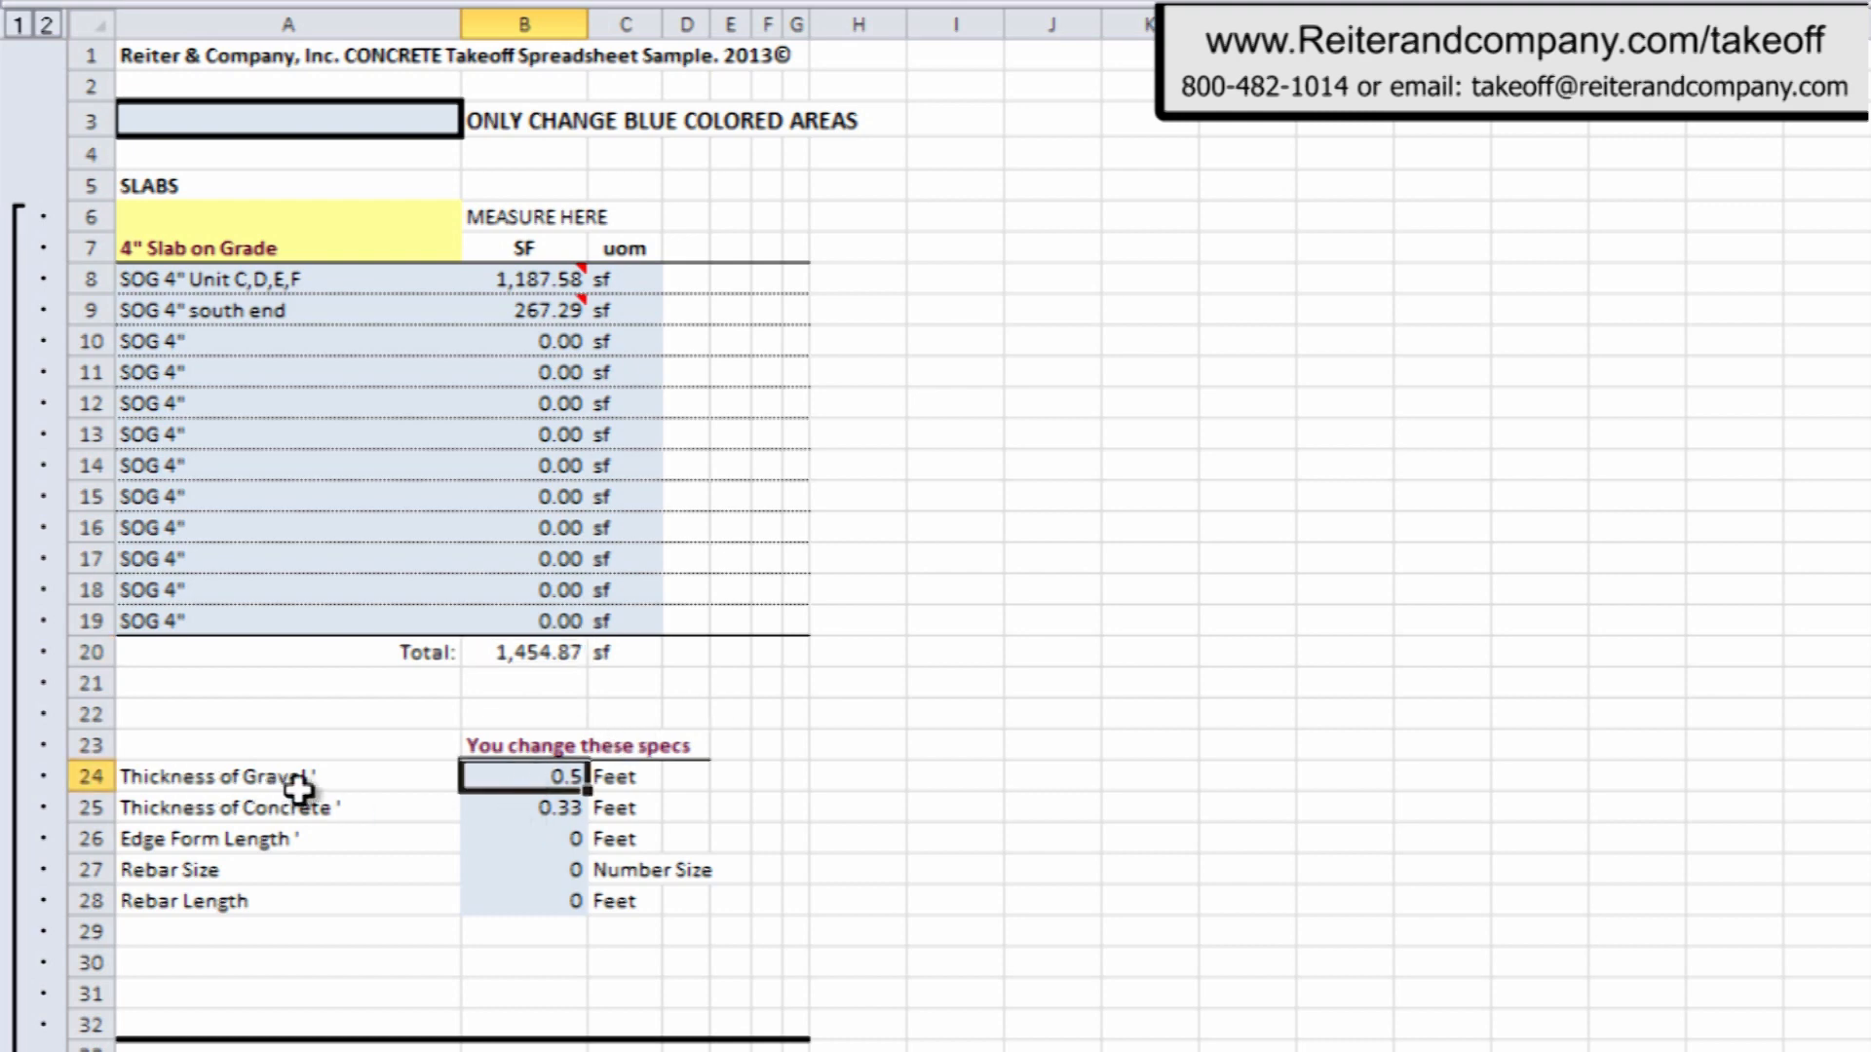
pyautogui.click(522, 807)
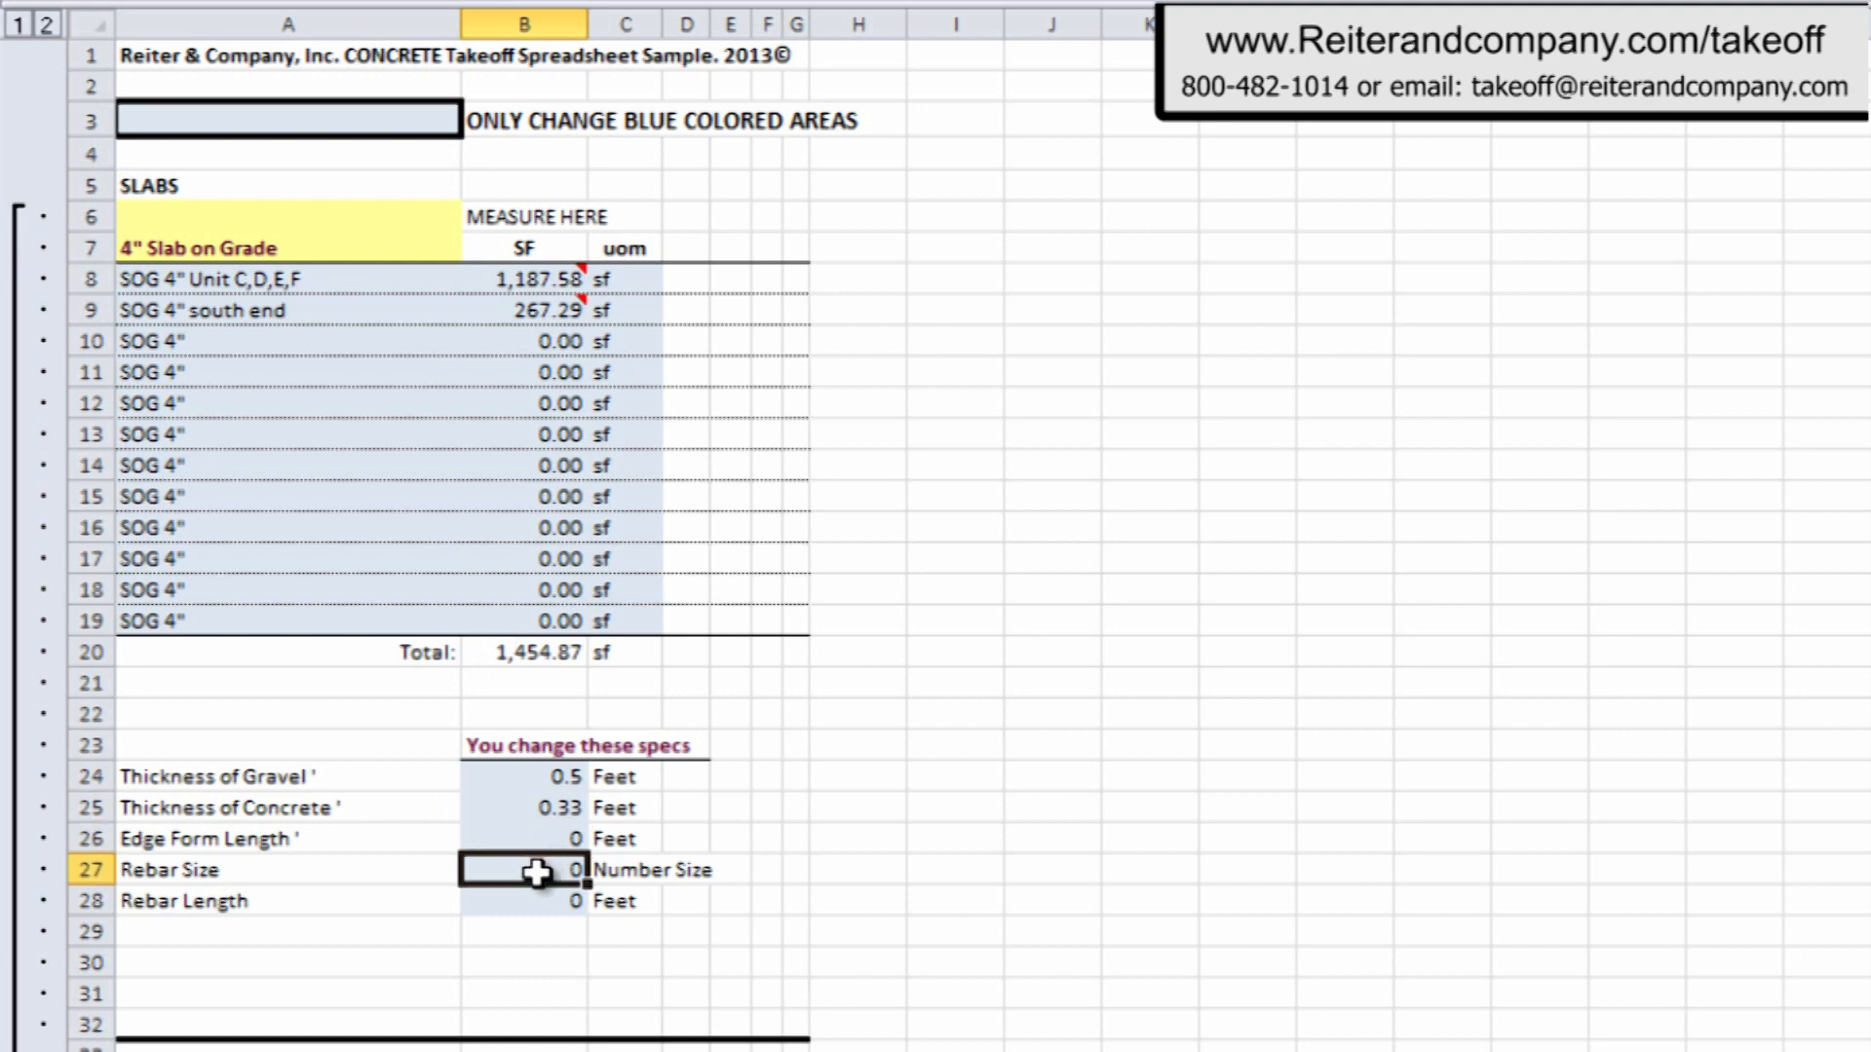
pyautogui.click(525, 901)
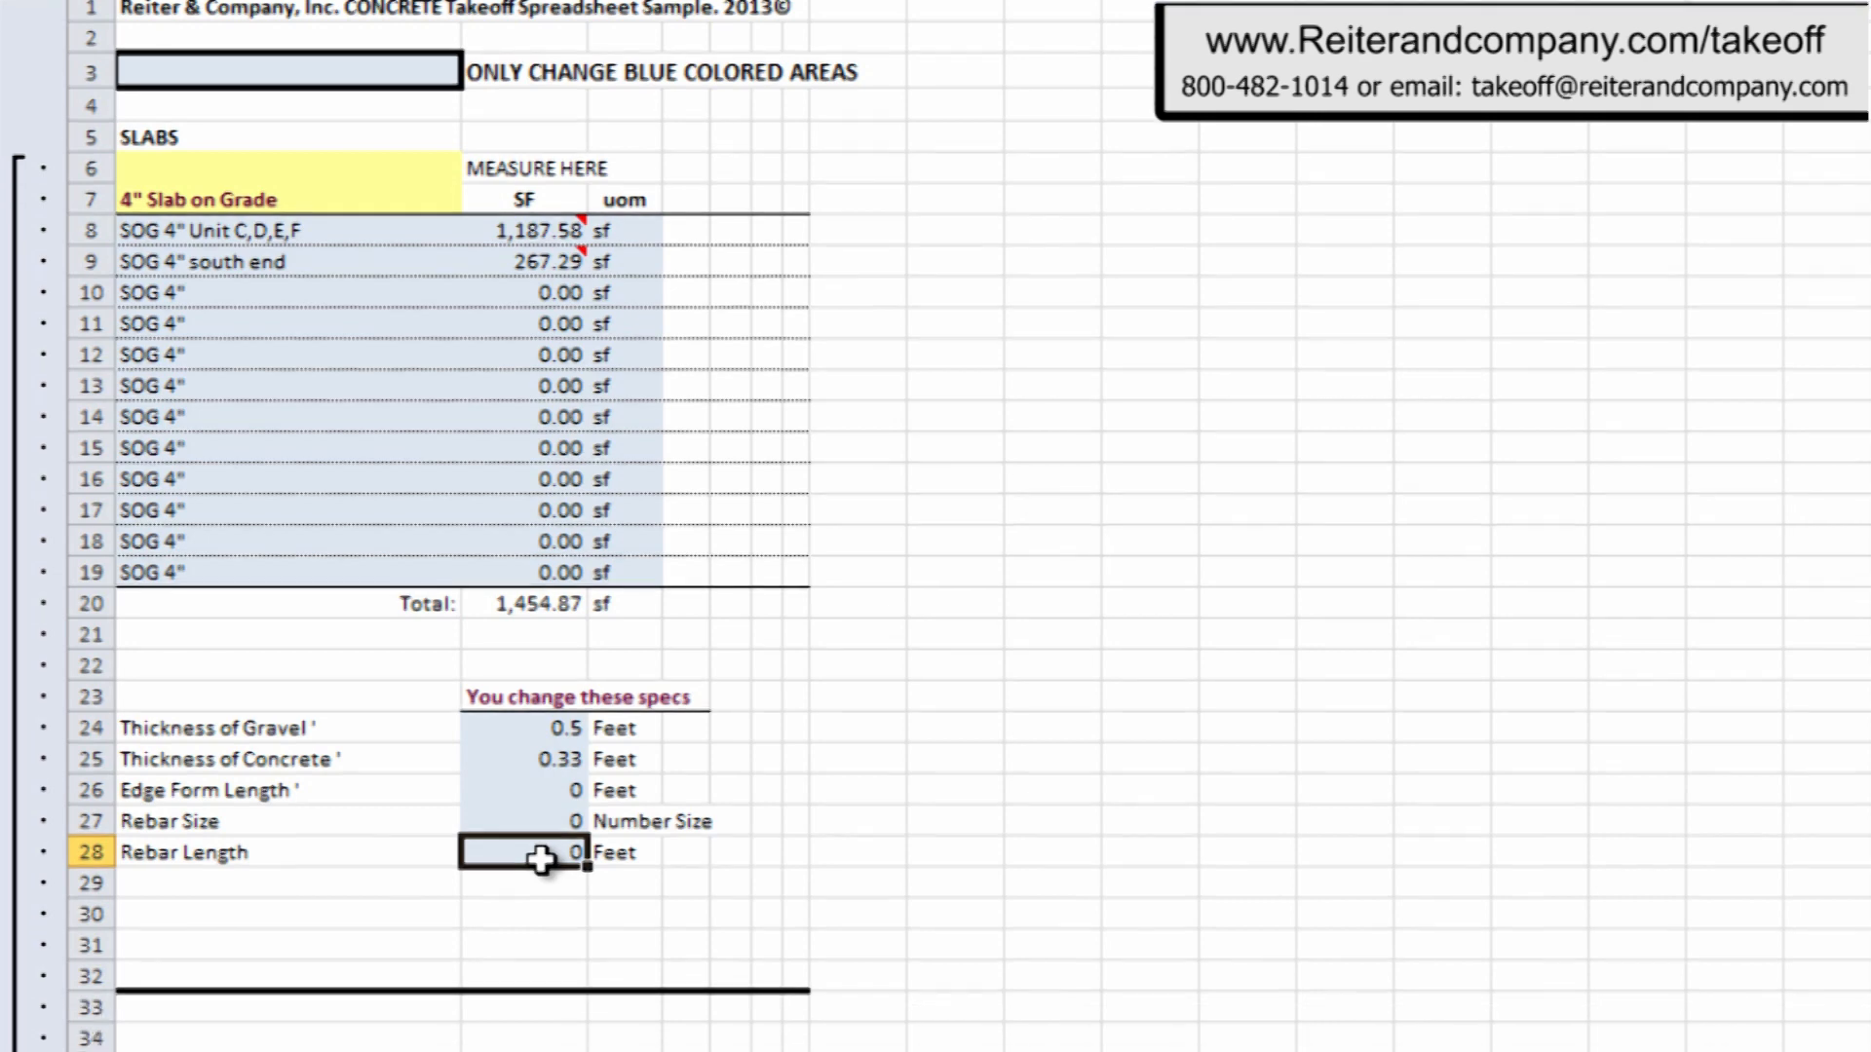
# Review the CONCRETE System table: 1,454.87 sf fine grade, 26.94 cy gravel, 17.78 cy concrete.
pyautogui.scroll(-3)
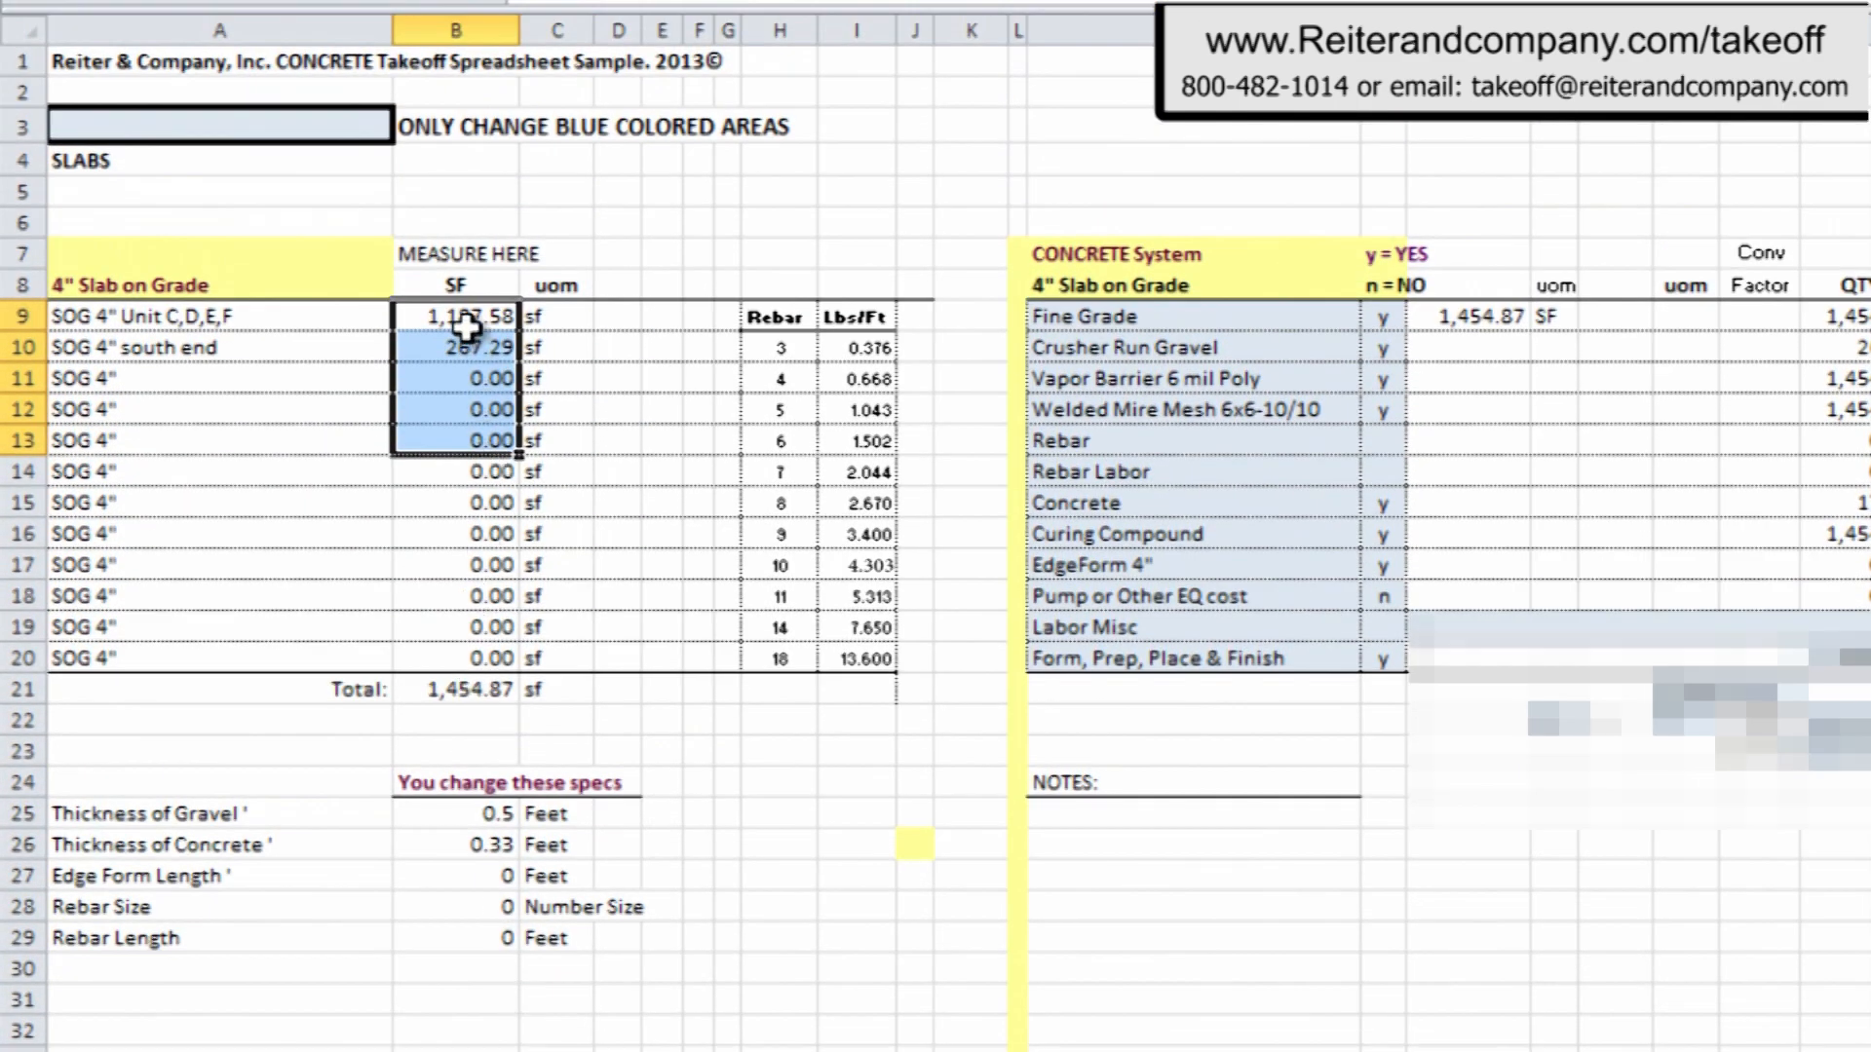
pyautogui.click(455, 315)
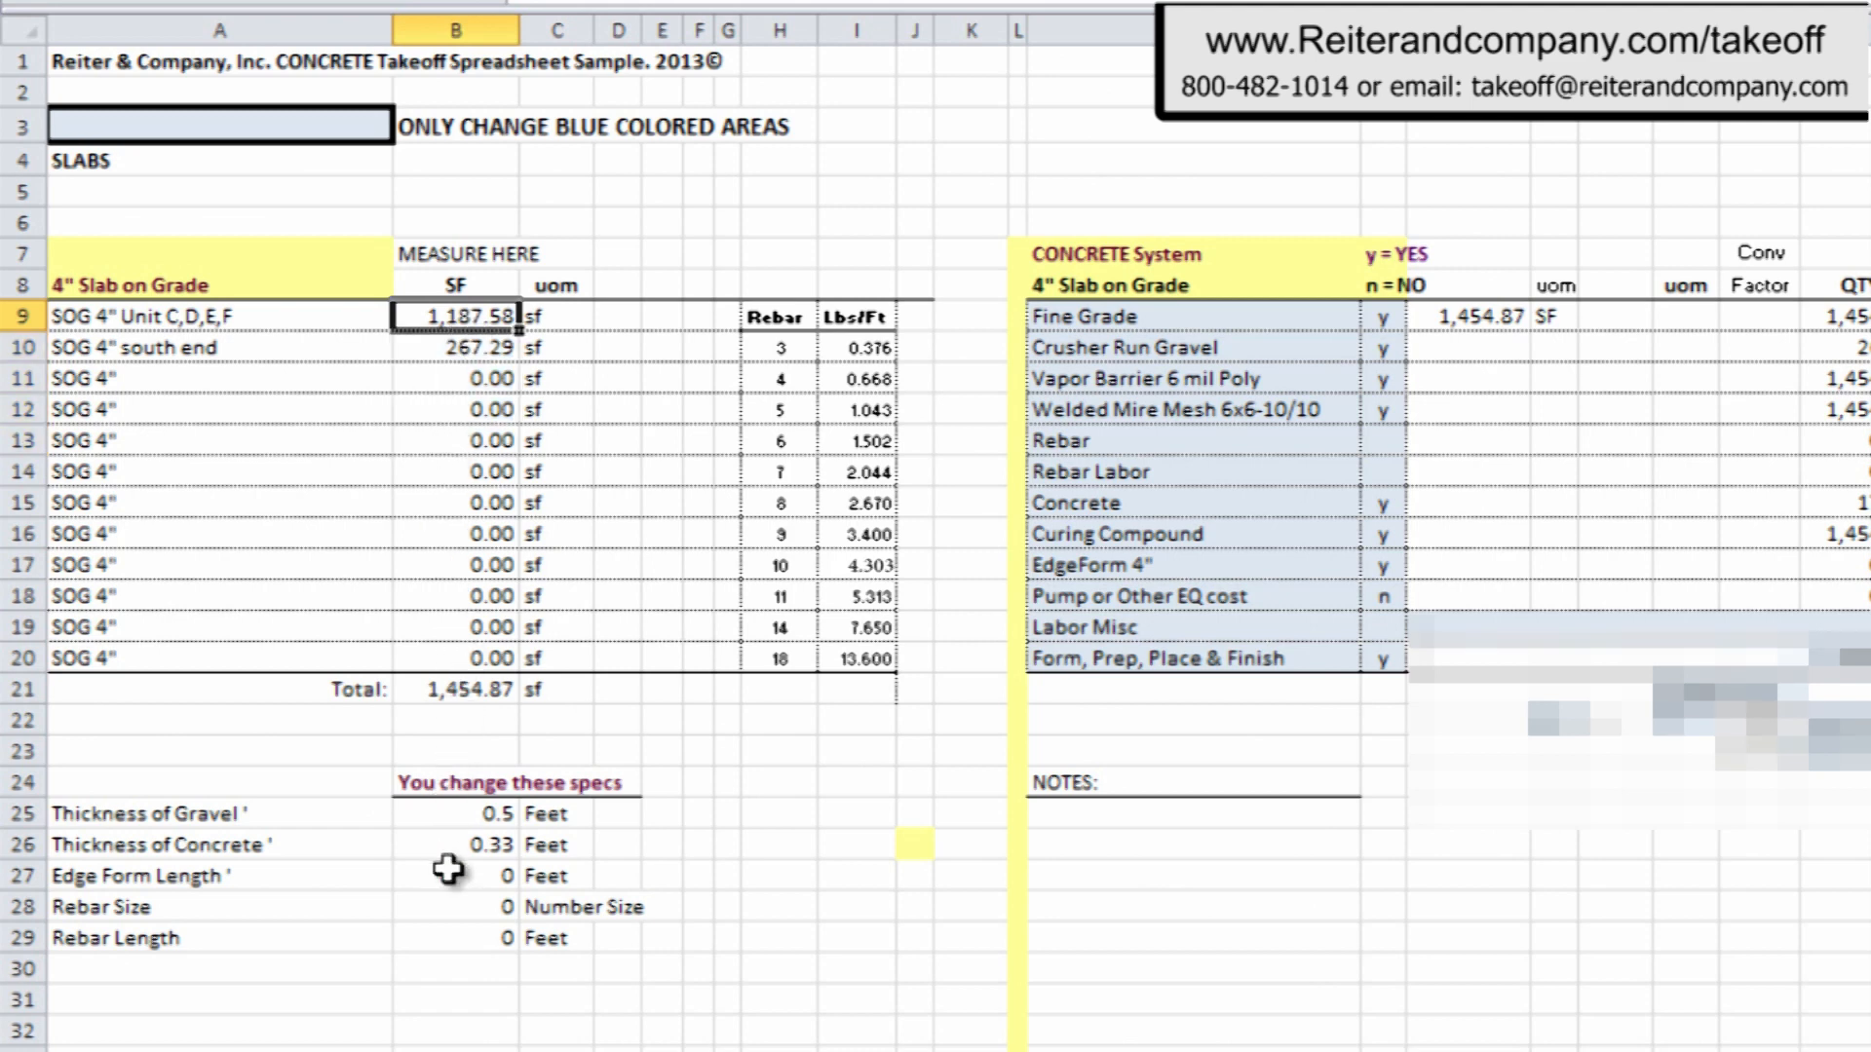
pyautogui.moveTo(457, 915)
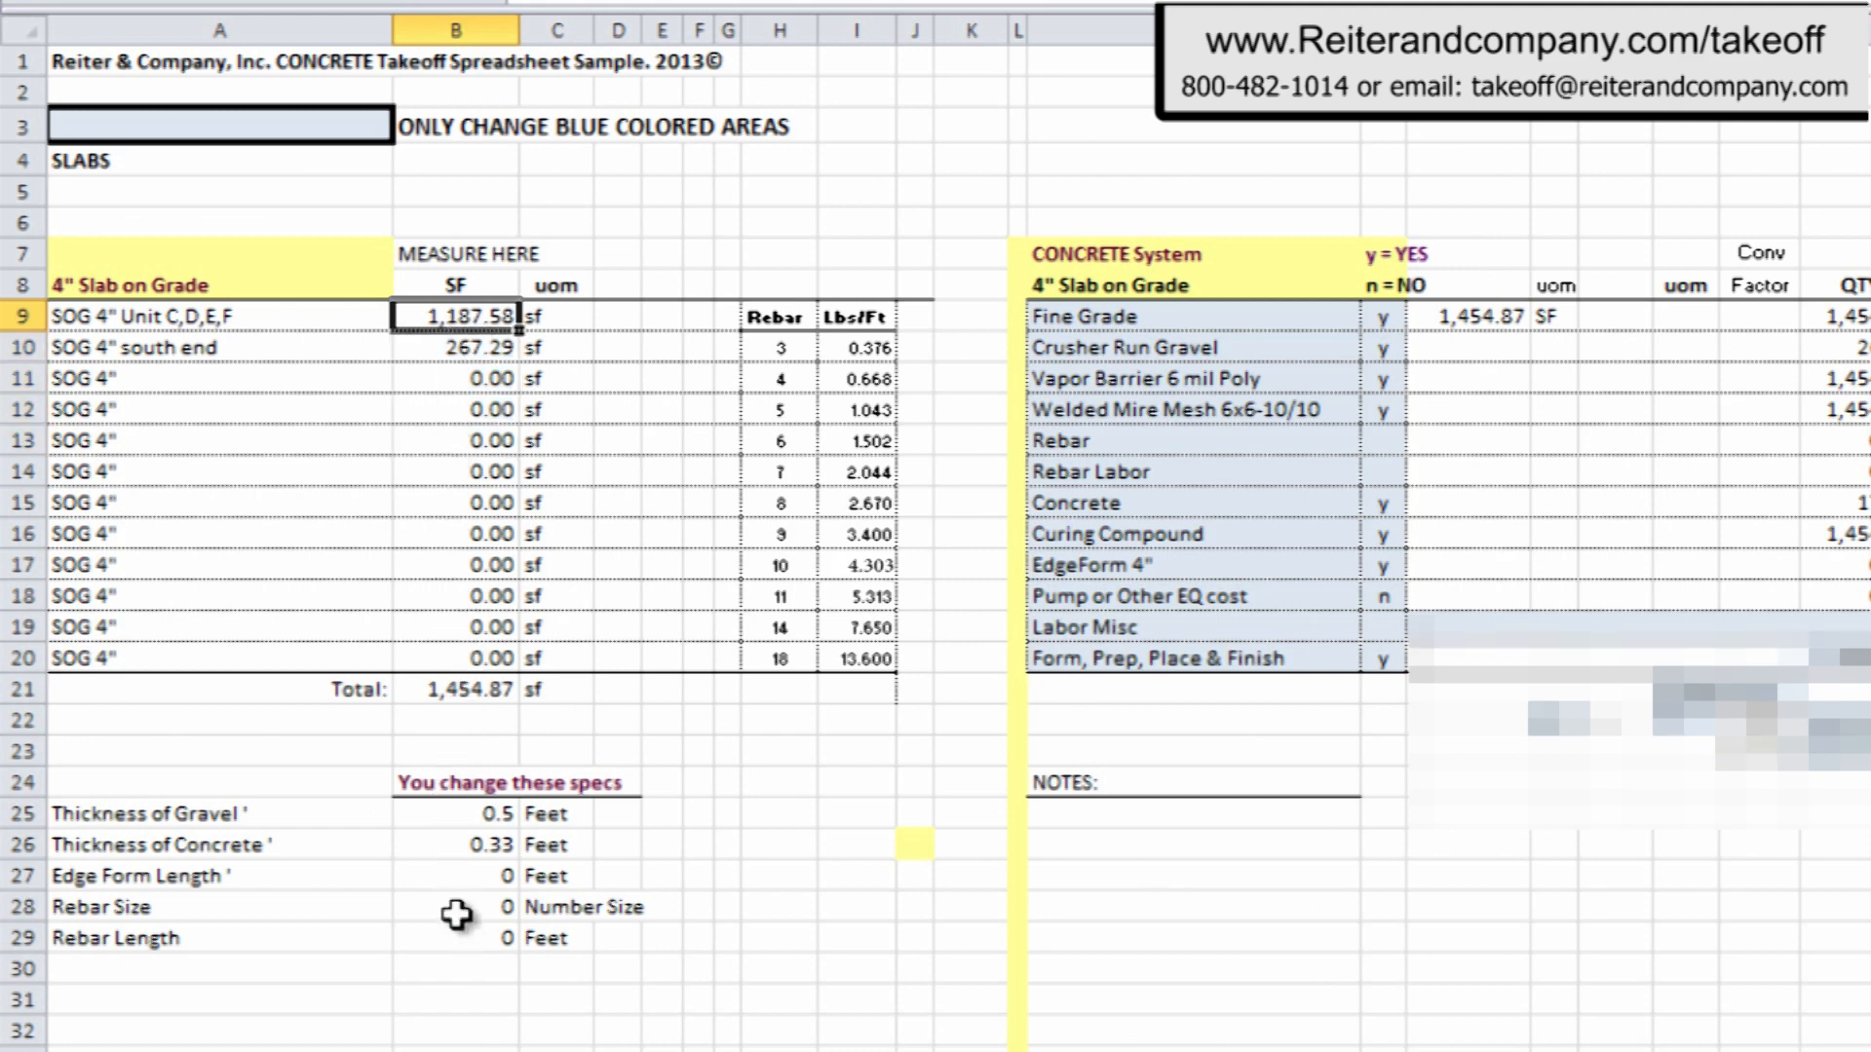
pyautogui.moveTo(452, 955)
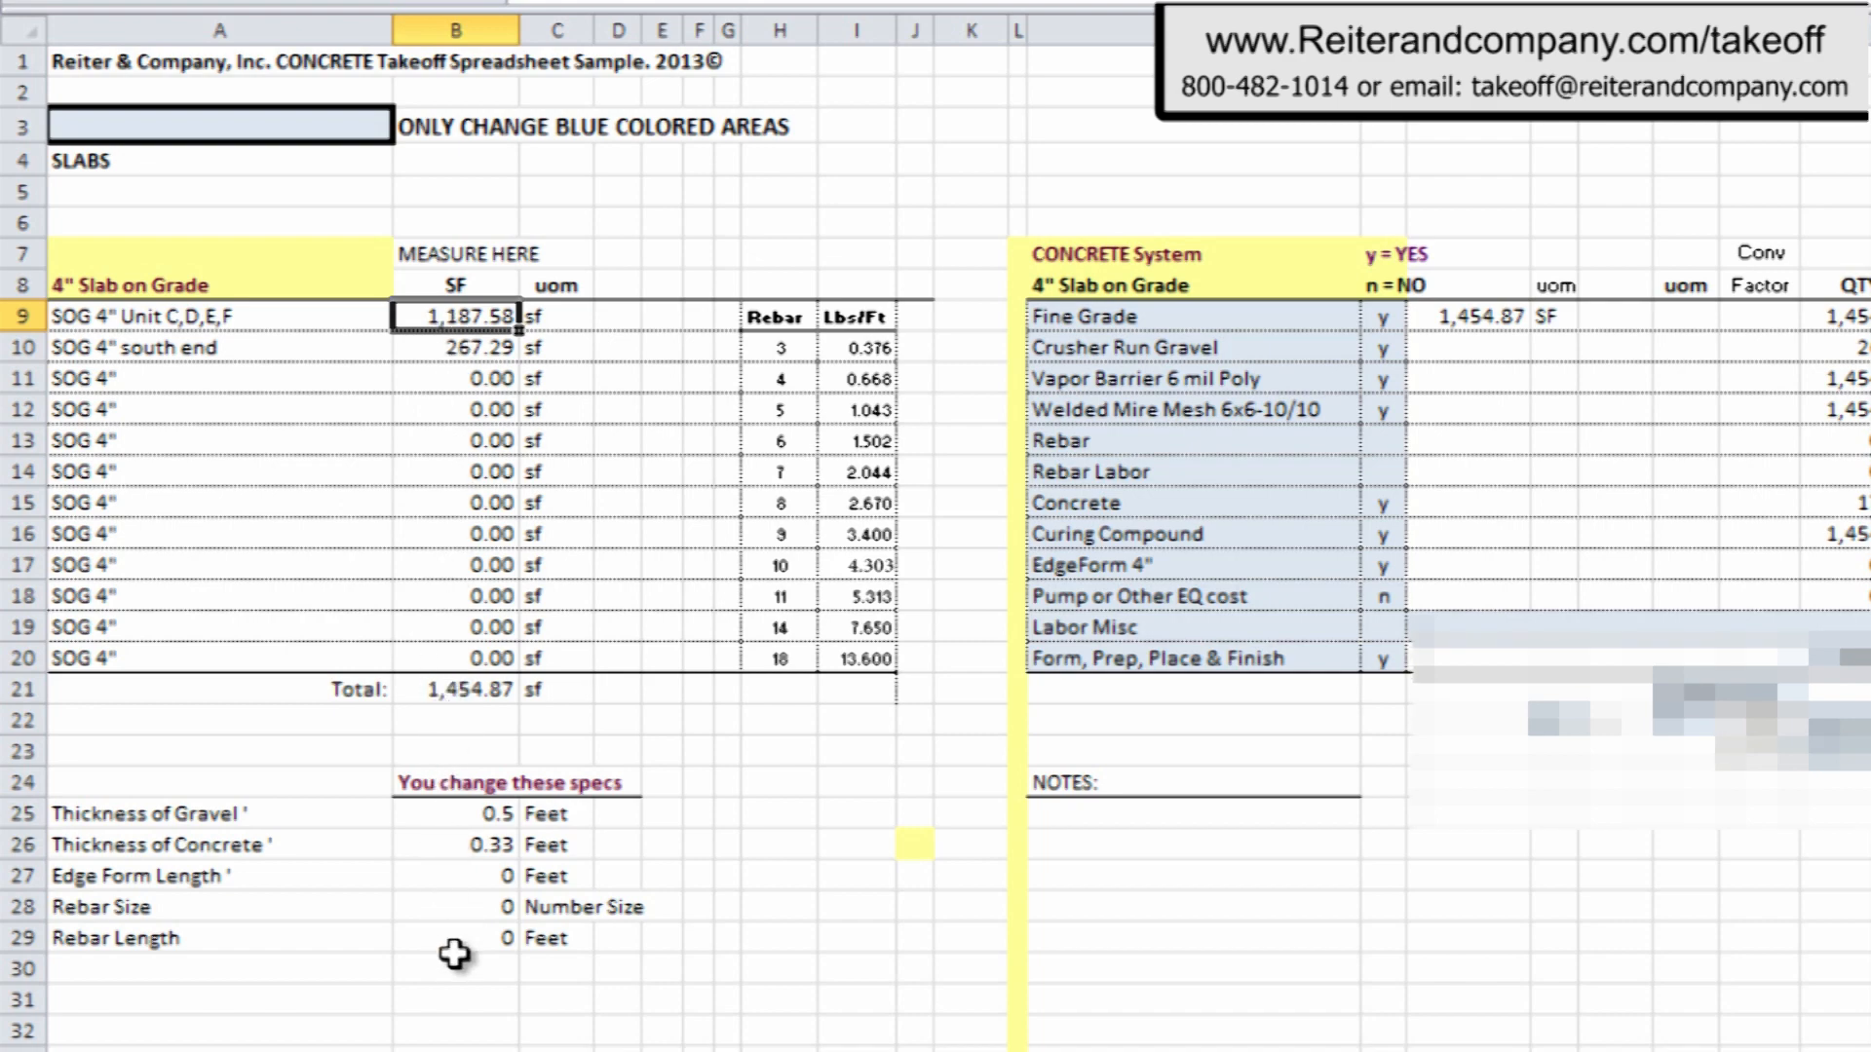
pyautogui.moveTo(1118, 597)
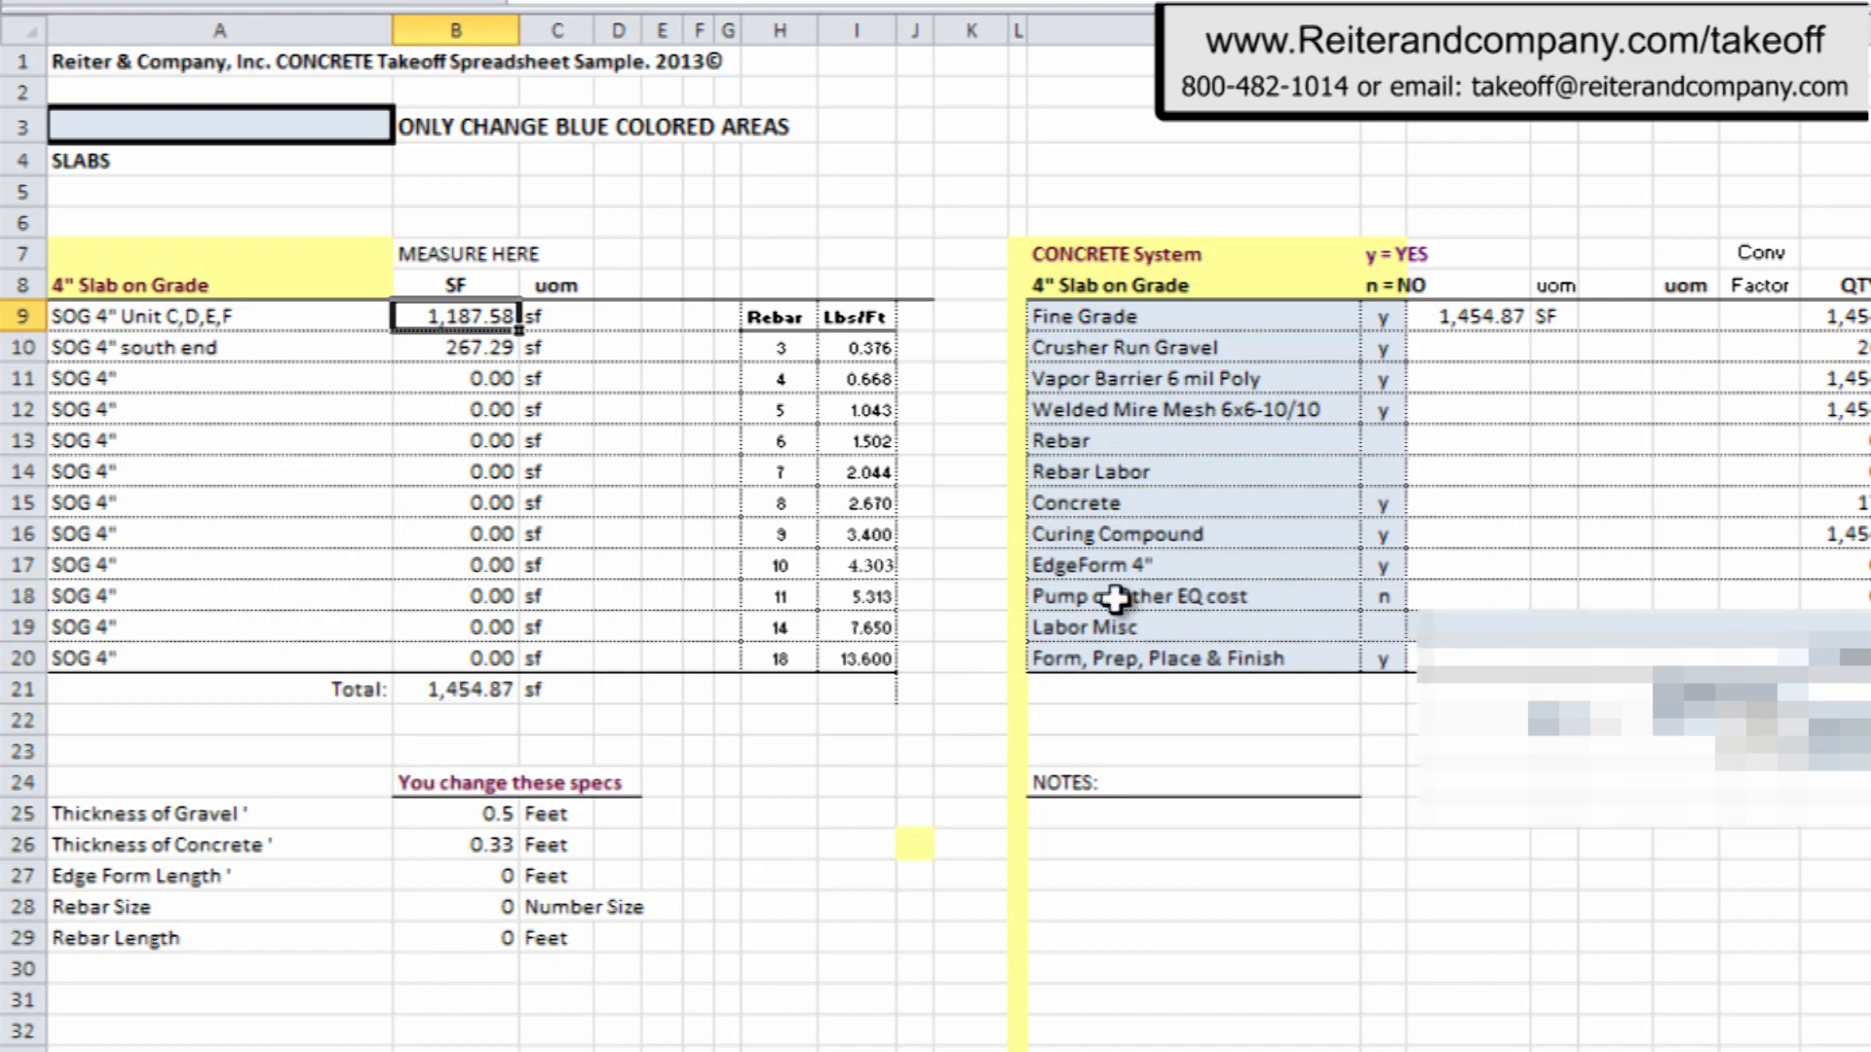
pyautogui.hscroll(3)
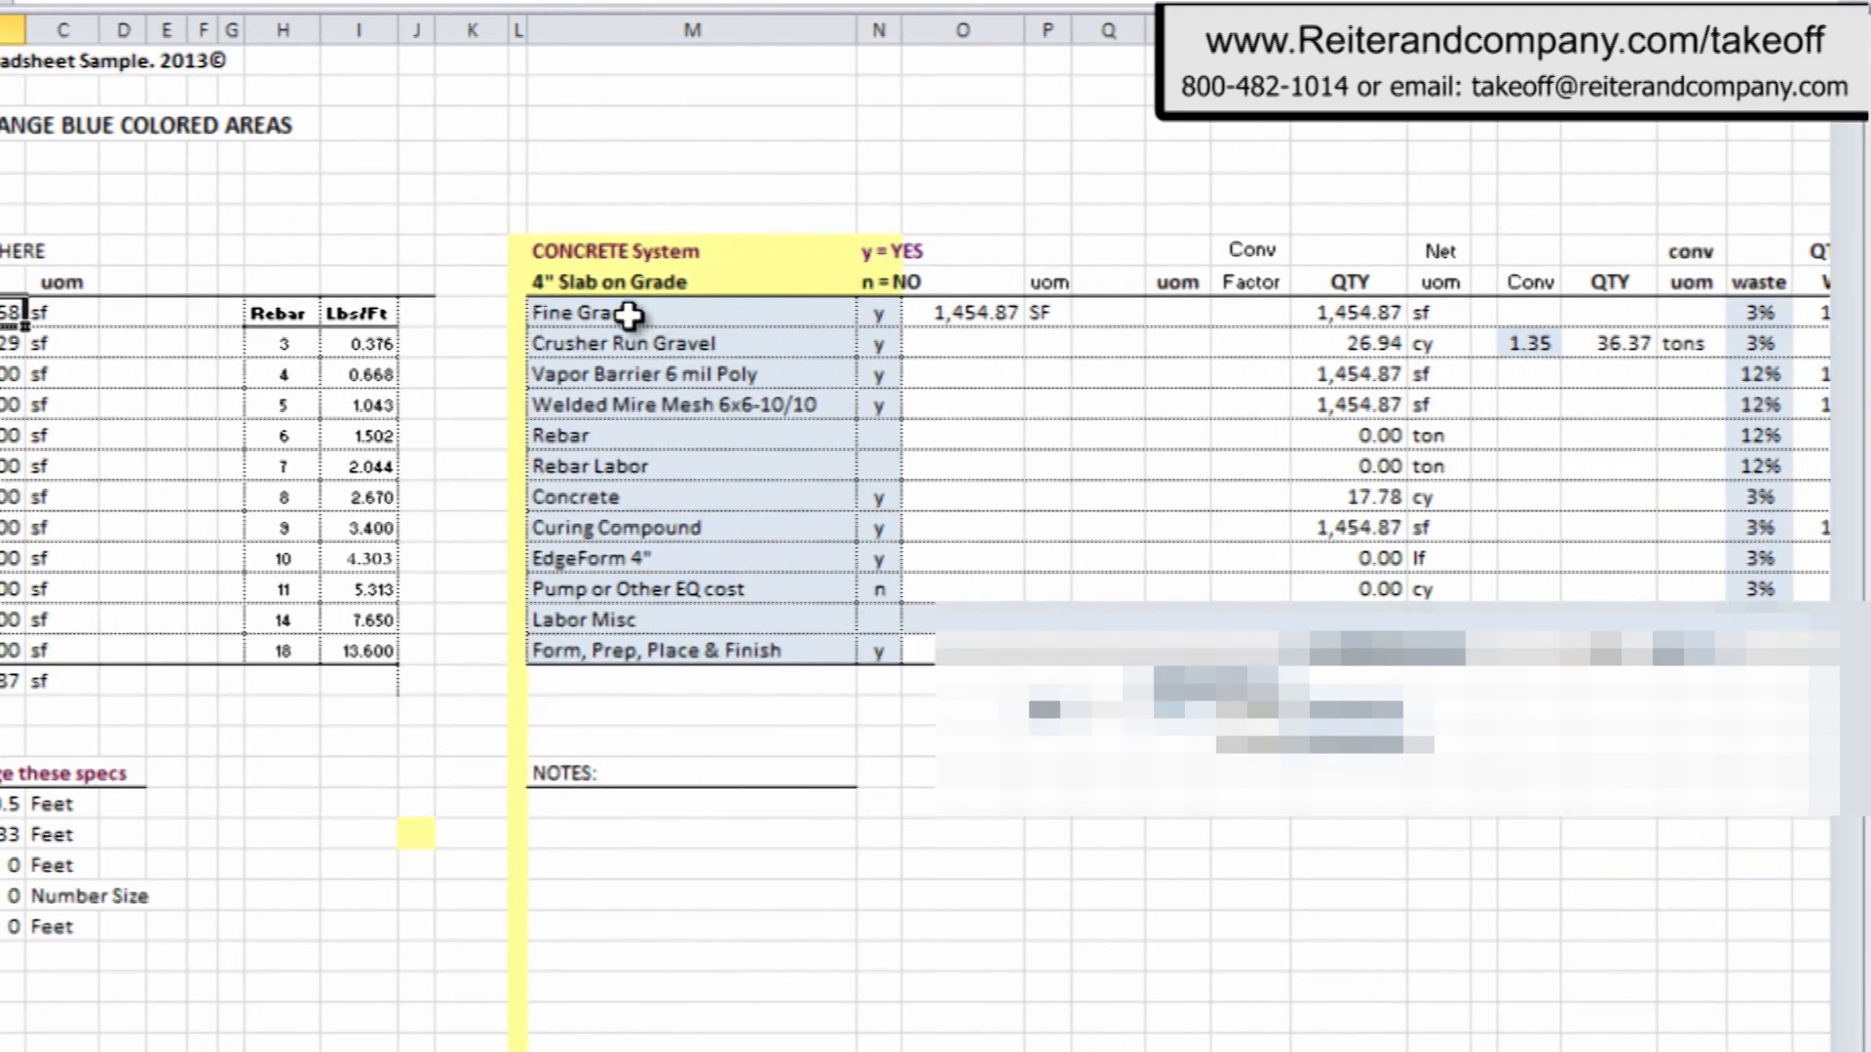
pyautogui.click(668, 649)
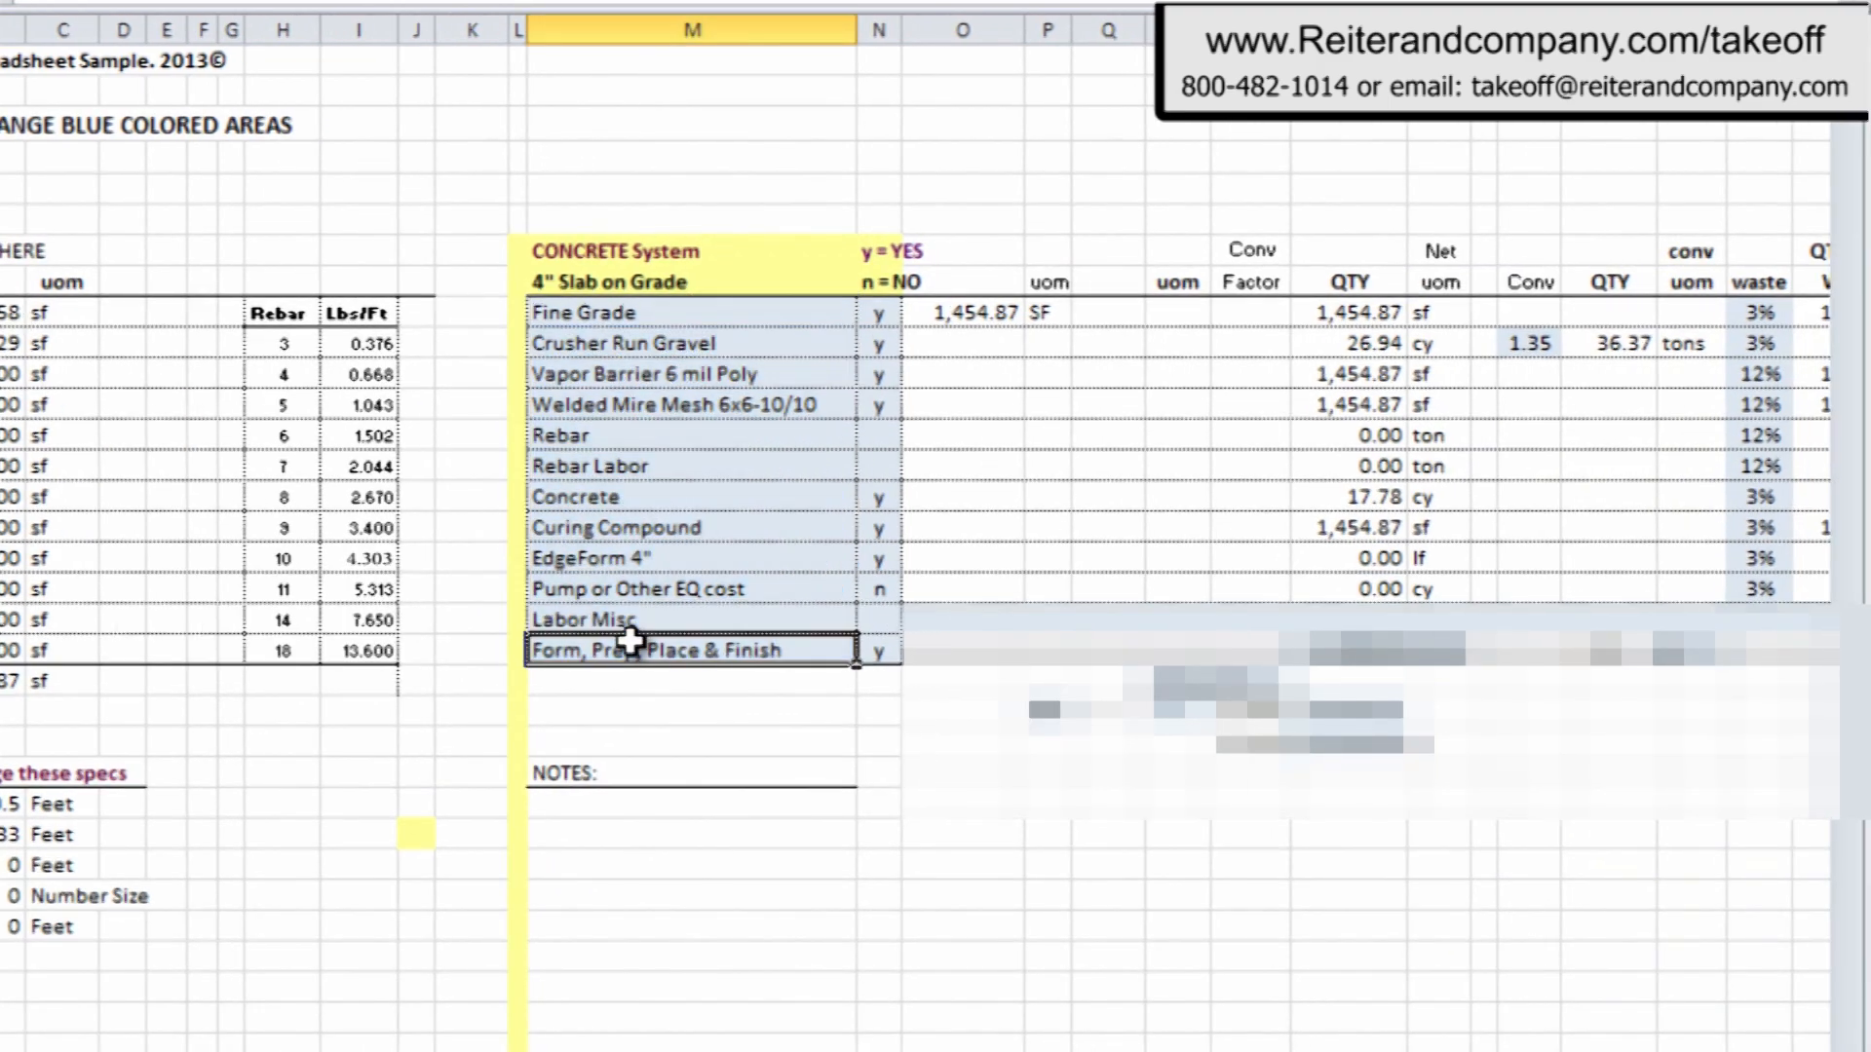
pyautogui.moveTo(717, 744)
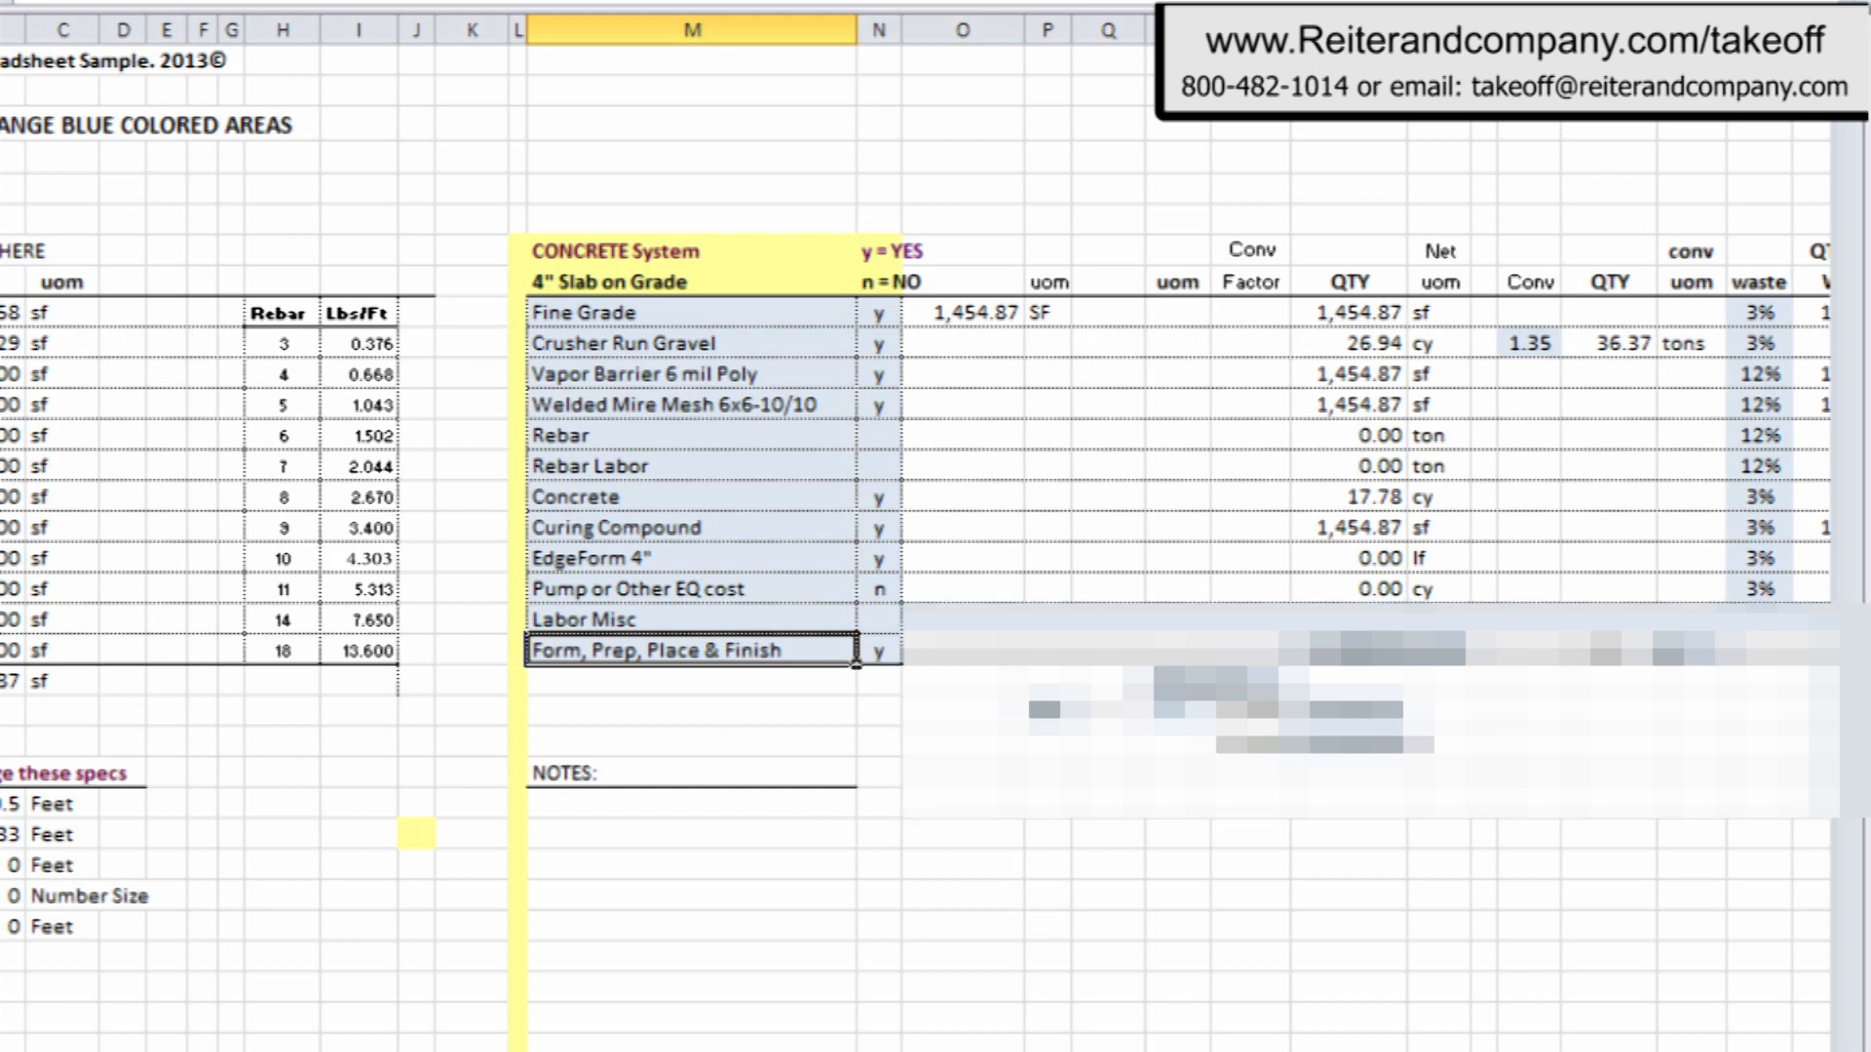
pyautogui.hscroll(3)
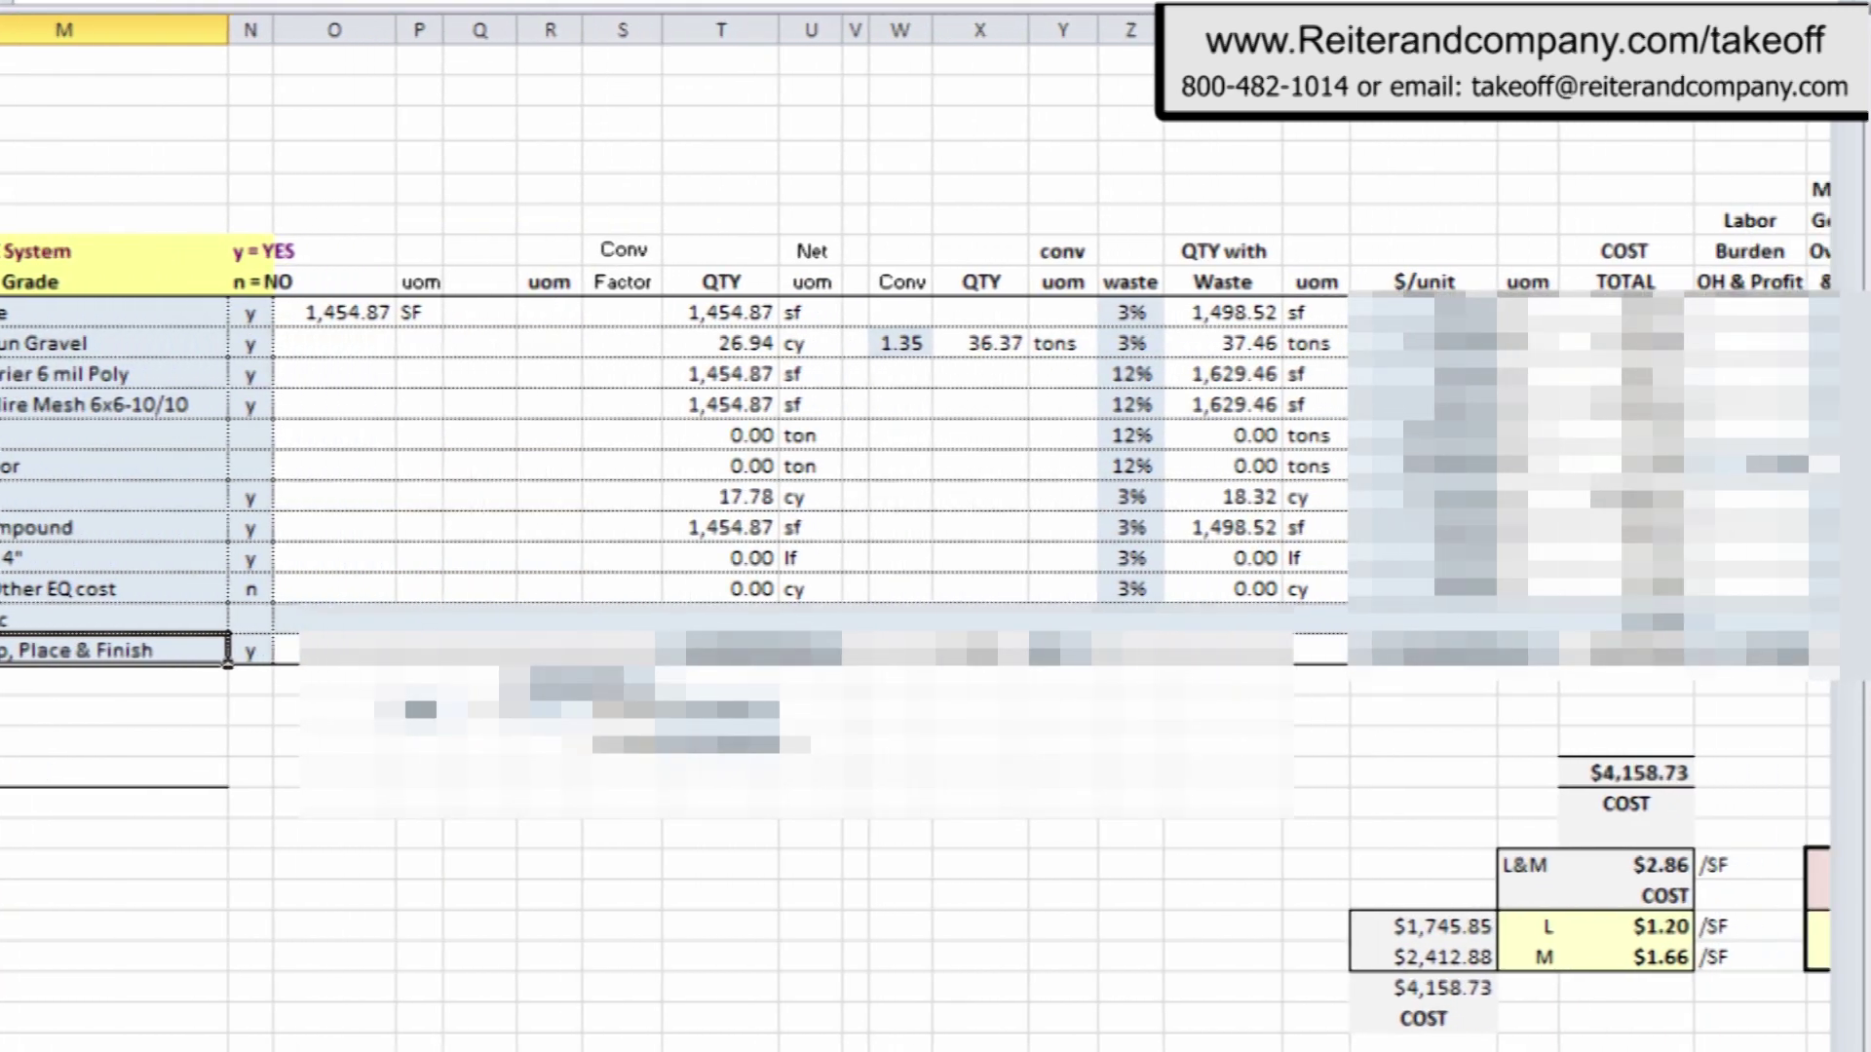
pyautogui.hscroll(3)
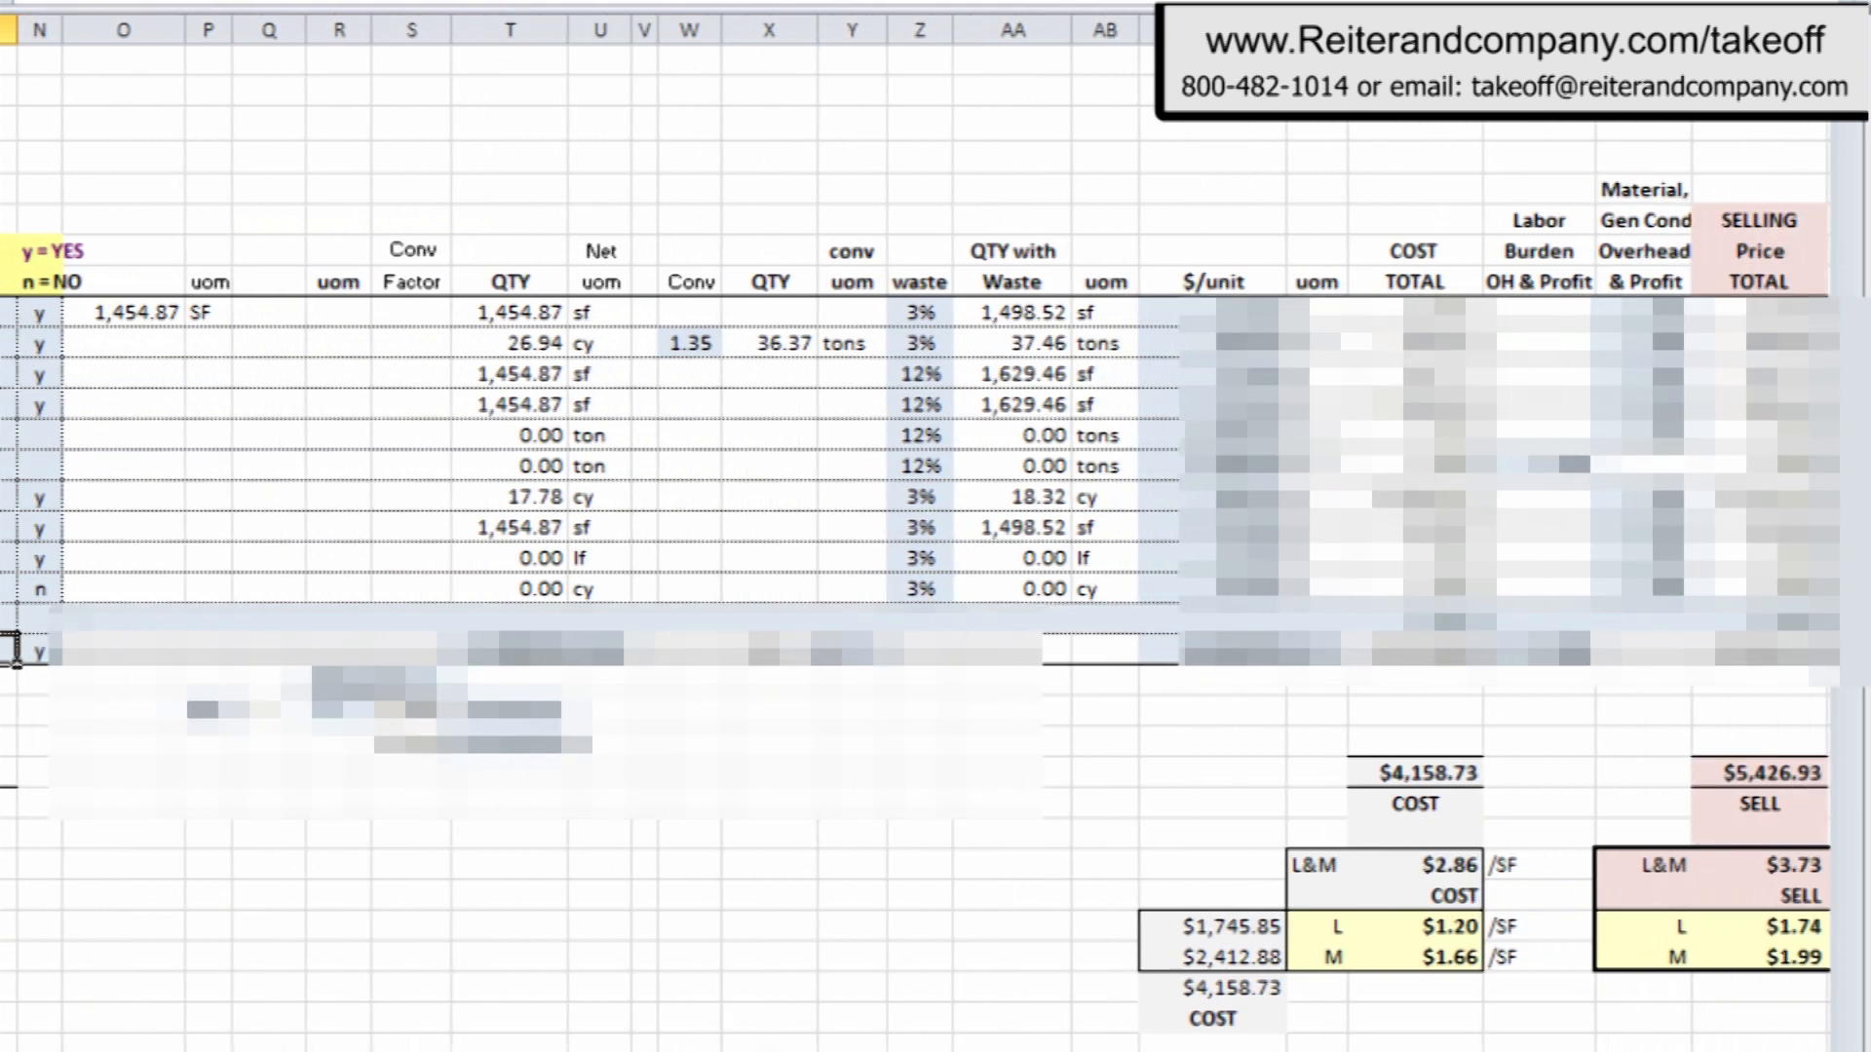
pyautogui.hscroll(3)
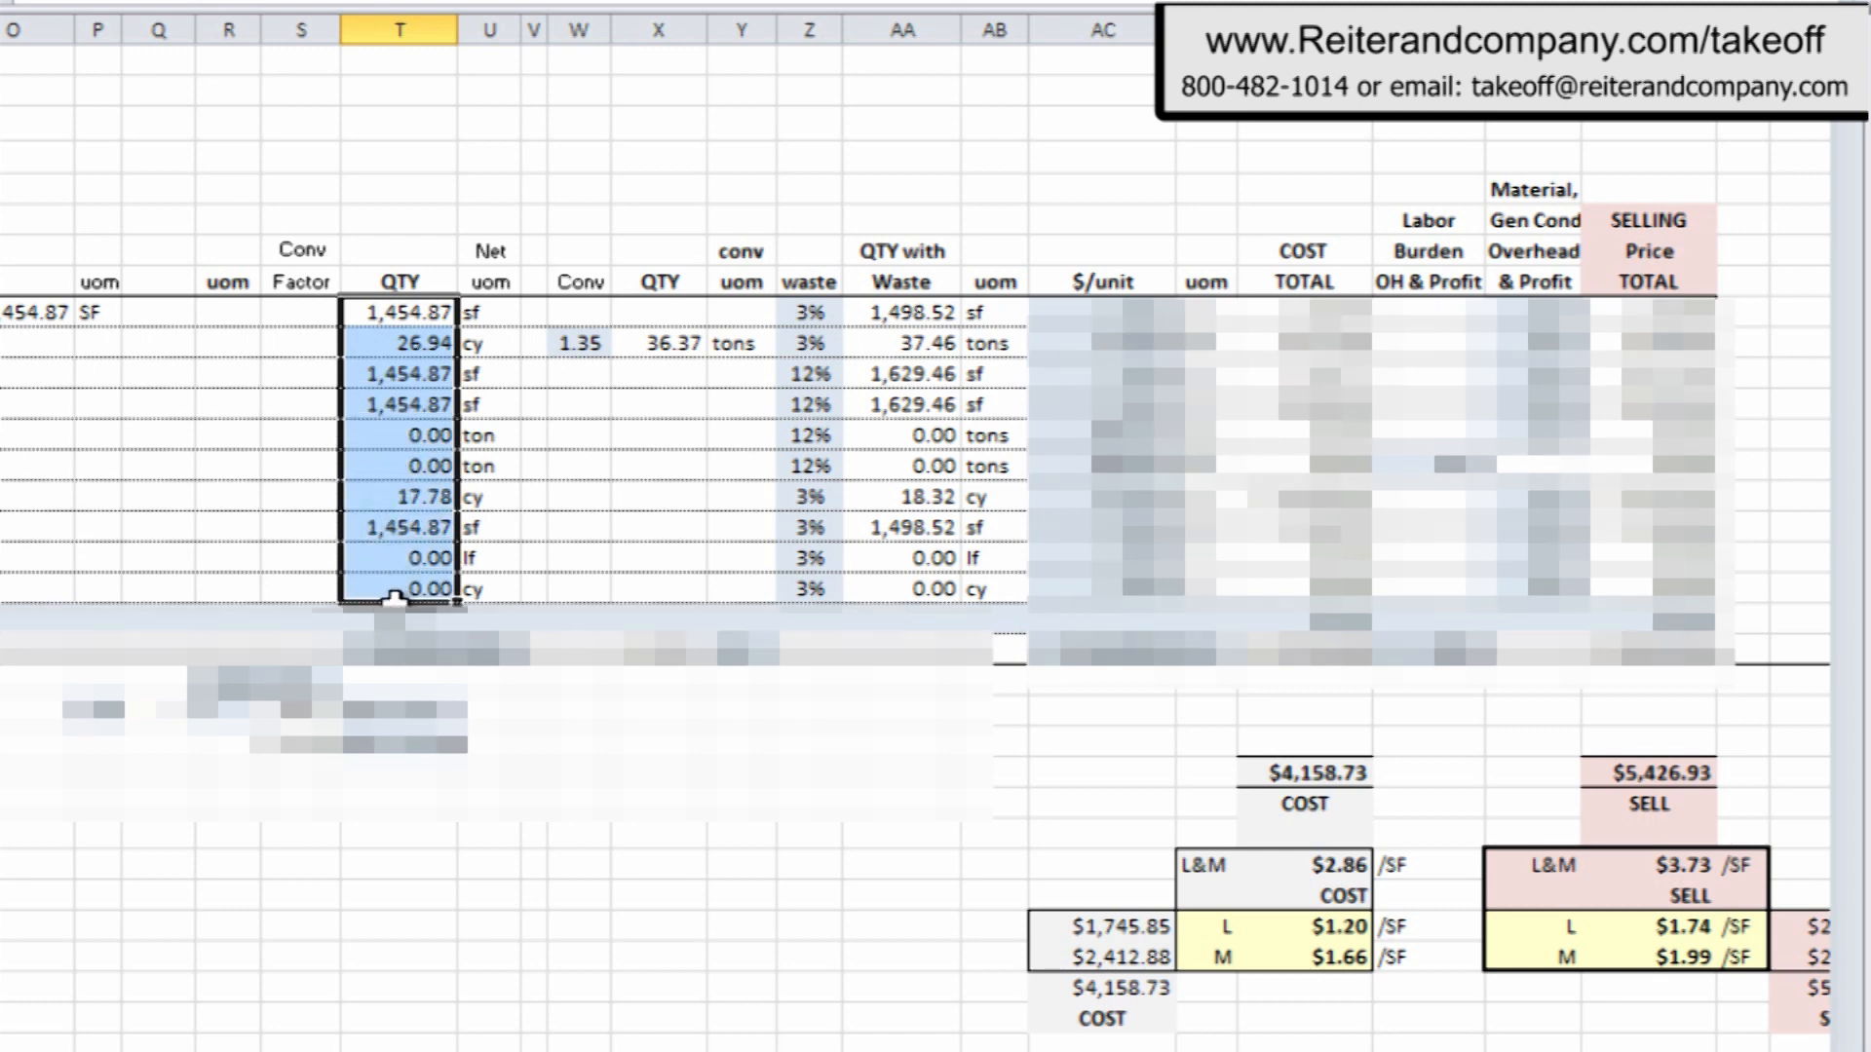
pyautogui.moveTo(574, 292)
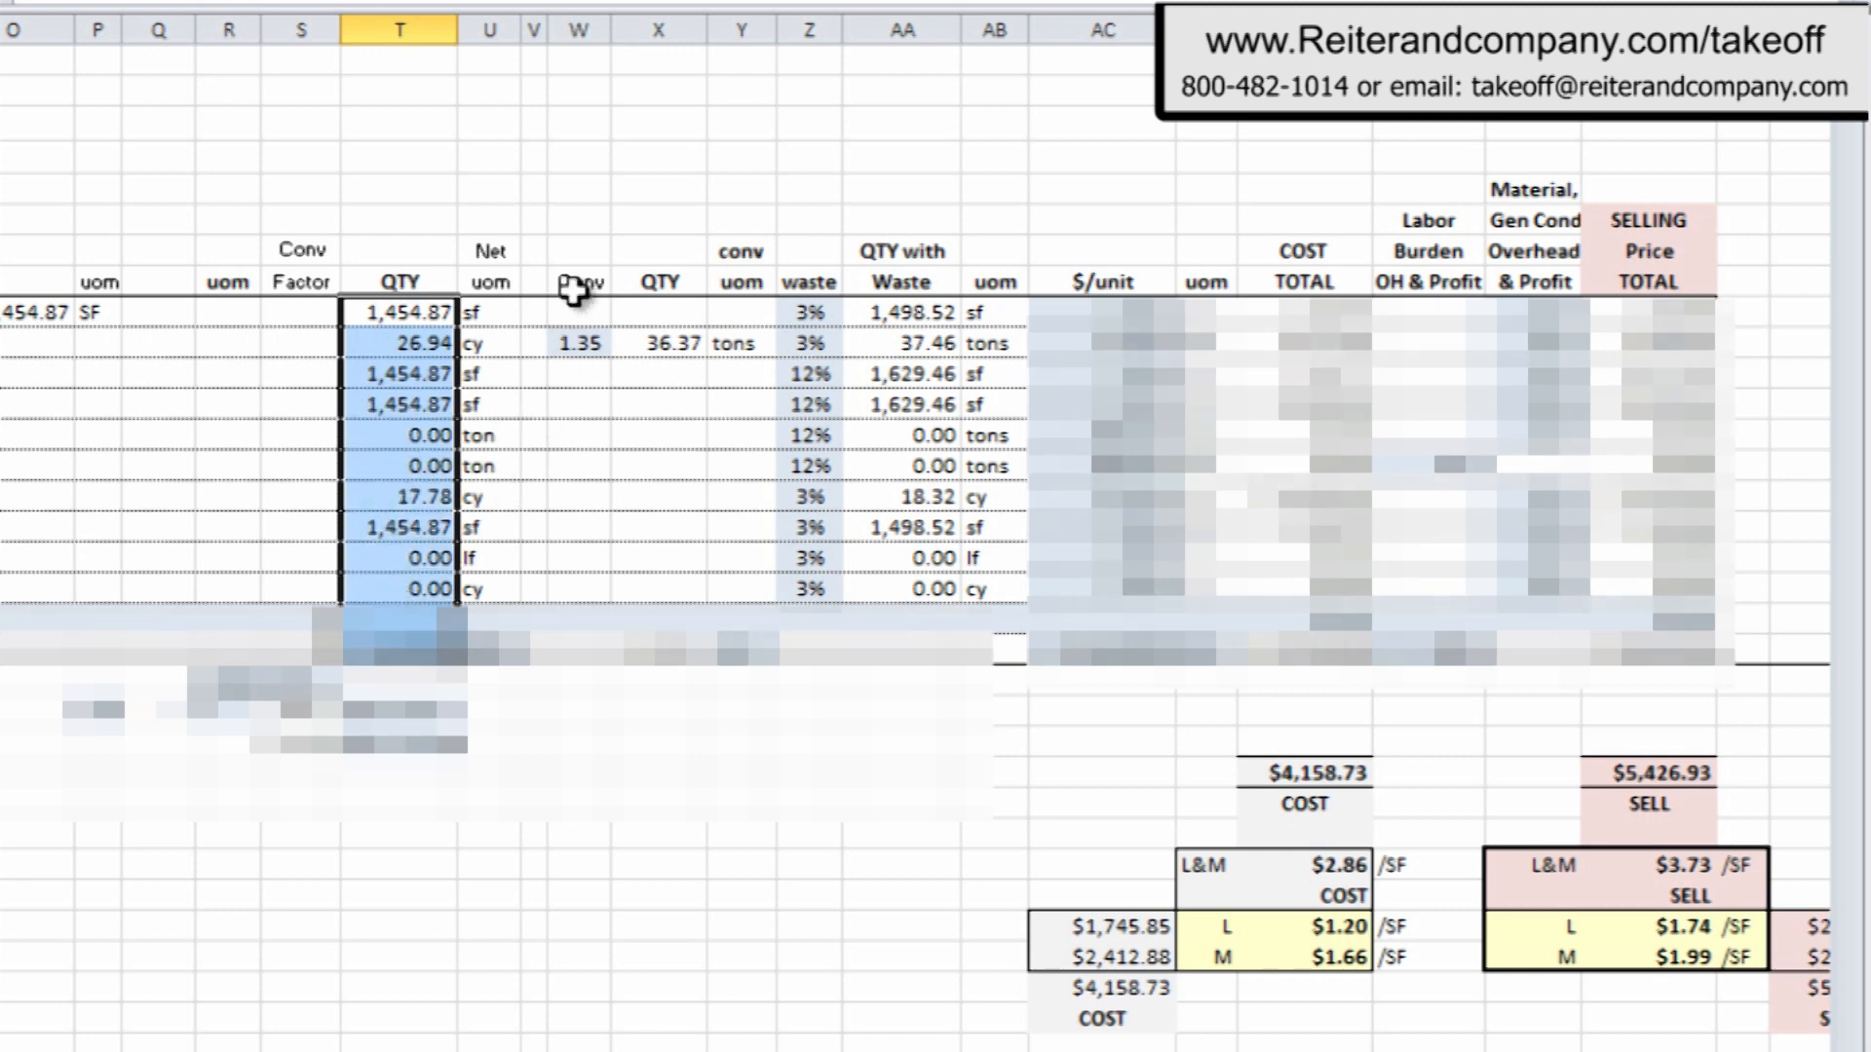
pyautogui.moveTo(678, 494)
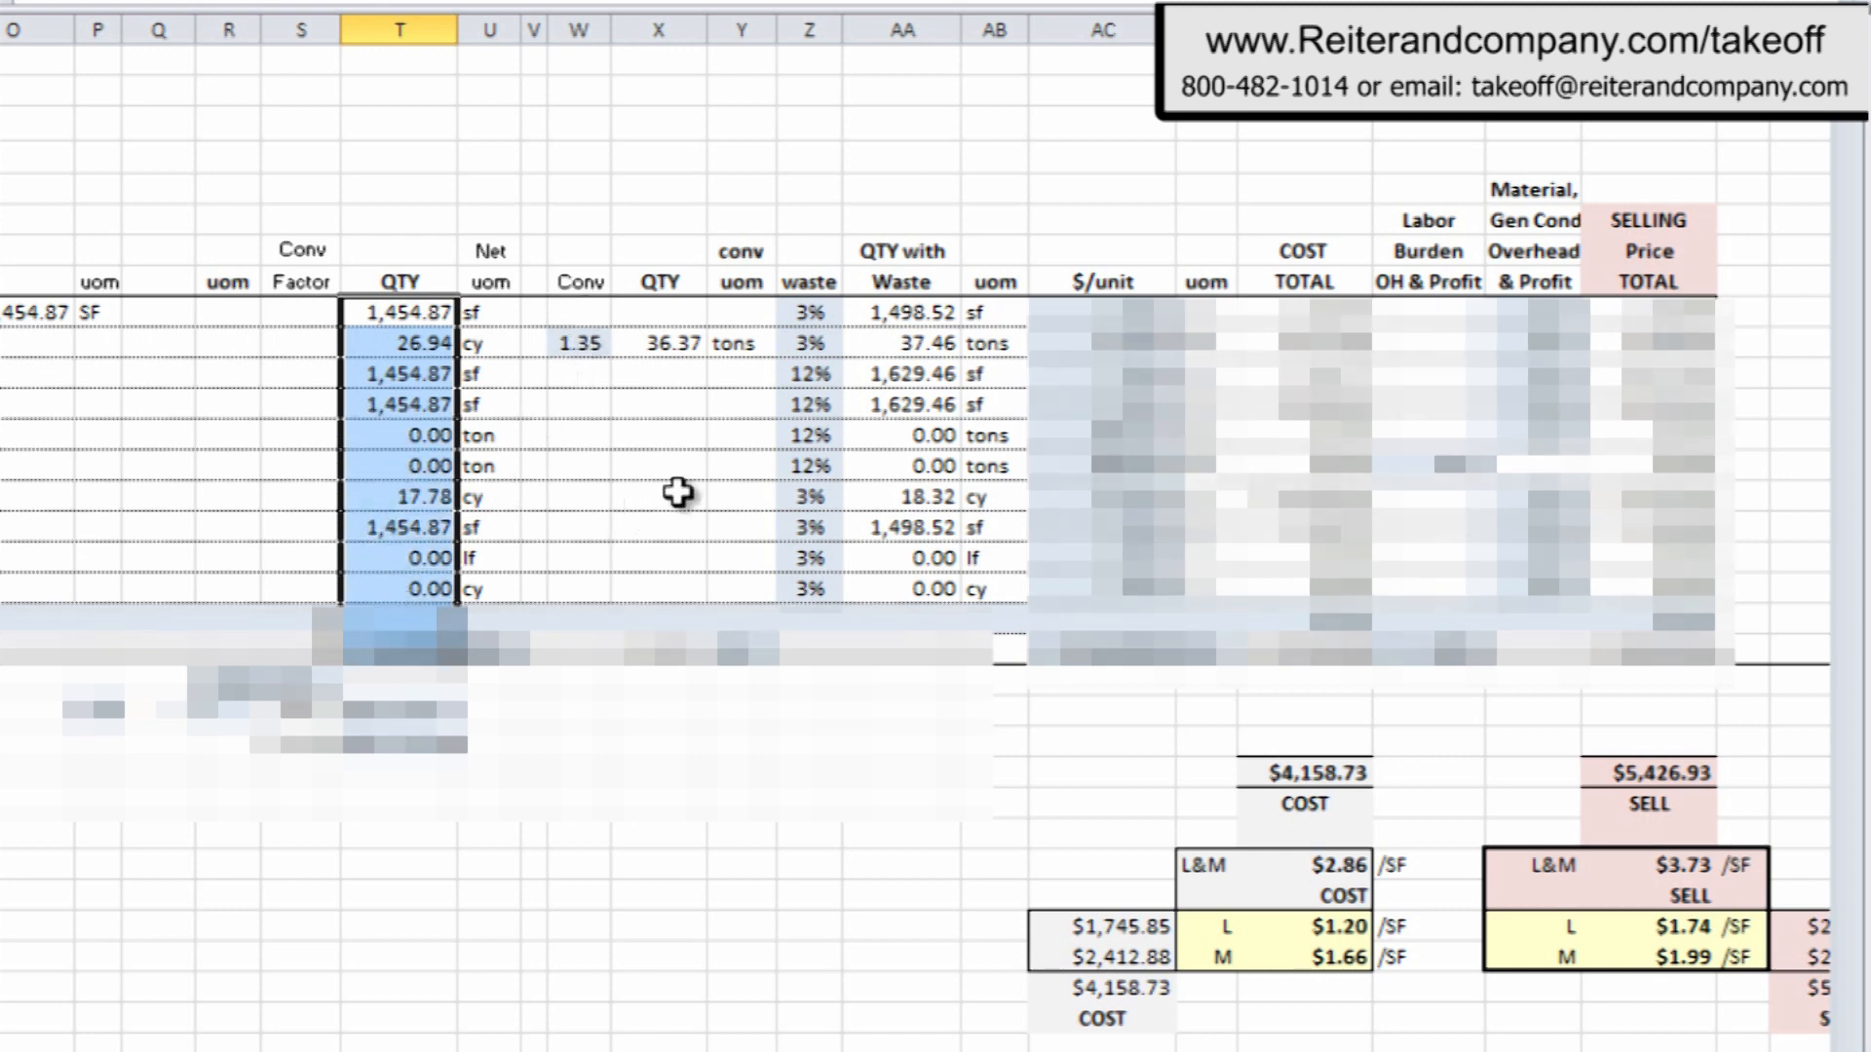
pyautogui.moveTo(809, 310)
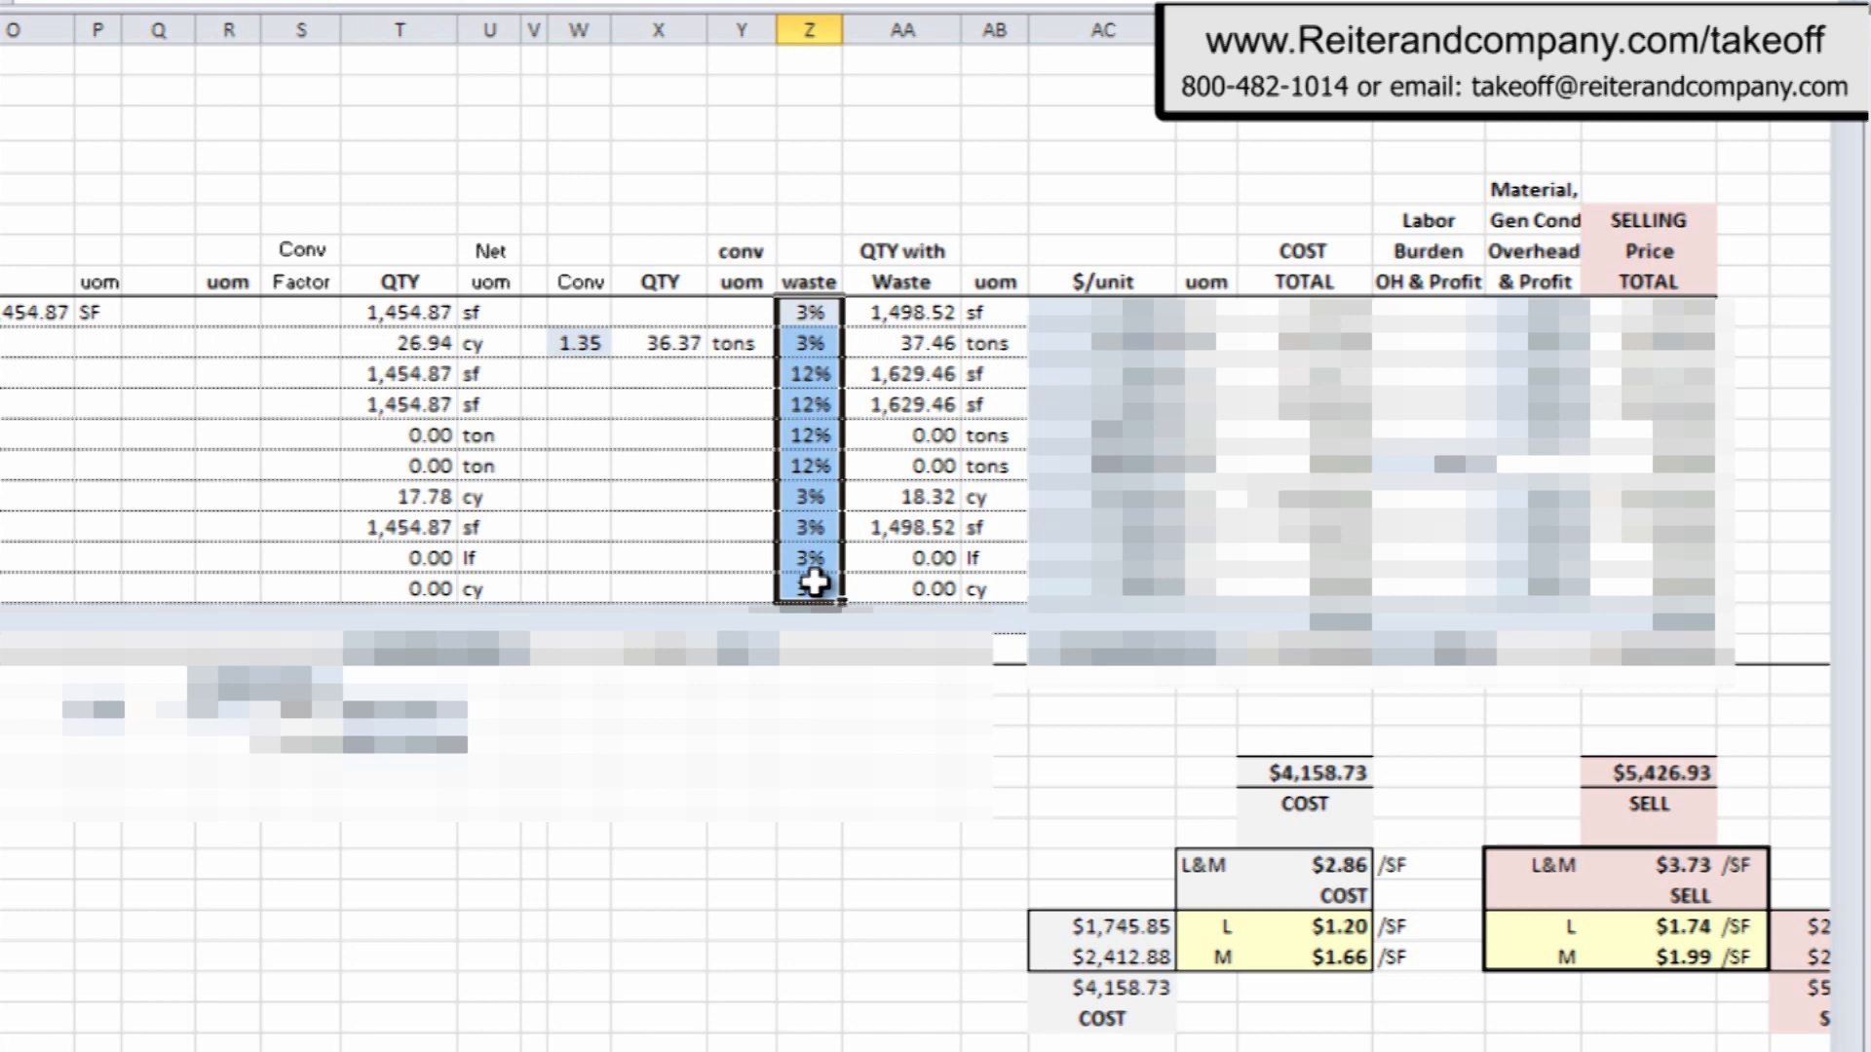
pyautogui.click(936, 344)
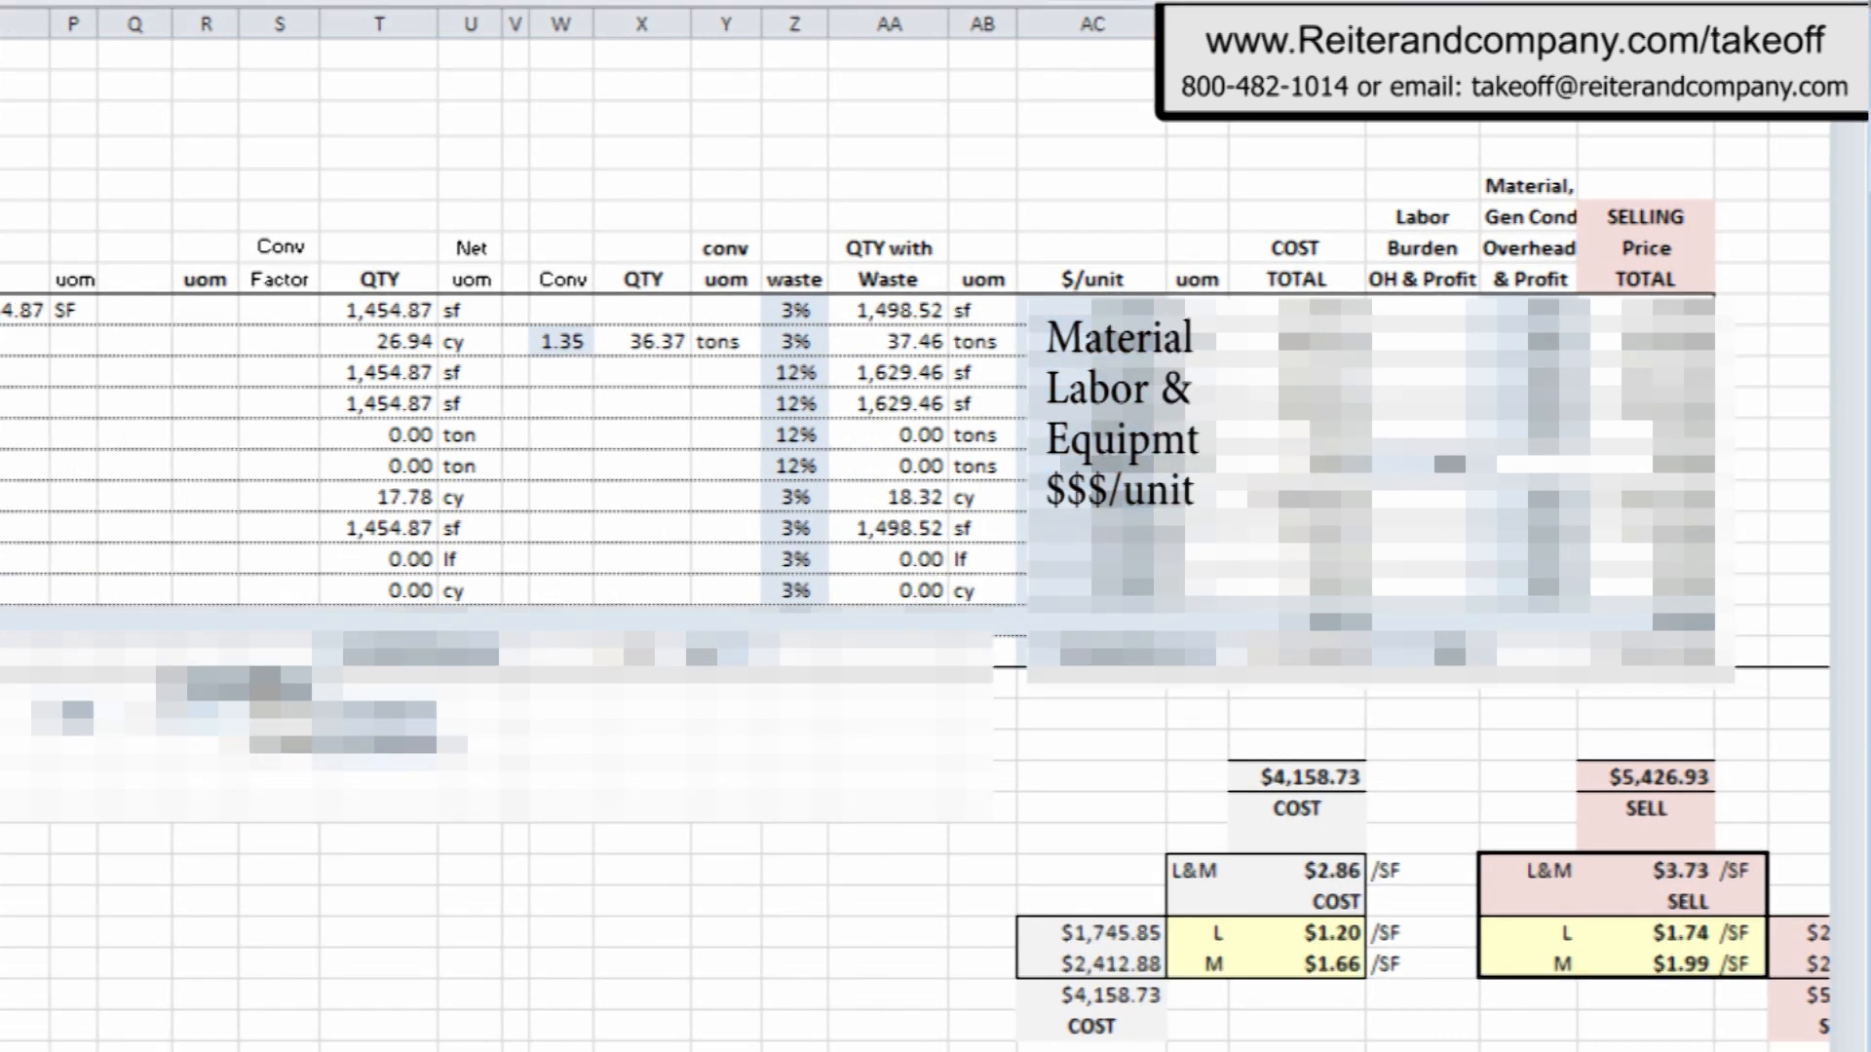
pyautogui.click(75, 22)
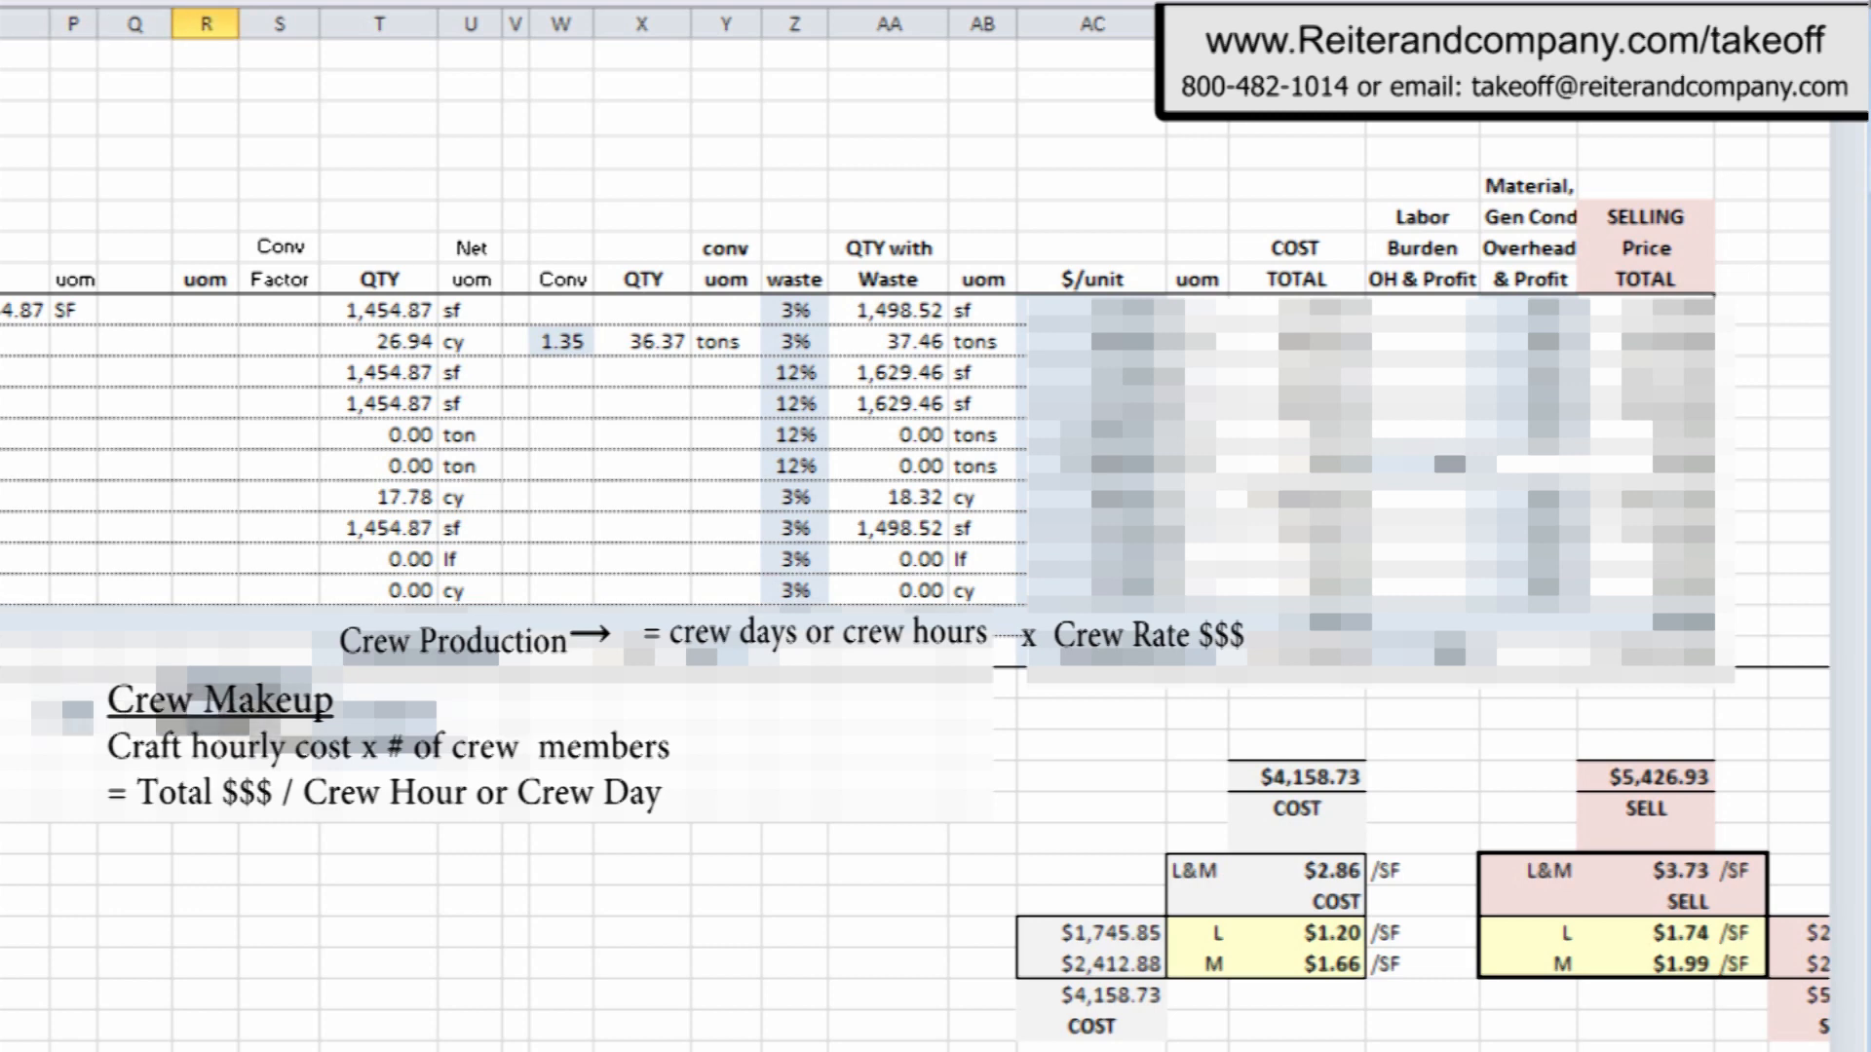
pyautogui.click(280, 23)
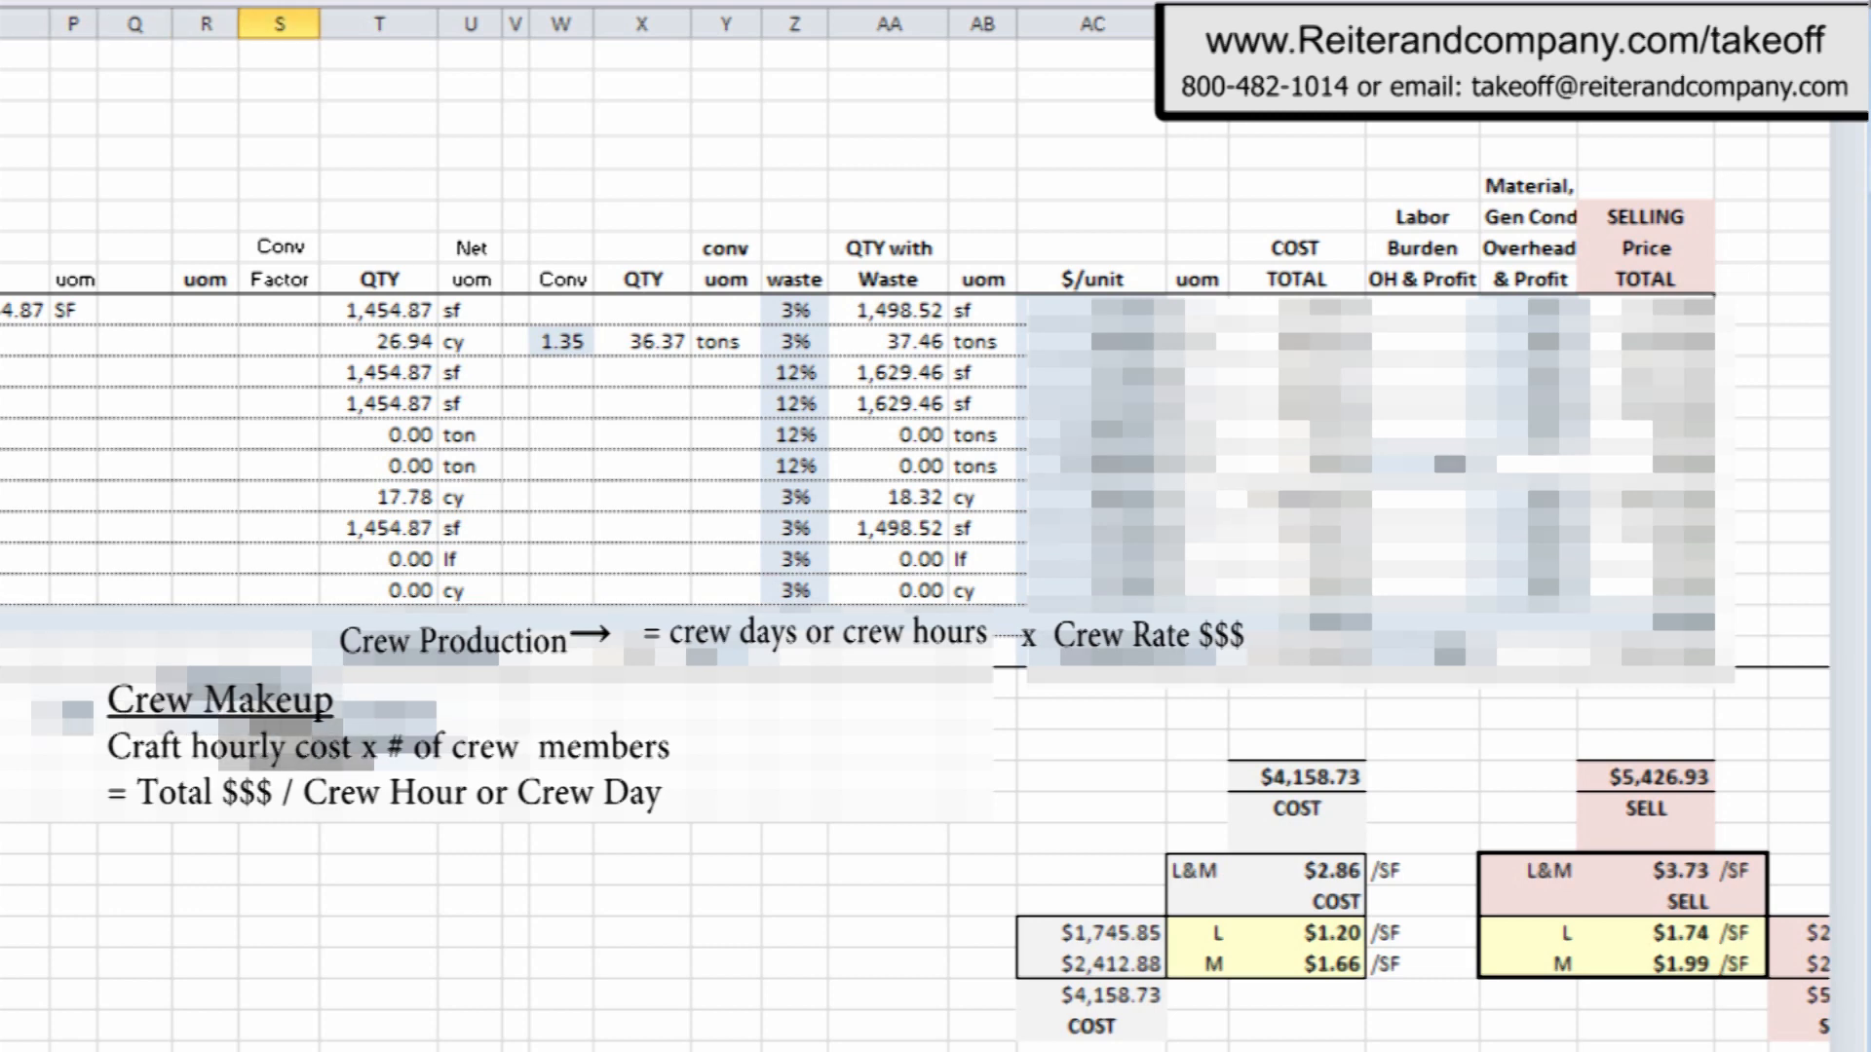
pyautogui.click(379, 22)
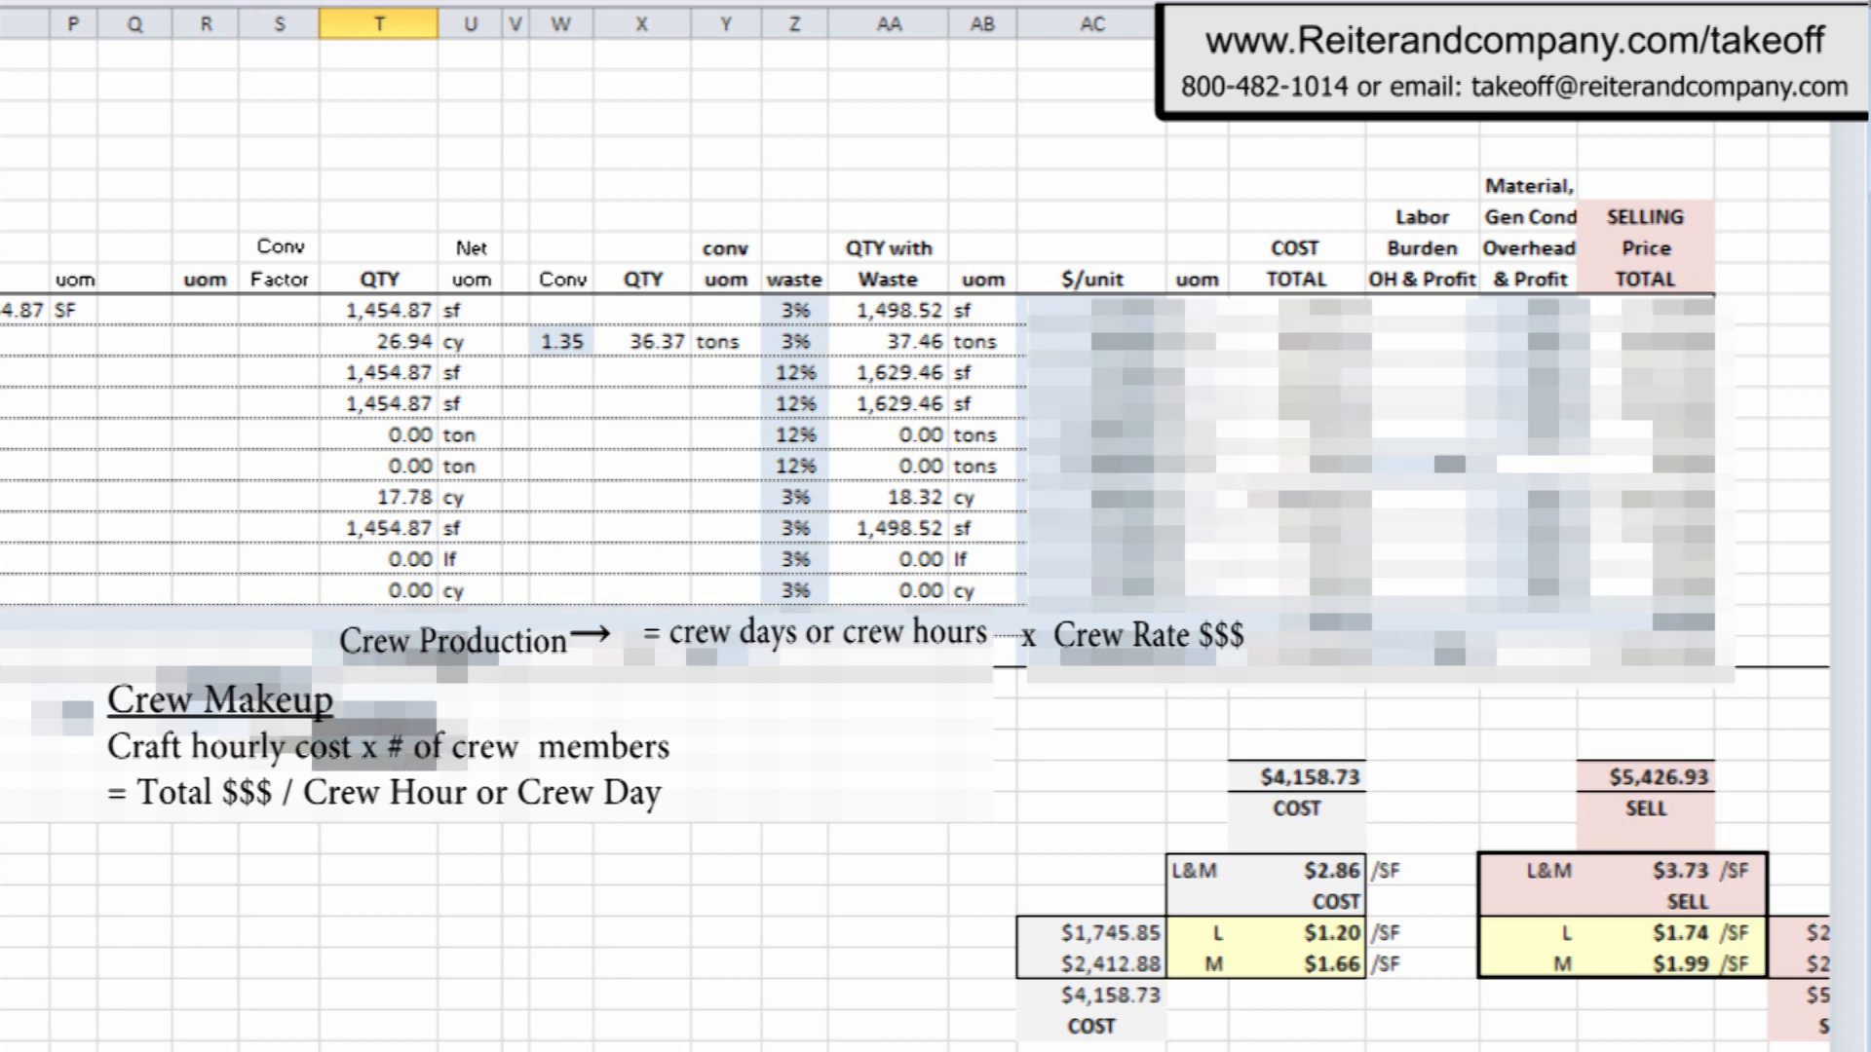
pyautogui.click(470, 22)
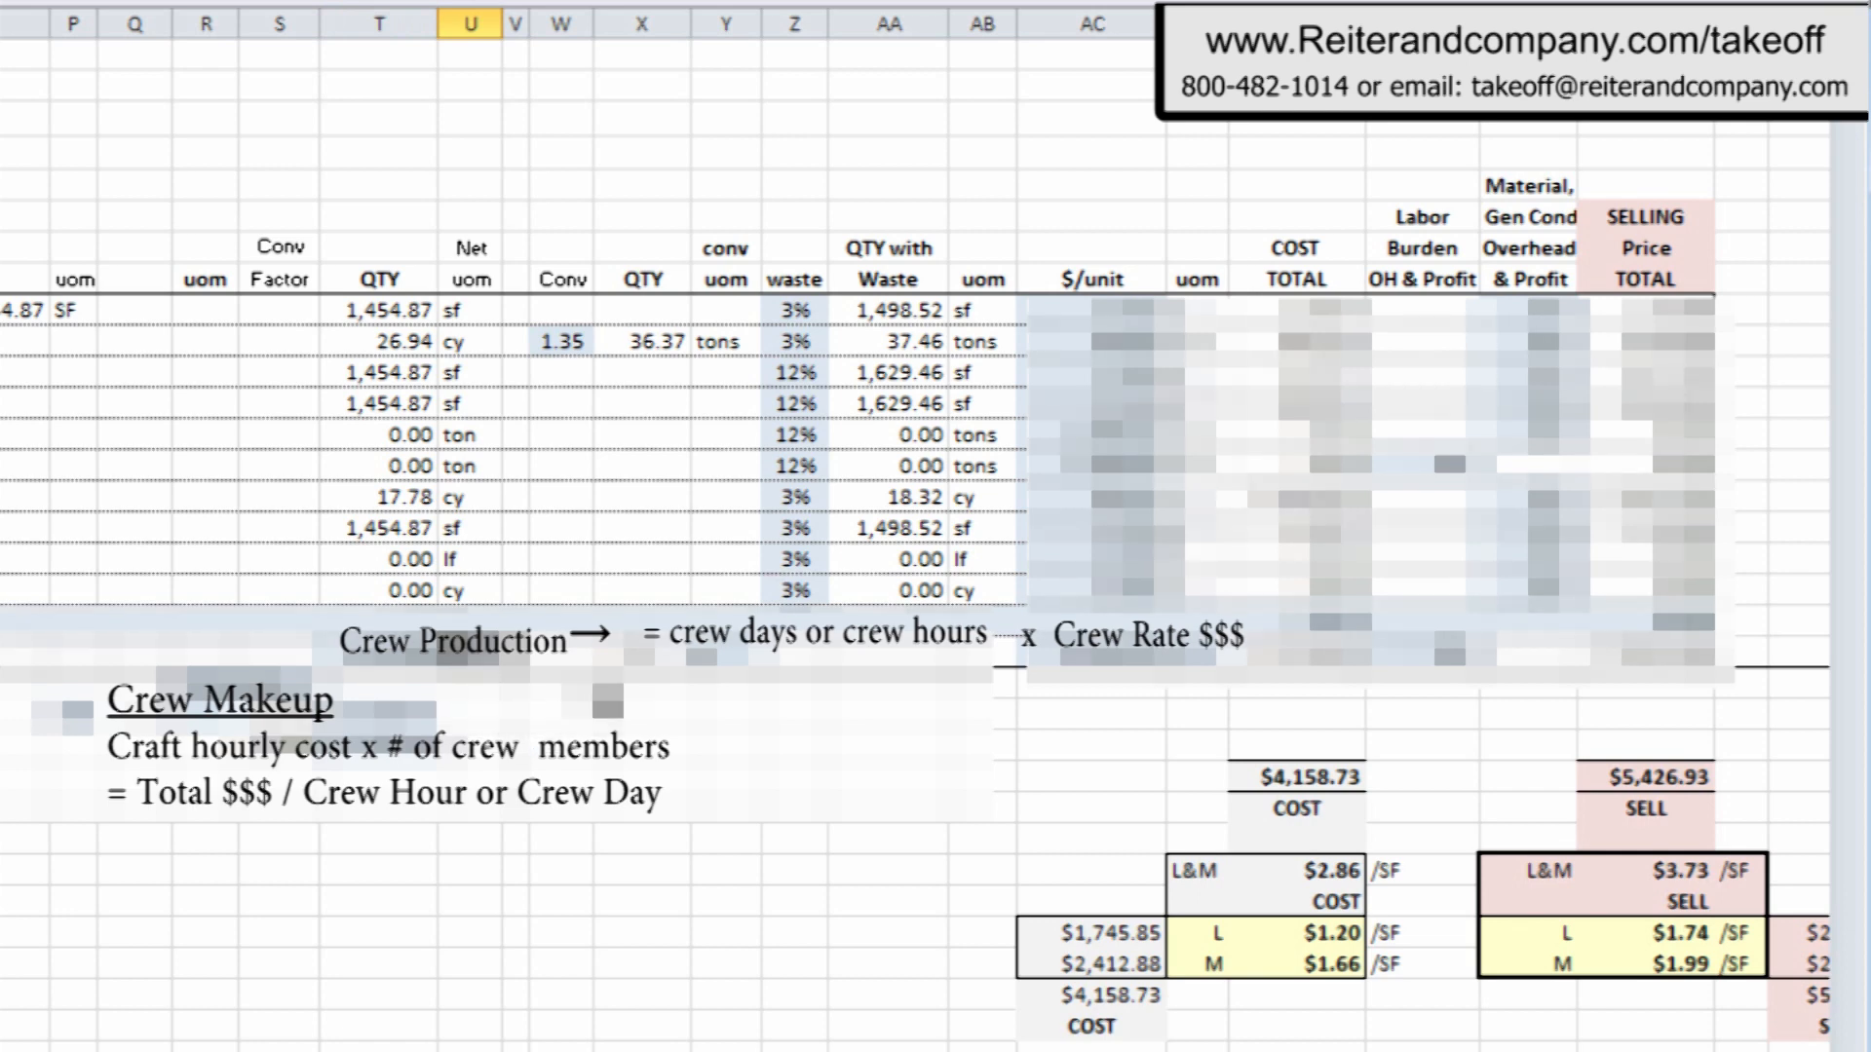
pyautogui.click(639, 22)
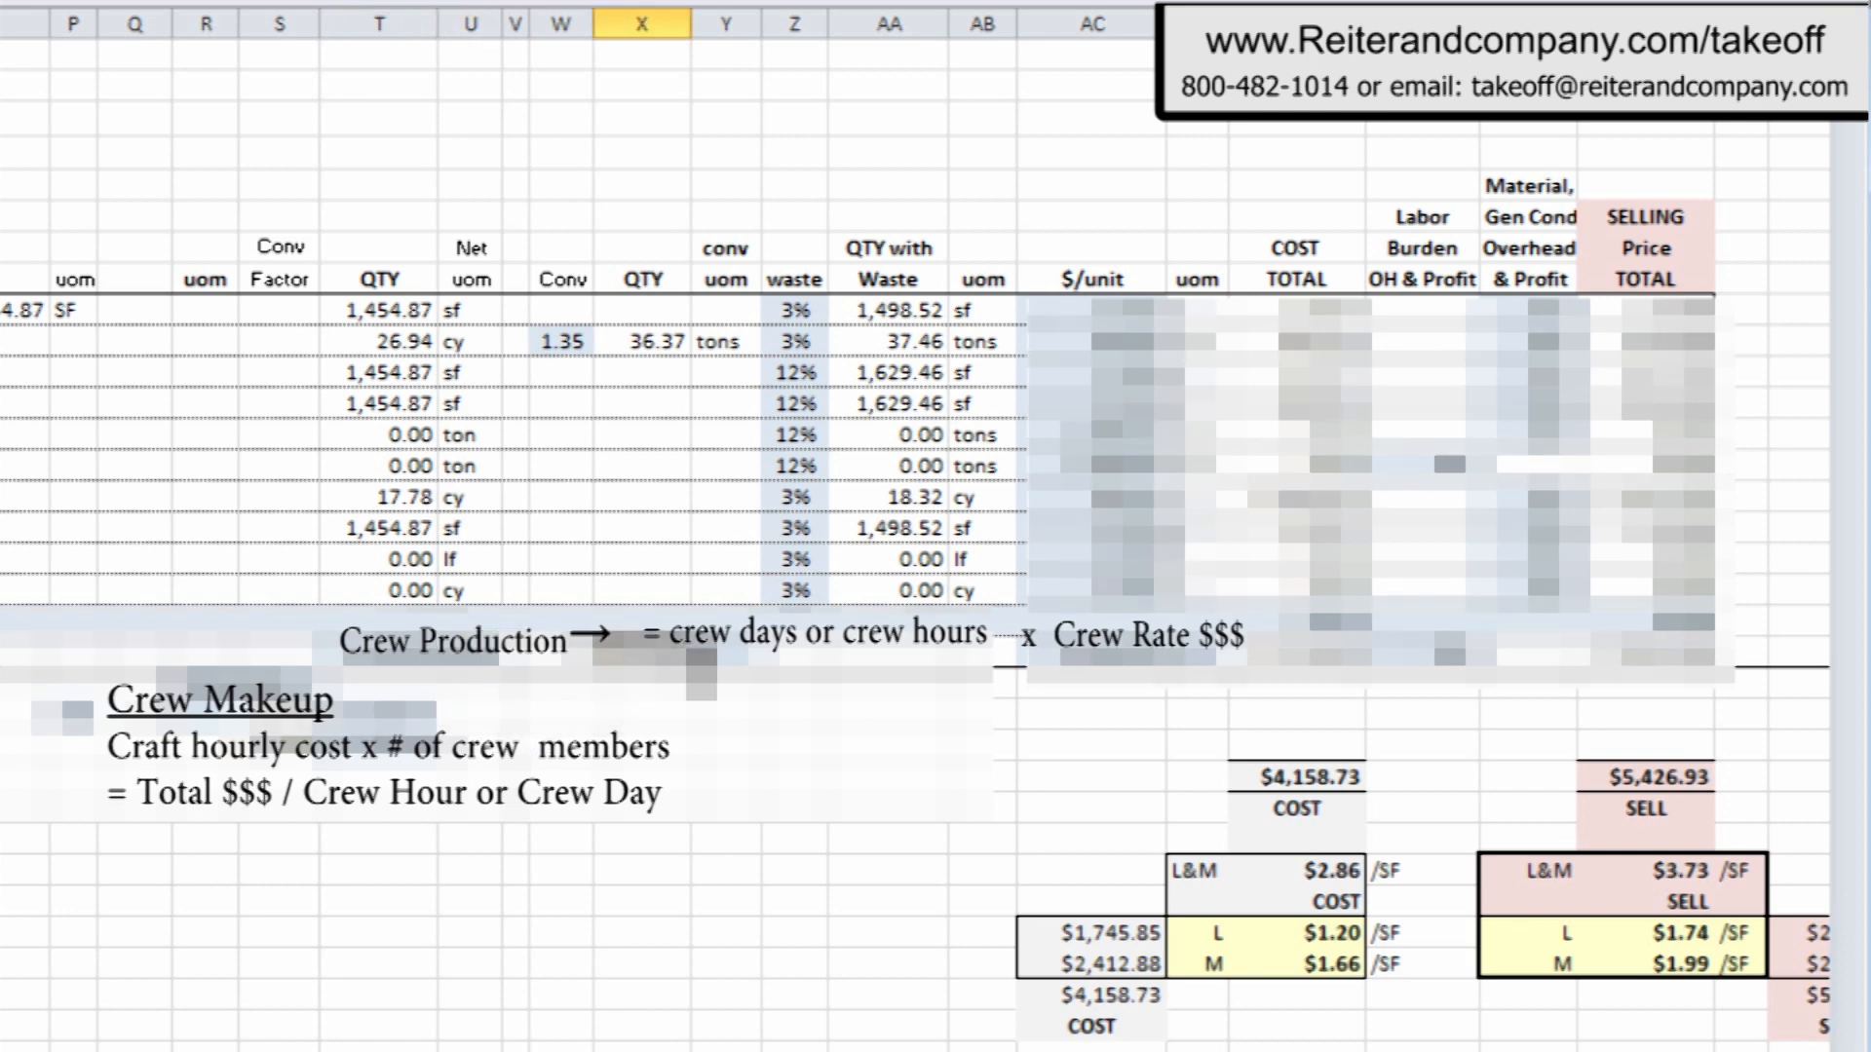
pyautogui.click(727, 23)
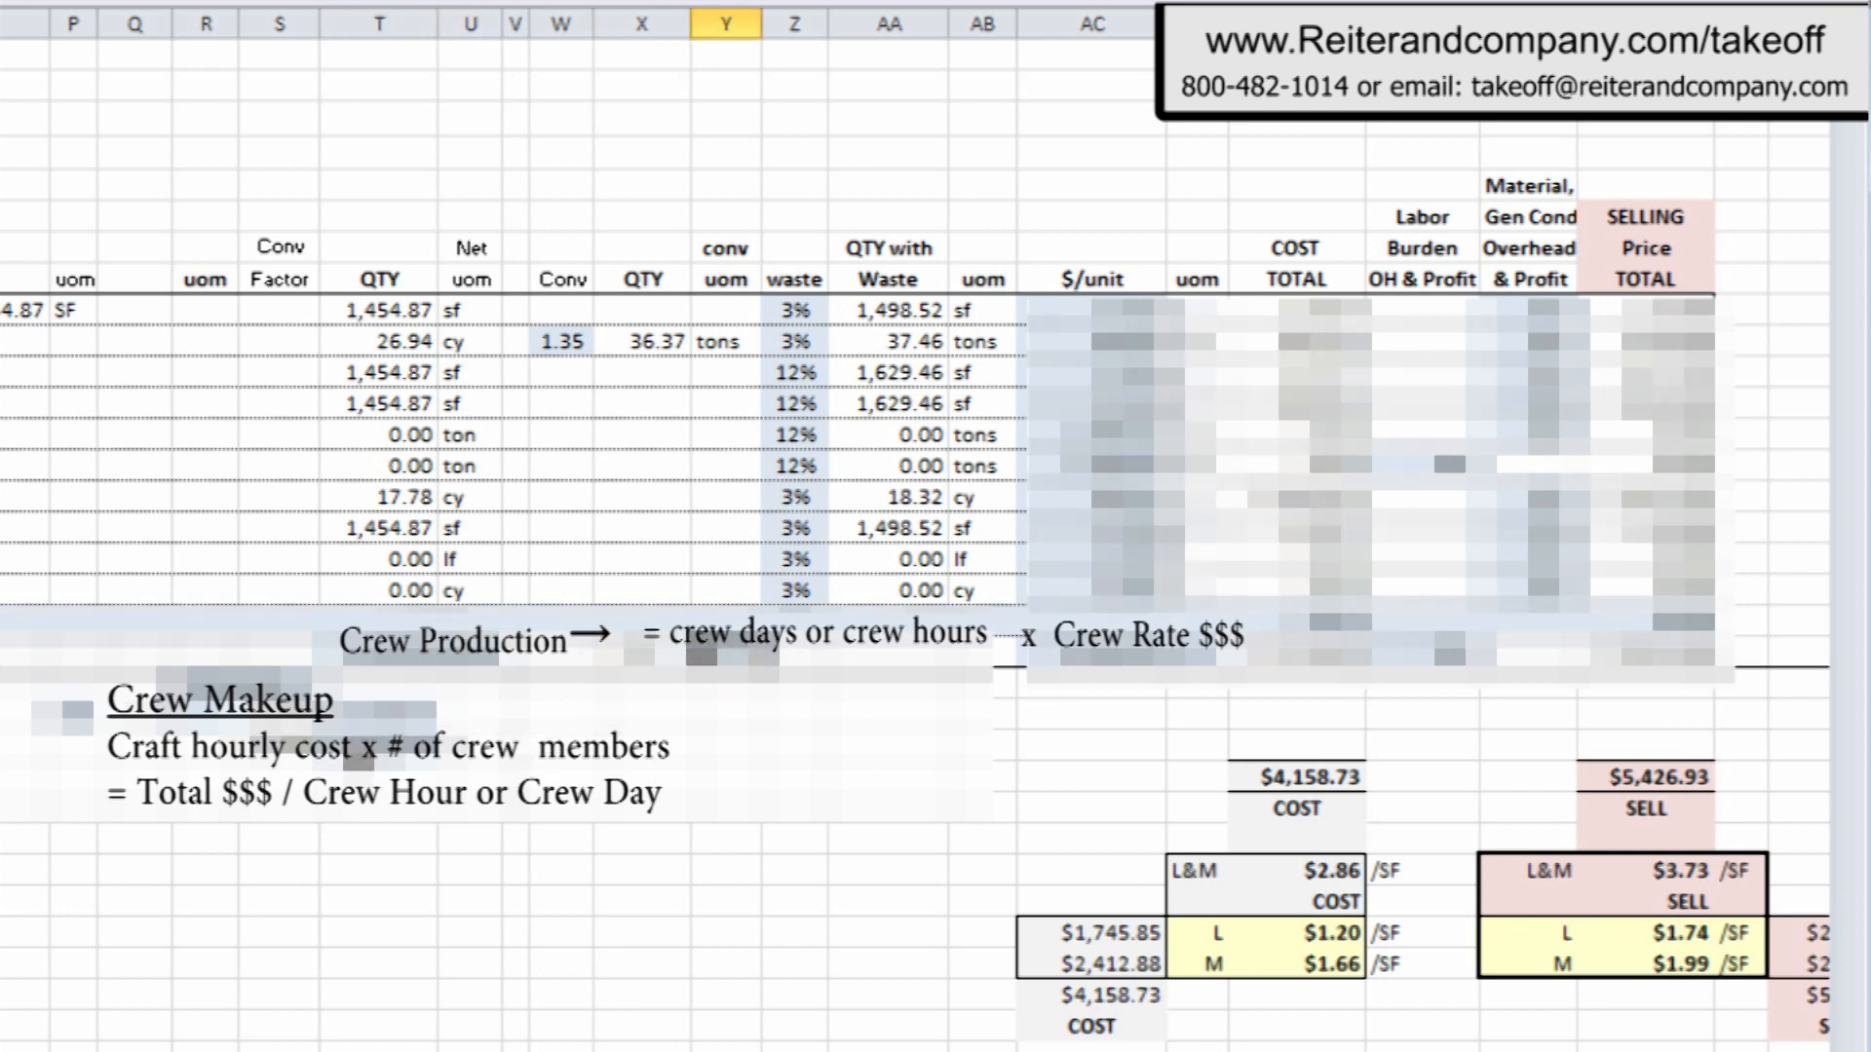
pyautogui.click(1093, 24)
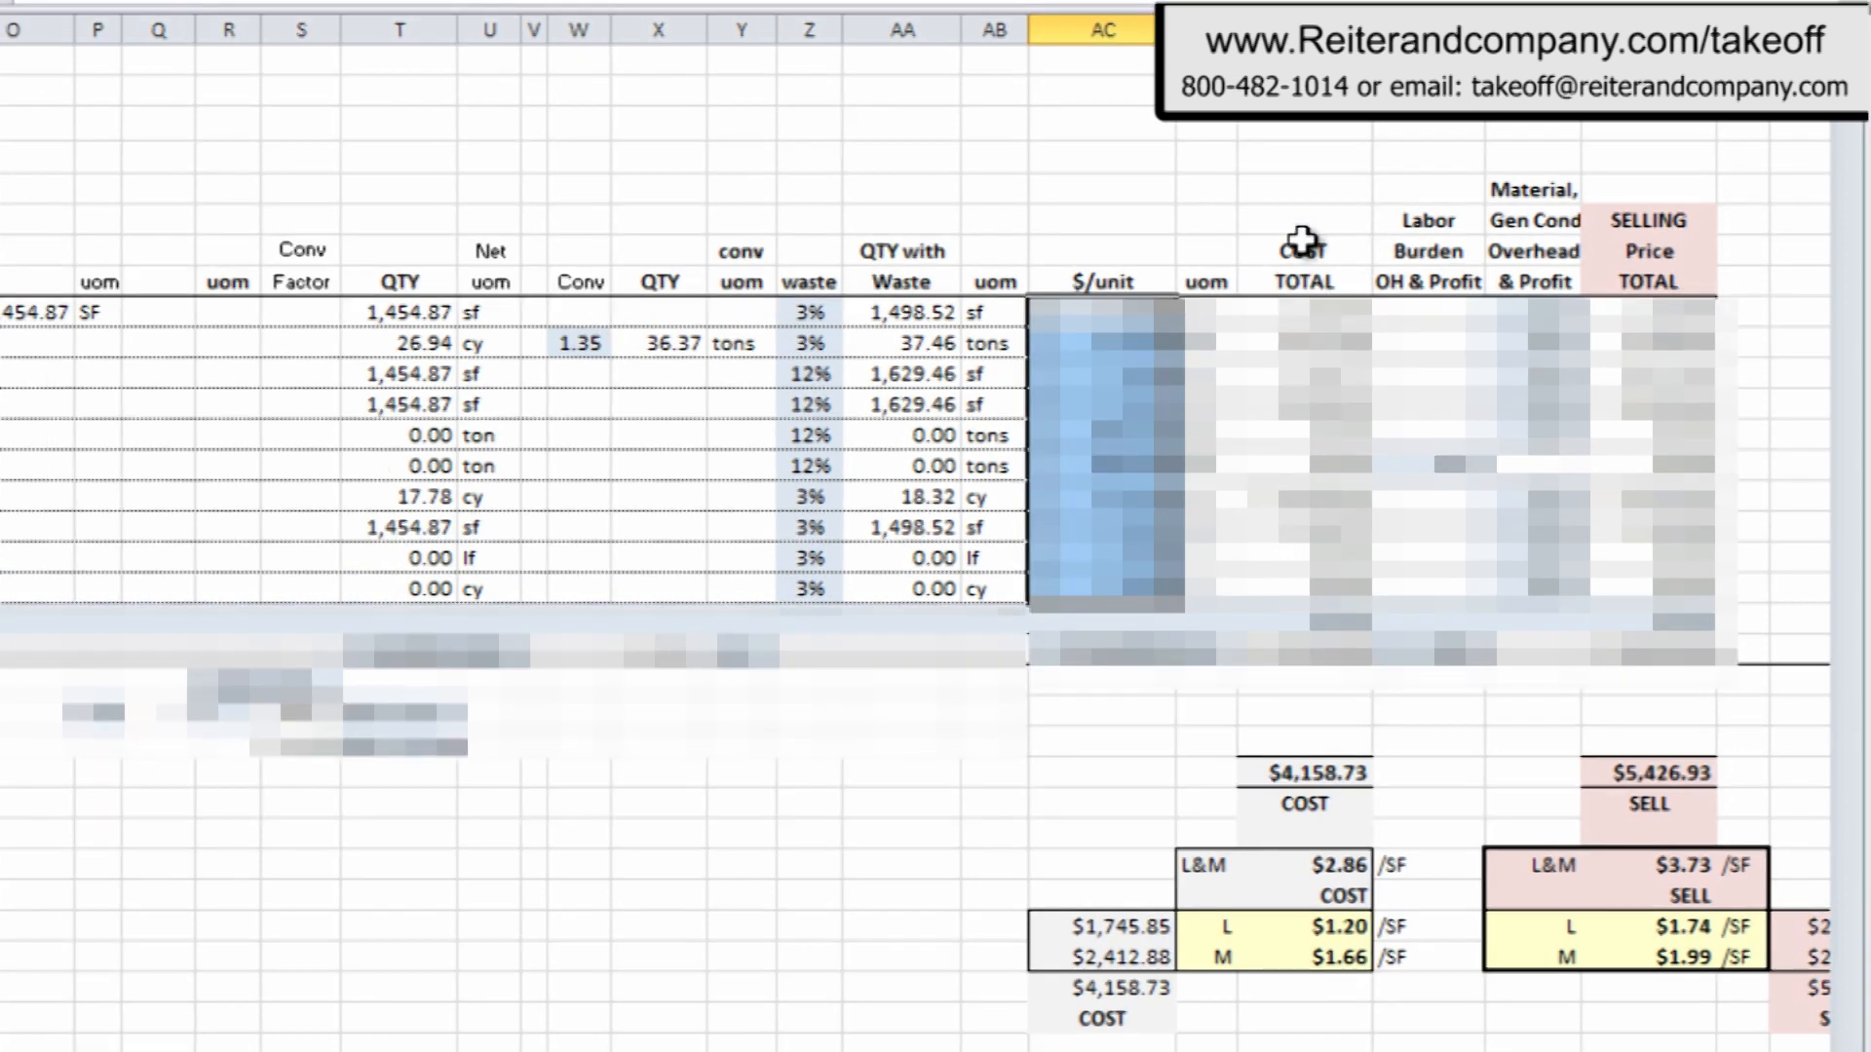
# Review markup, $5,426.93 selling total and $3.73/SF price, then jump to Strip Footing at row 270.
pyautogui.click(1304, 283)
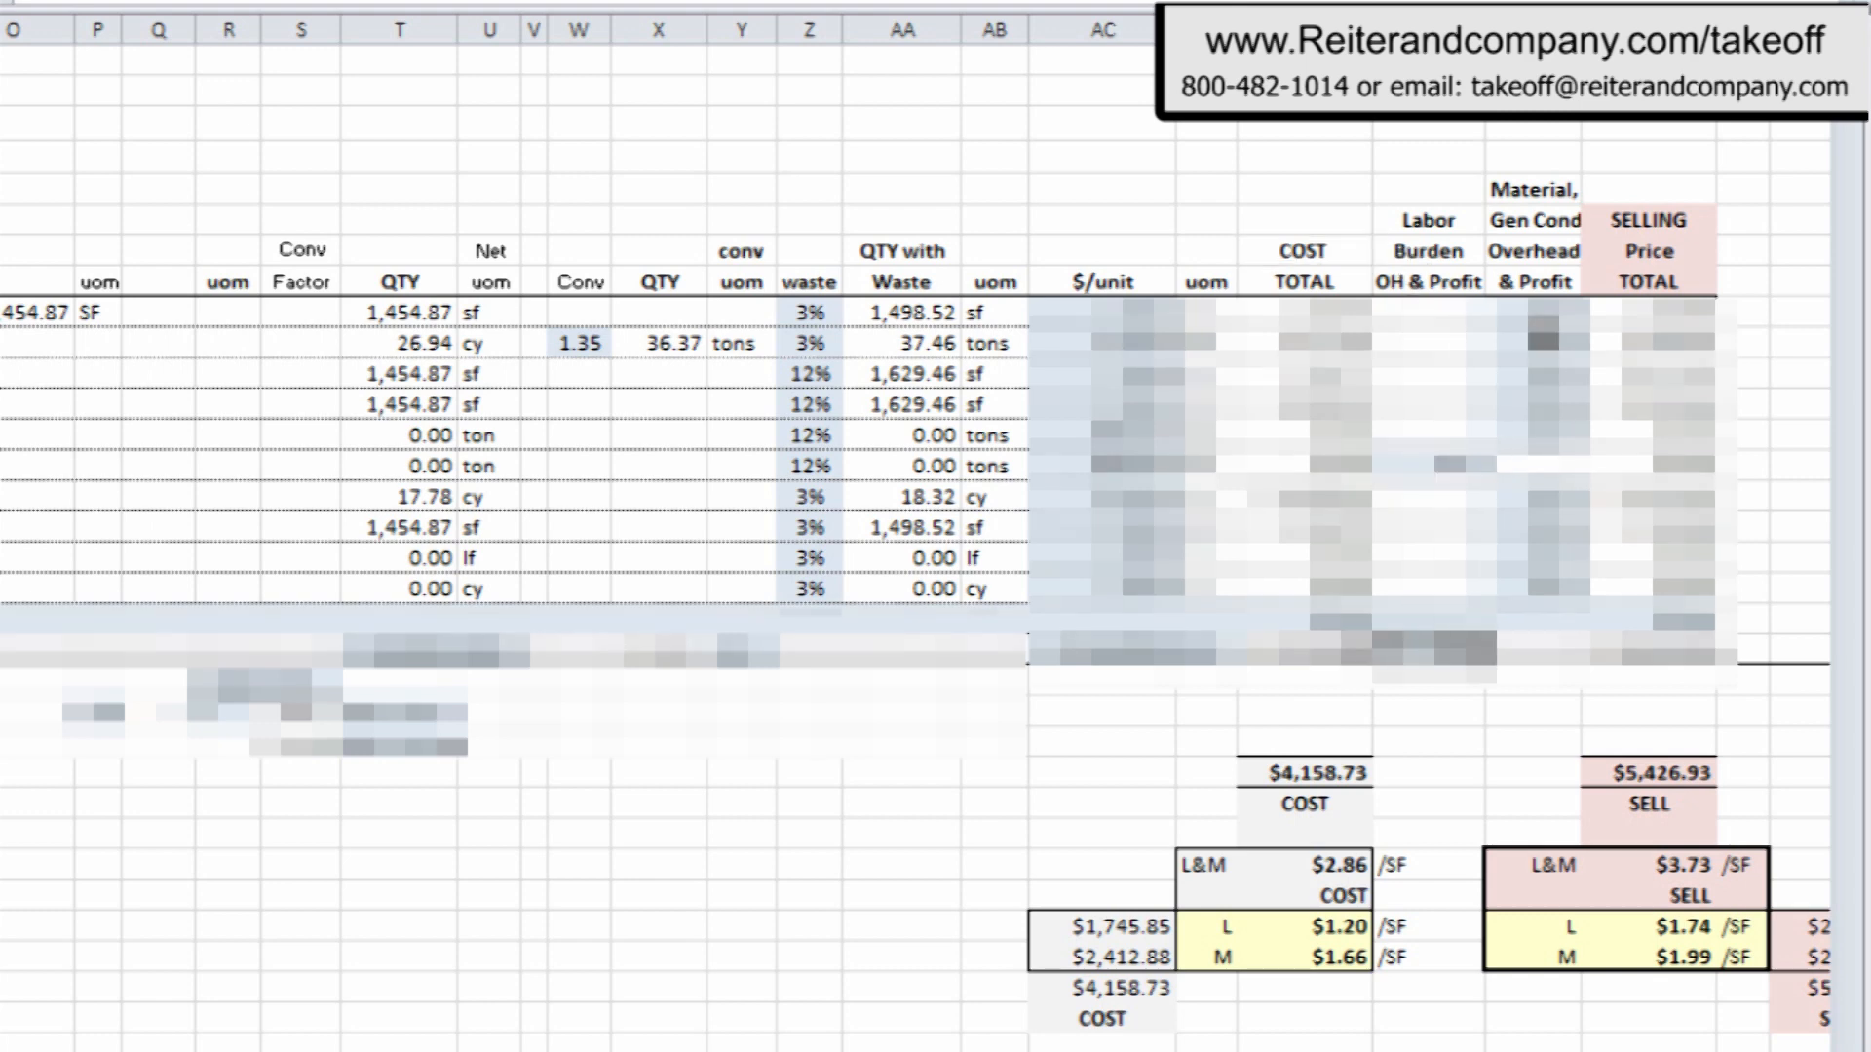
pyautogui.click(1535, 310)
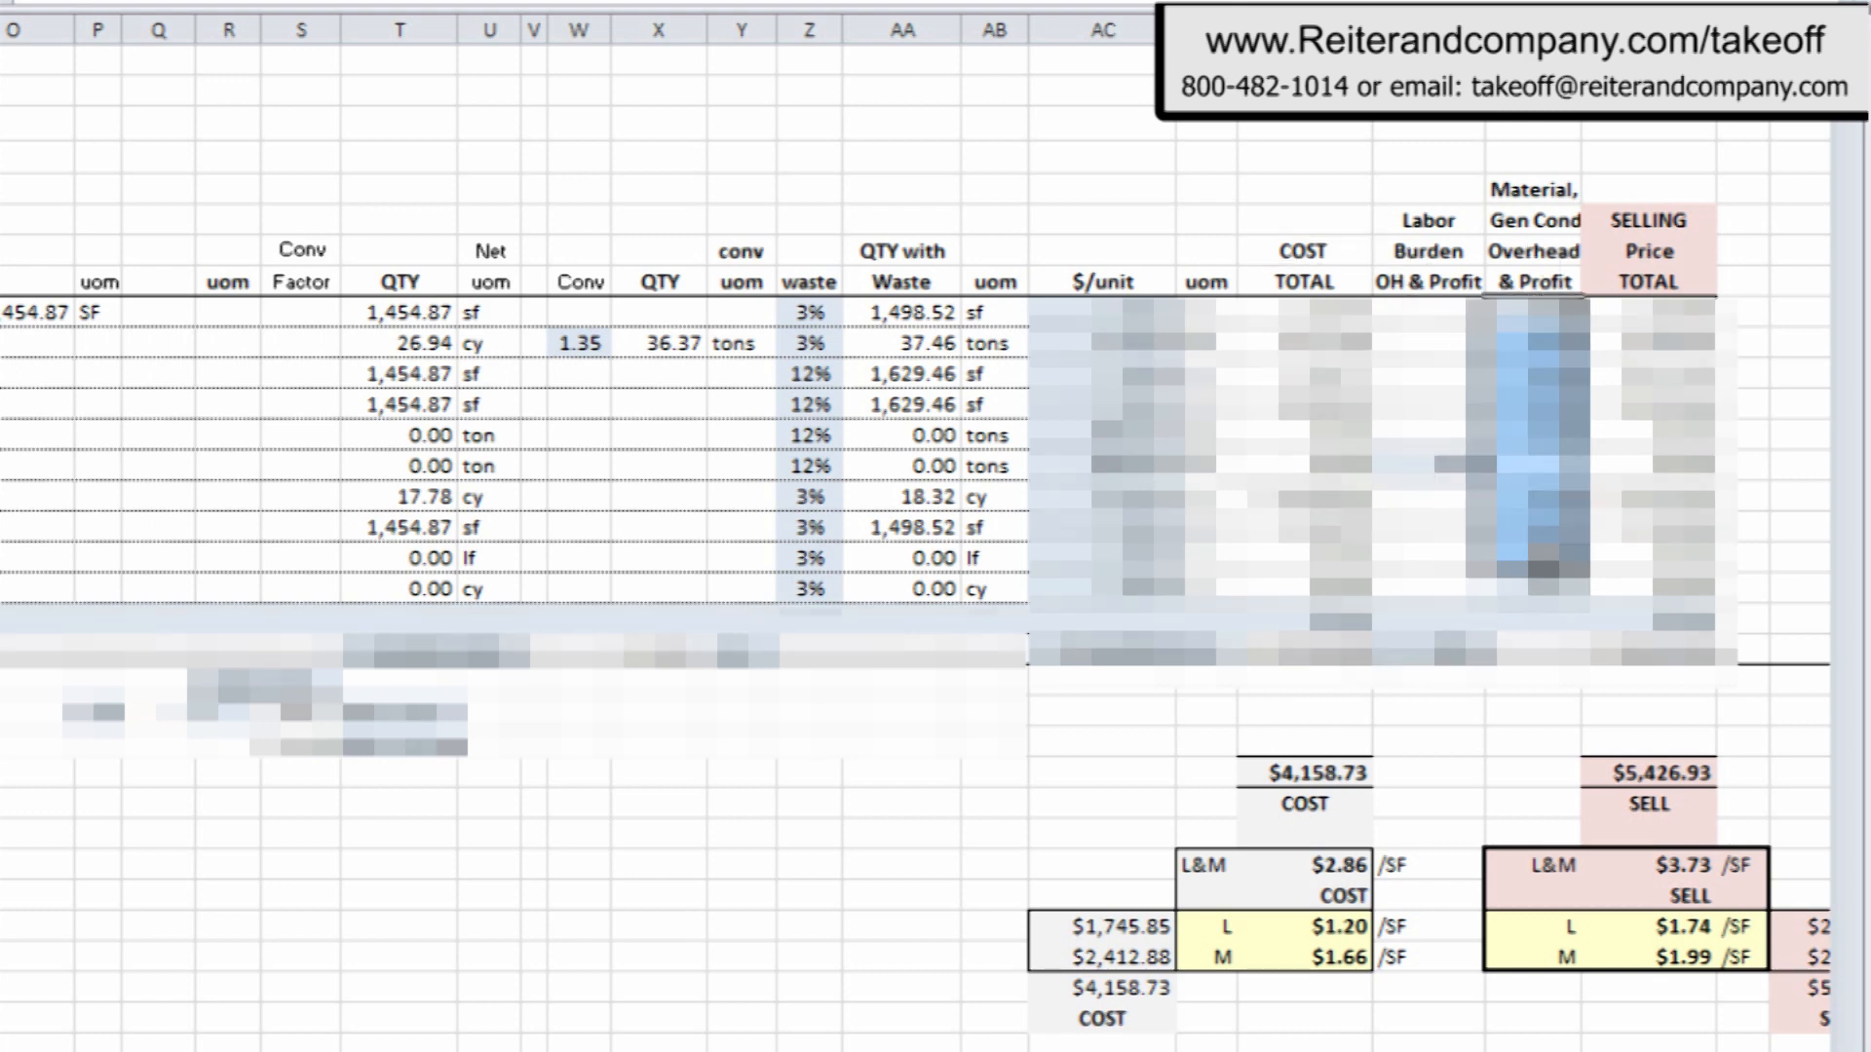
pyautogui.click(1648, 218)
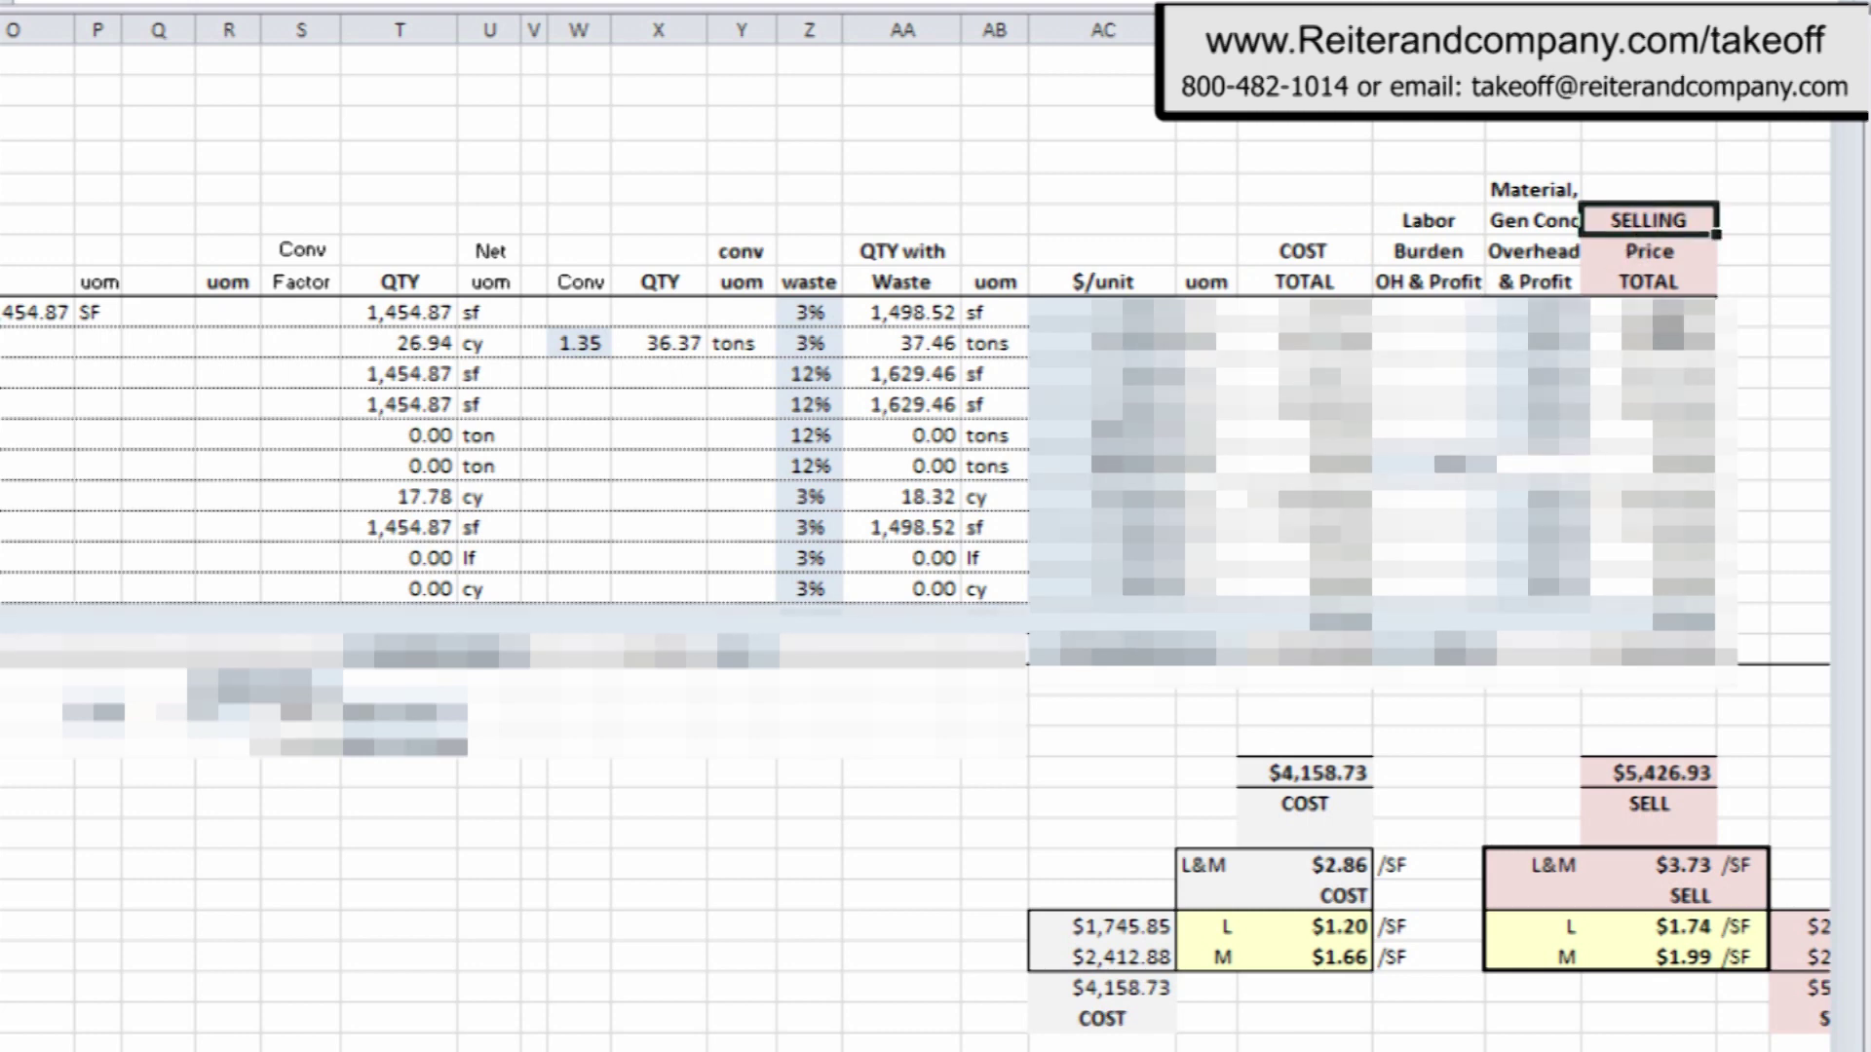
pyautogui.click(1303, 250)
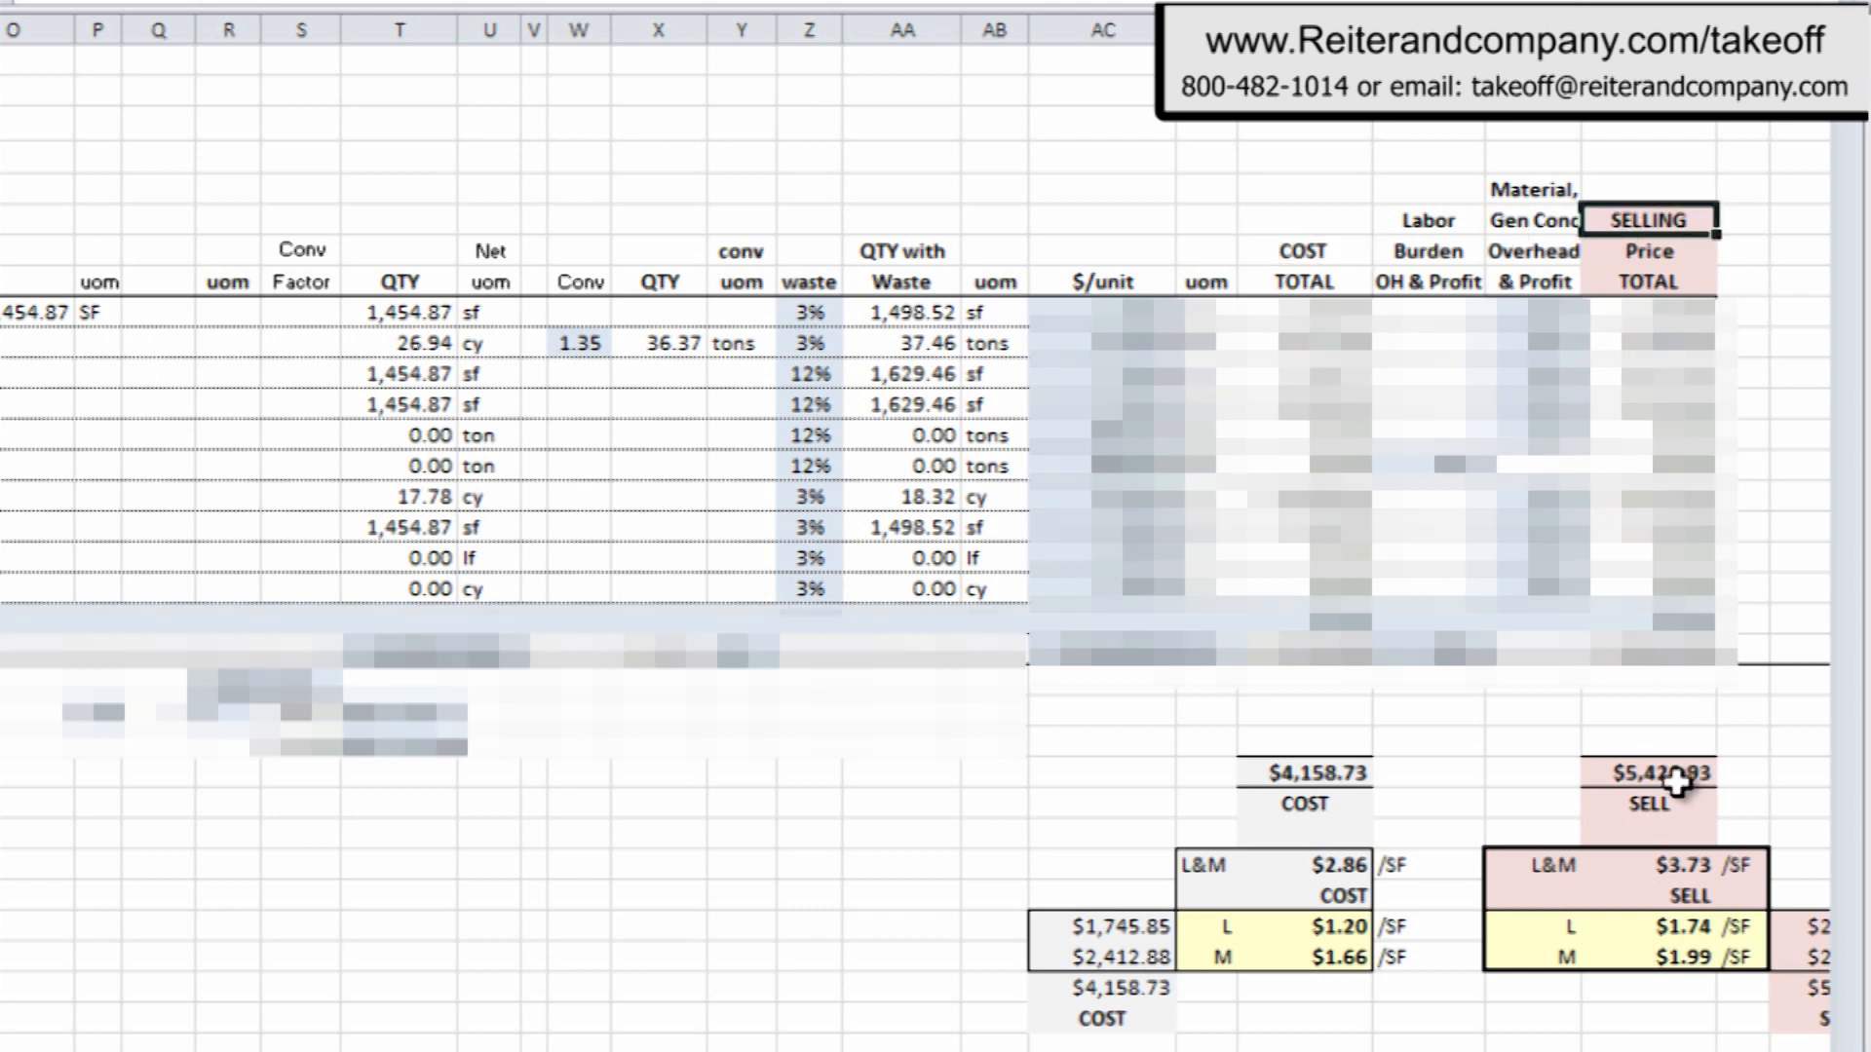
pyautogui.click(1649, 773)
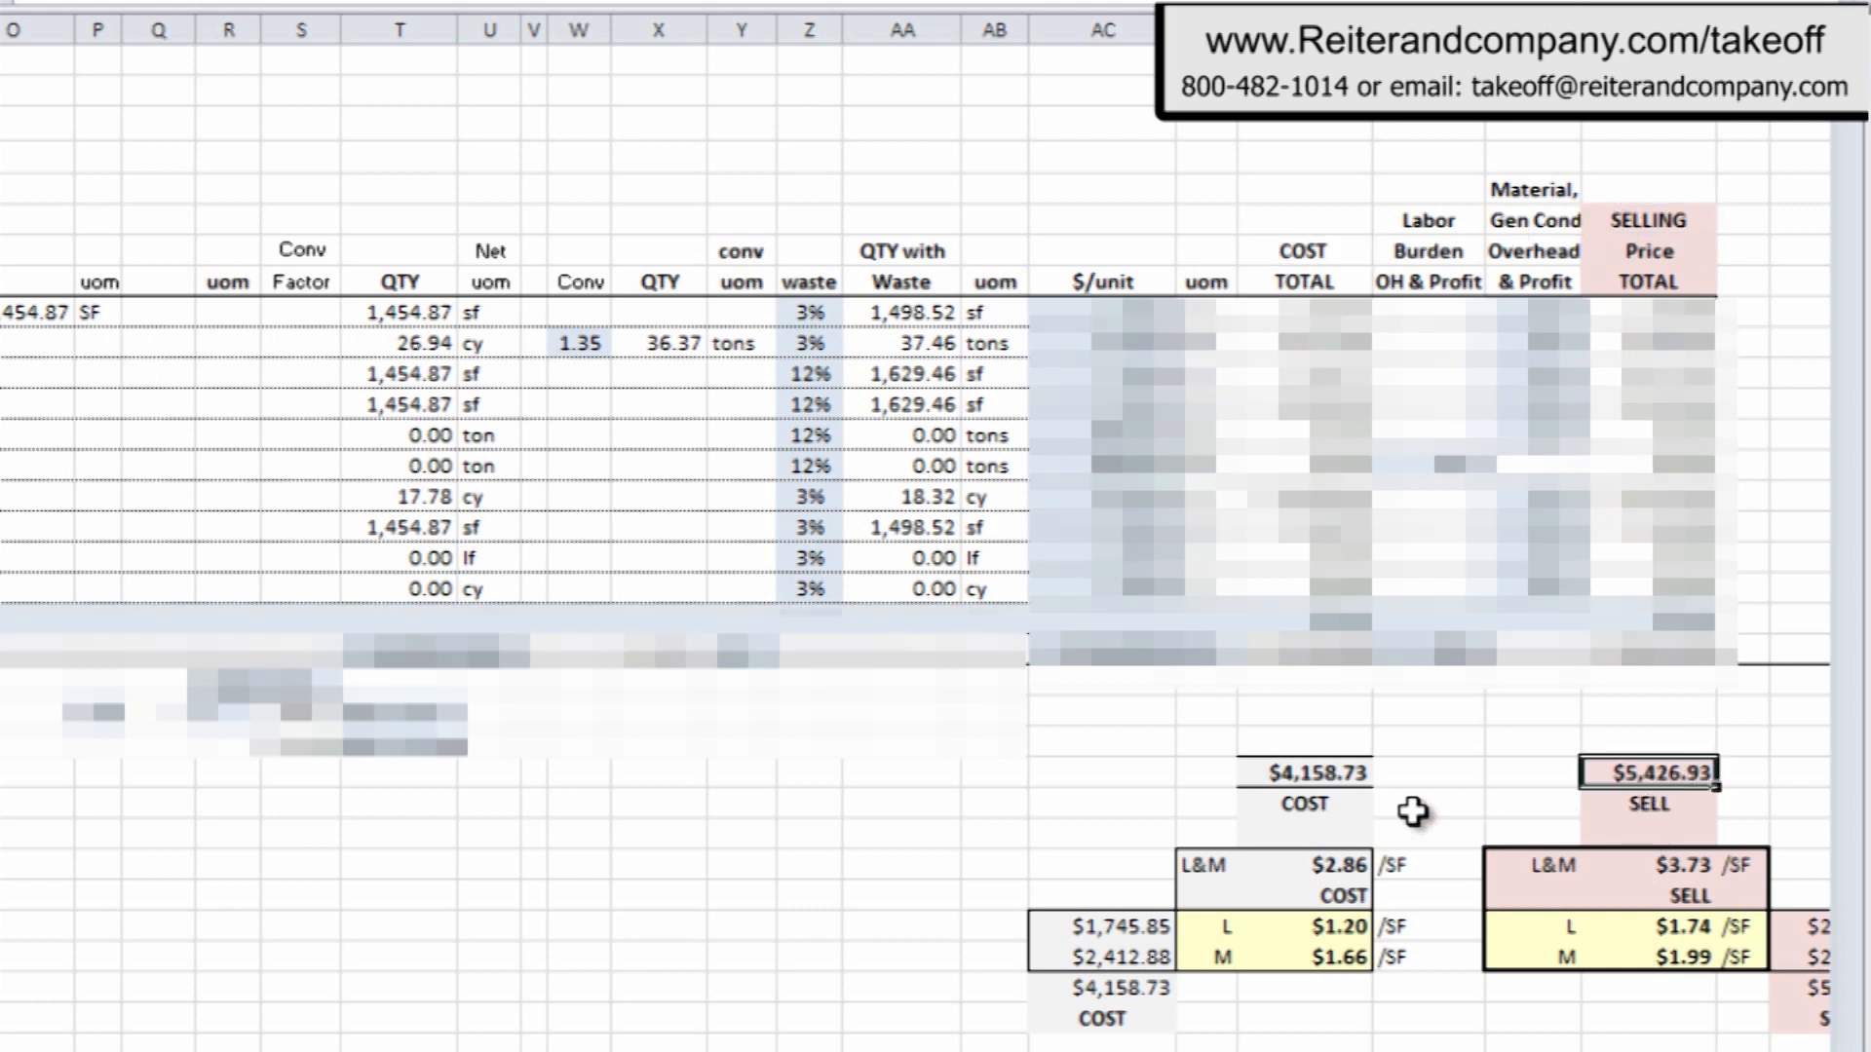
pyautogui.click(1303, 802)
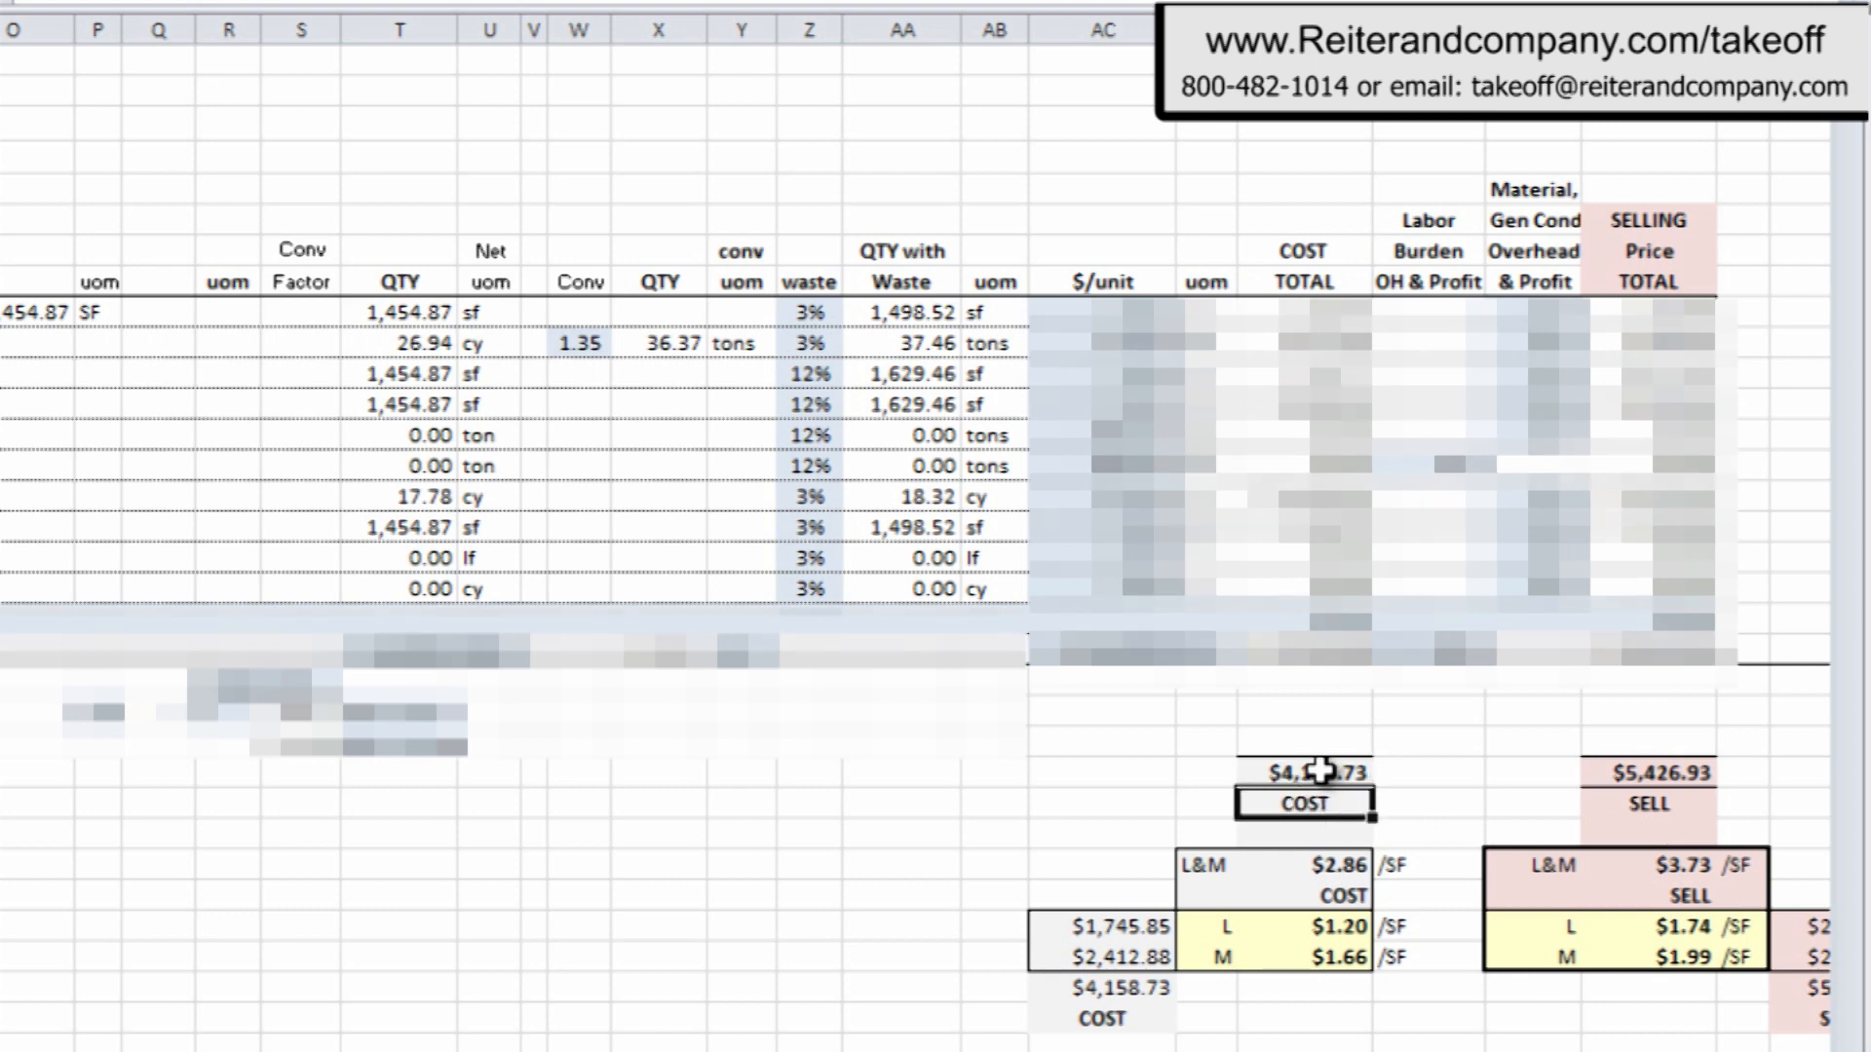
pyautogui.click(1307, 866)
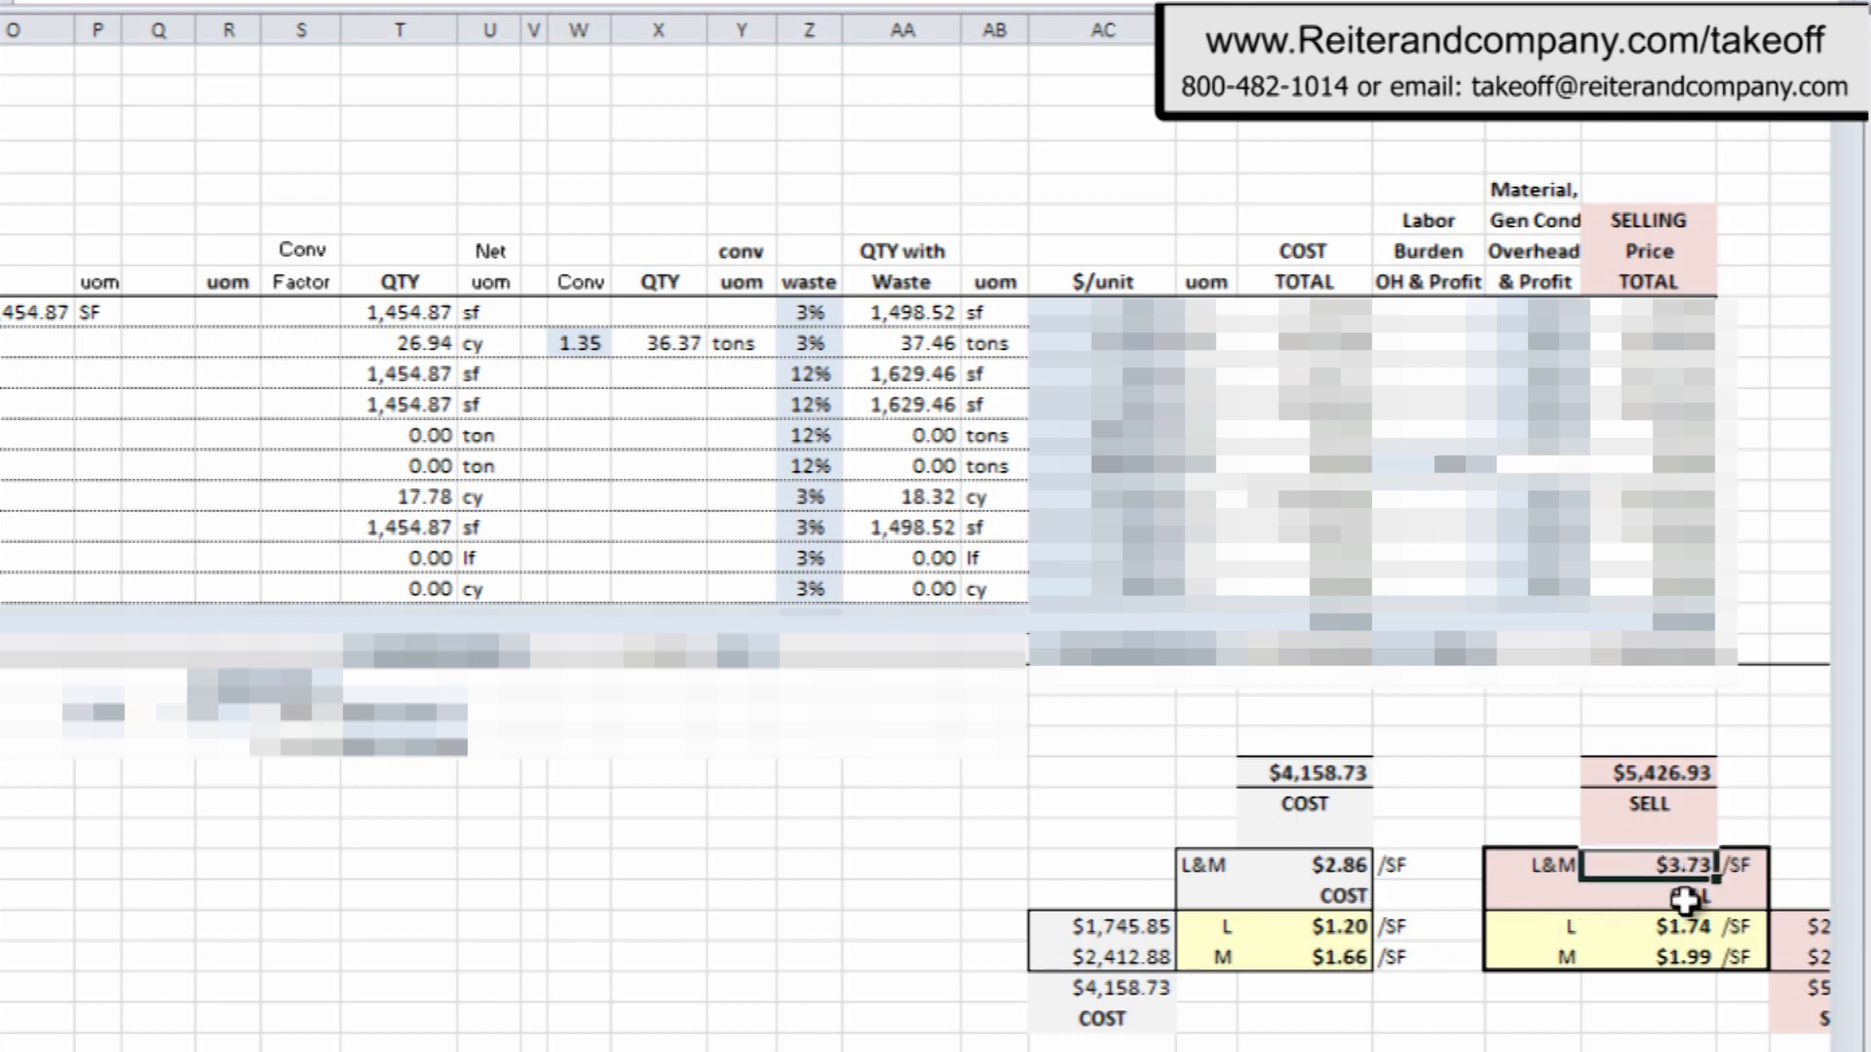
pyautogui.click(1683, 893)
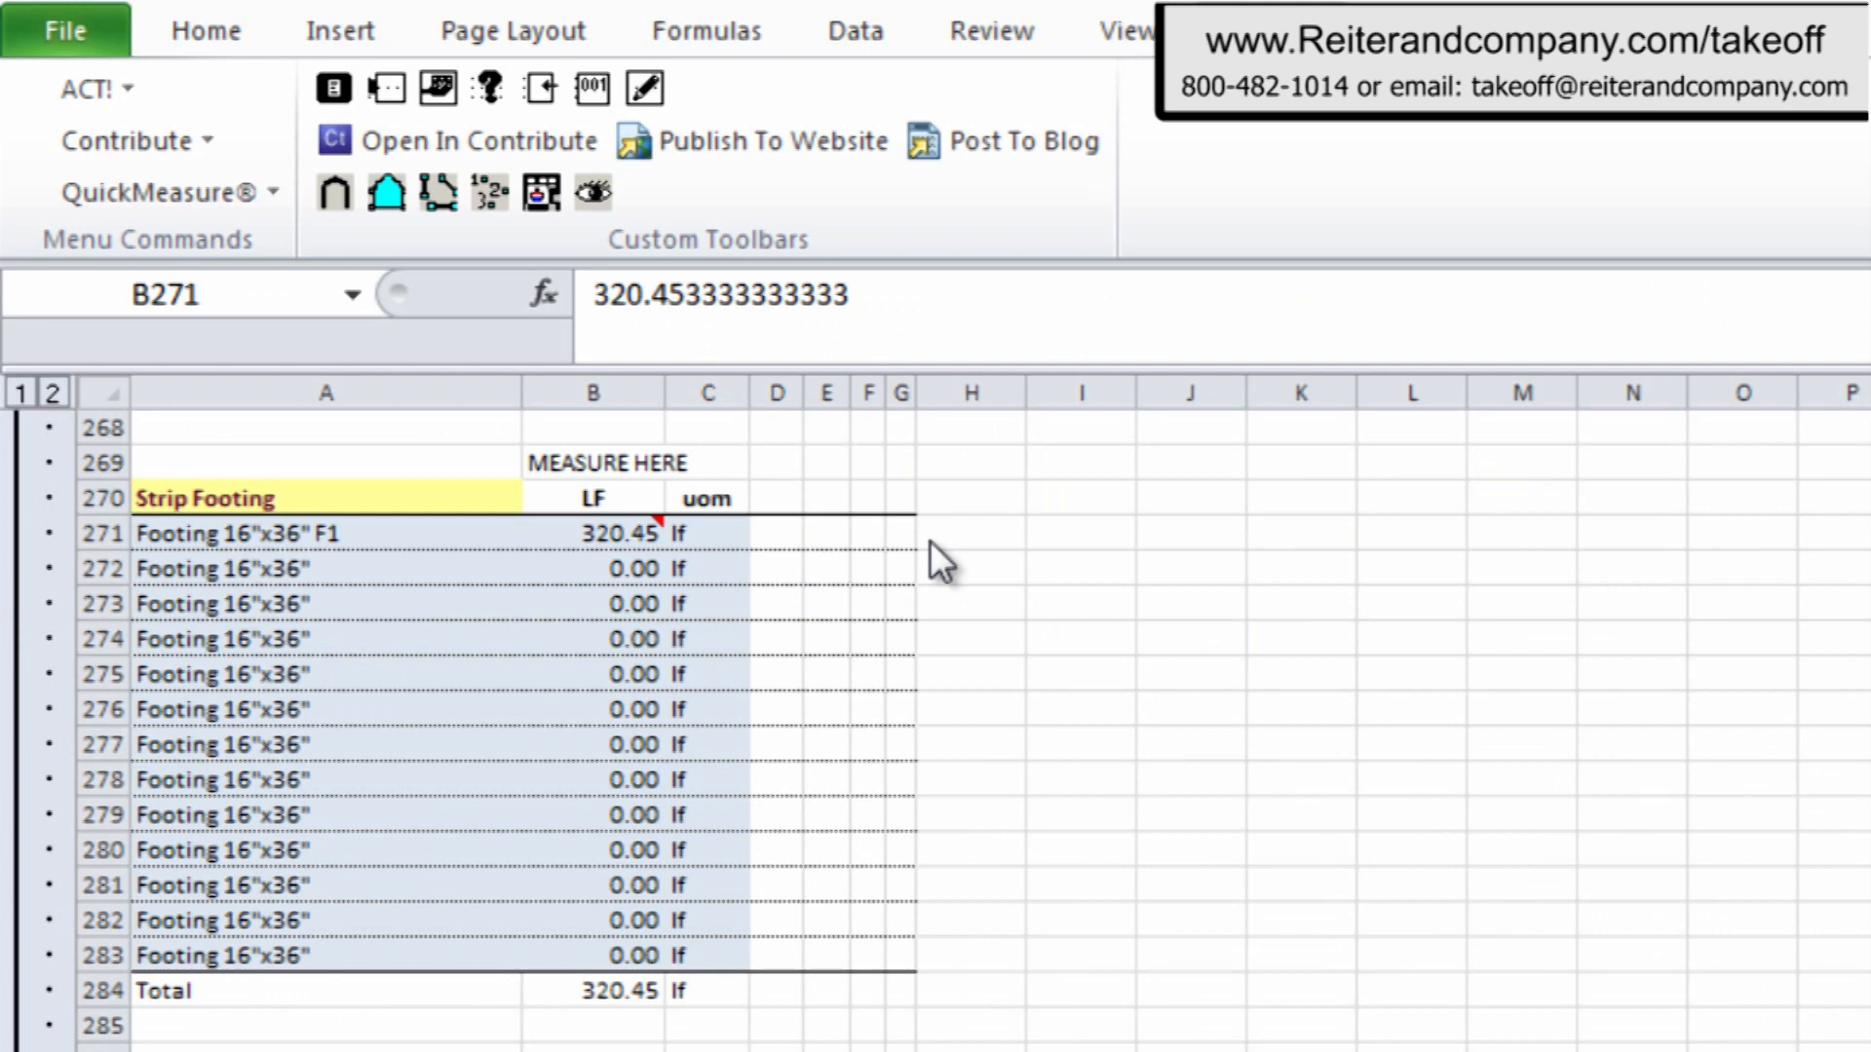
# Select strip footing length cells B271:B276 and launch the QuickMeasure line takeoff.
pyautogui.click(593, 532)
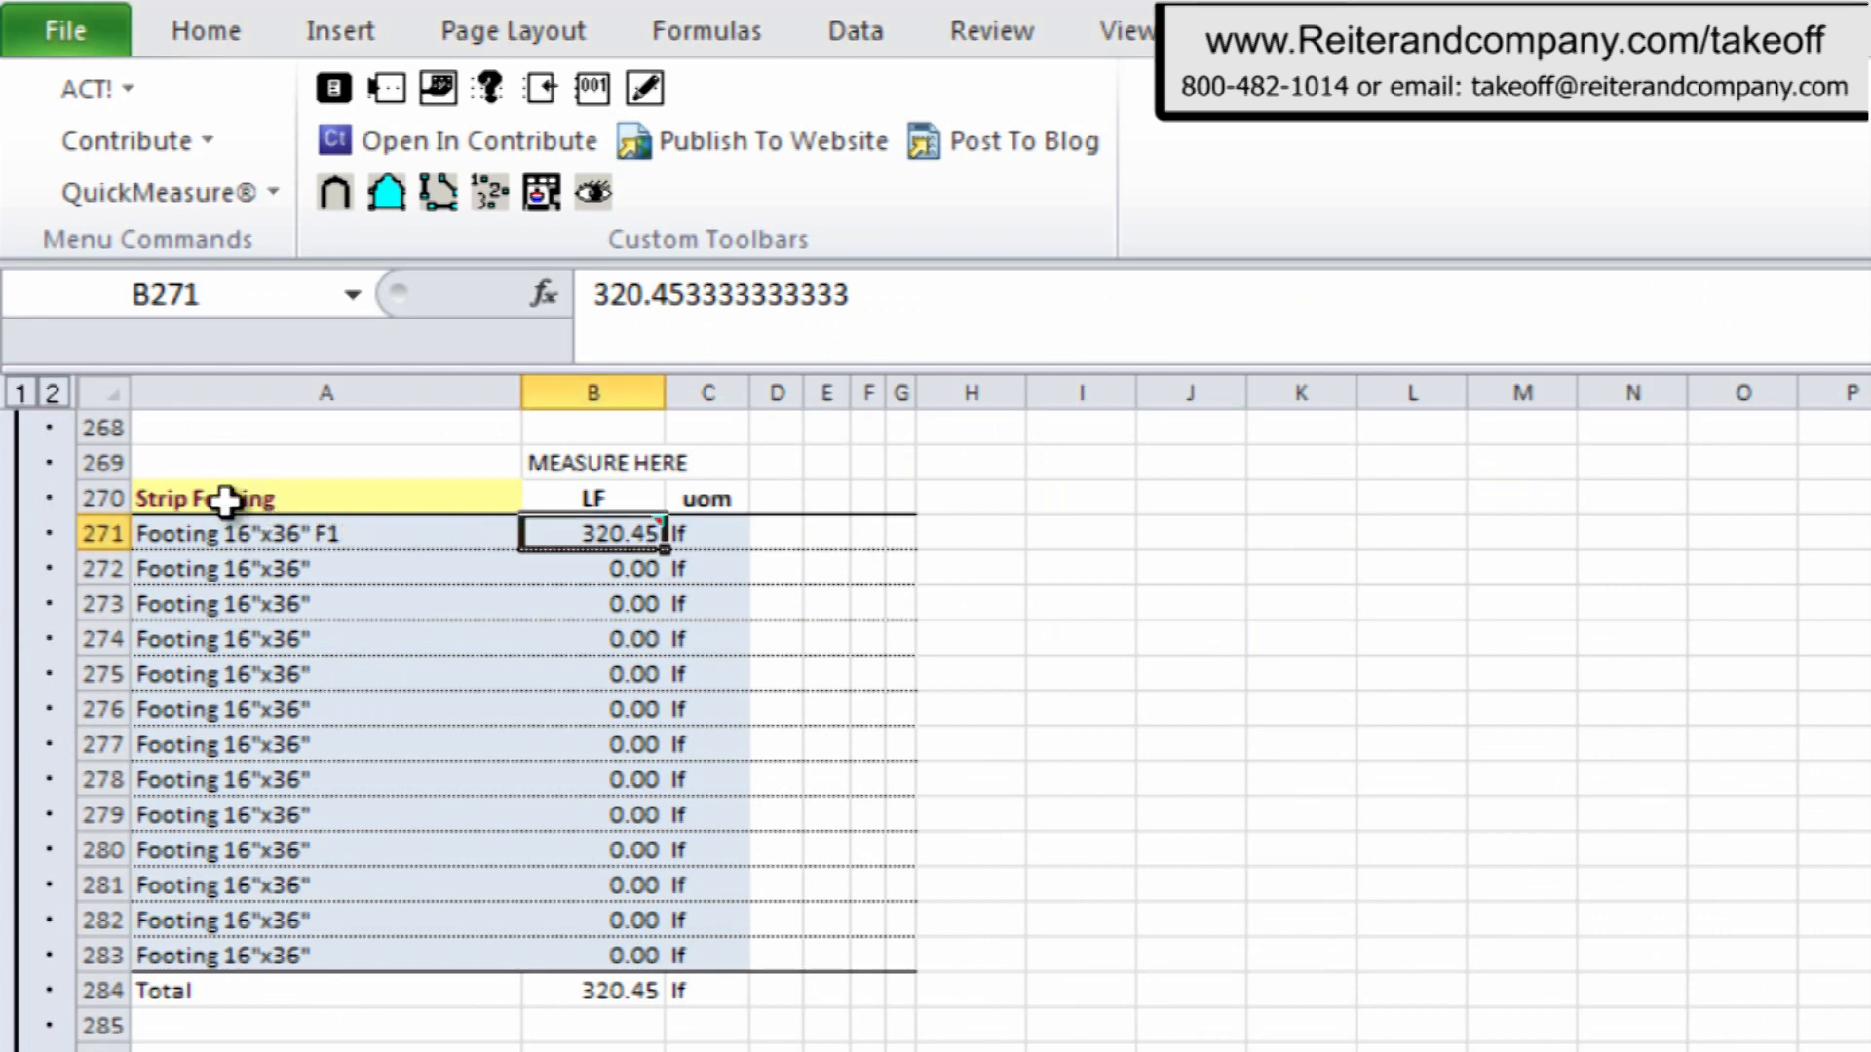
pyautogui.click(205, 498)
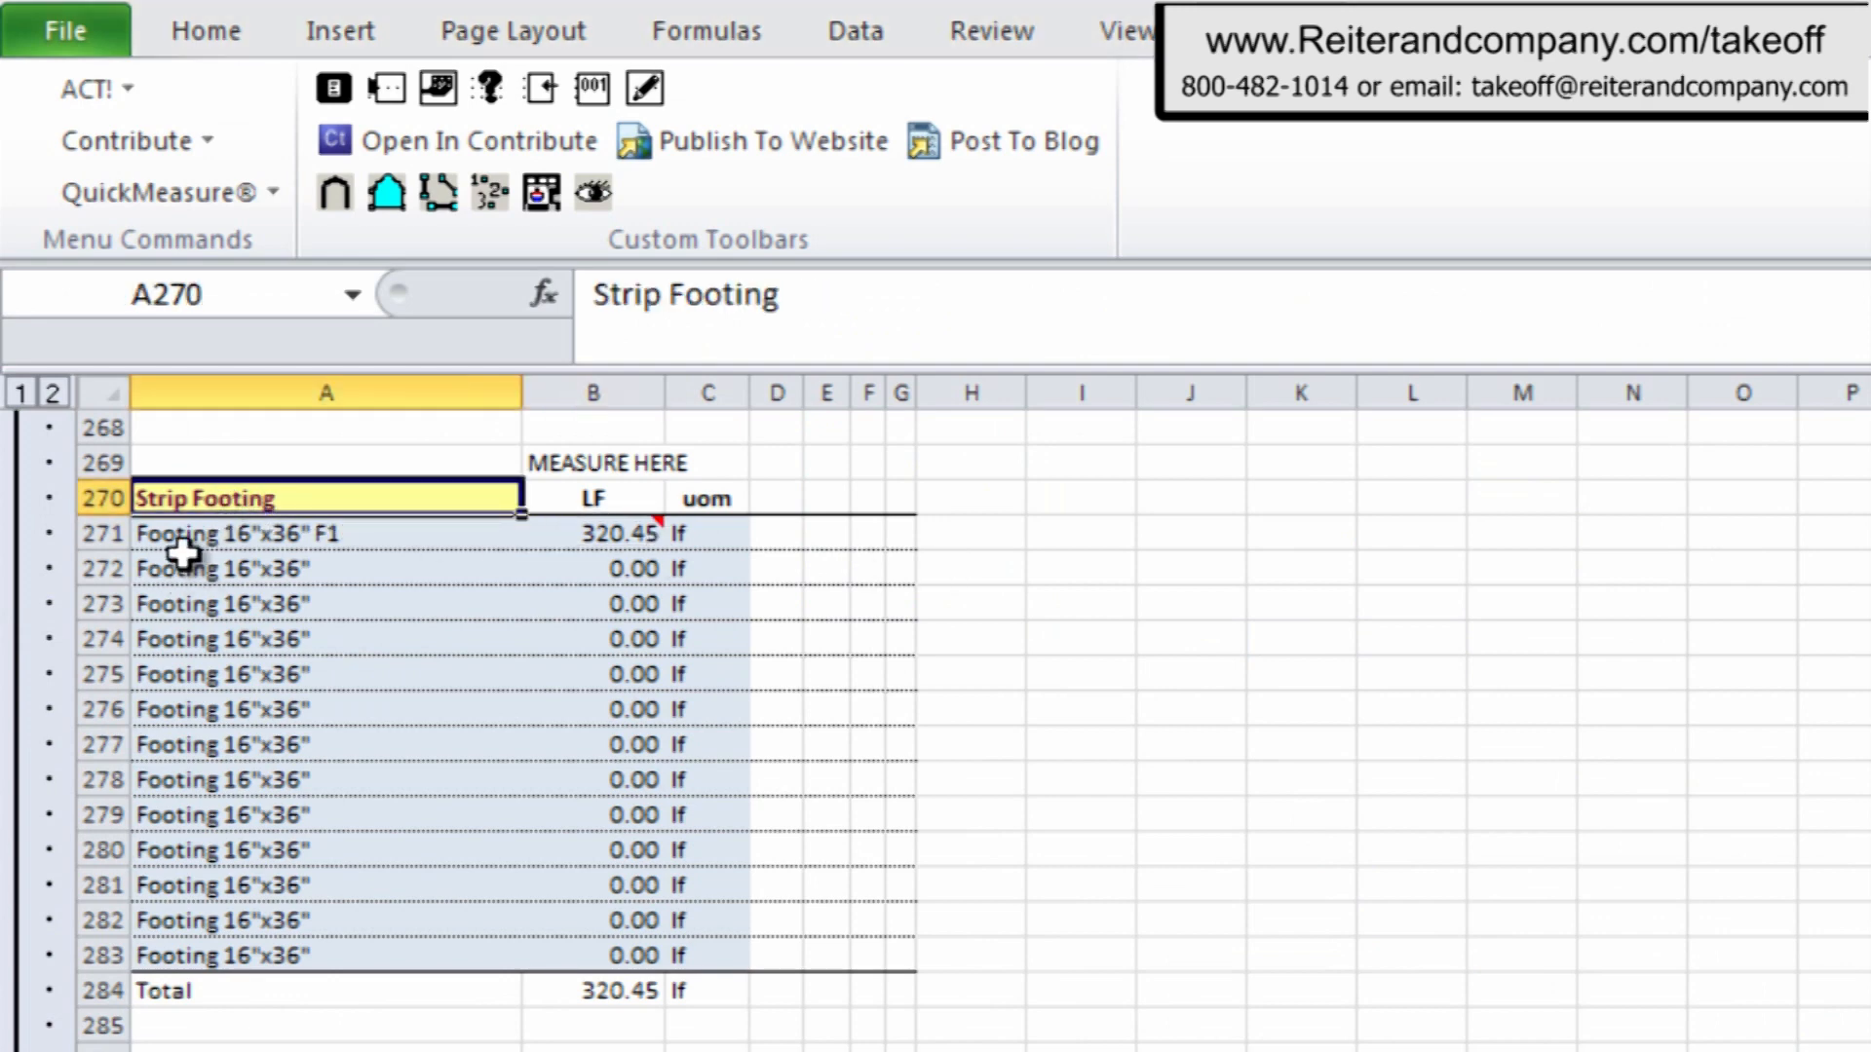
pyautogui.click(239, 532)
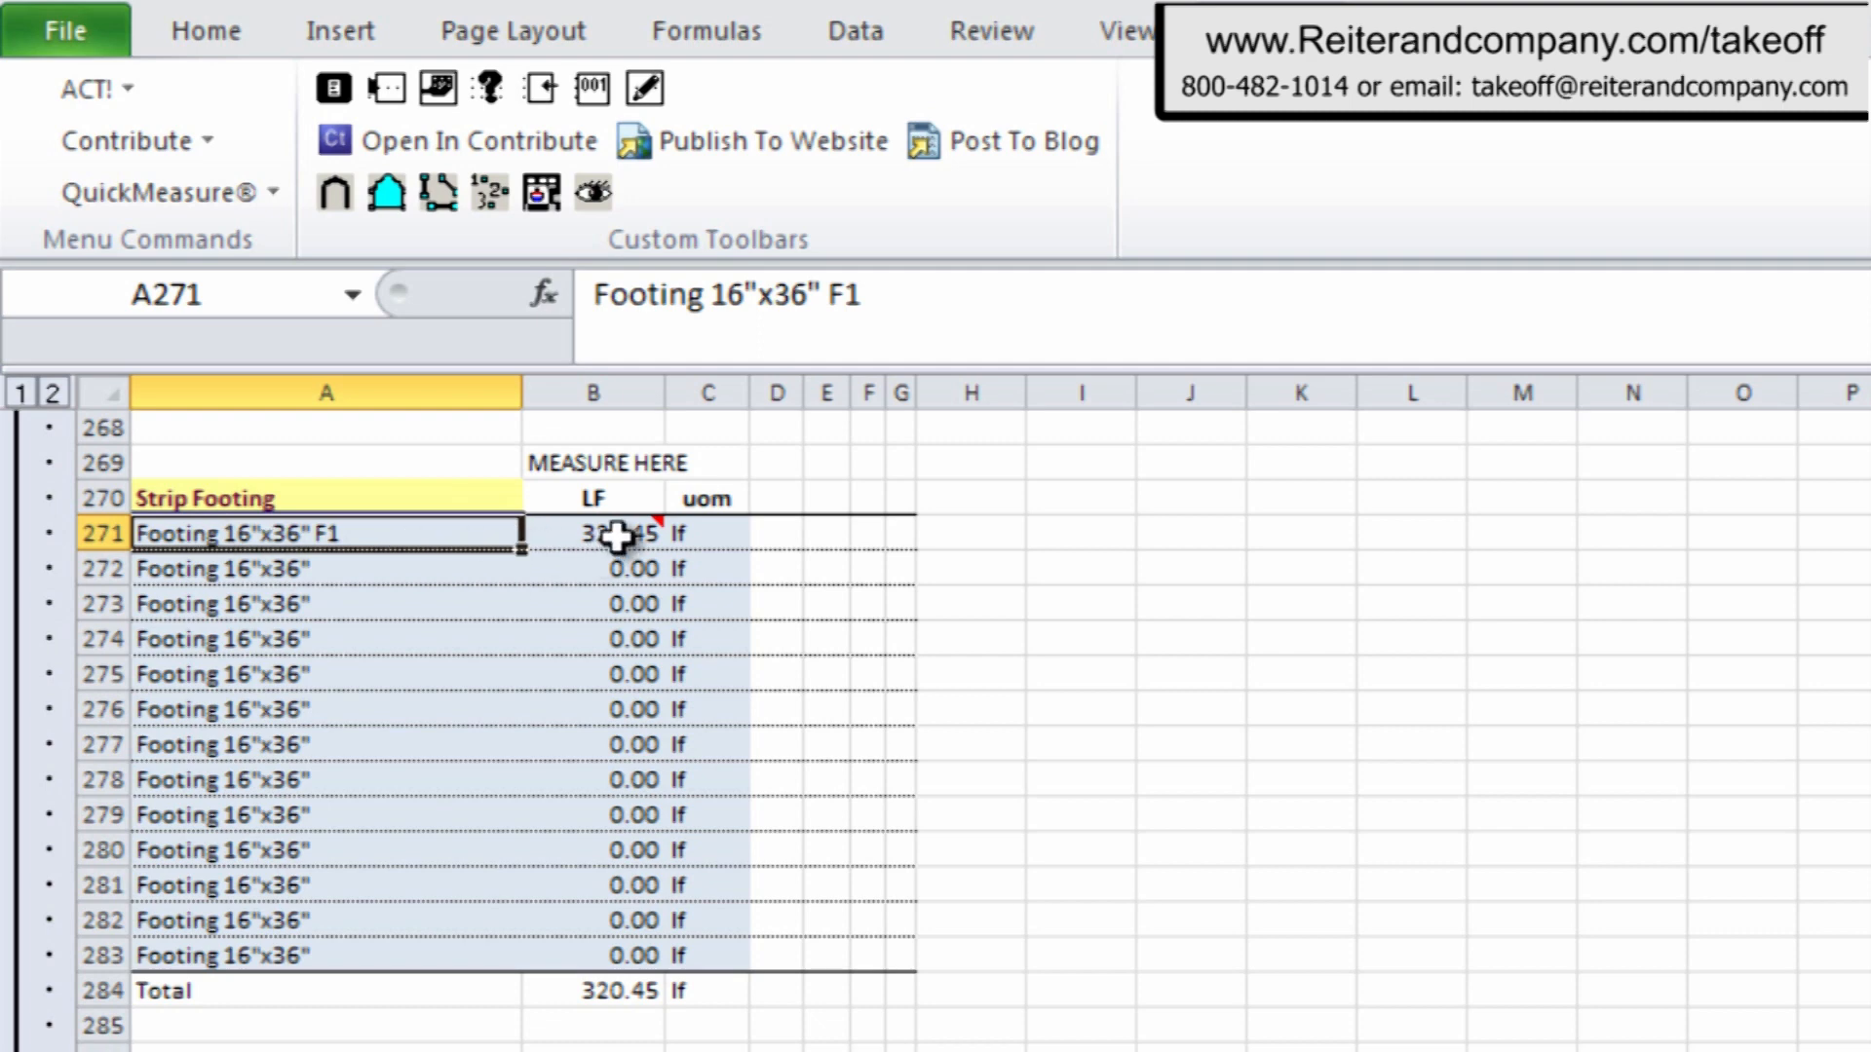
pyautogui.click(594, 532)
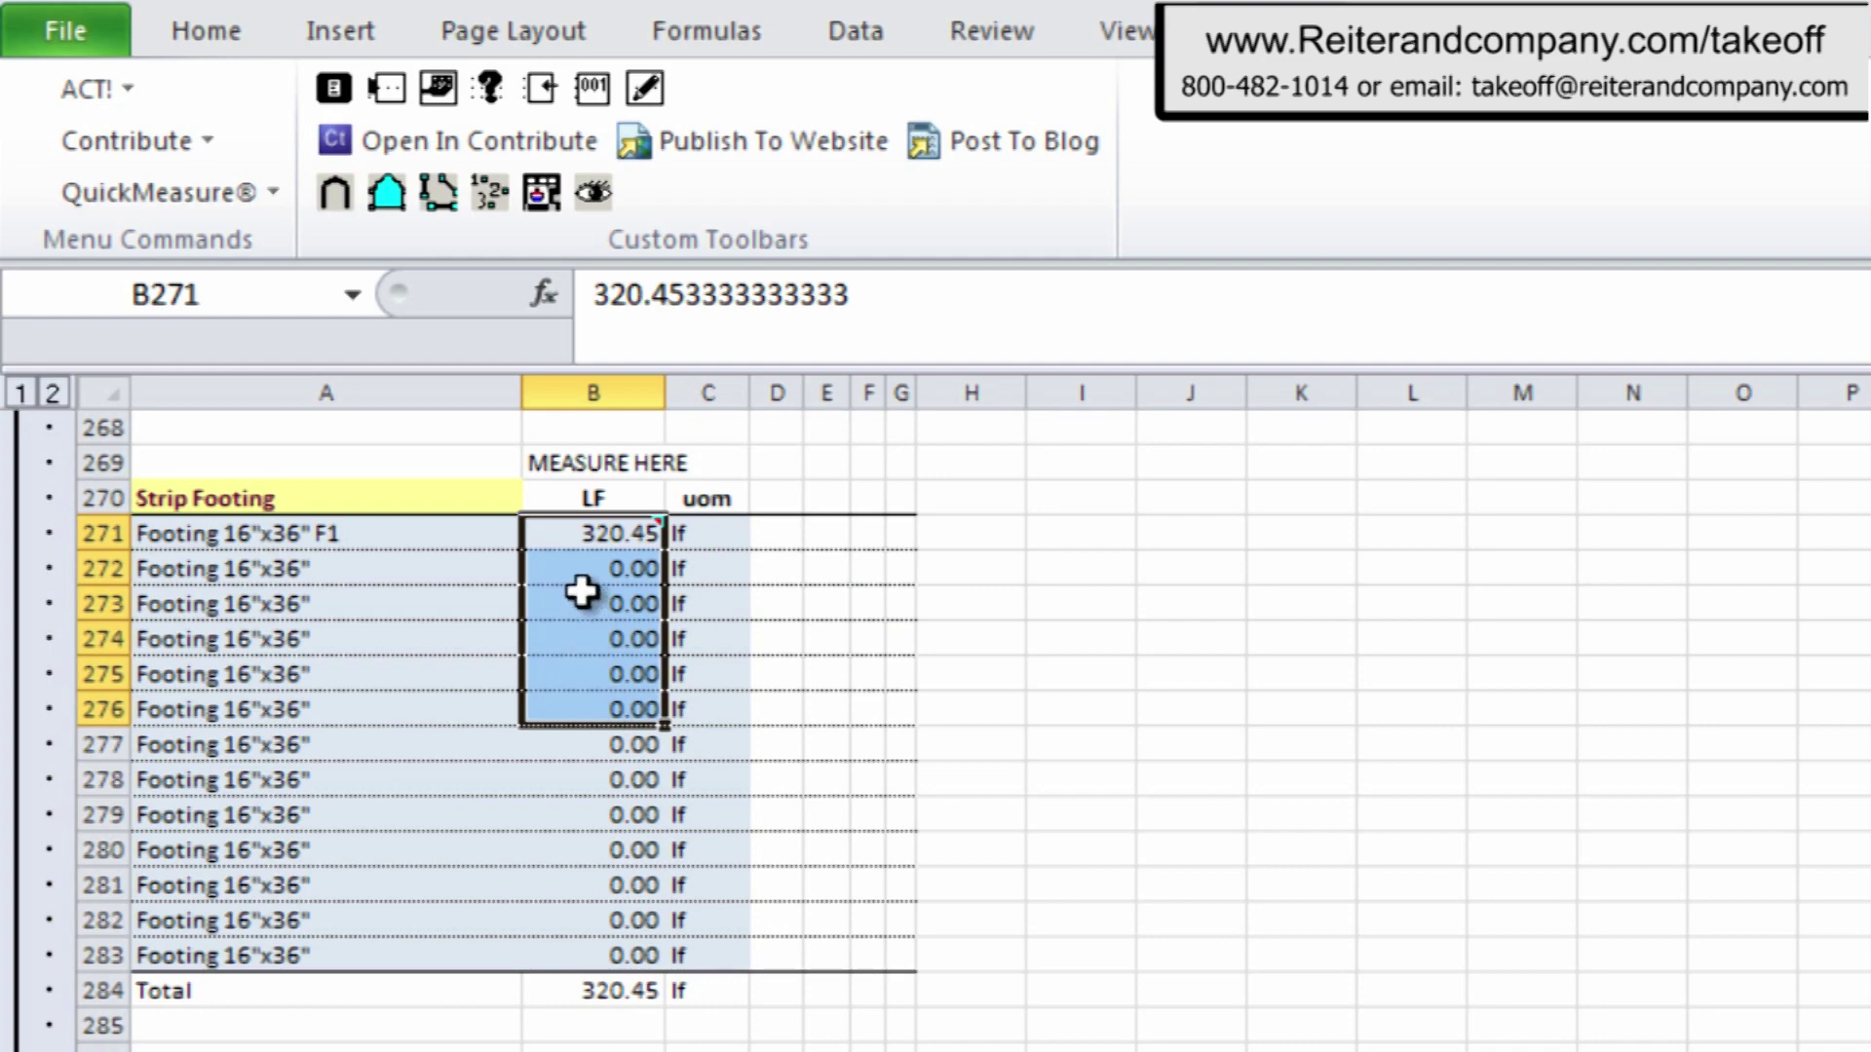
pyautogui.moveTo(335, 193)
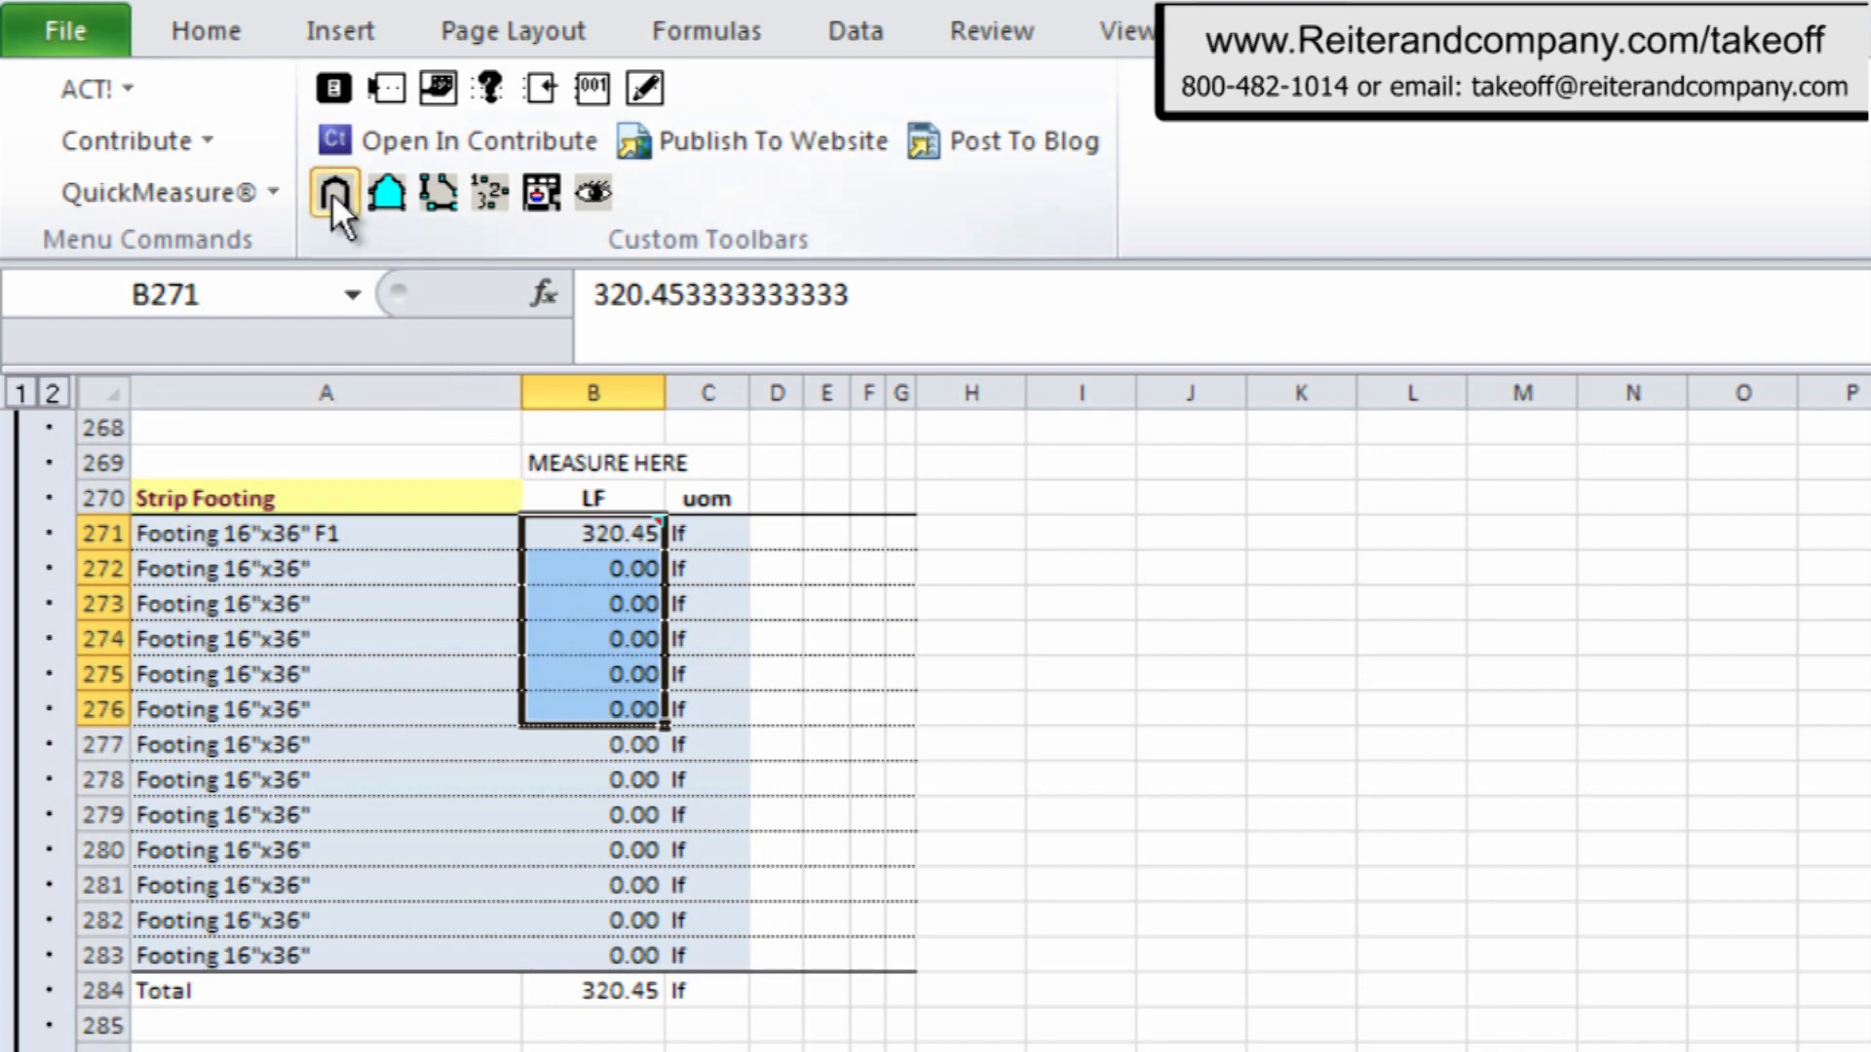
pyautogui.click(335, 193)
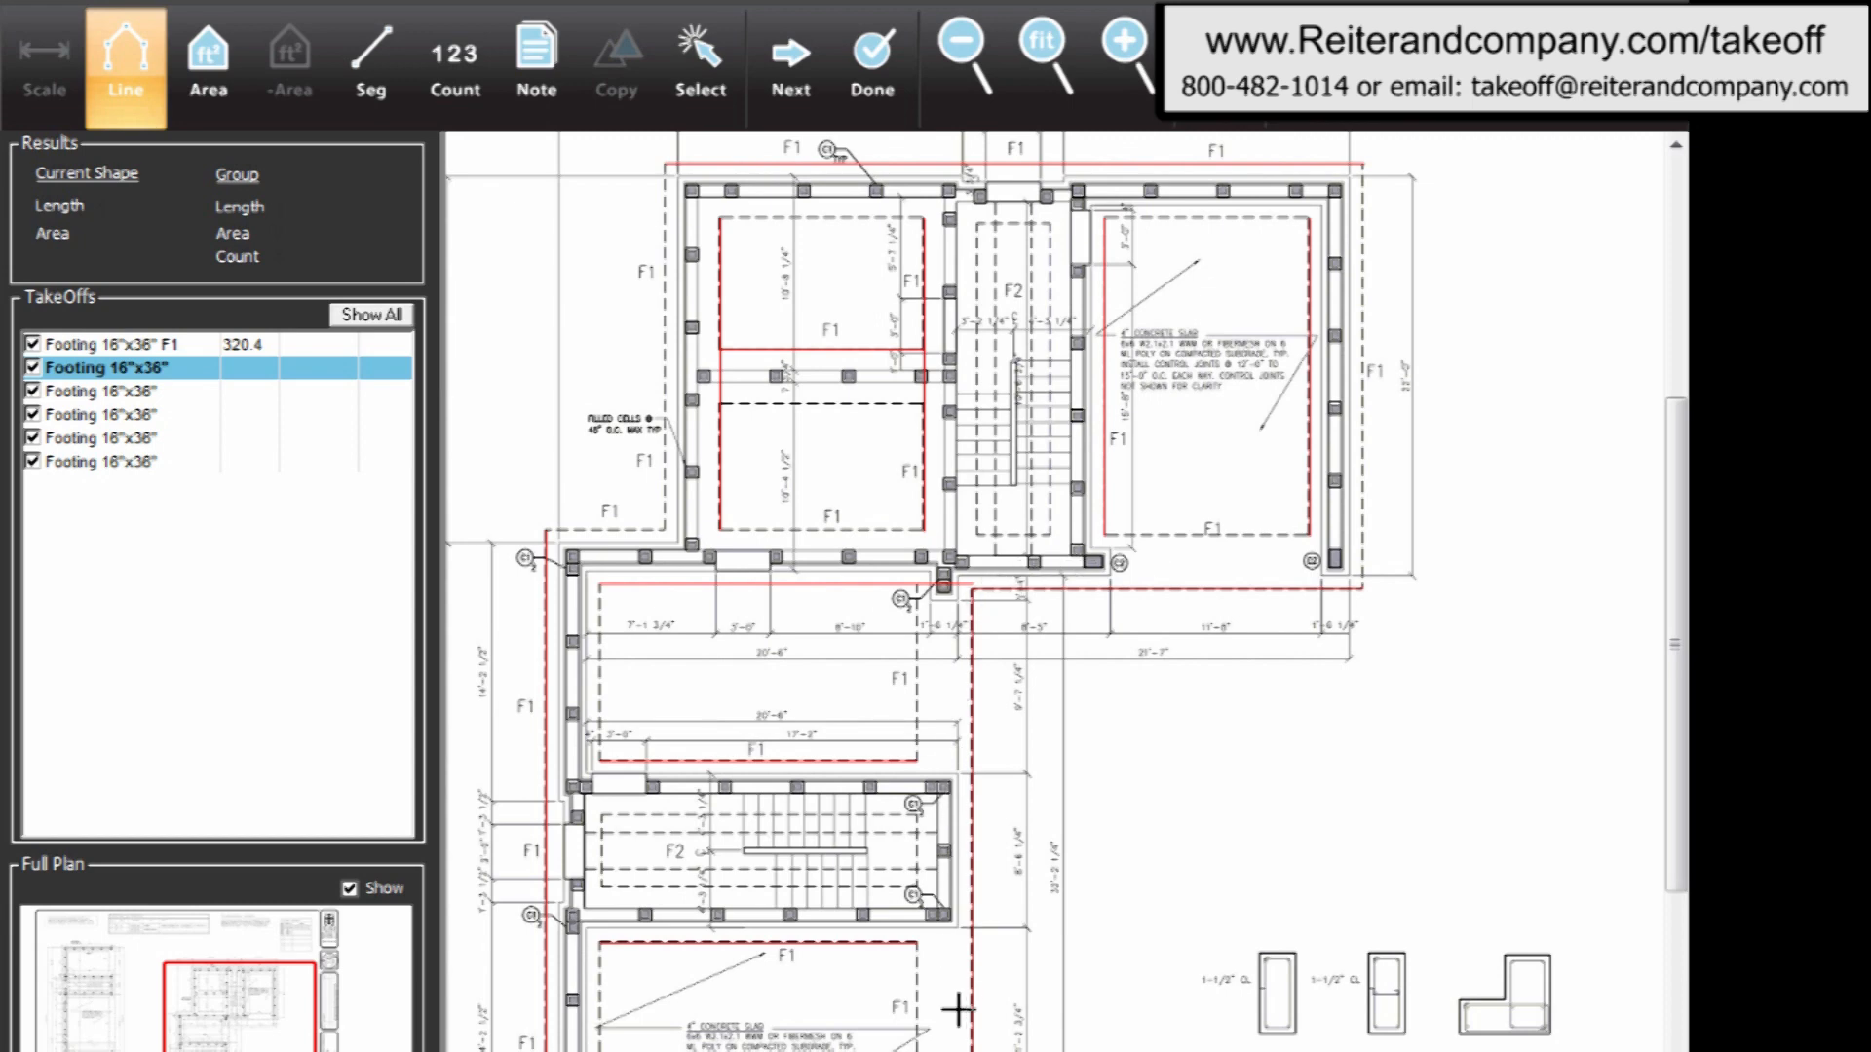
# Scroll the foundation plan to locate the second Footing 16"x36" run.
pyautogui.scroll(-3)
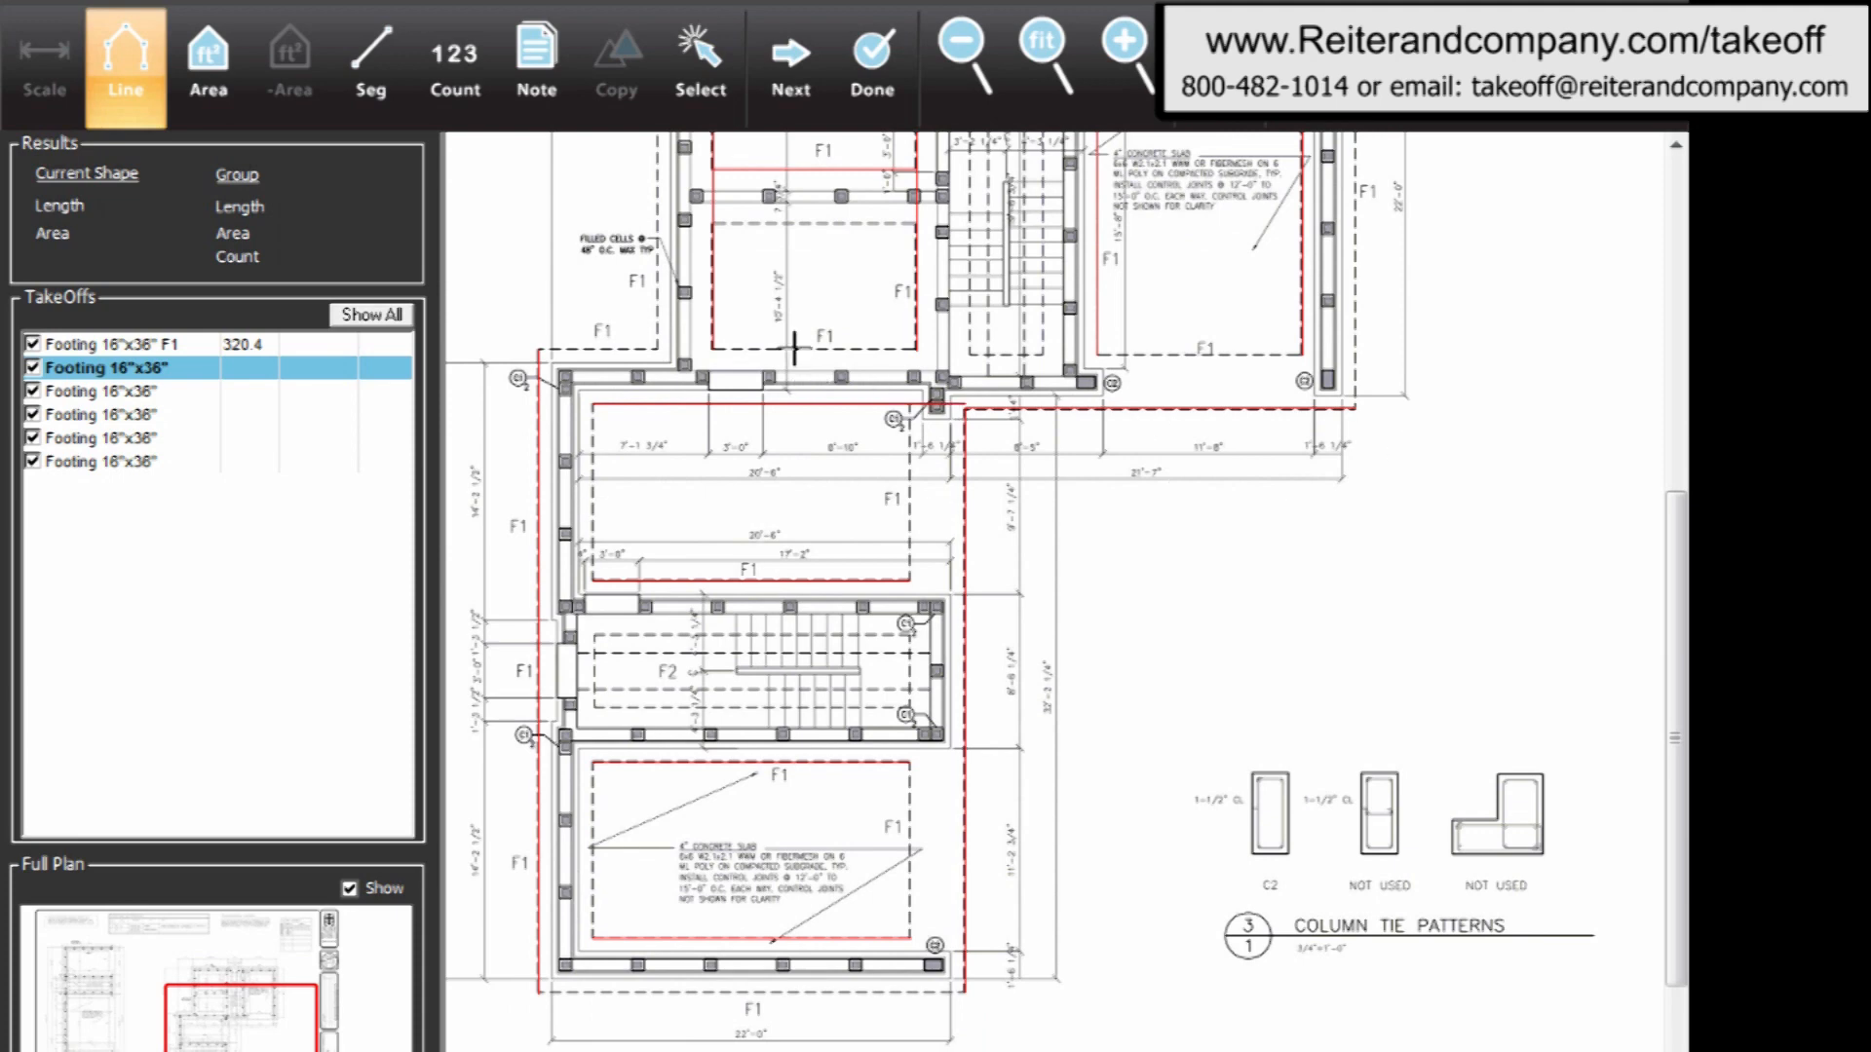
pyautogui.moveTo(1441, 349)
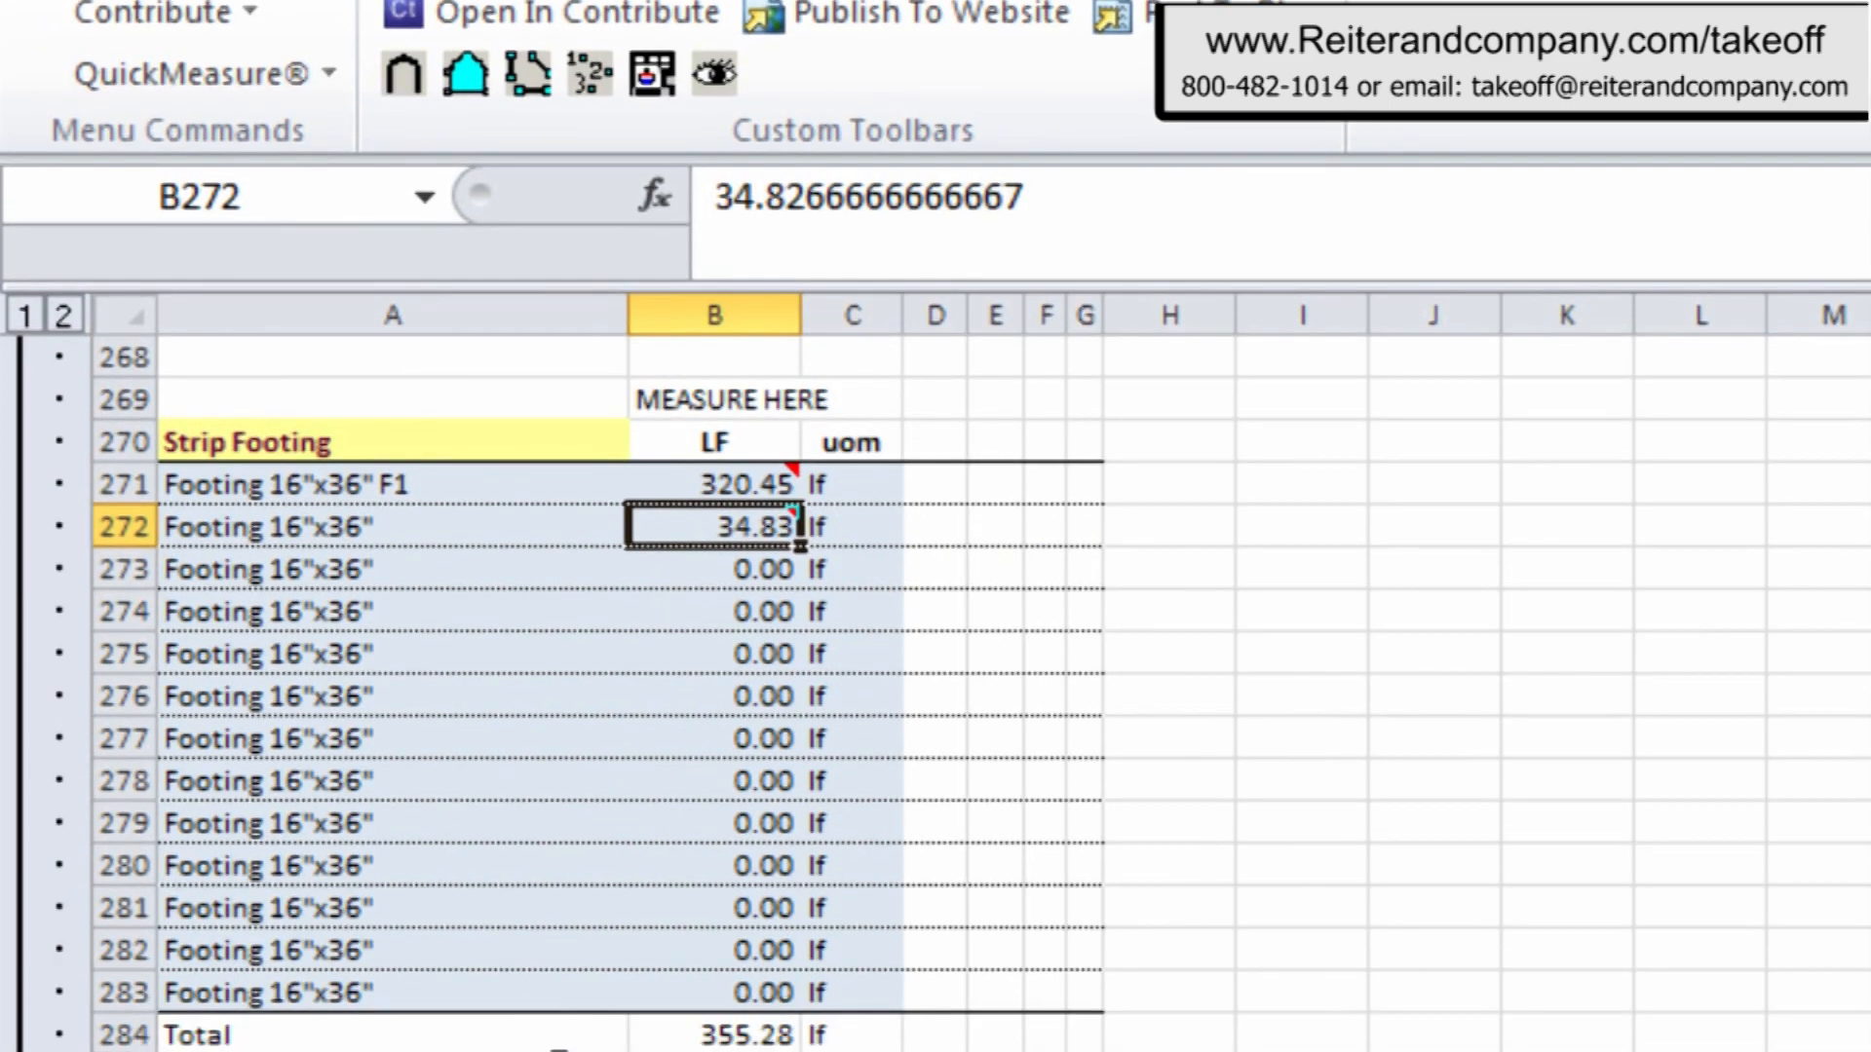
pyautogui.scroll(-3)
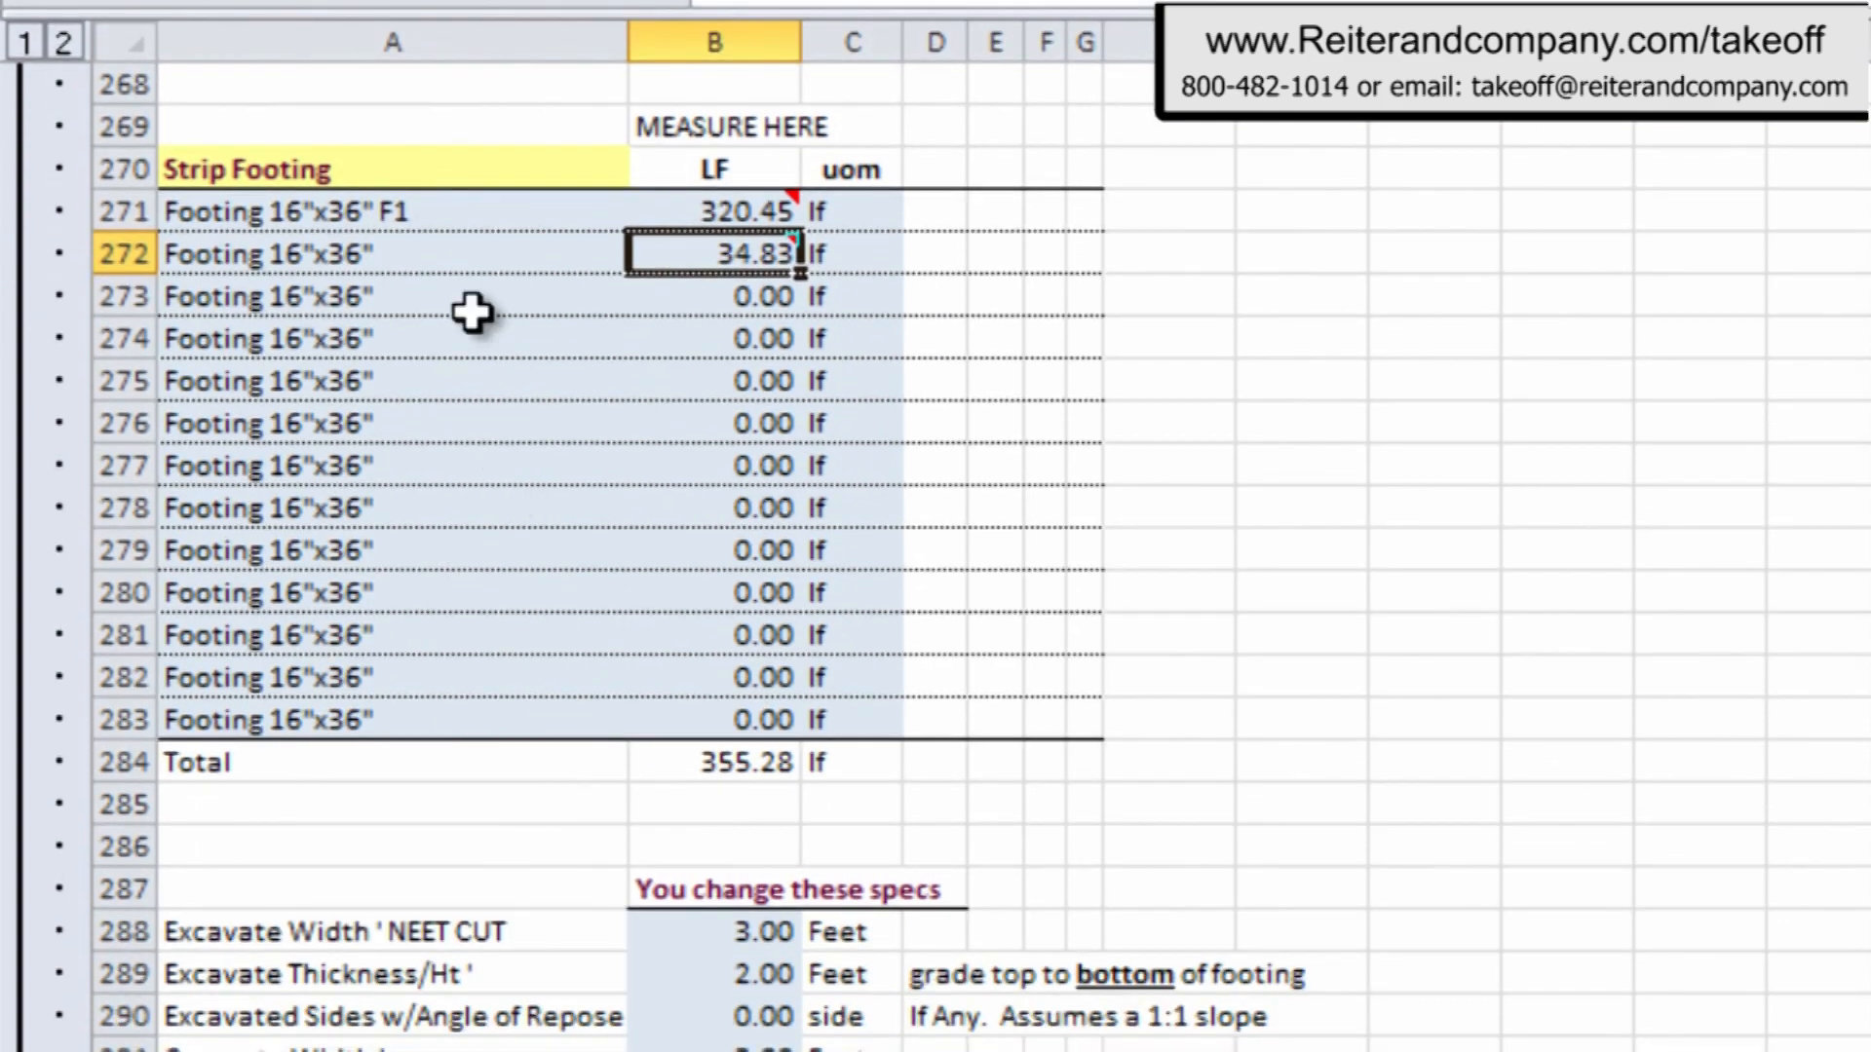
pyautogui.moveTo(506, 472)
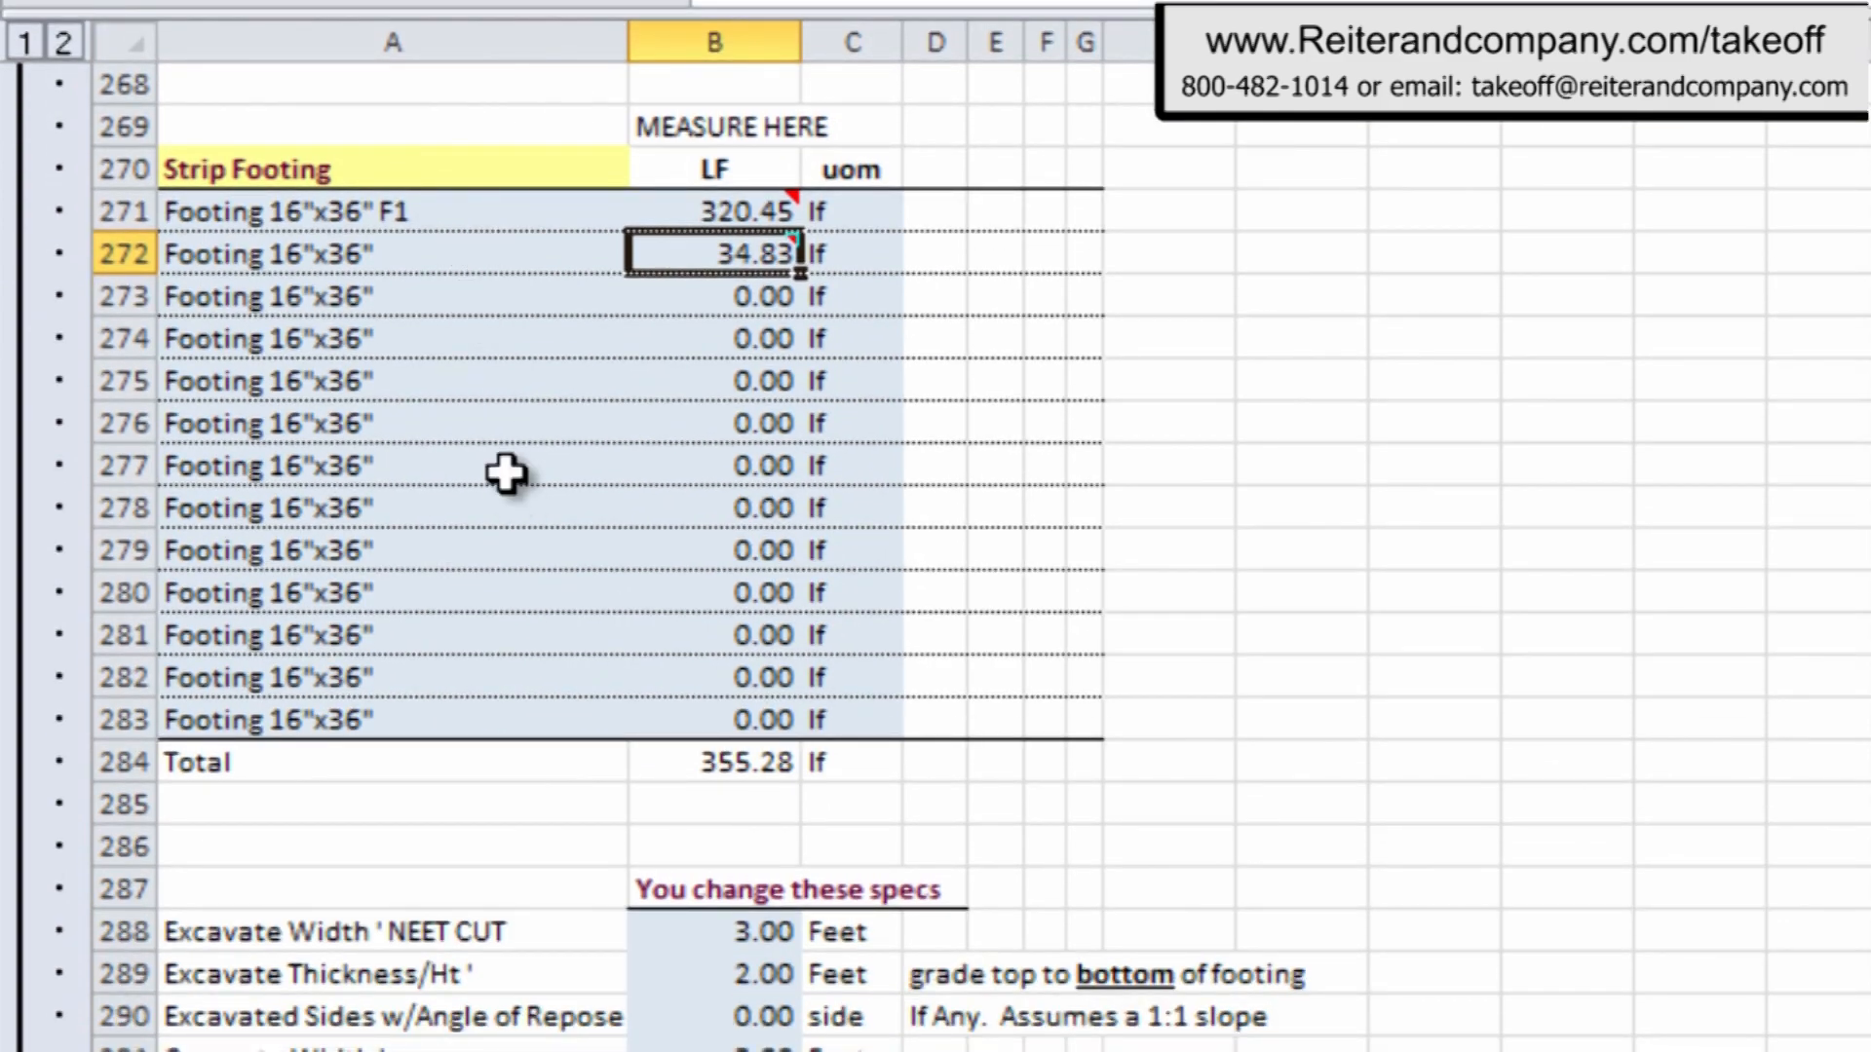
pyautogui.click(712, 761)
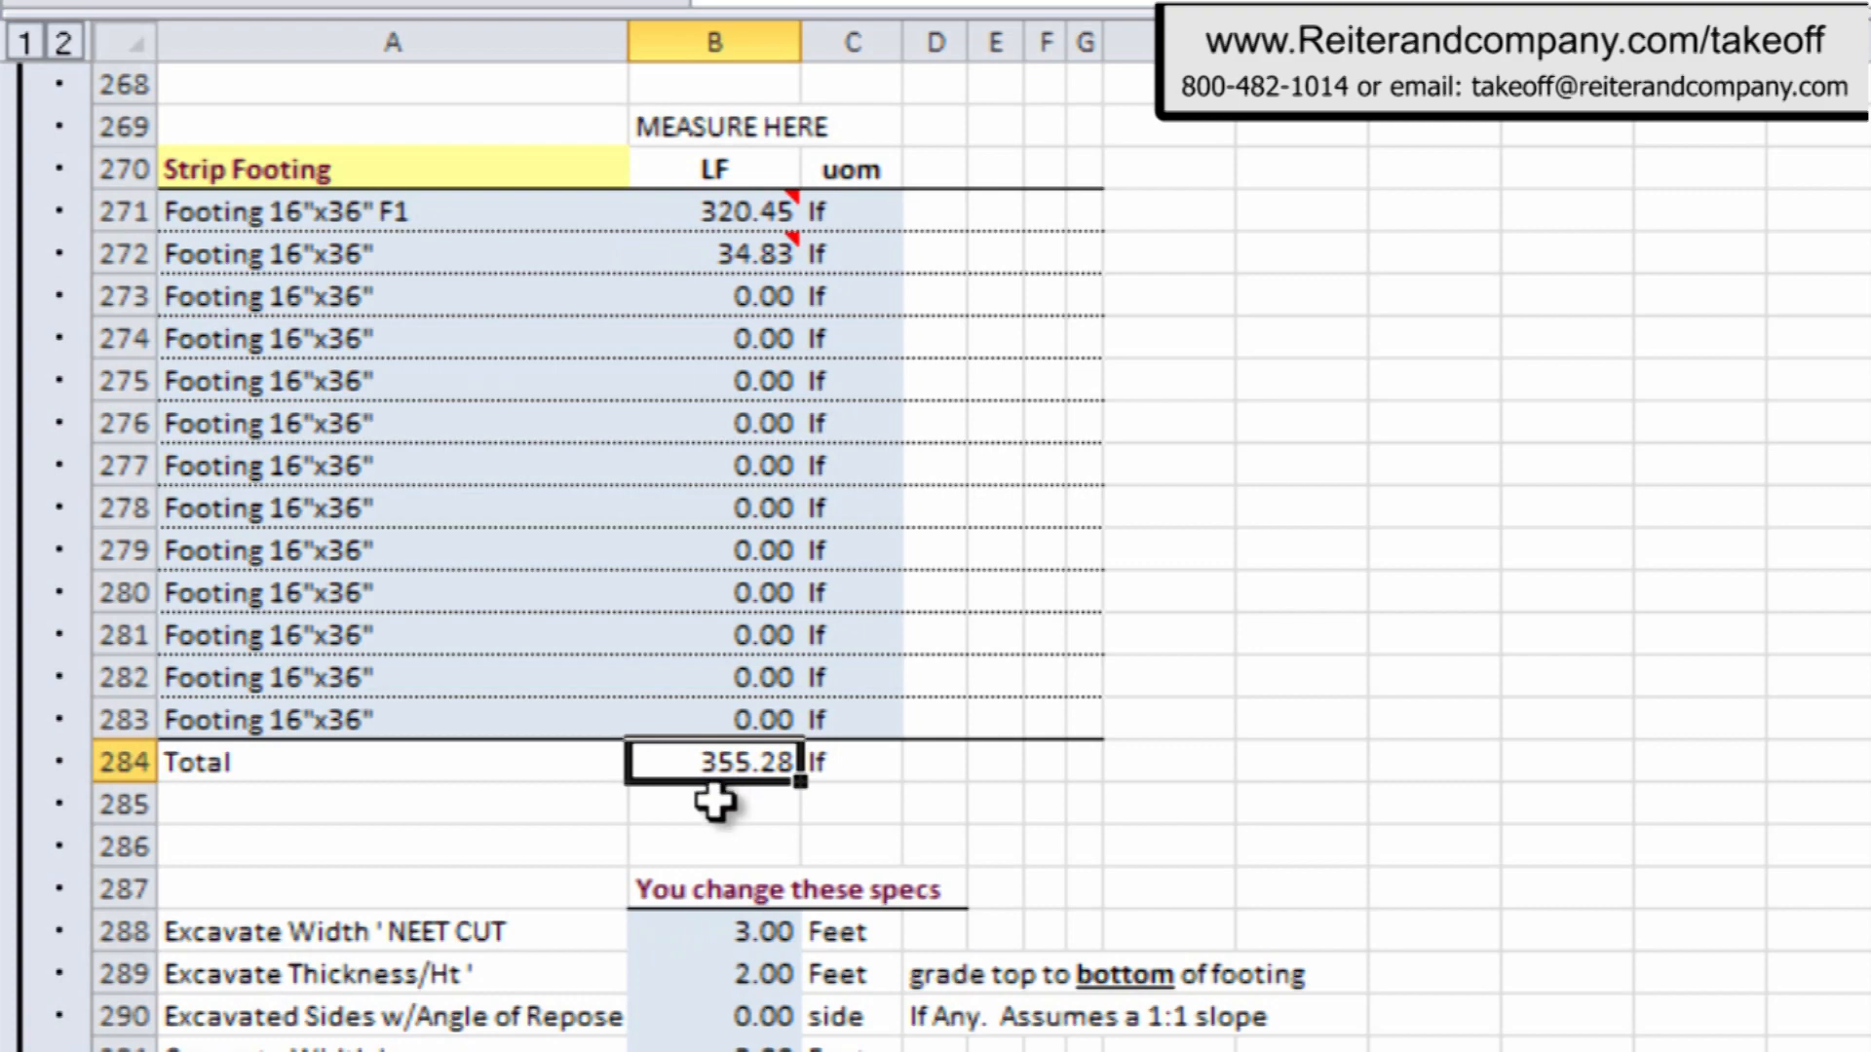
pyautogui.scroll(-3)
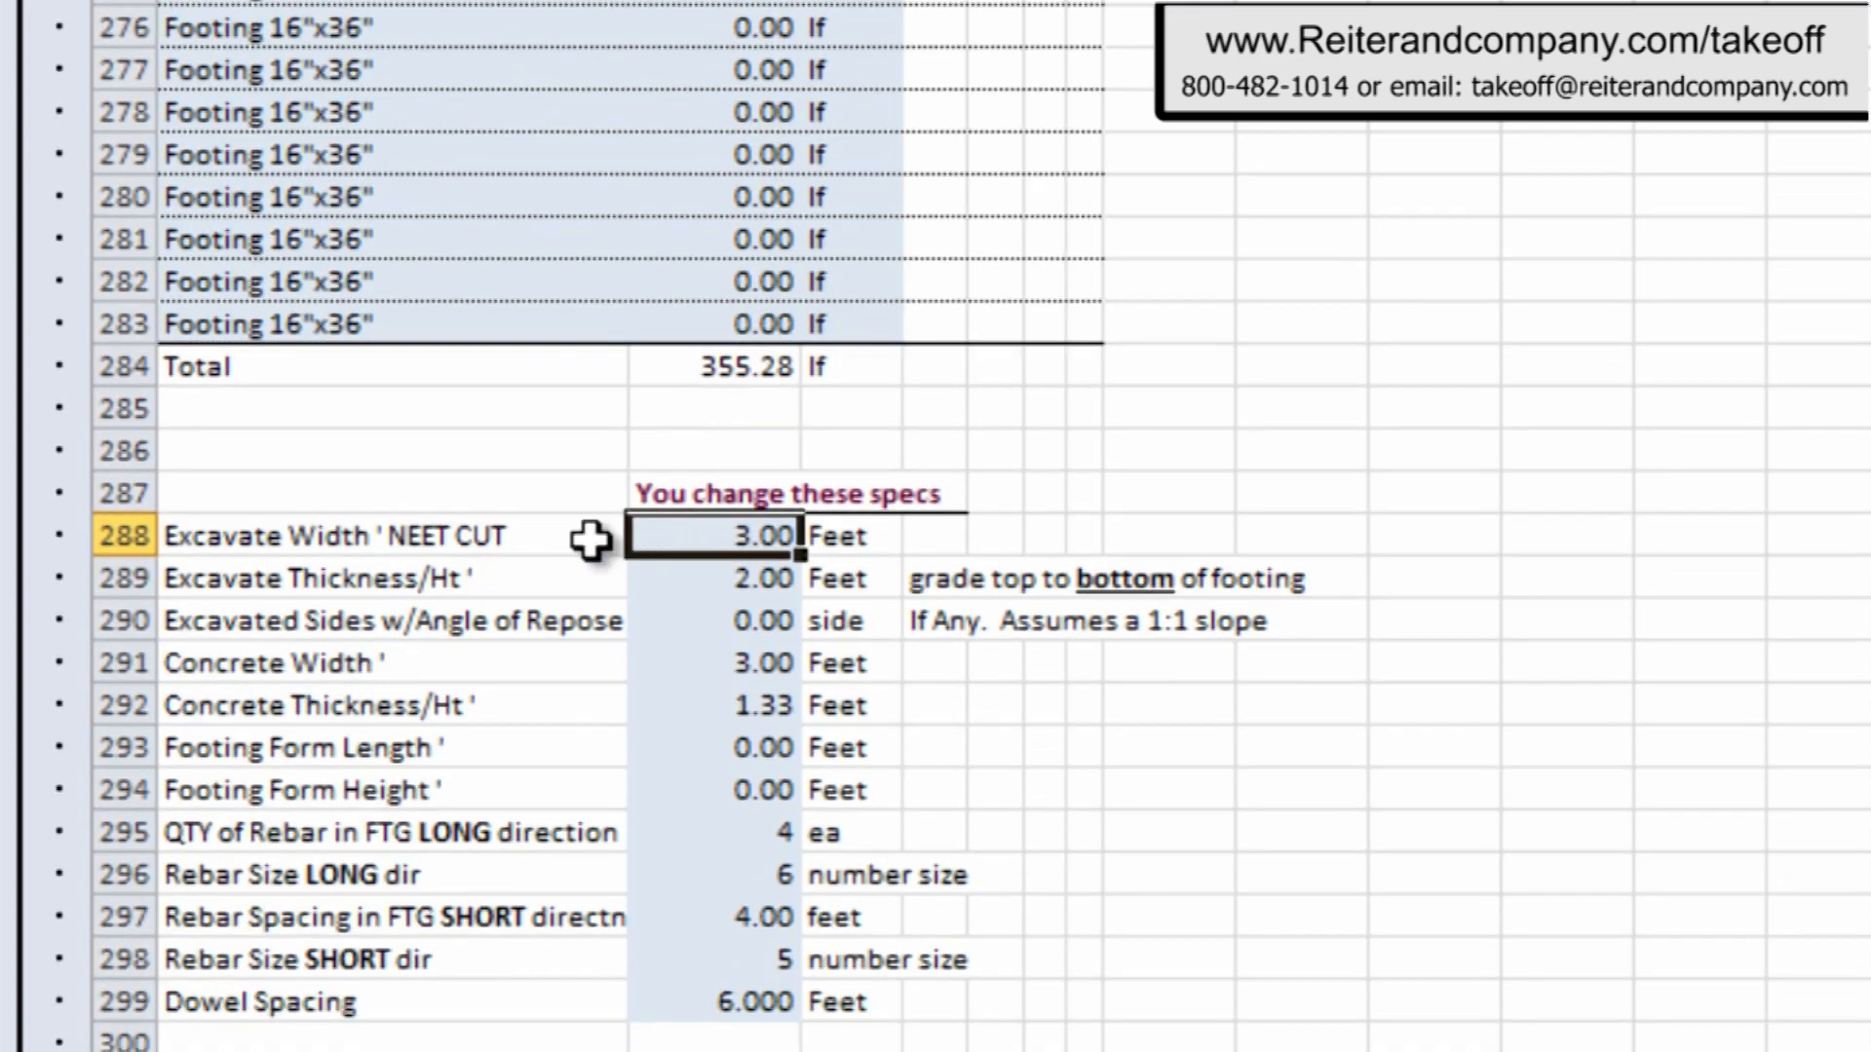
pyautogui.moveTo(690, 585)
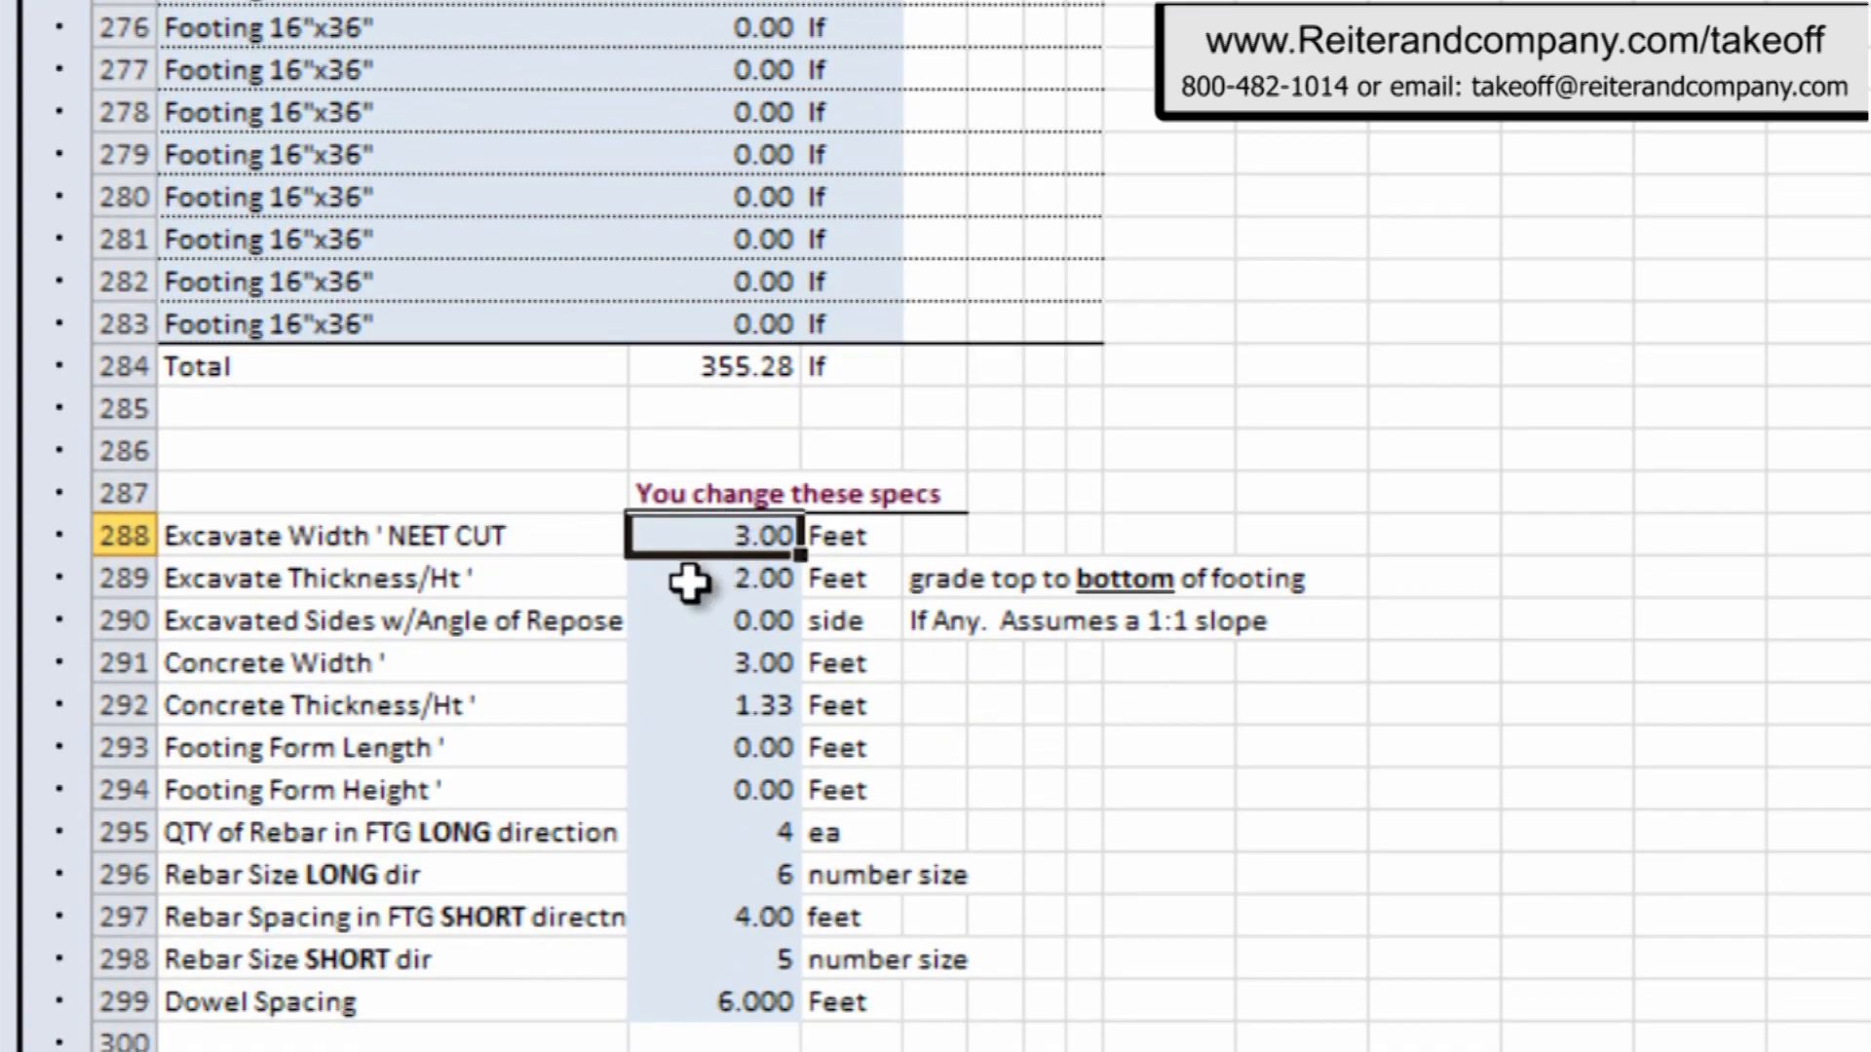
pyautogui.click(357, 578)
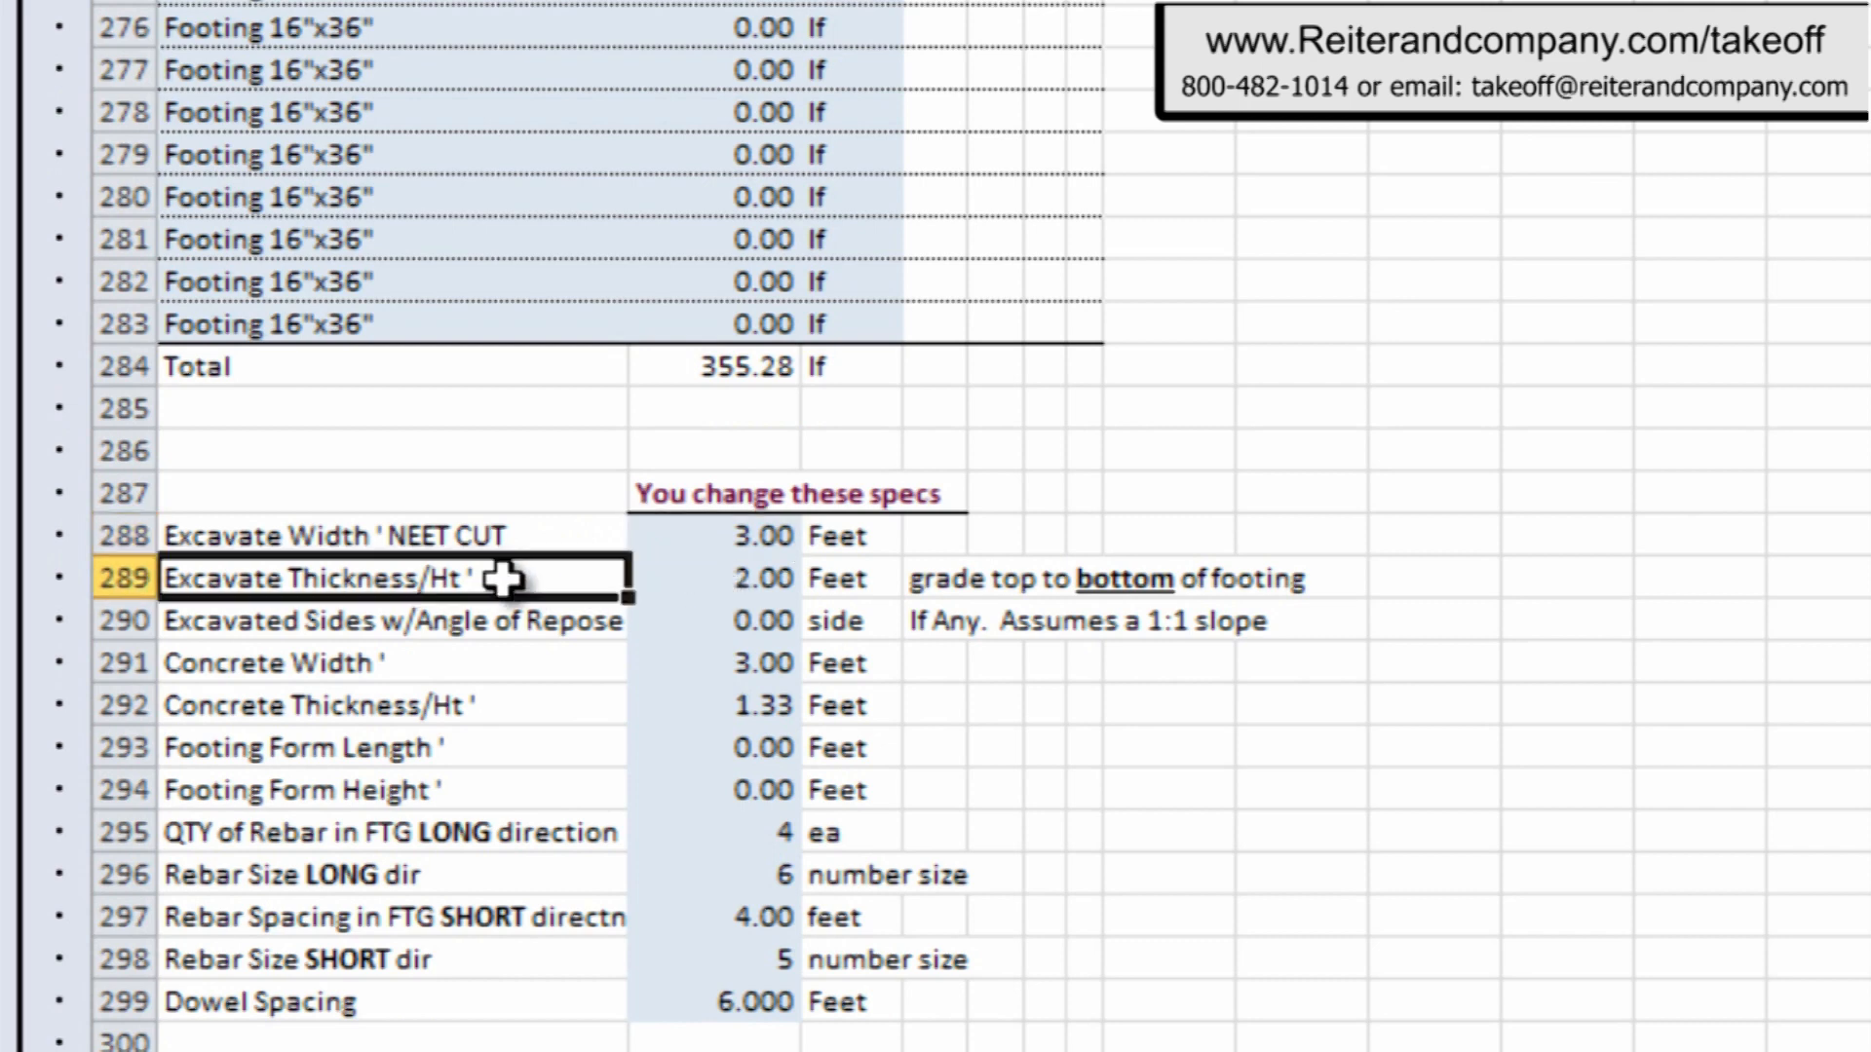
pyautogui.click(758, 578)
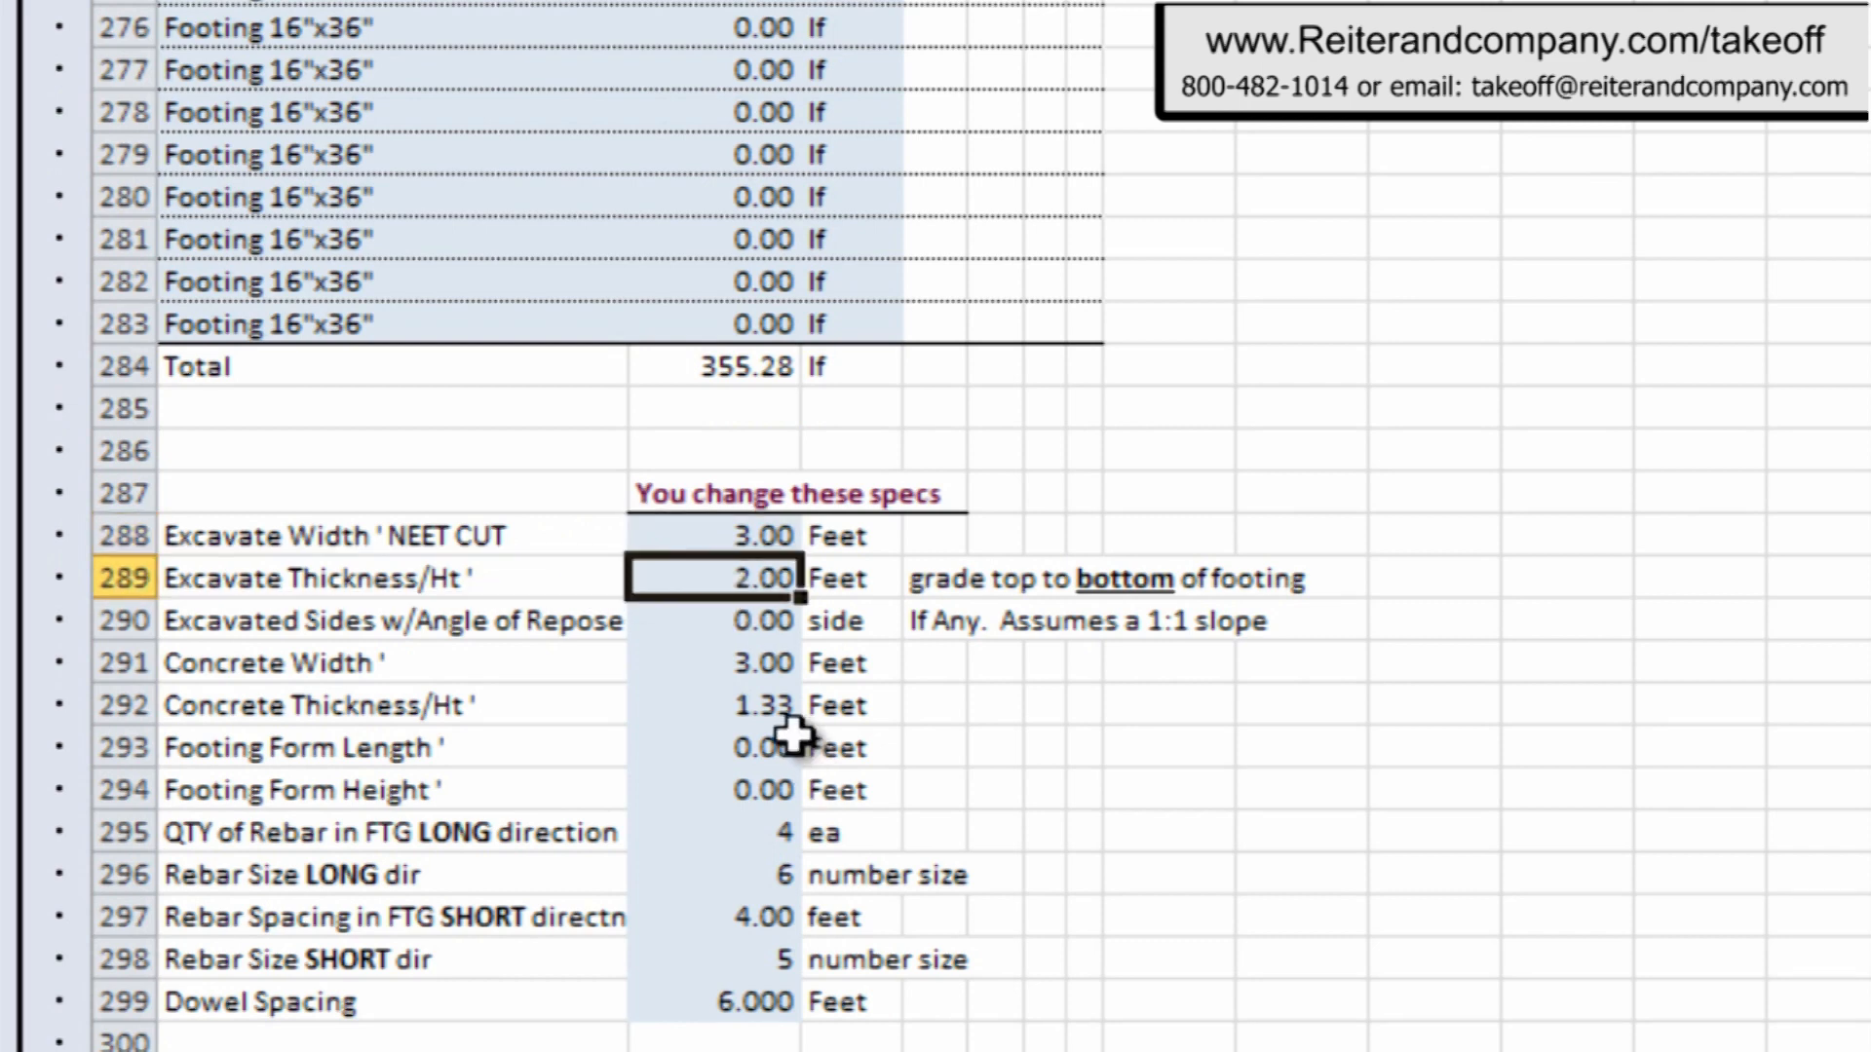
pyautogui.moveTo(740, 663)
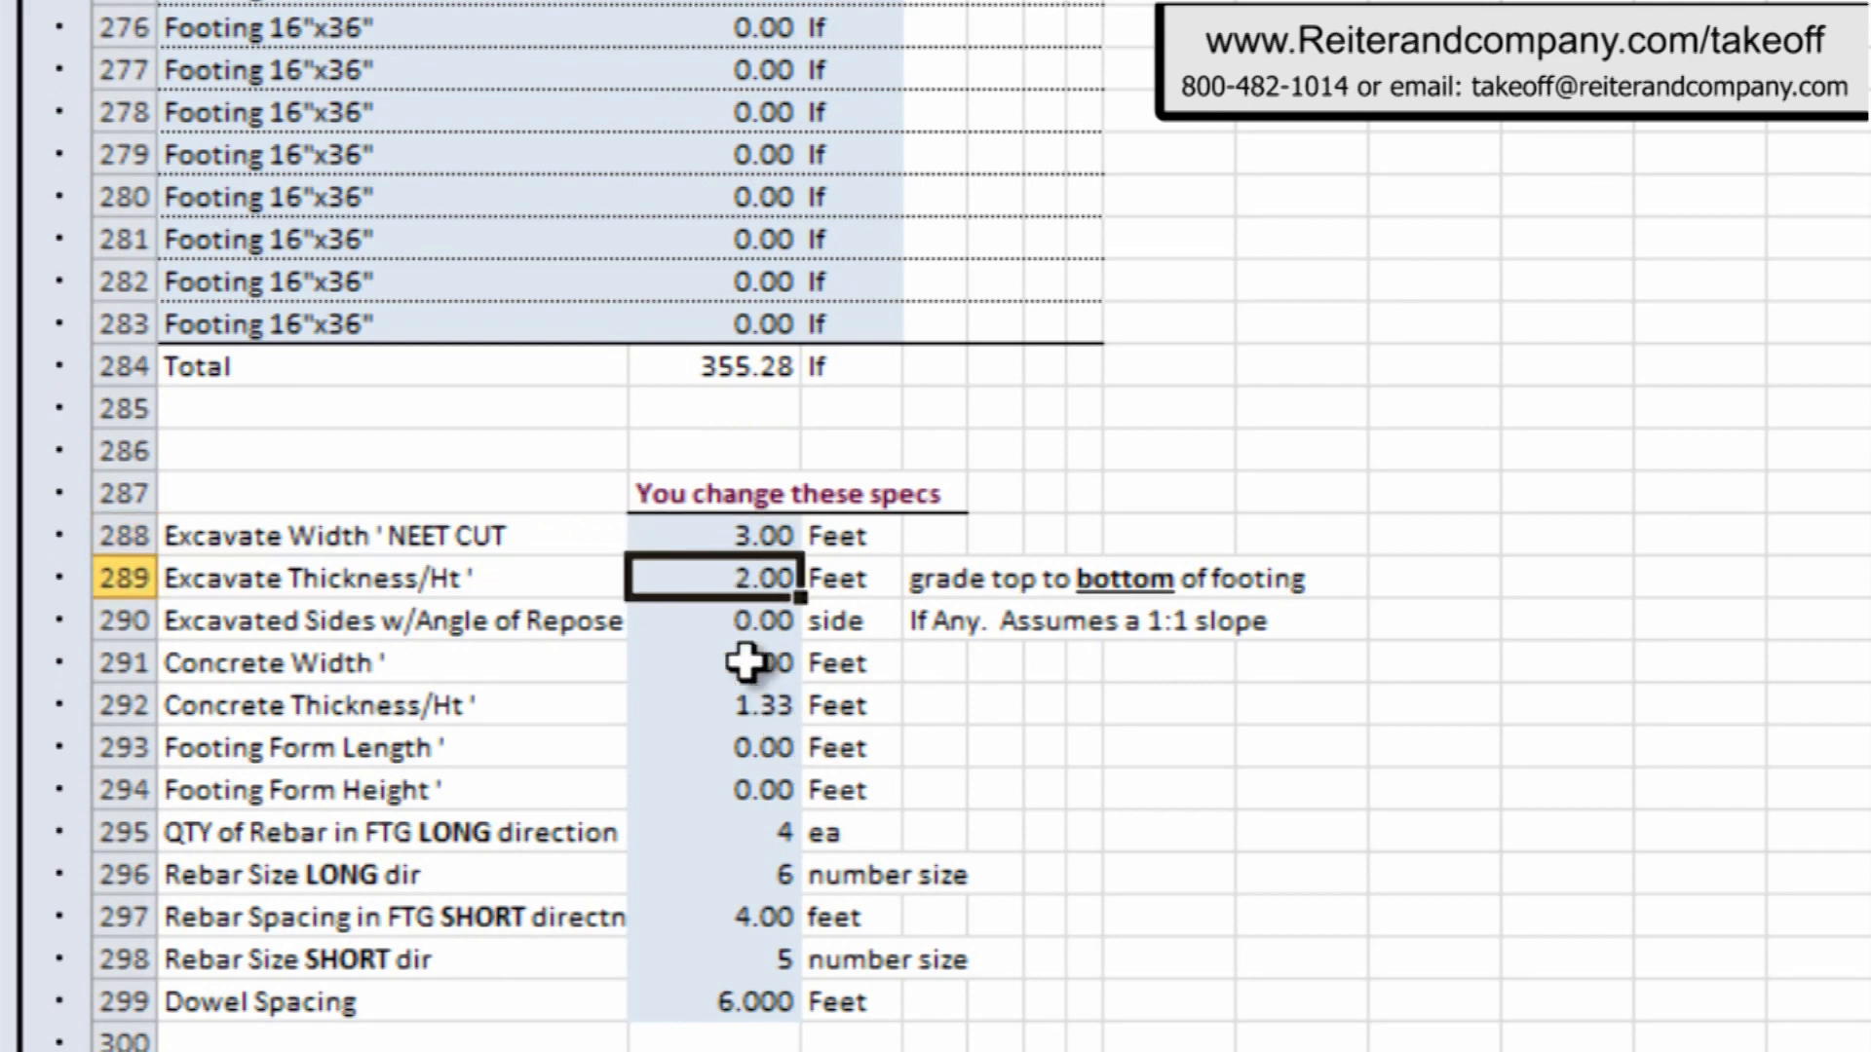
pyautogui.moveTo(749, 663)
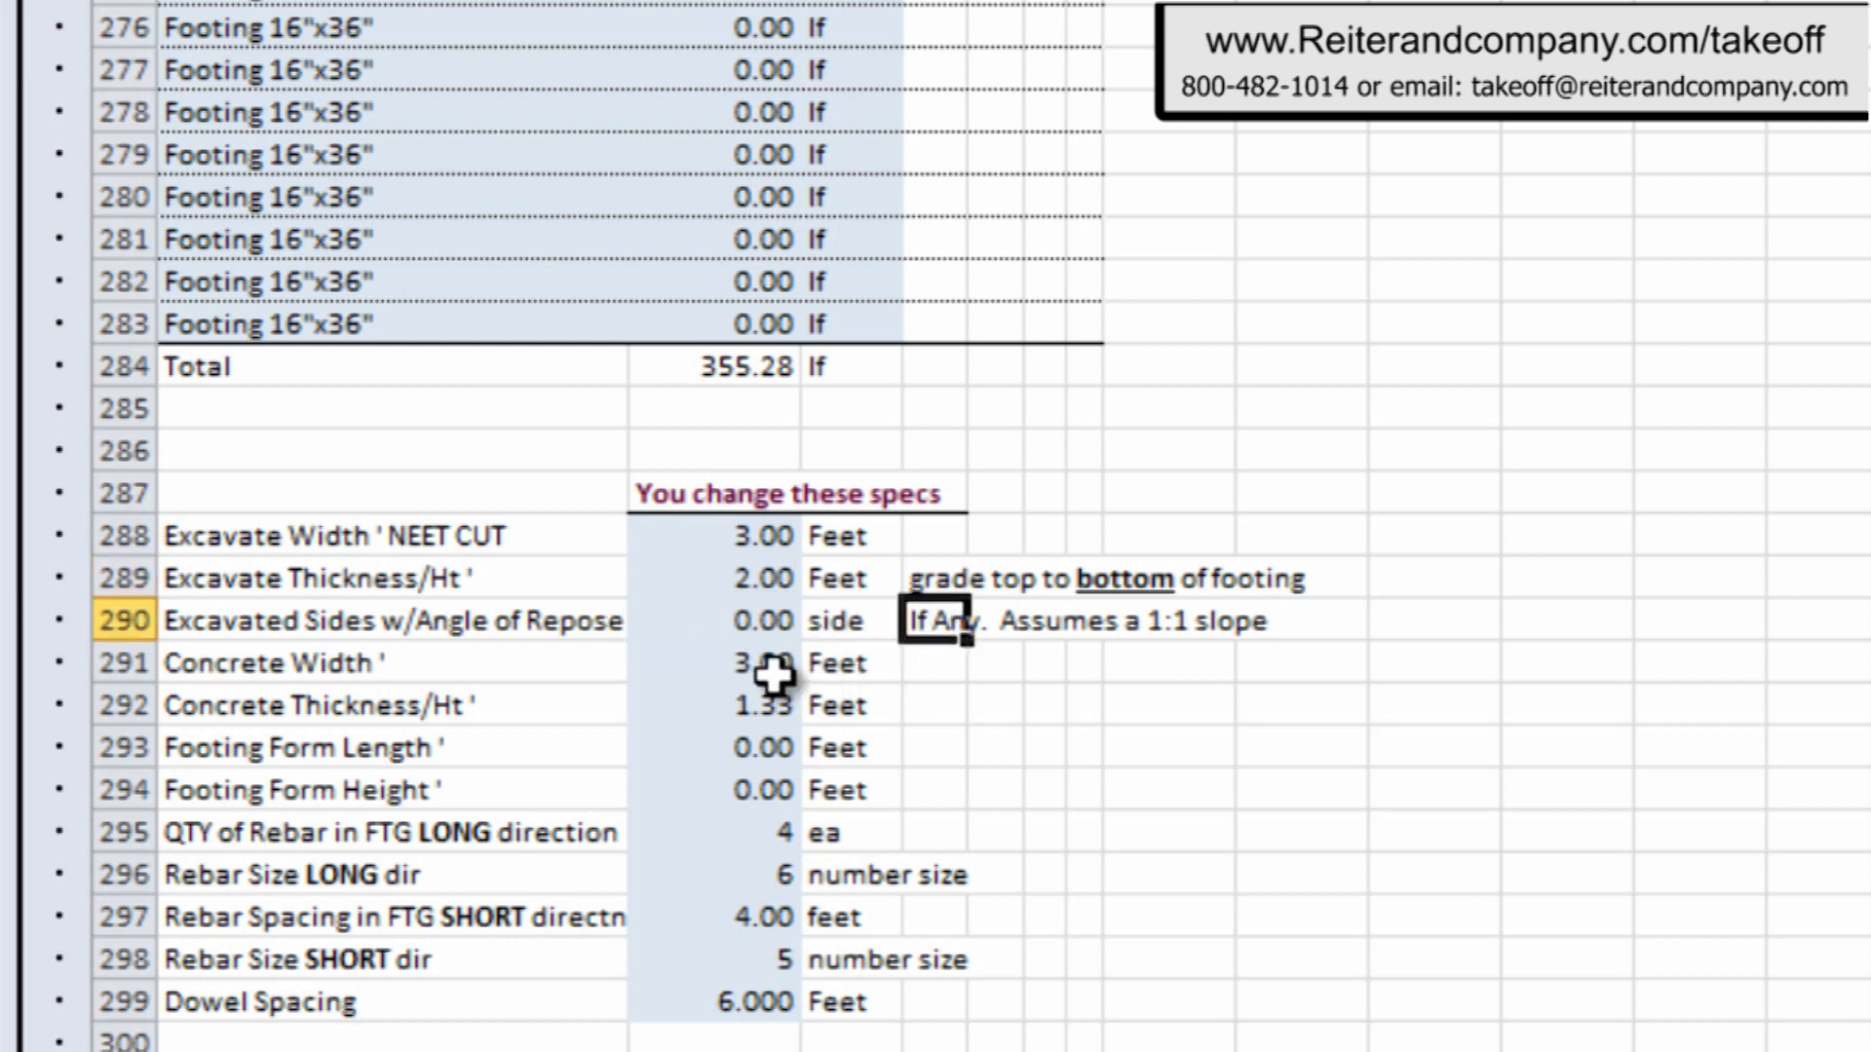
pyautogui.click(716, 704)
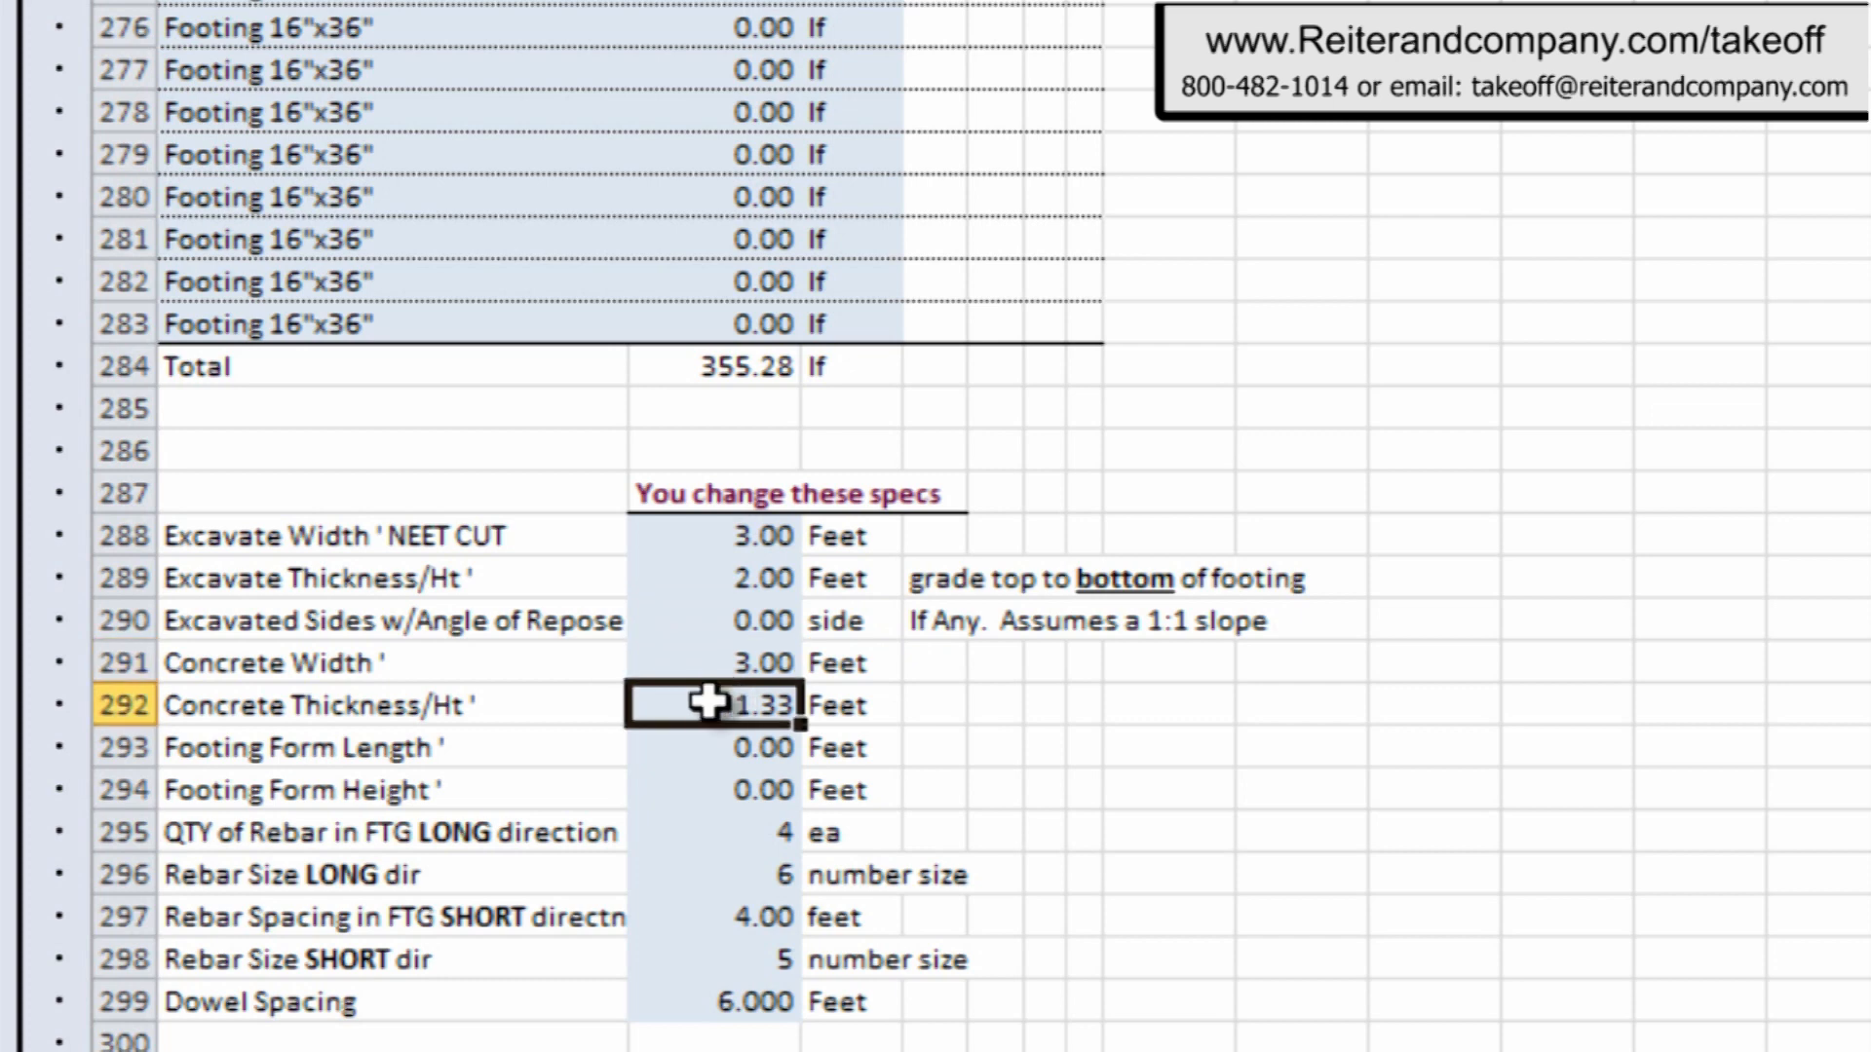
pyautogui.moveTo(711, 748)
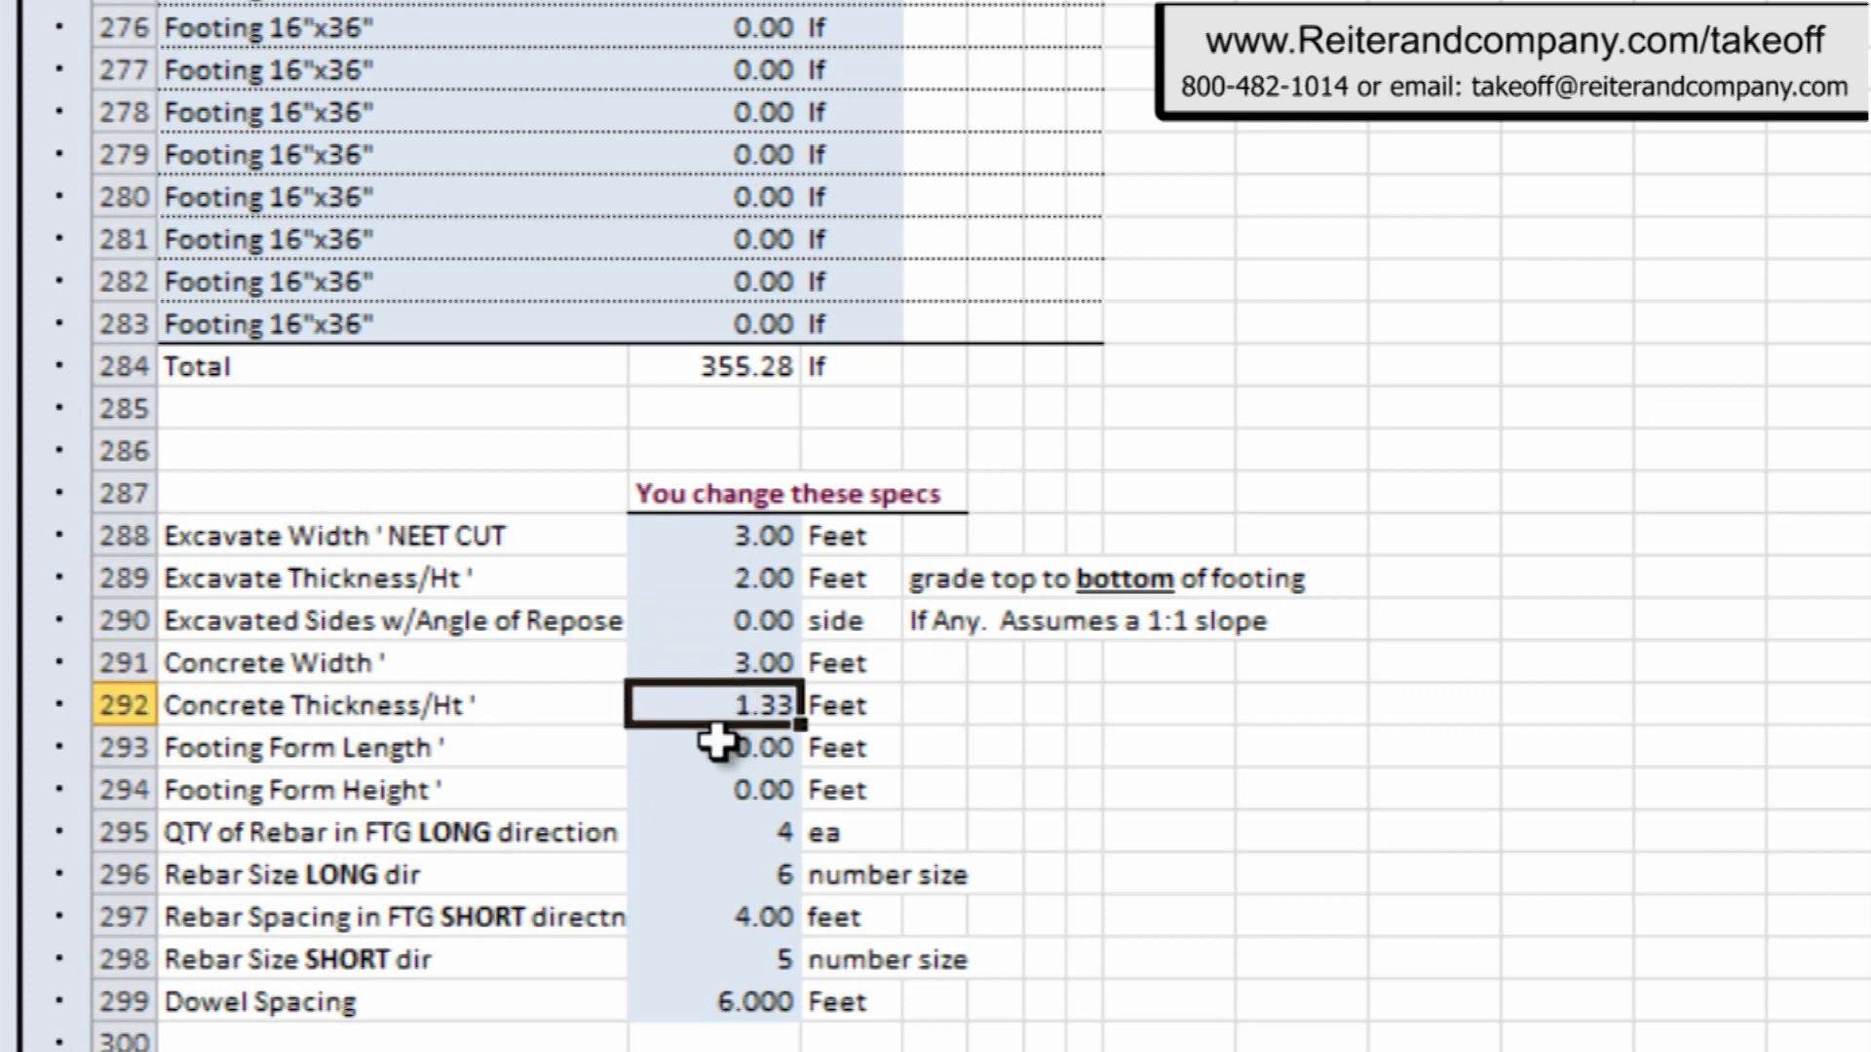
pyautogui.click(717, 749)
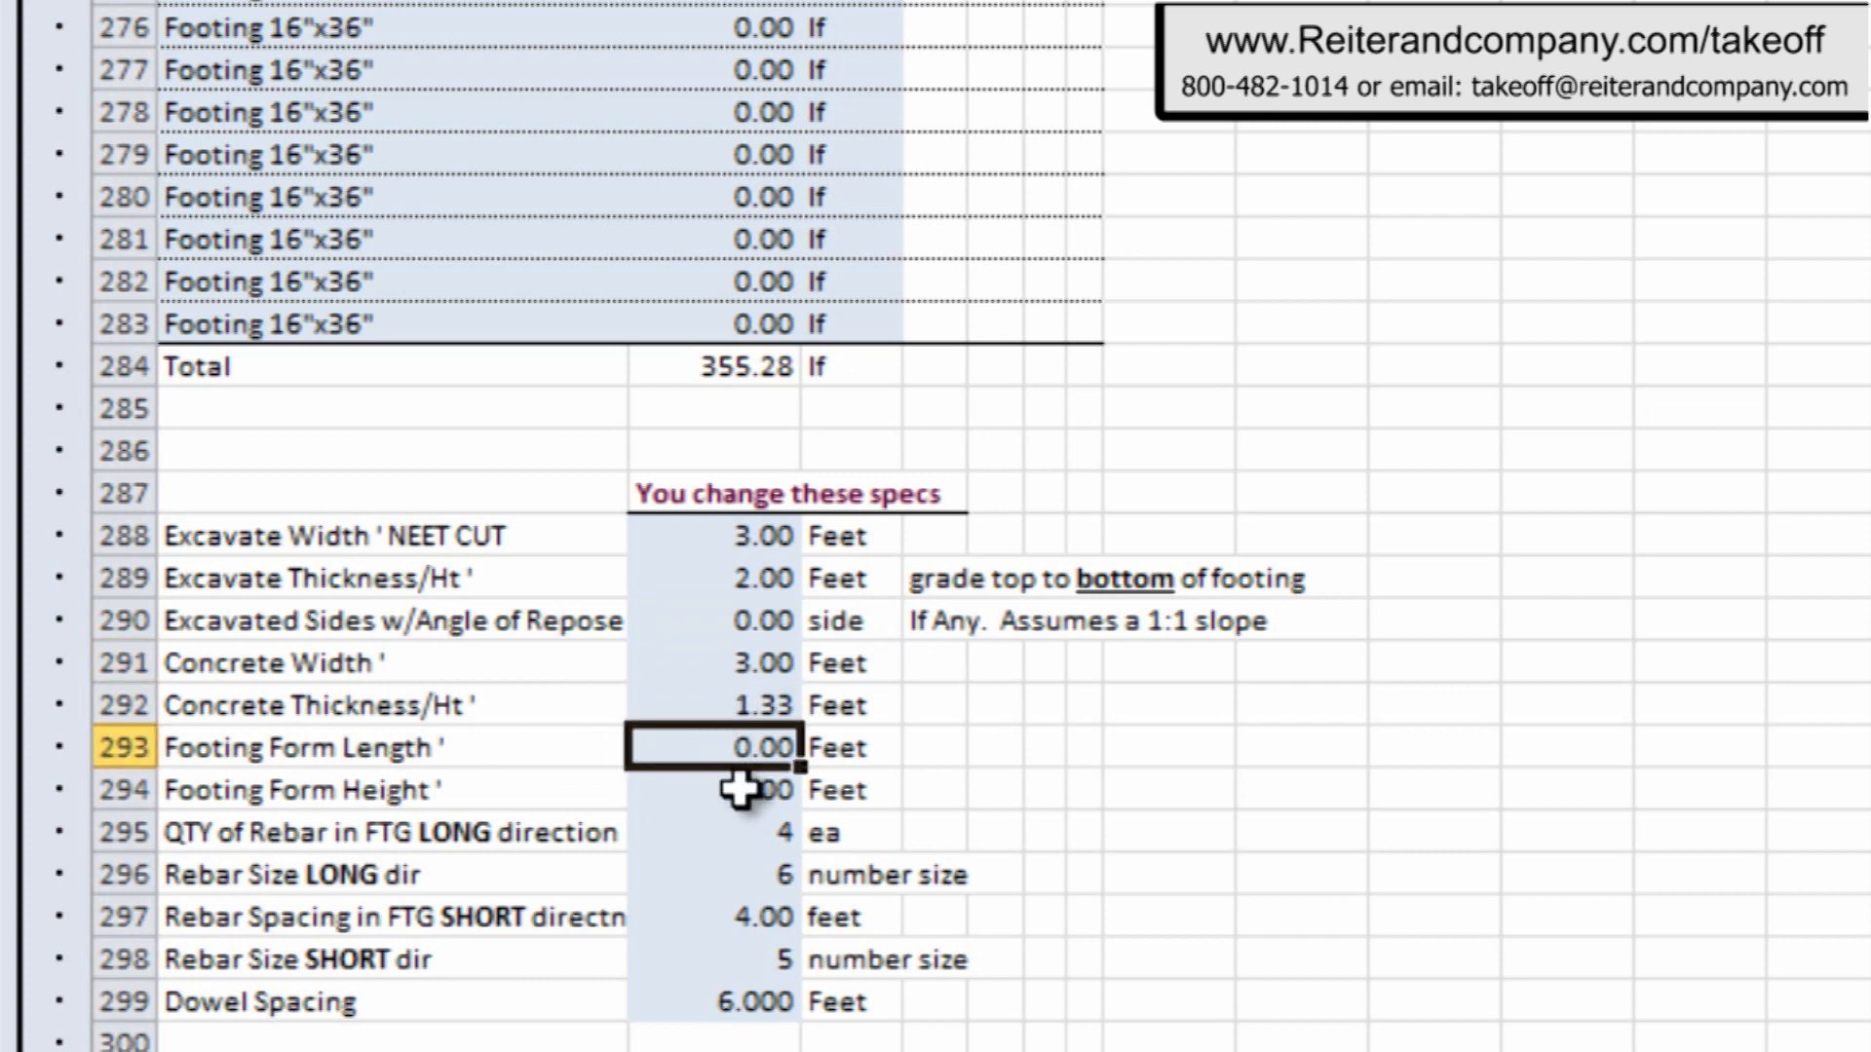
pyautogui.click(716, 833)
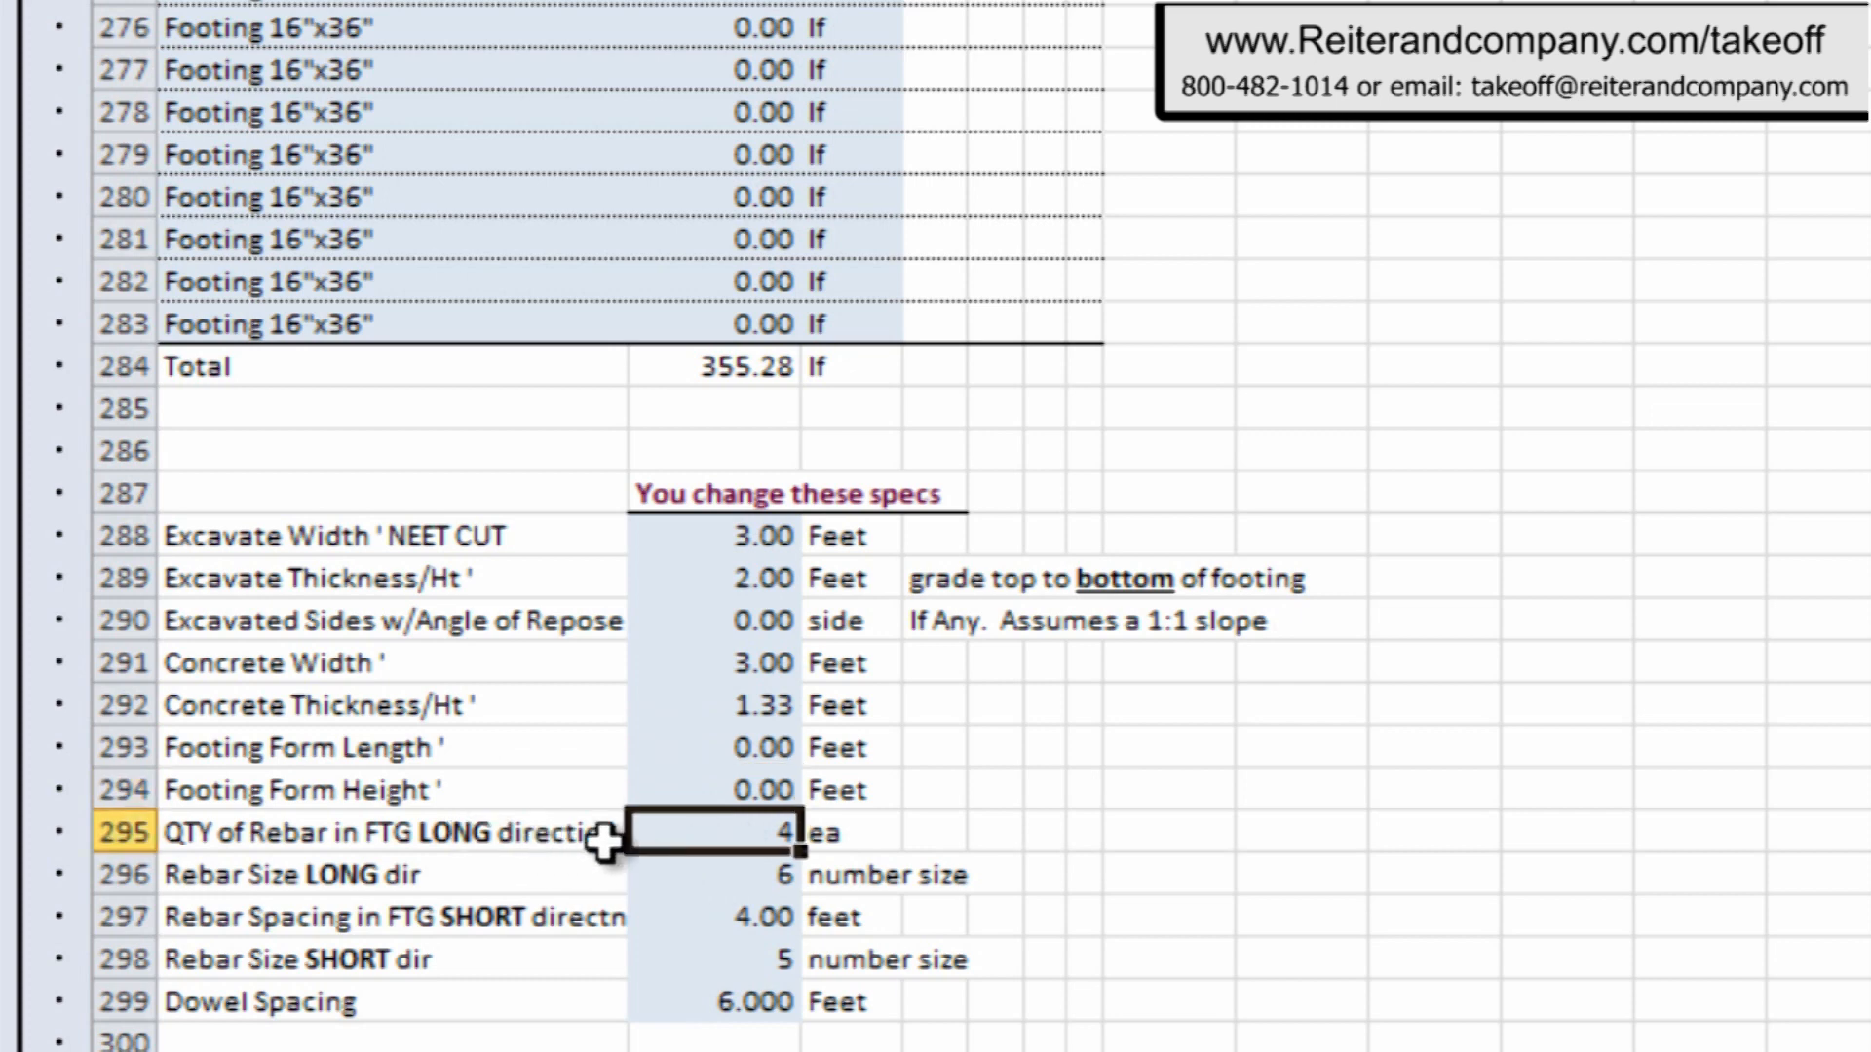
pyautogui.click(716, 875)
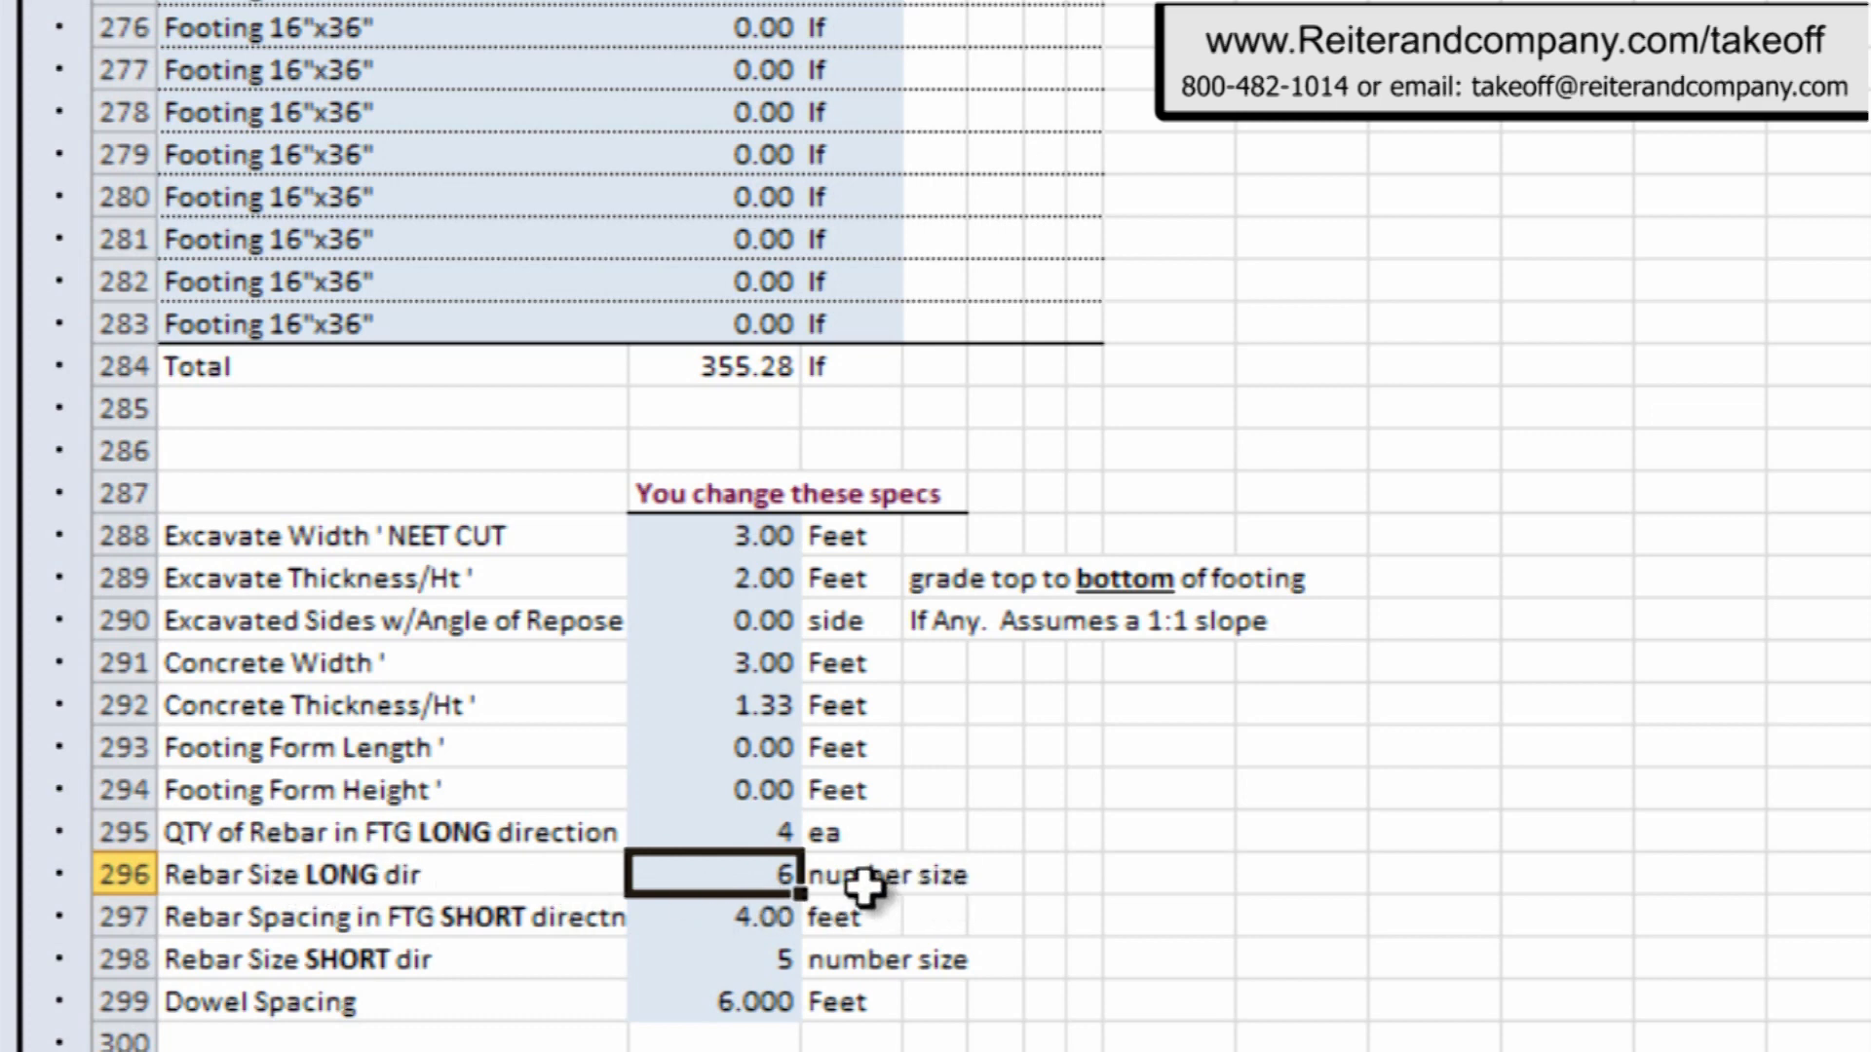
pyautogui.click(716, 916)
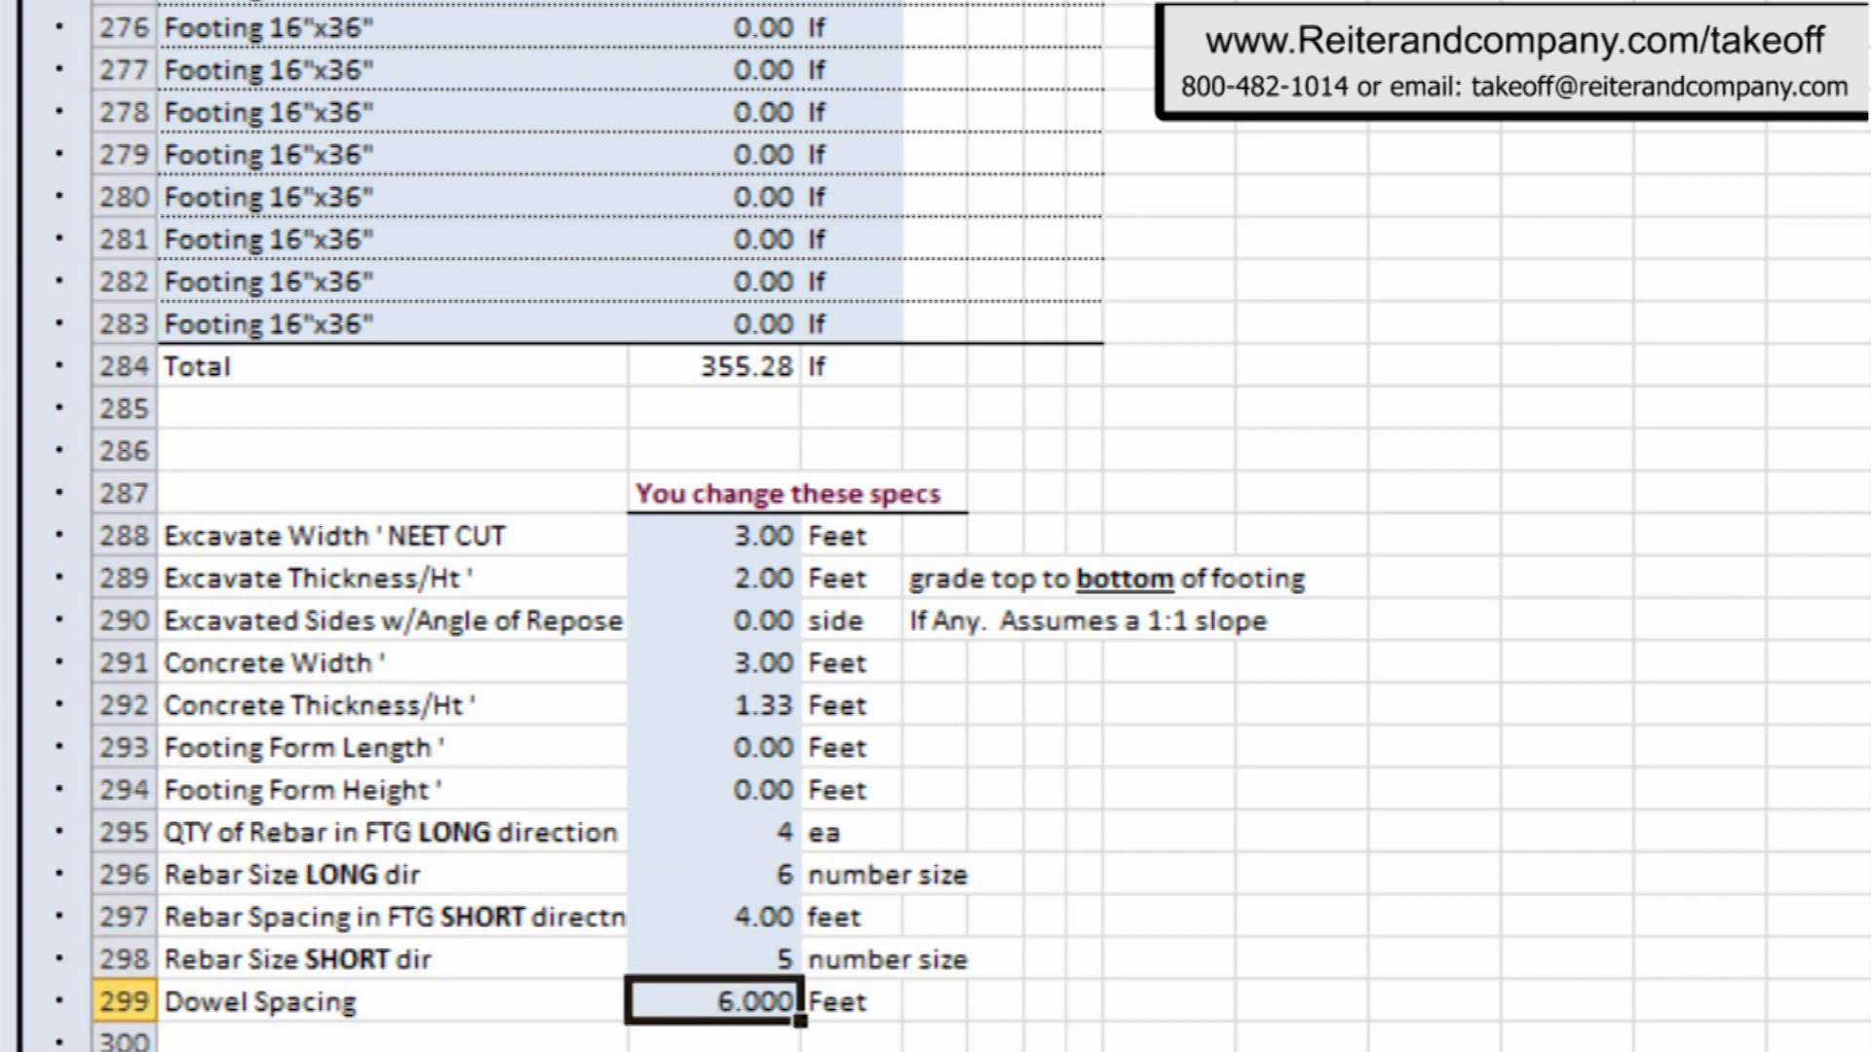
pyautogui.scroll(-3)
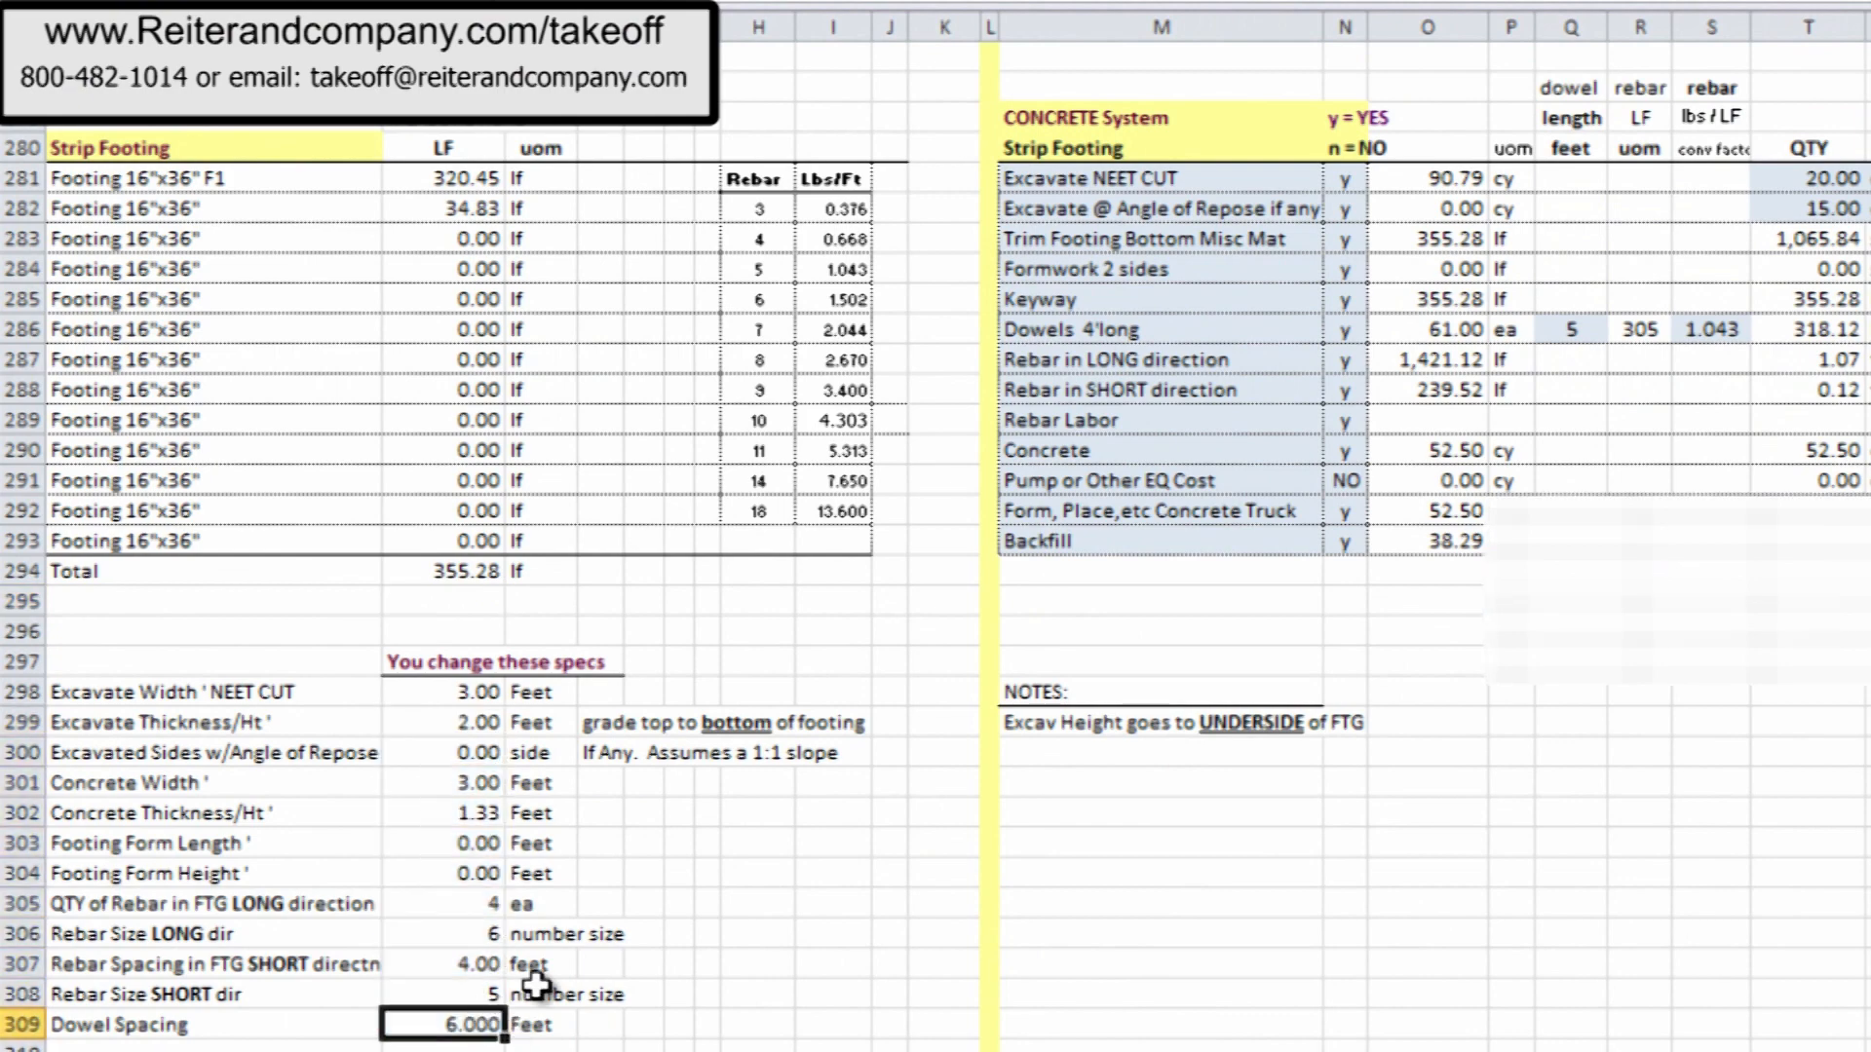
pyautogui.hscroll(3)
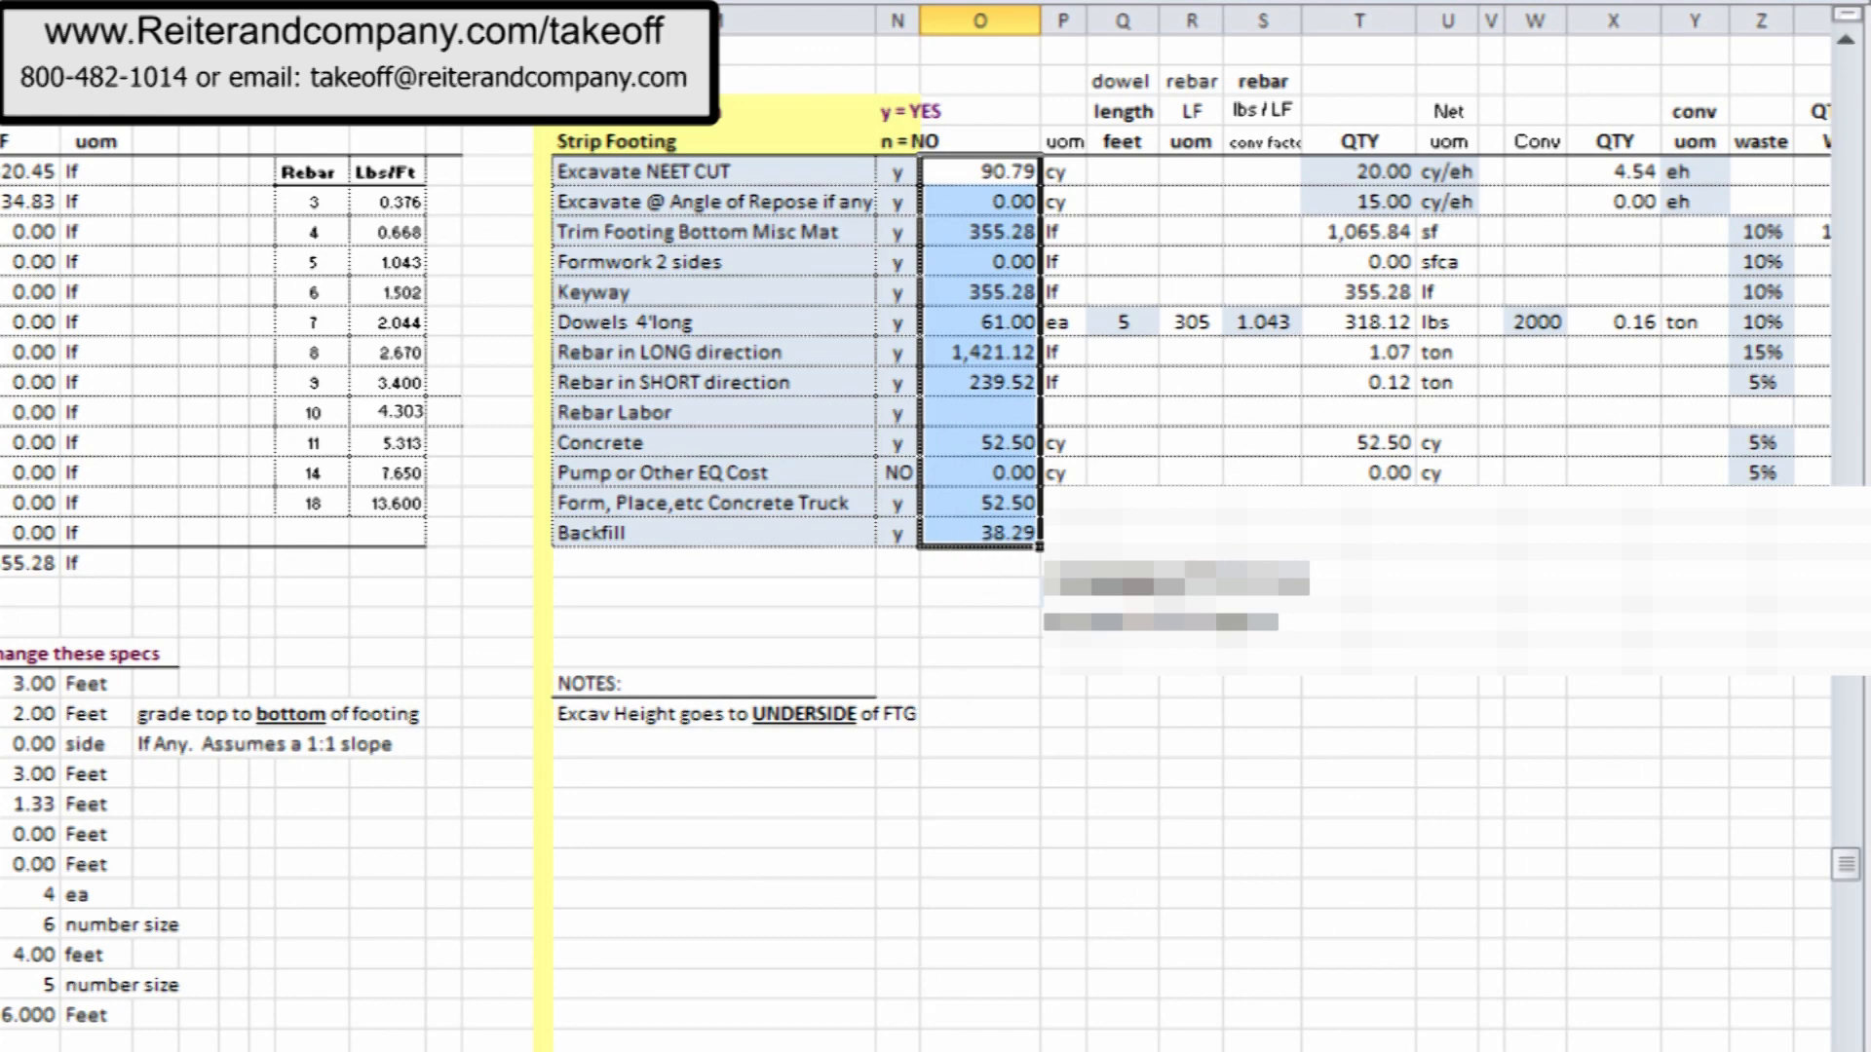
pyautogui.hscroll(3)
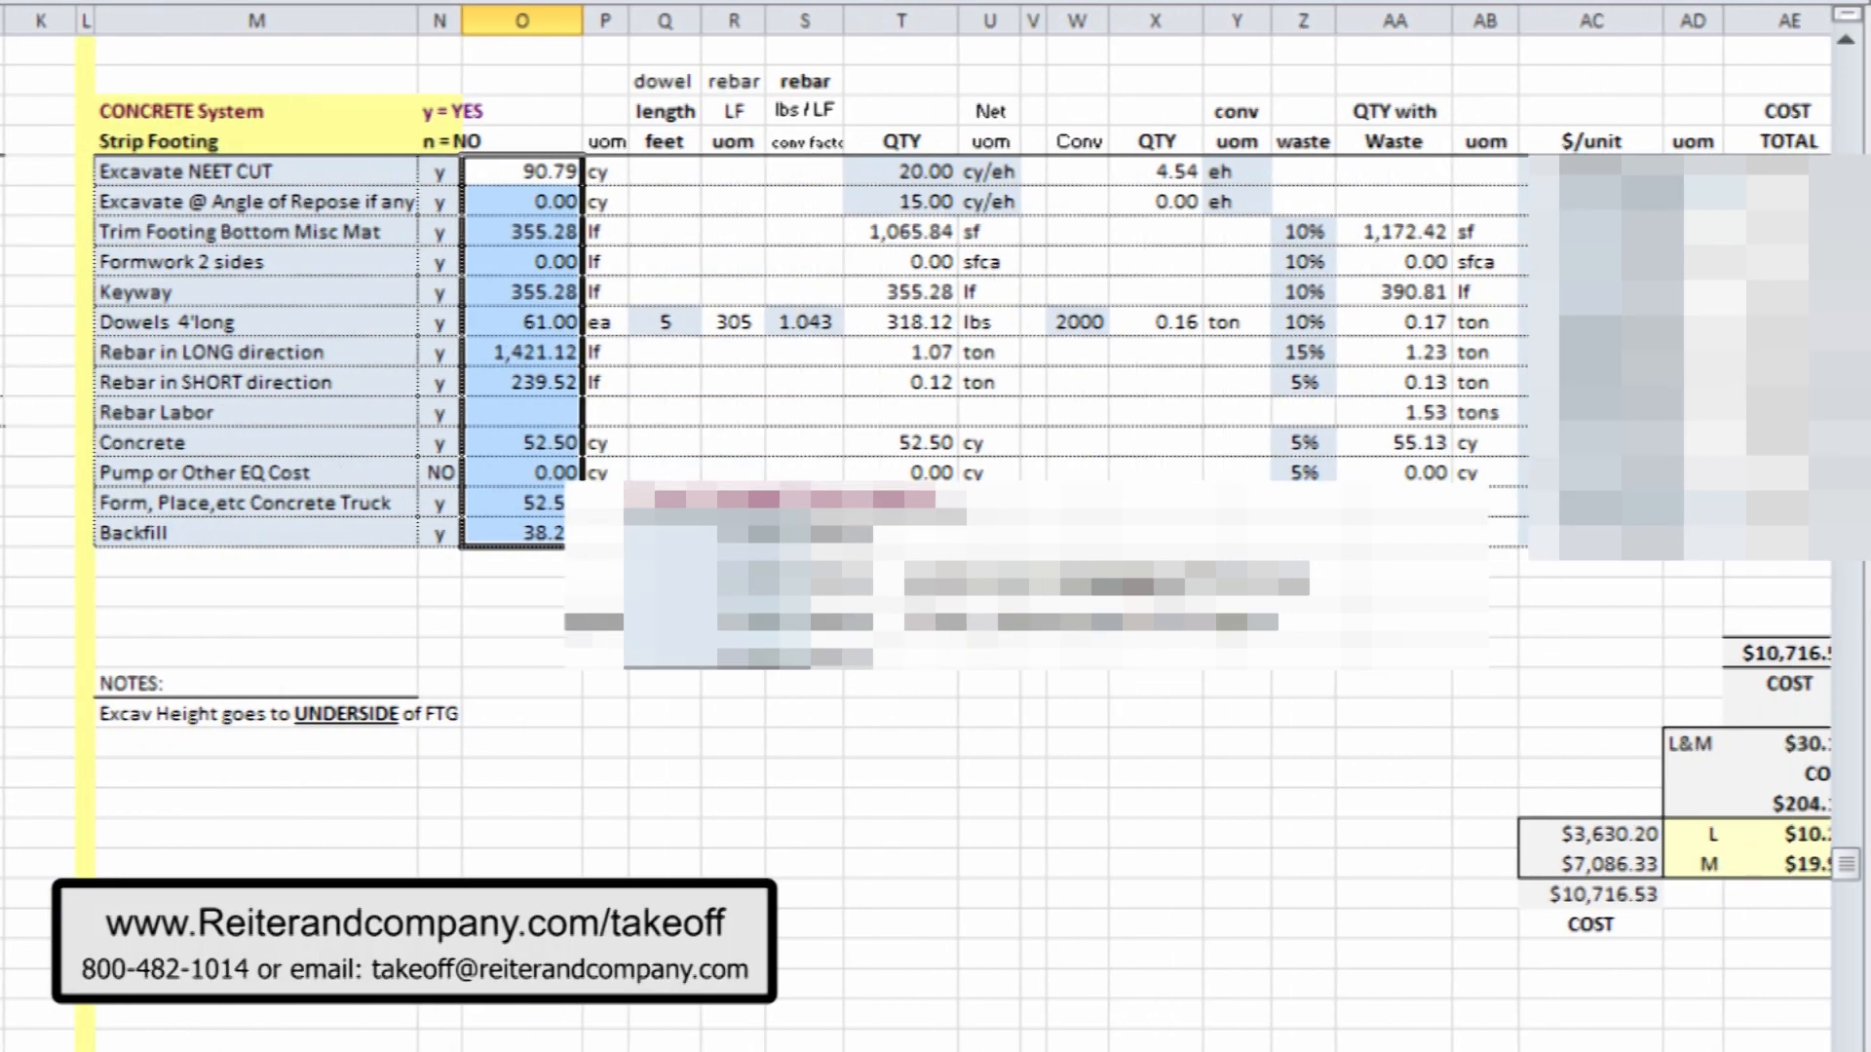
pyautogui.hscroll(3)
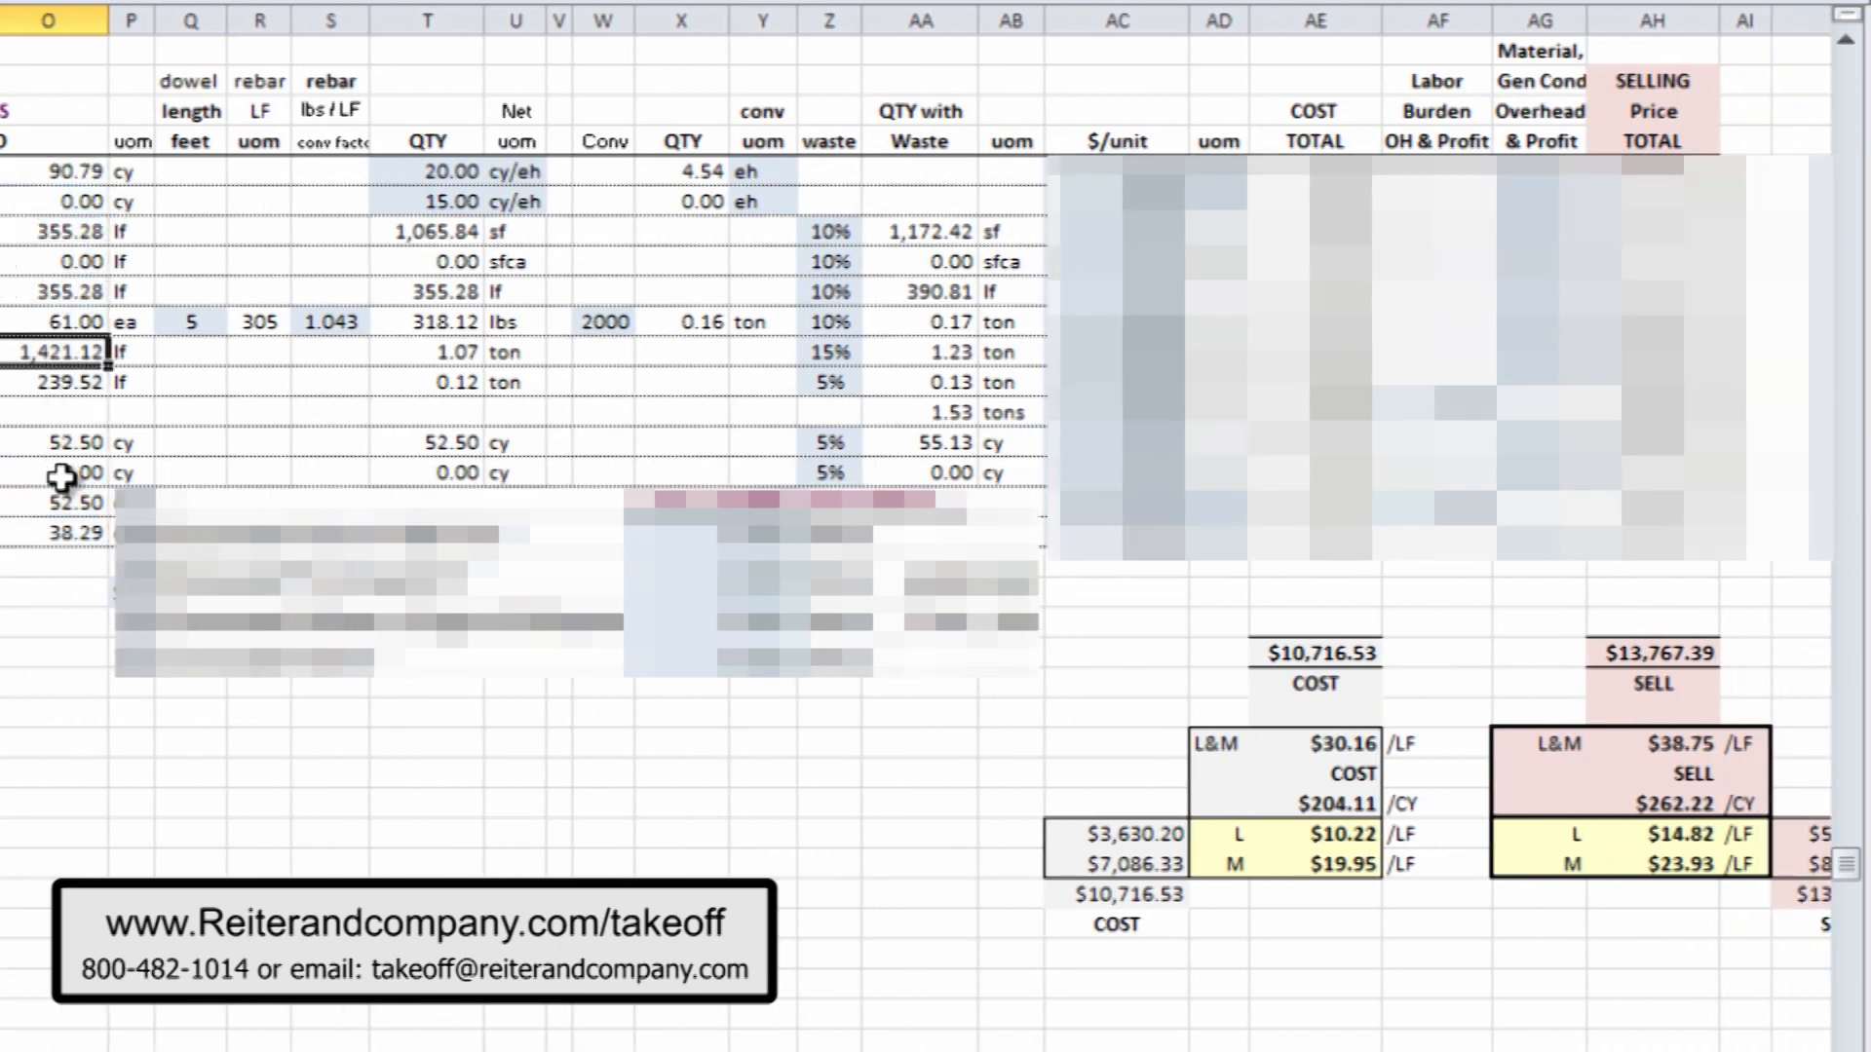
pyautogui.click(54, 499)
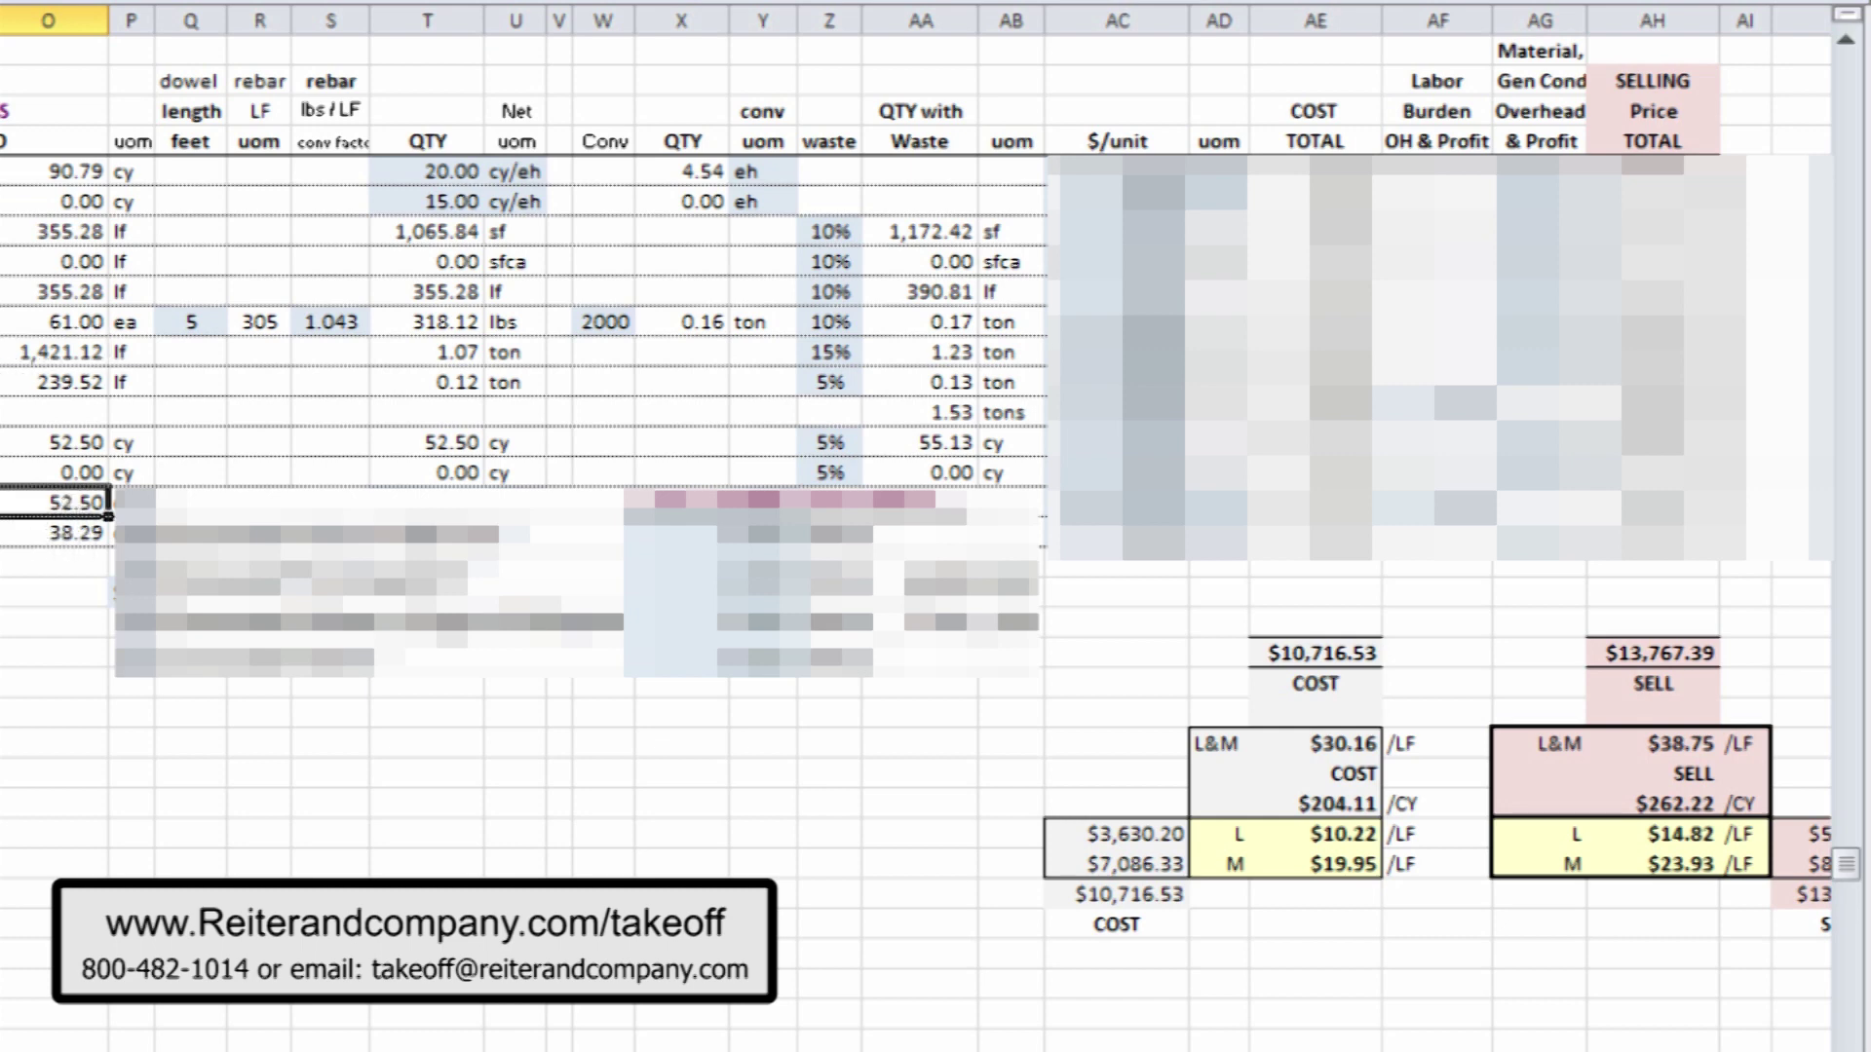
pyautogui.moveTo(254, 222)
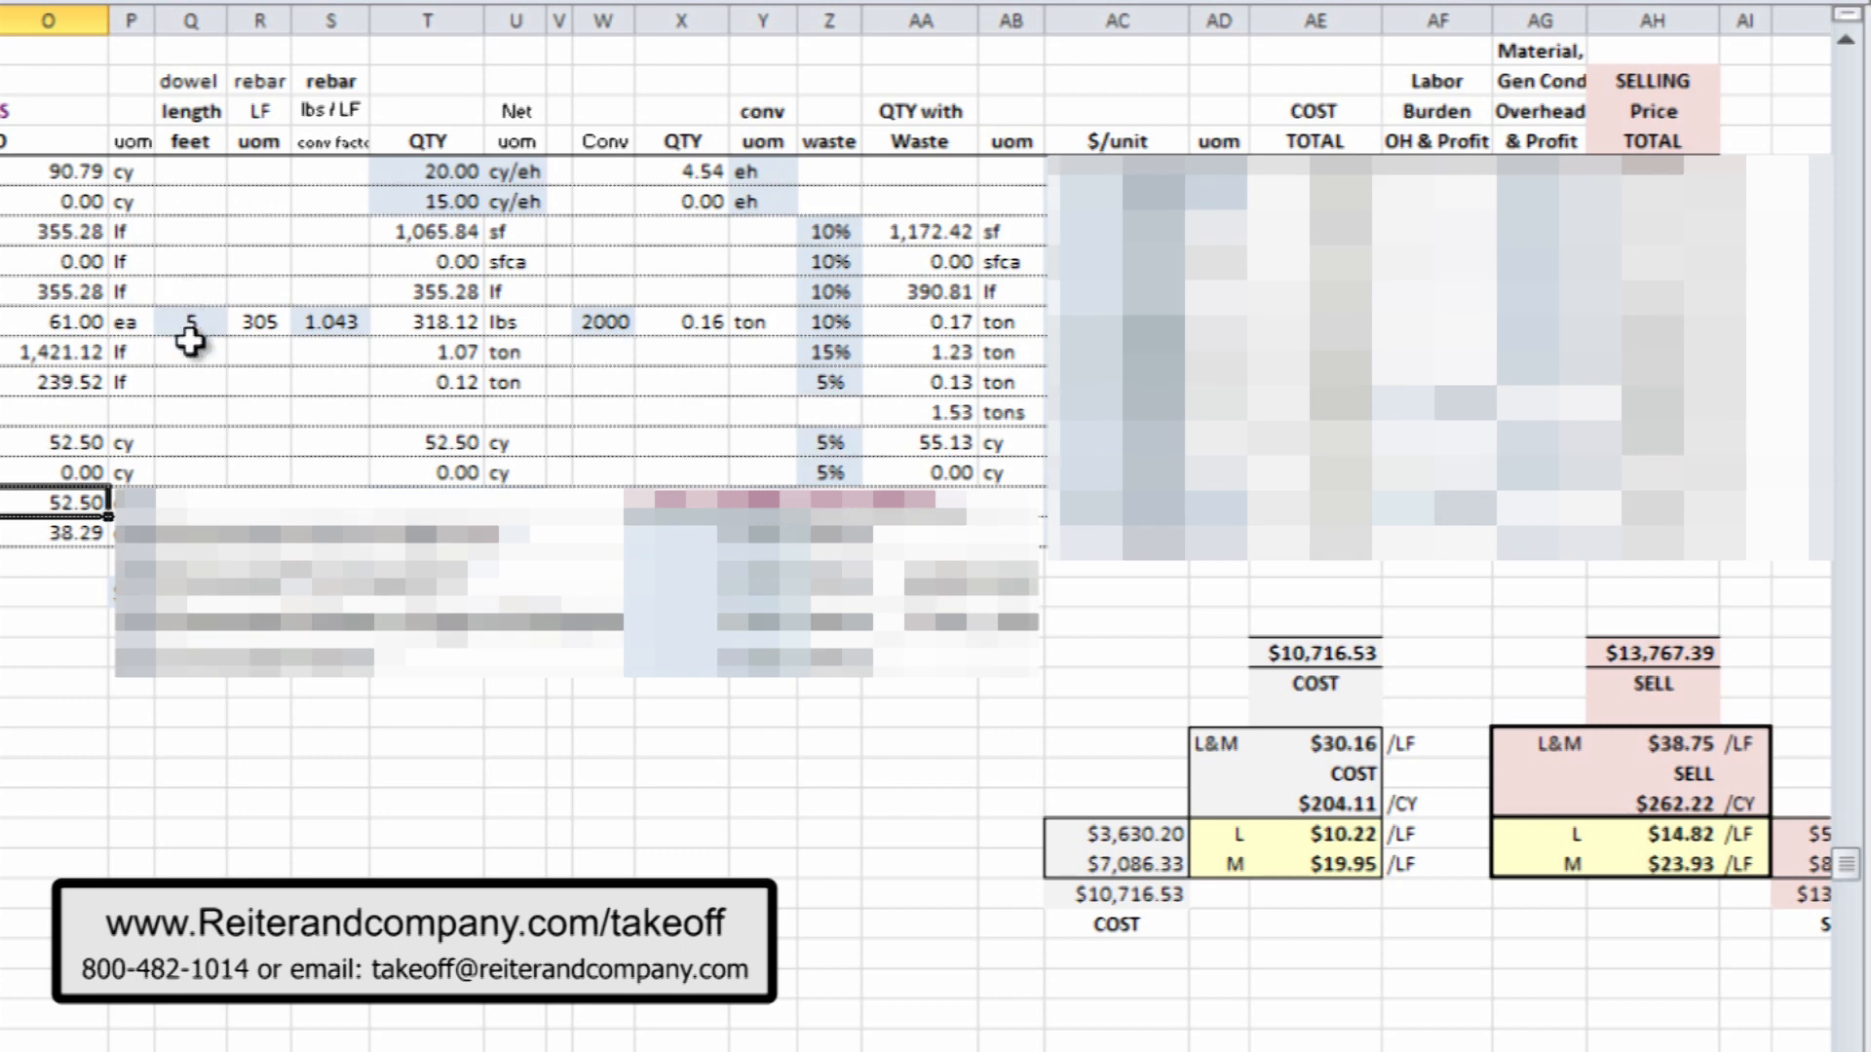
pyautogui.click(426, 171)
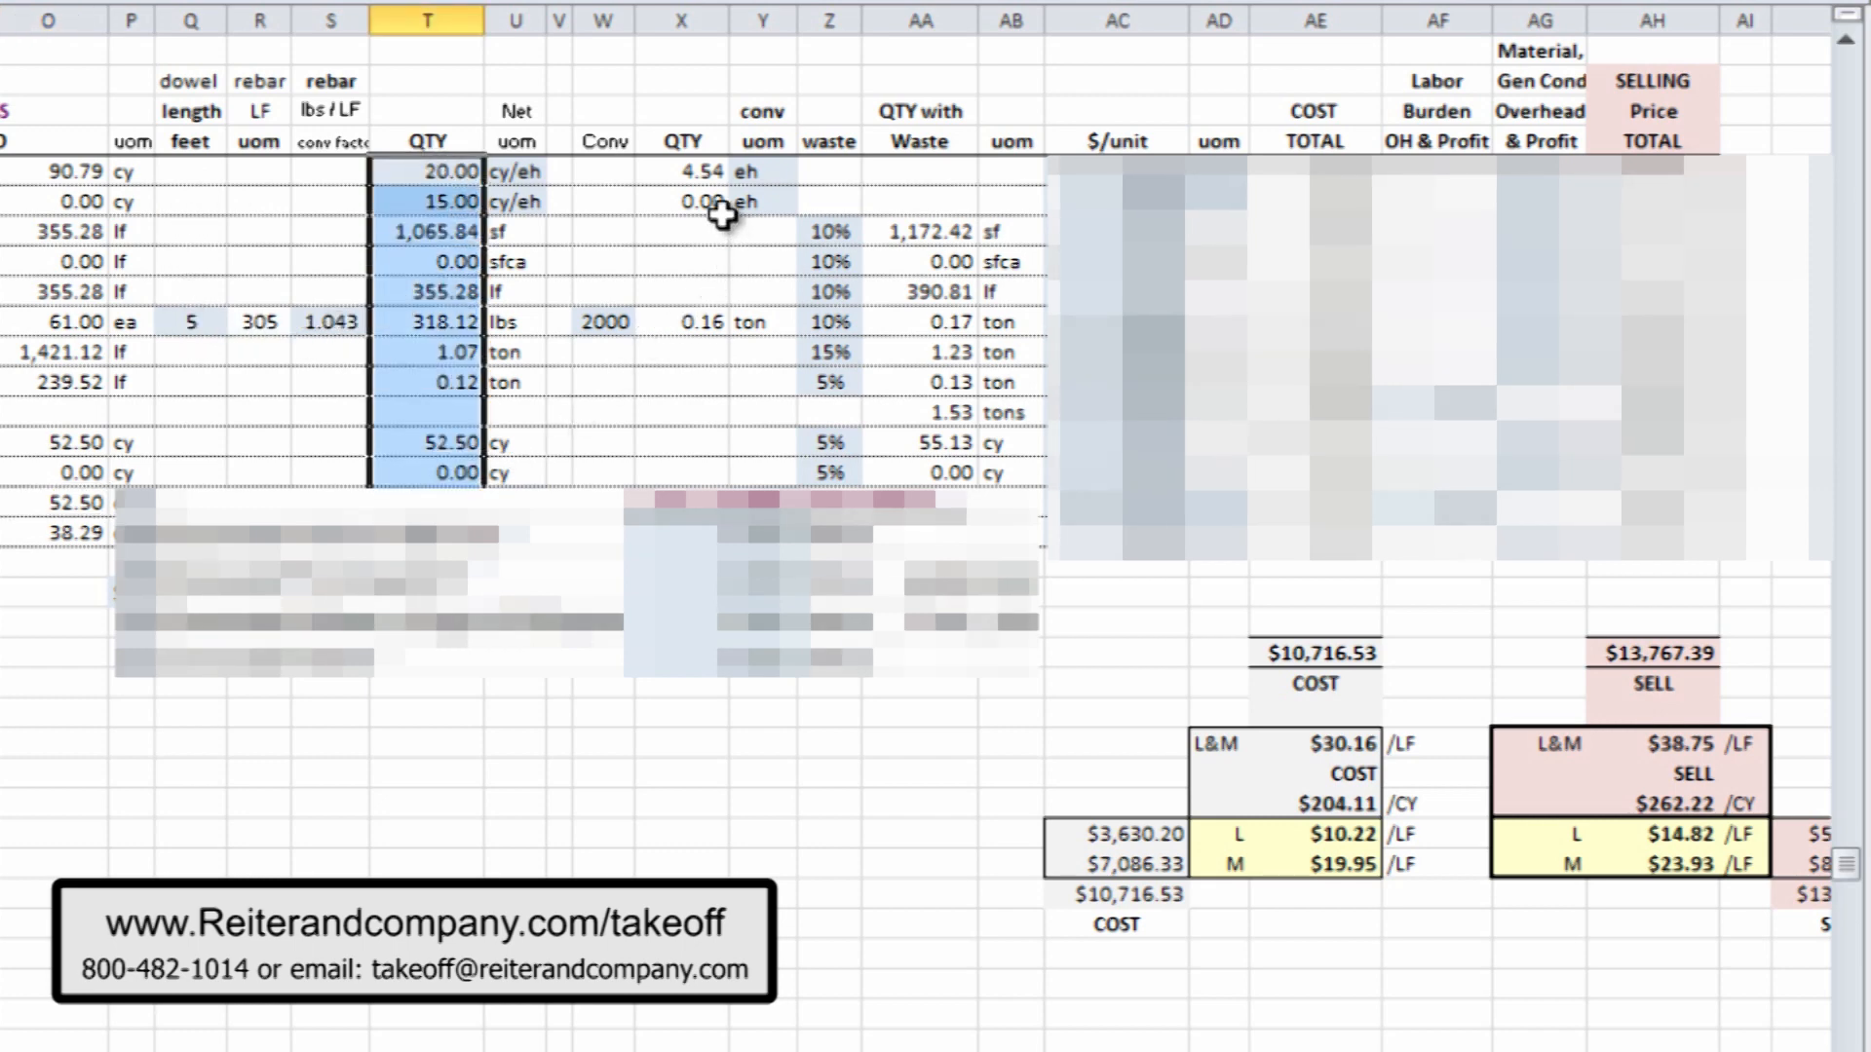
pyautogui.click(603, 320)
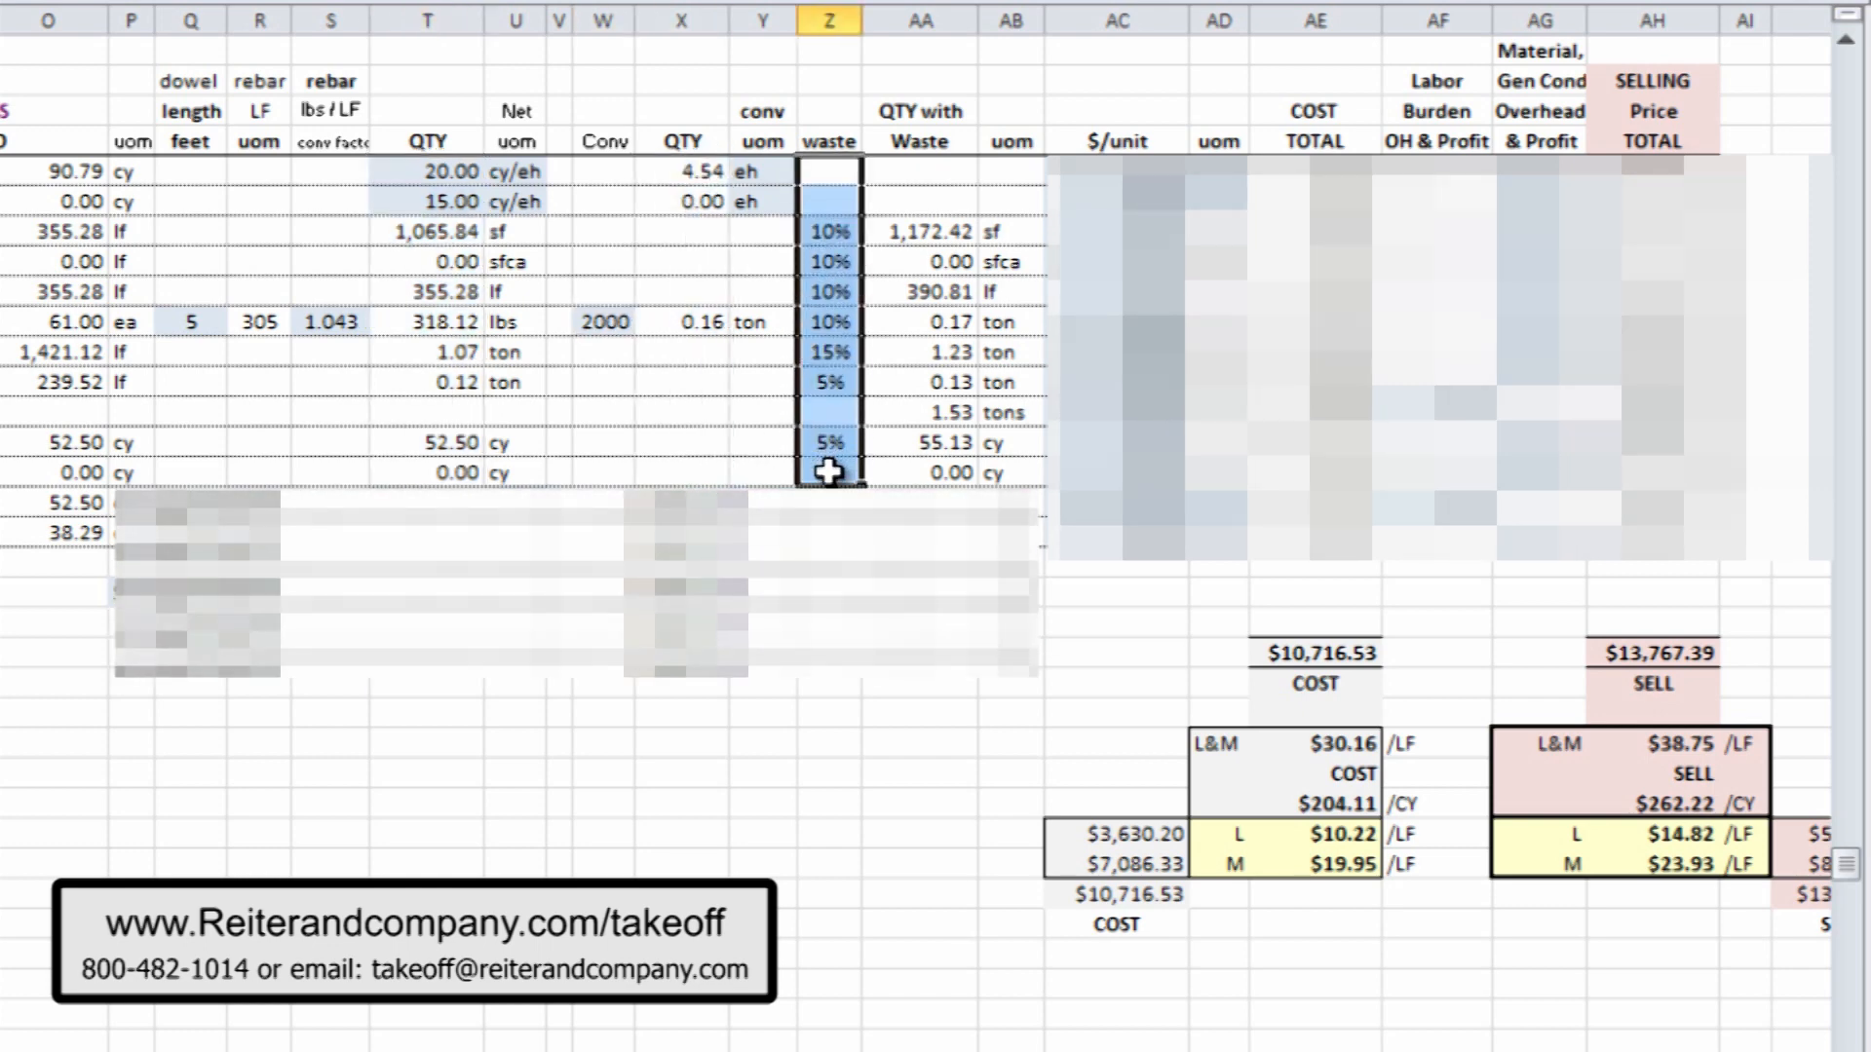
pyautogui.click(919, 113)
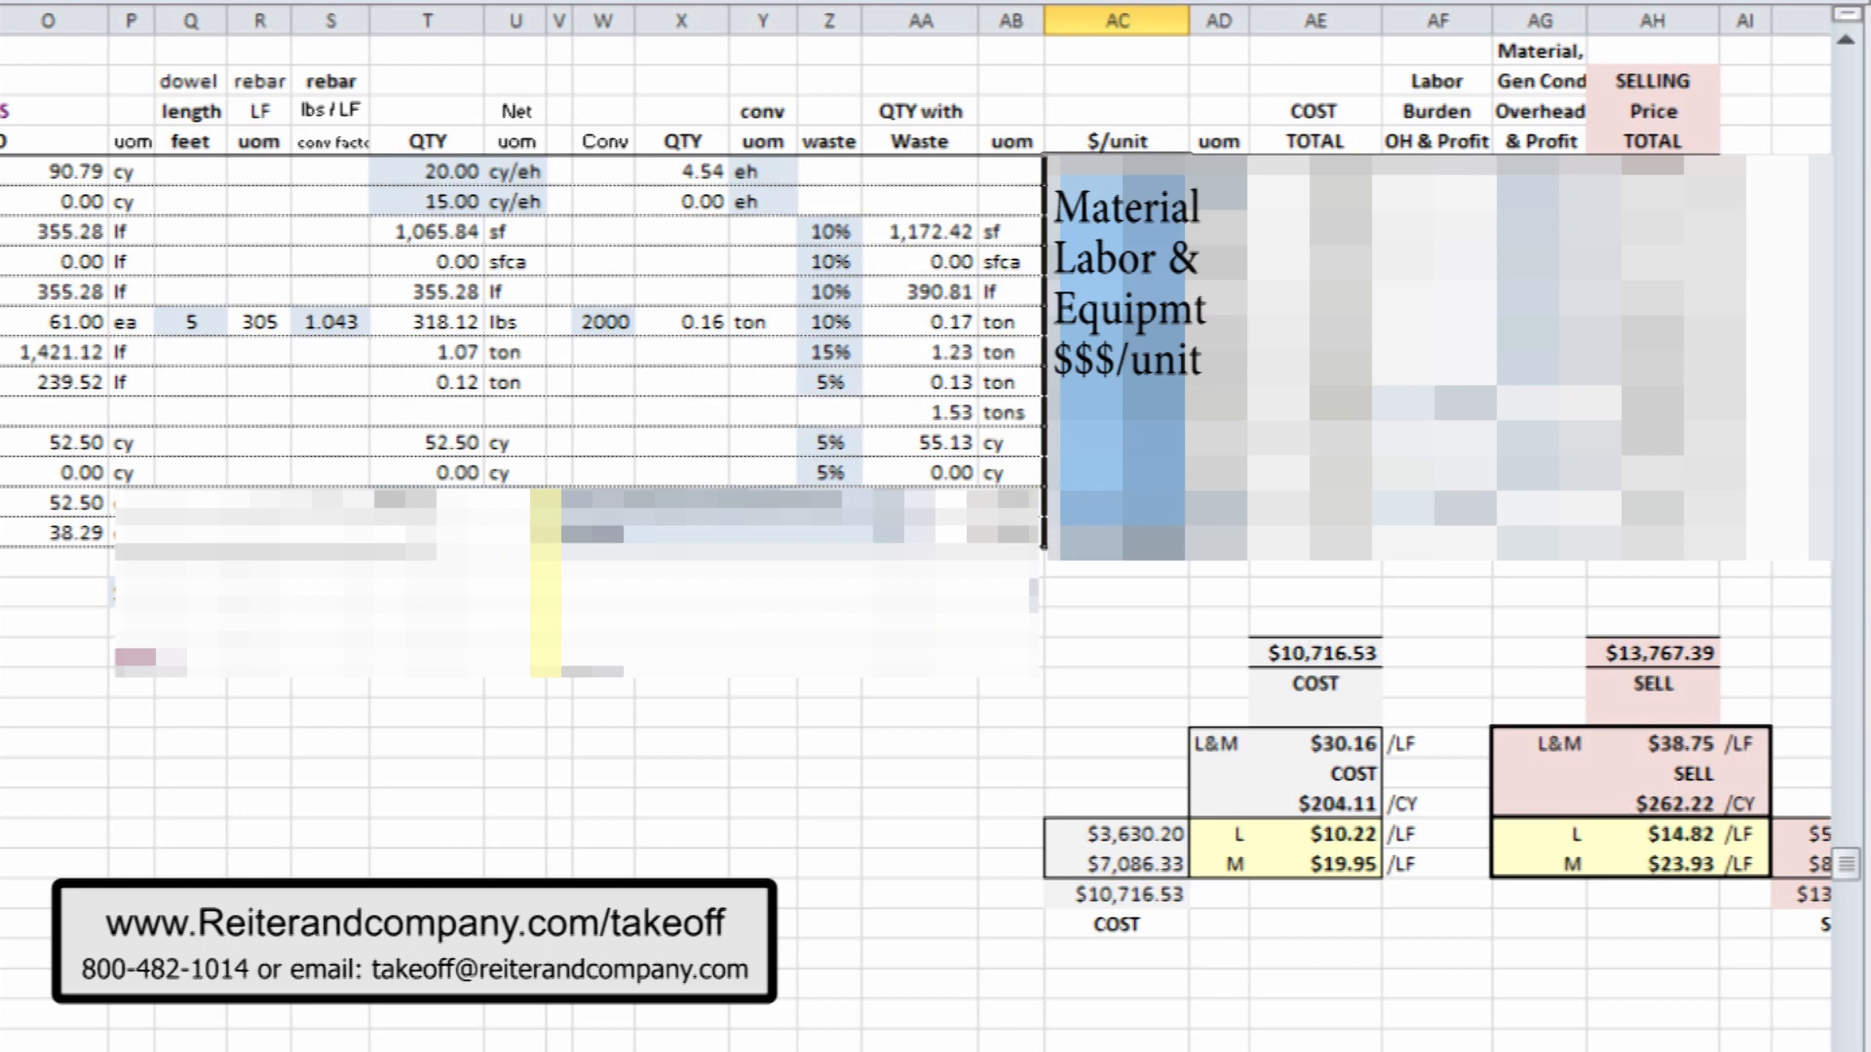
pyautogui.click(1313, 111)
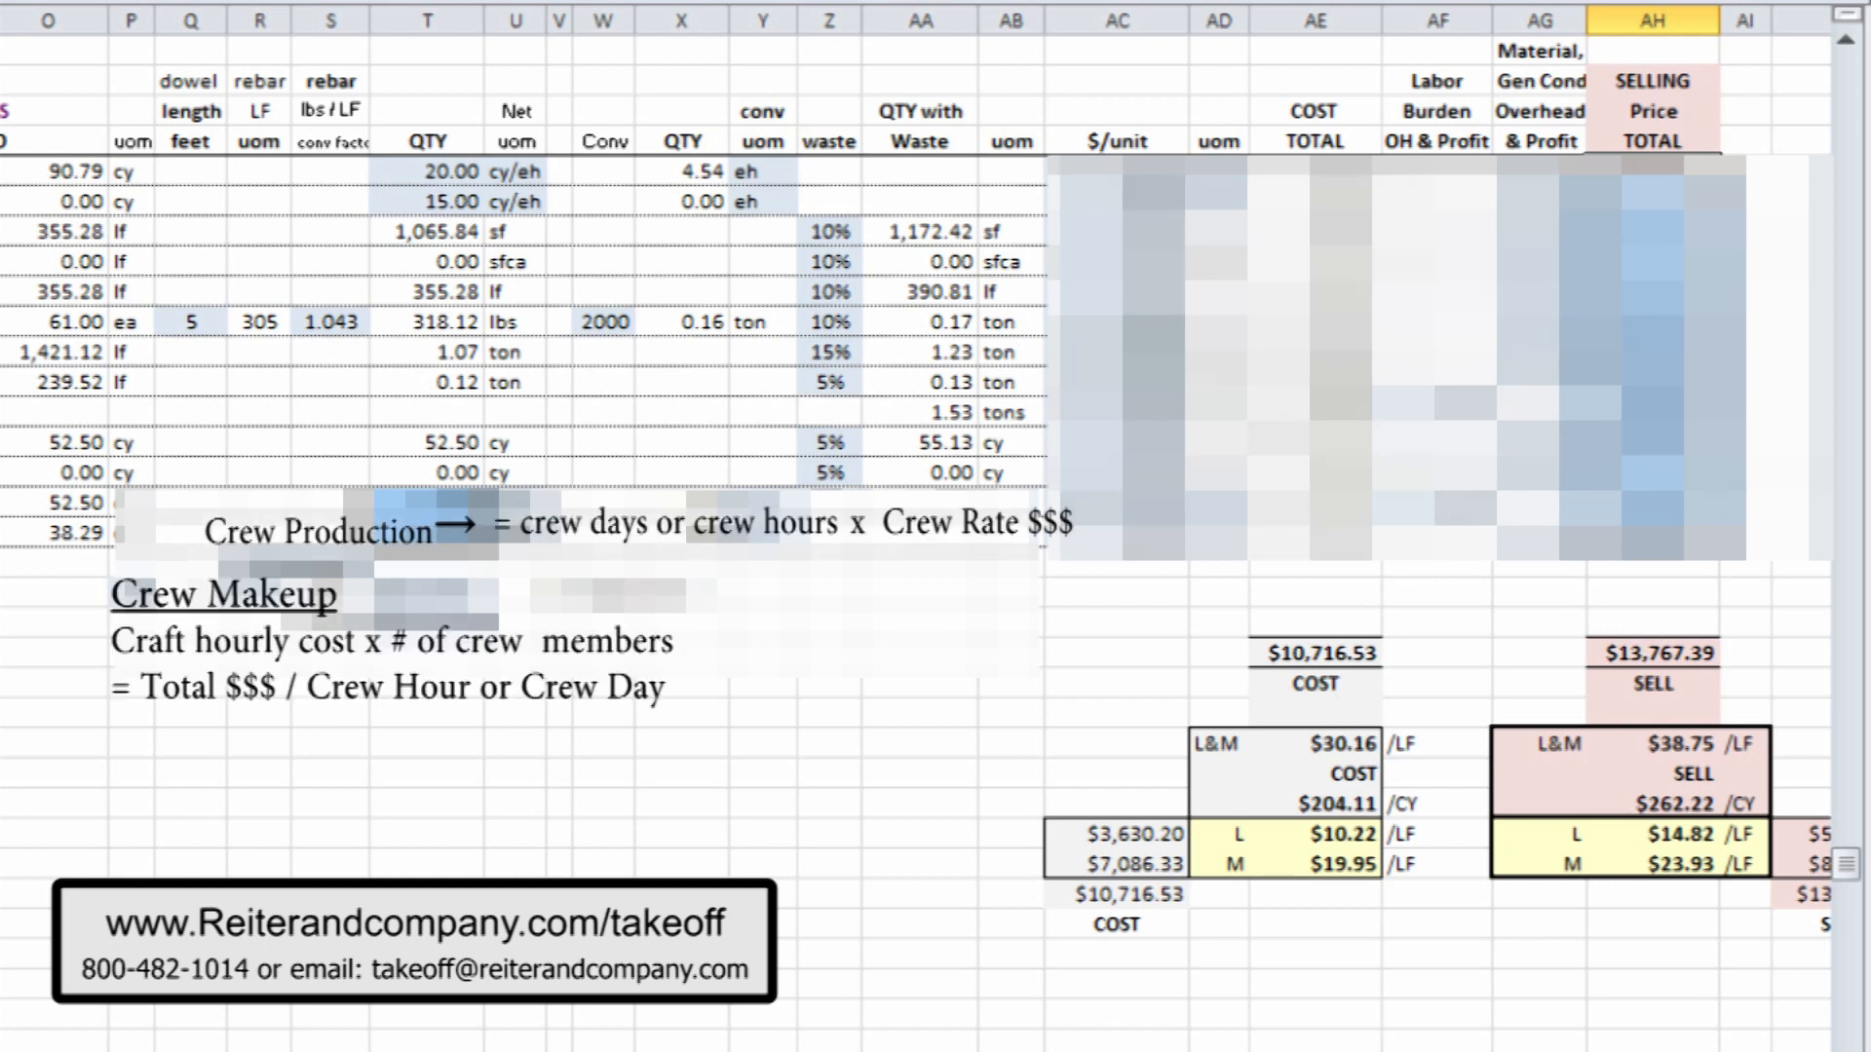
pyautogui.click(330, 20)
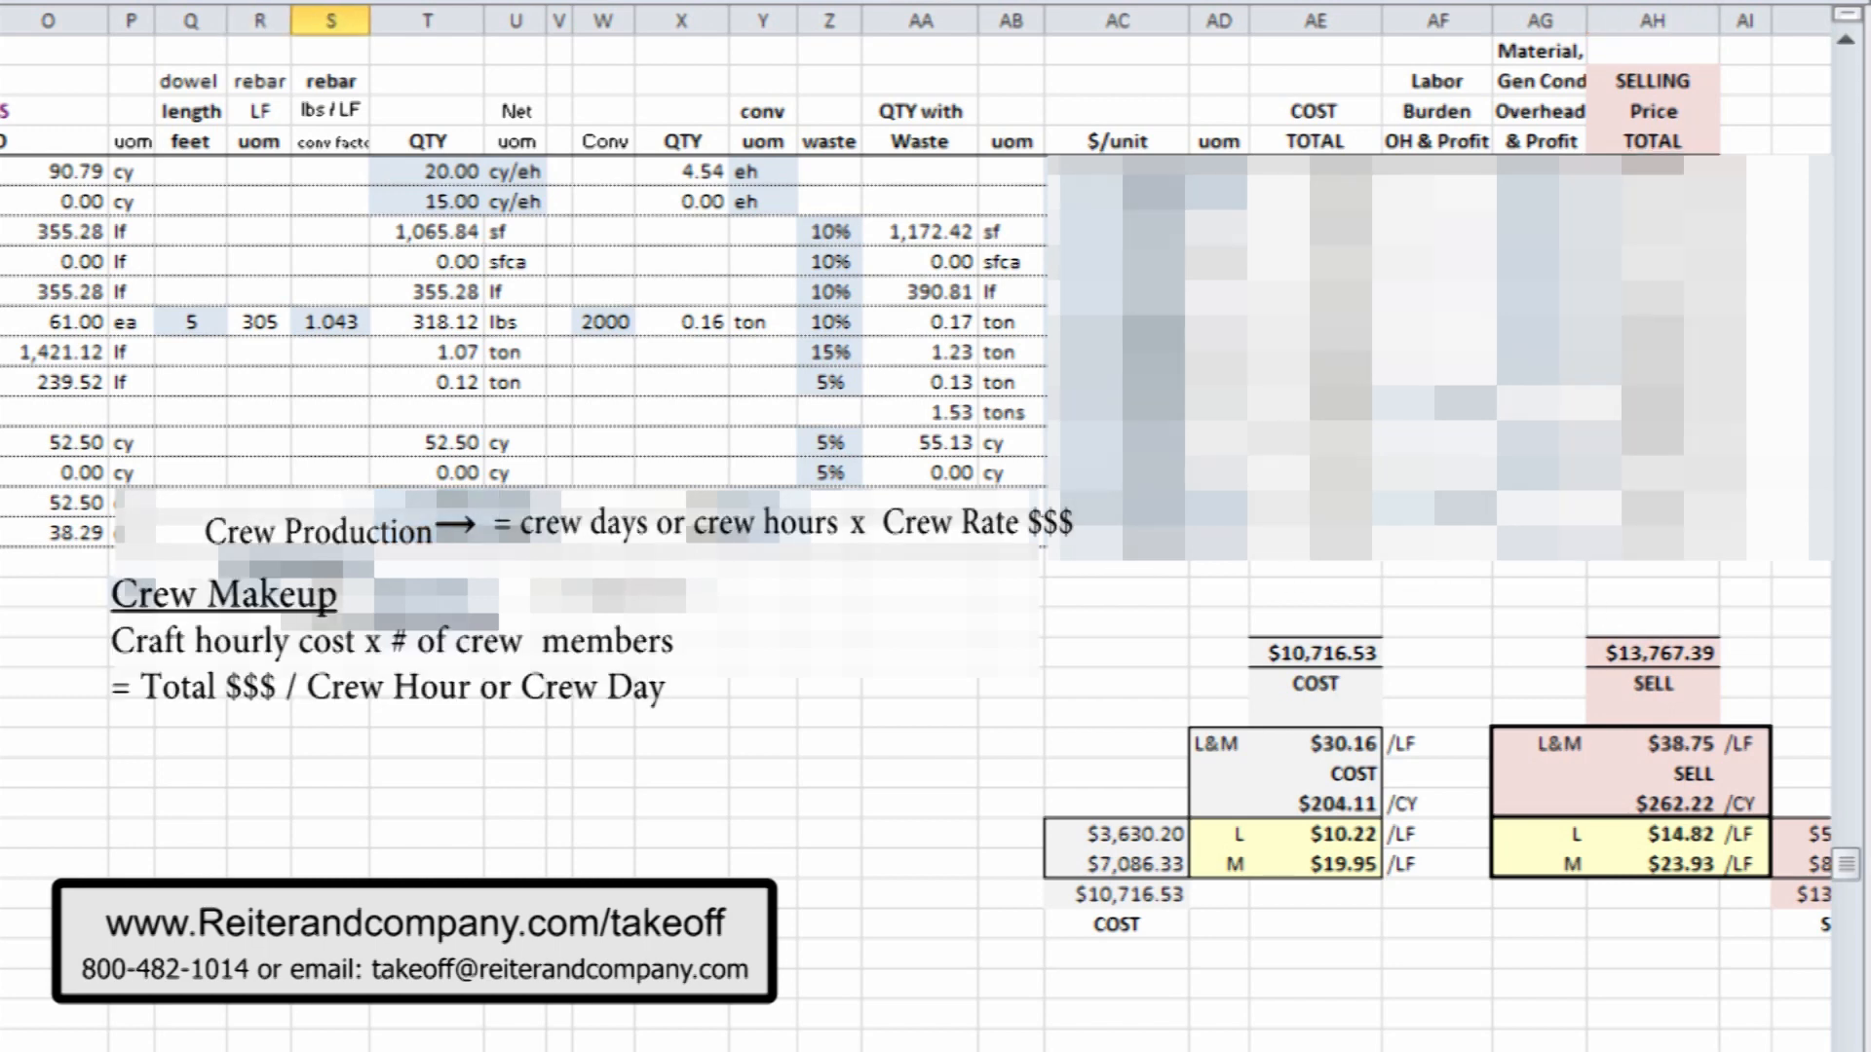
pyautogui.click(260, 21)
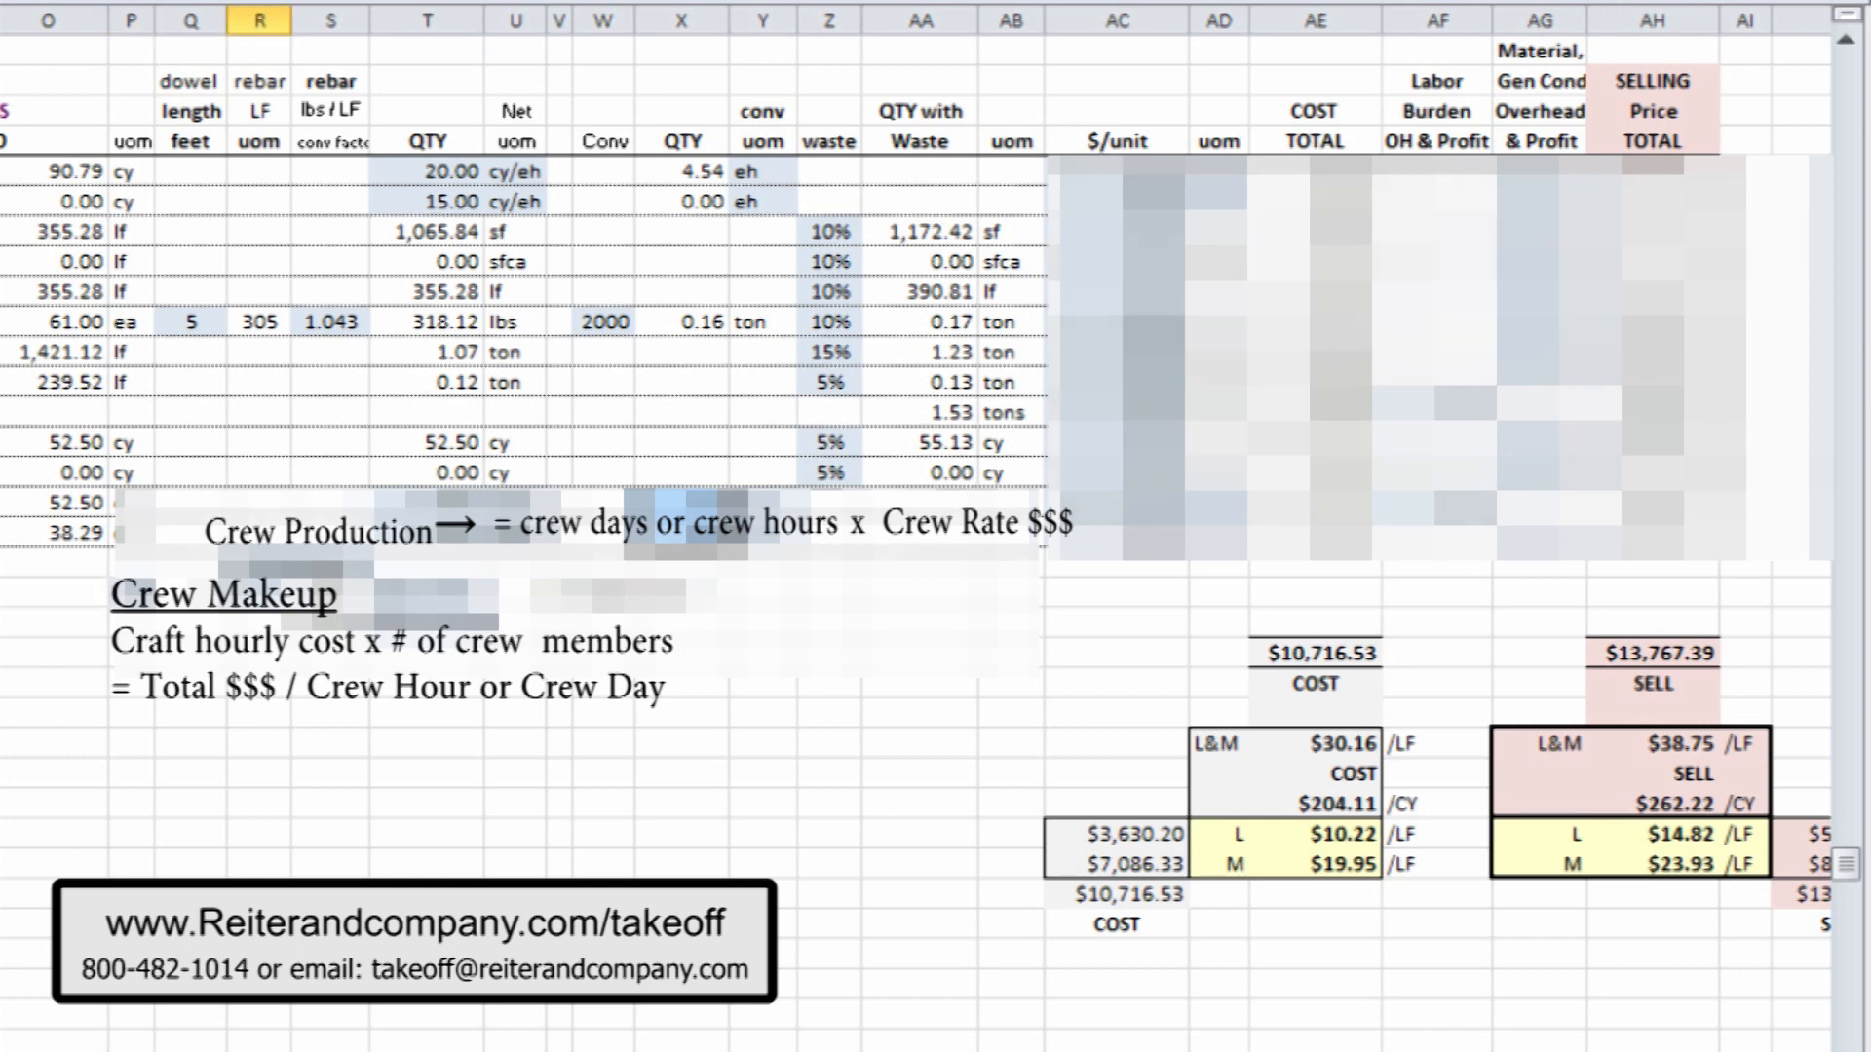
pyautogui.click(331, 21)
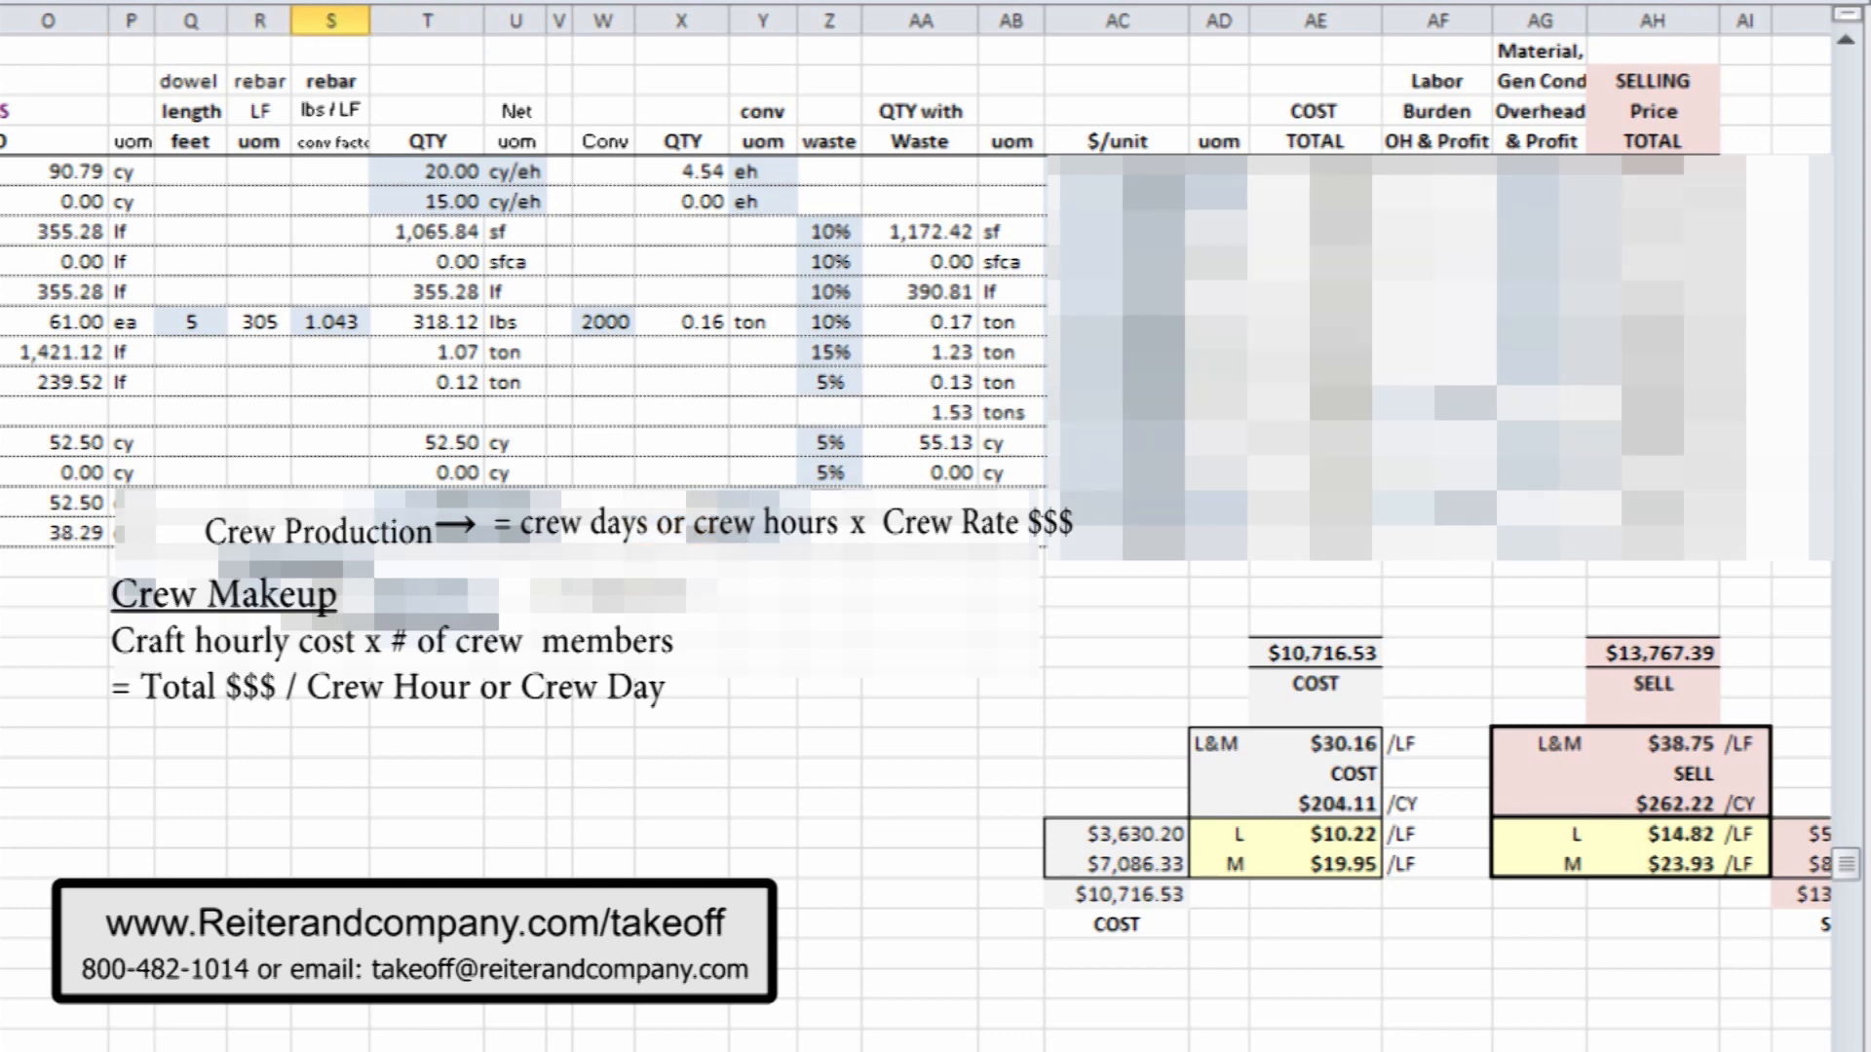
pyautogui.click(426, 20)
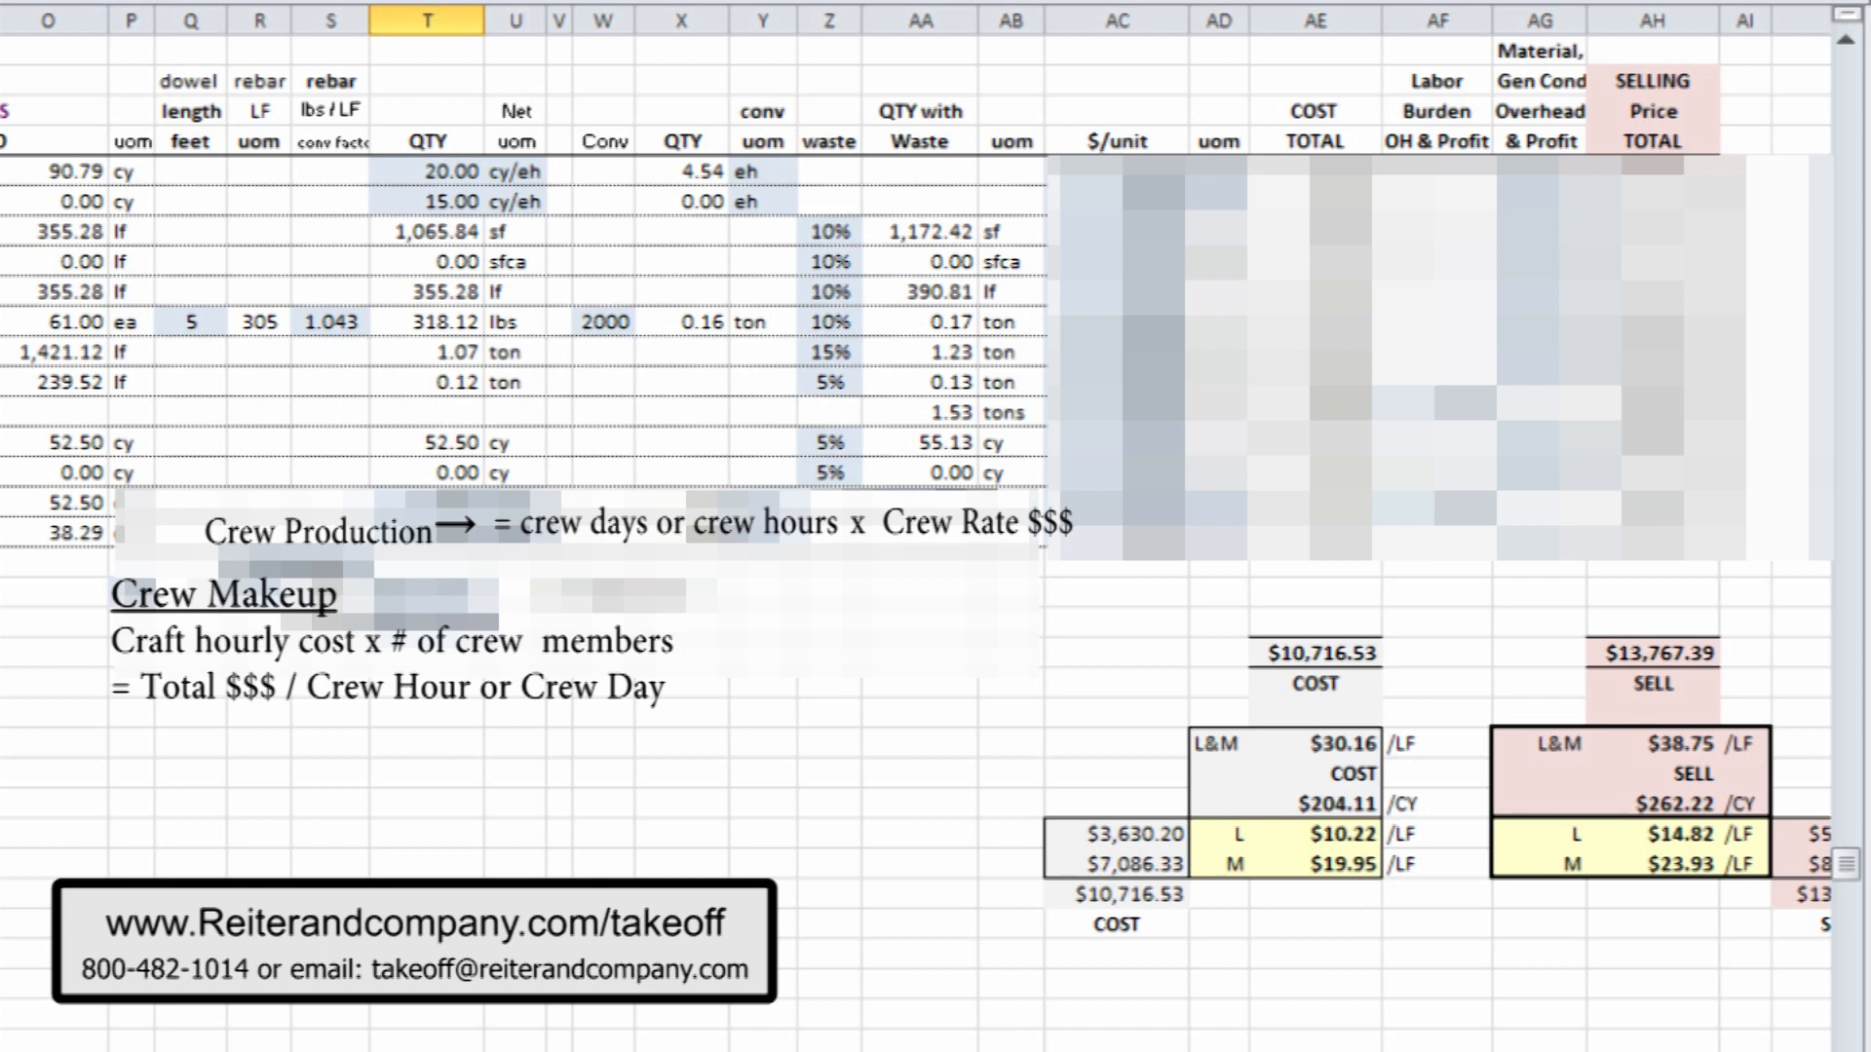
pyautogui.moveTo(1605, 110)
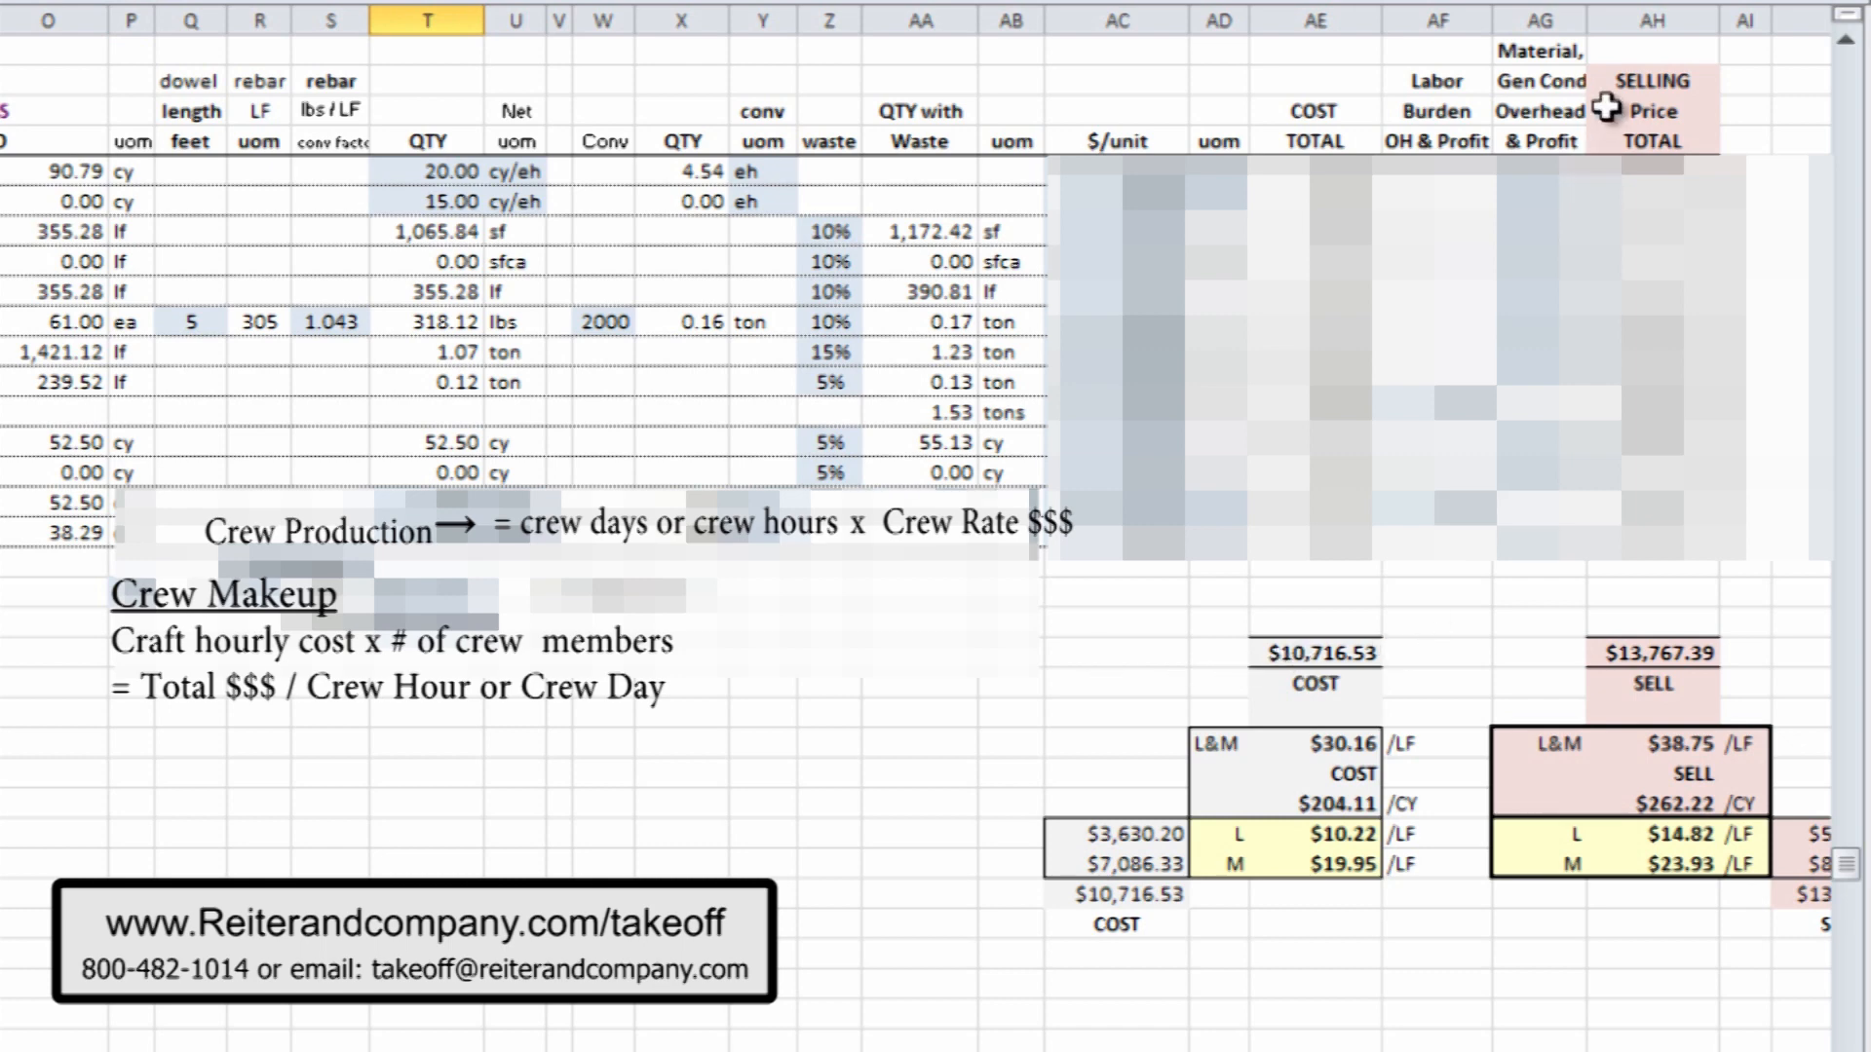
pyautogui.click(1653, 653)
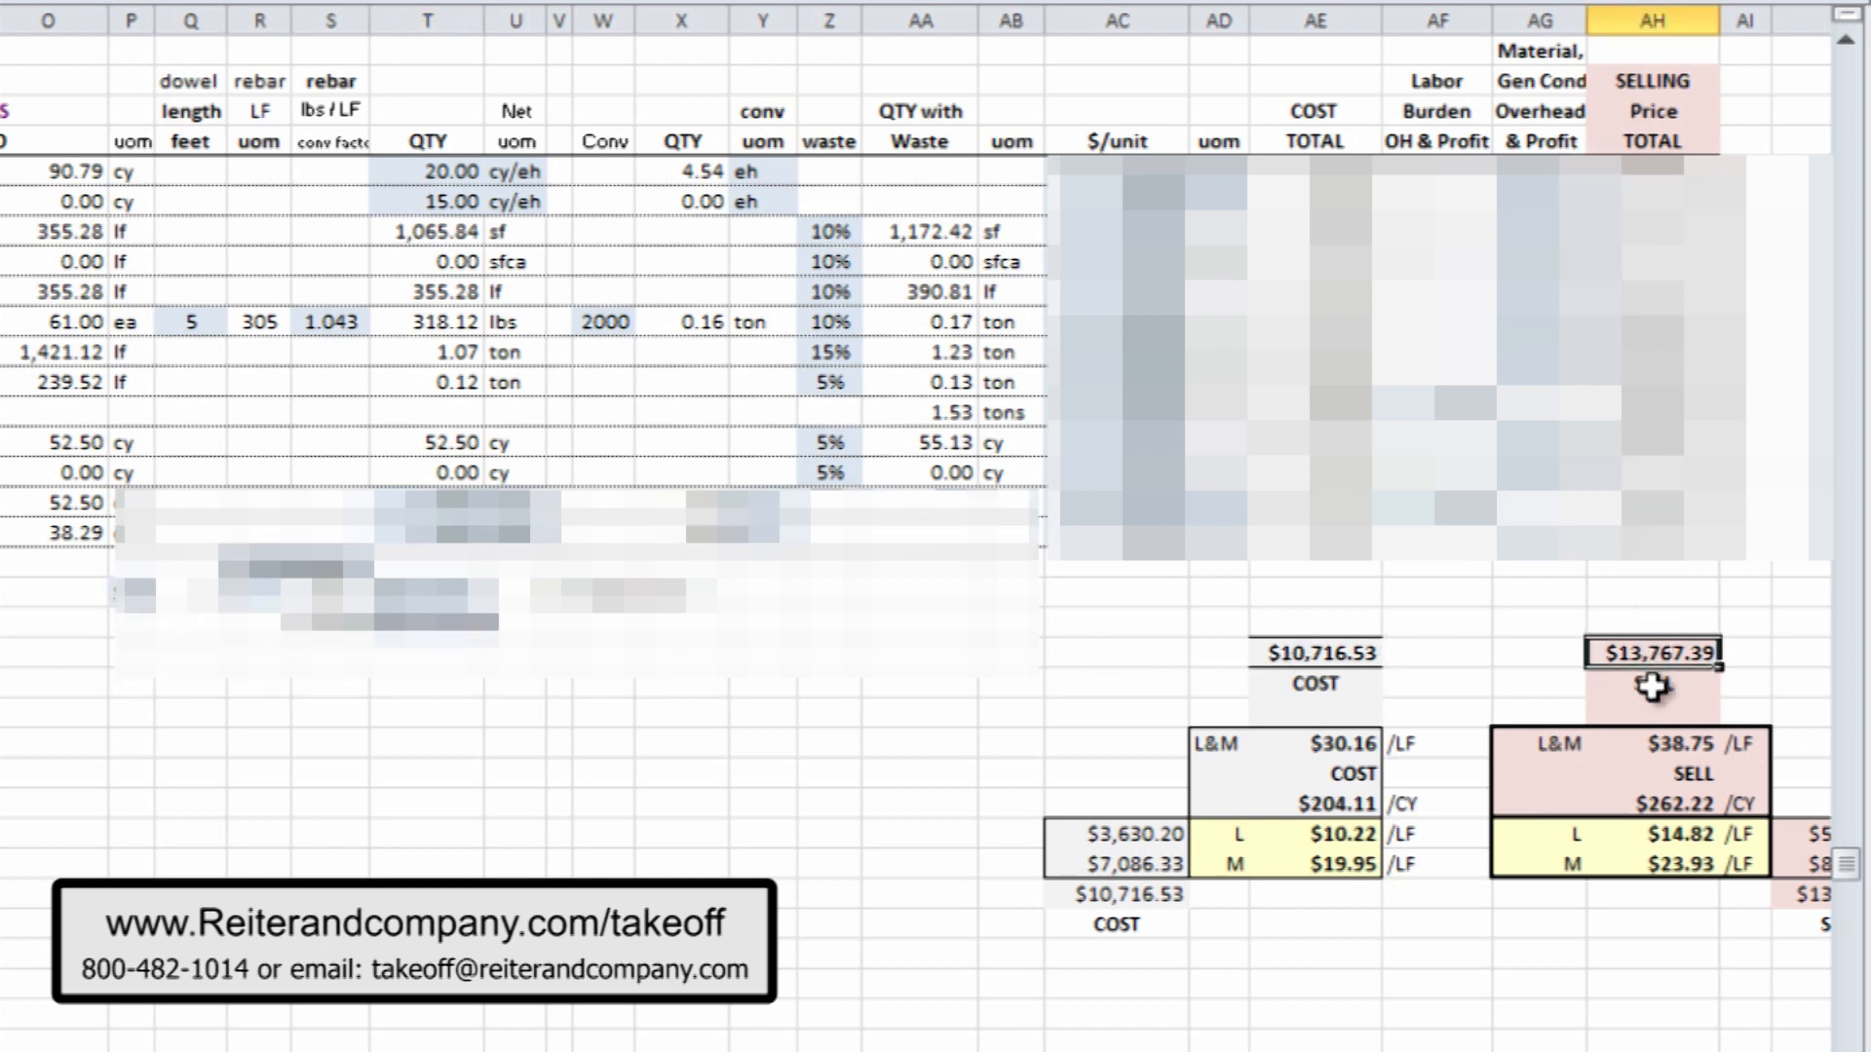
pyautogui.click(1312, 653)
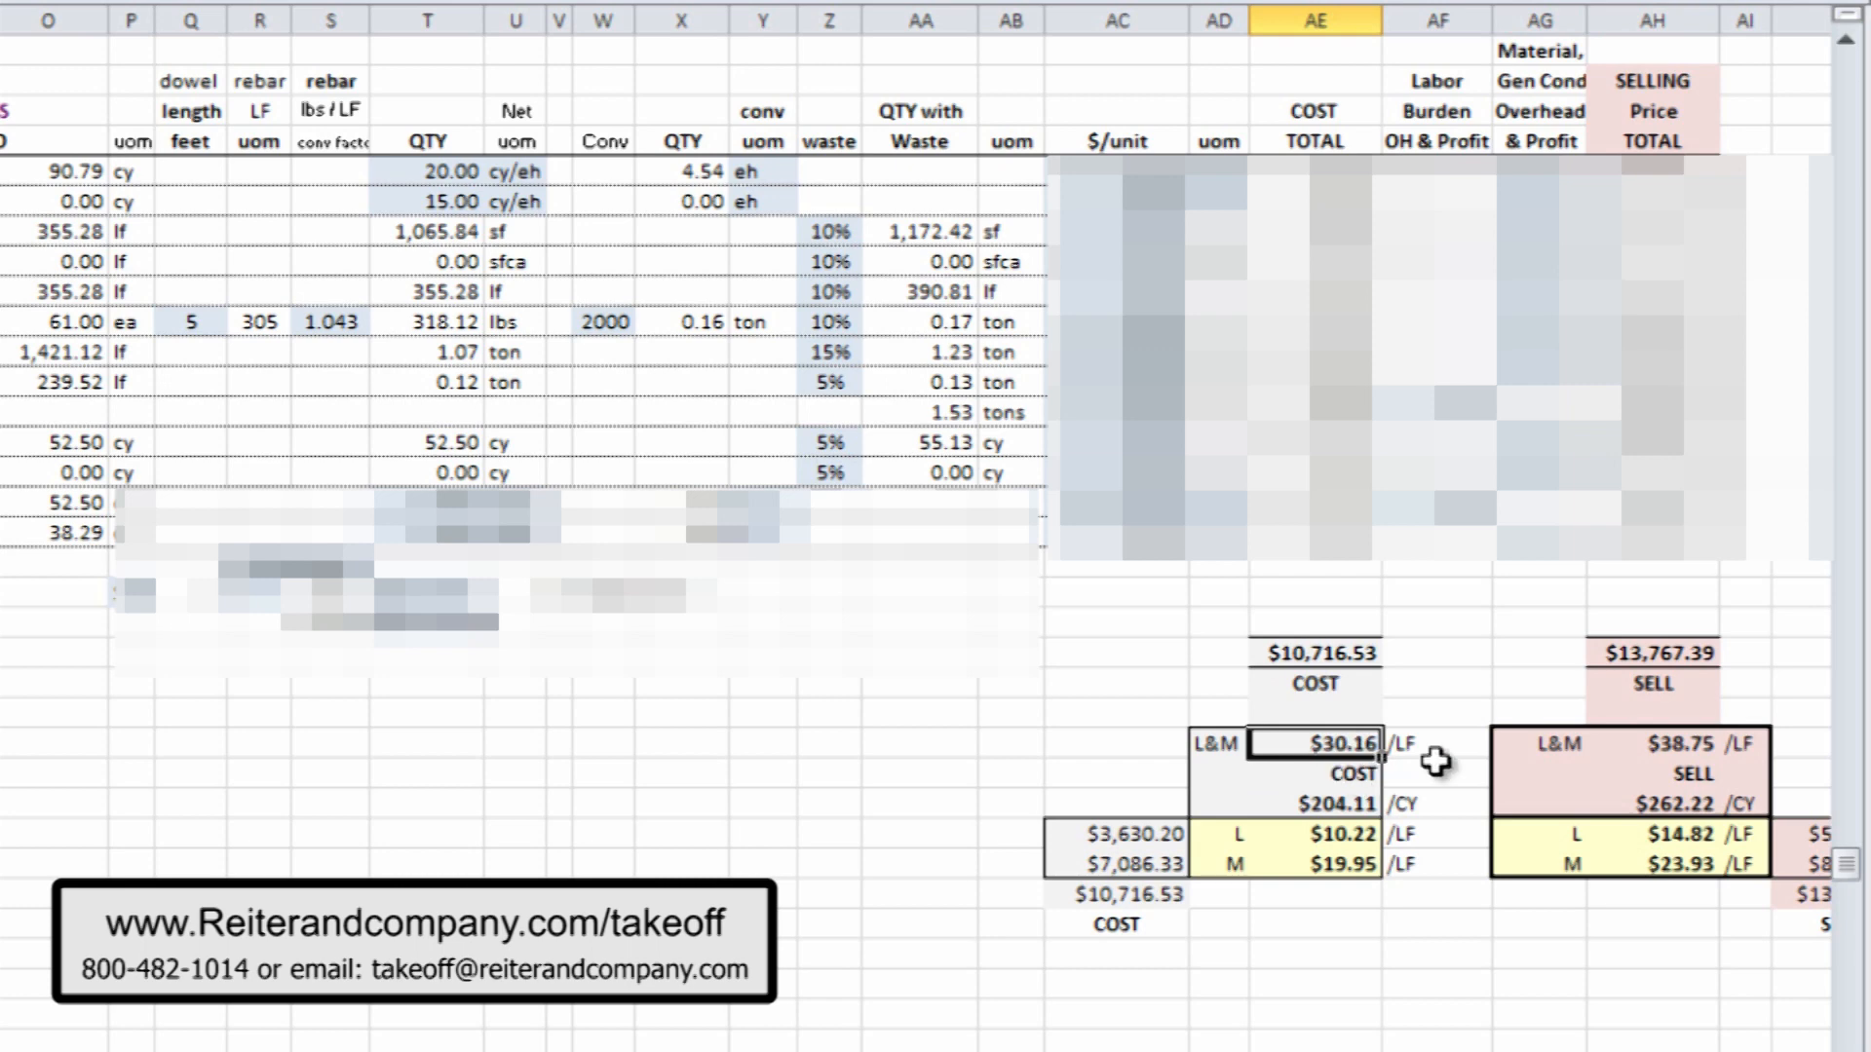
pyautogui.click(1653, 772)
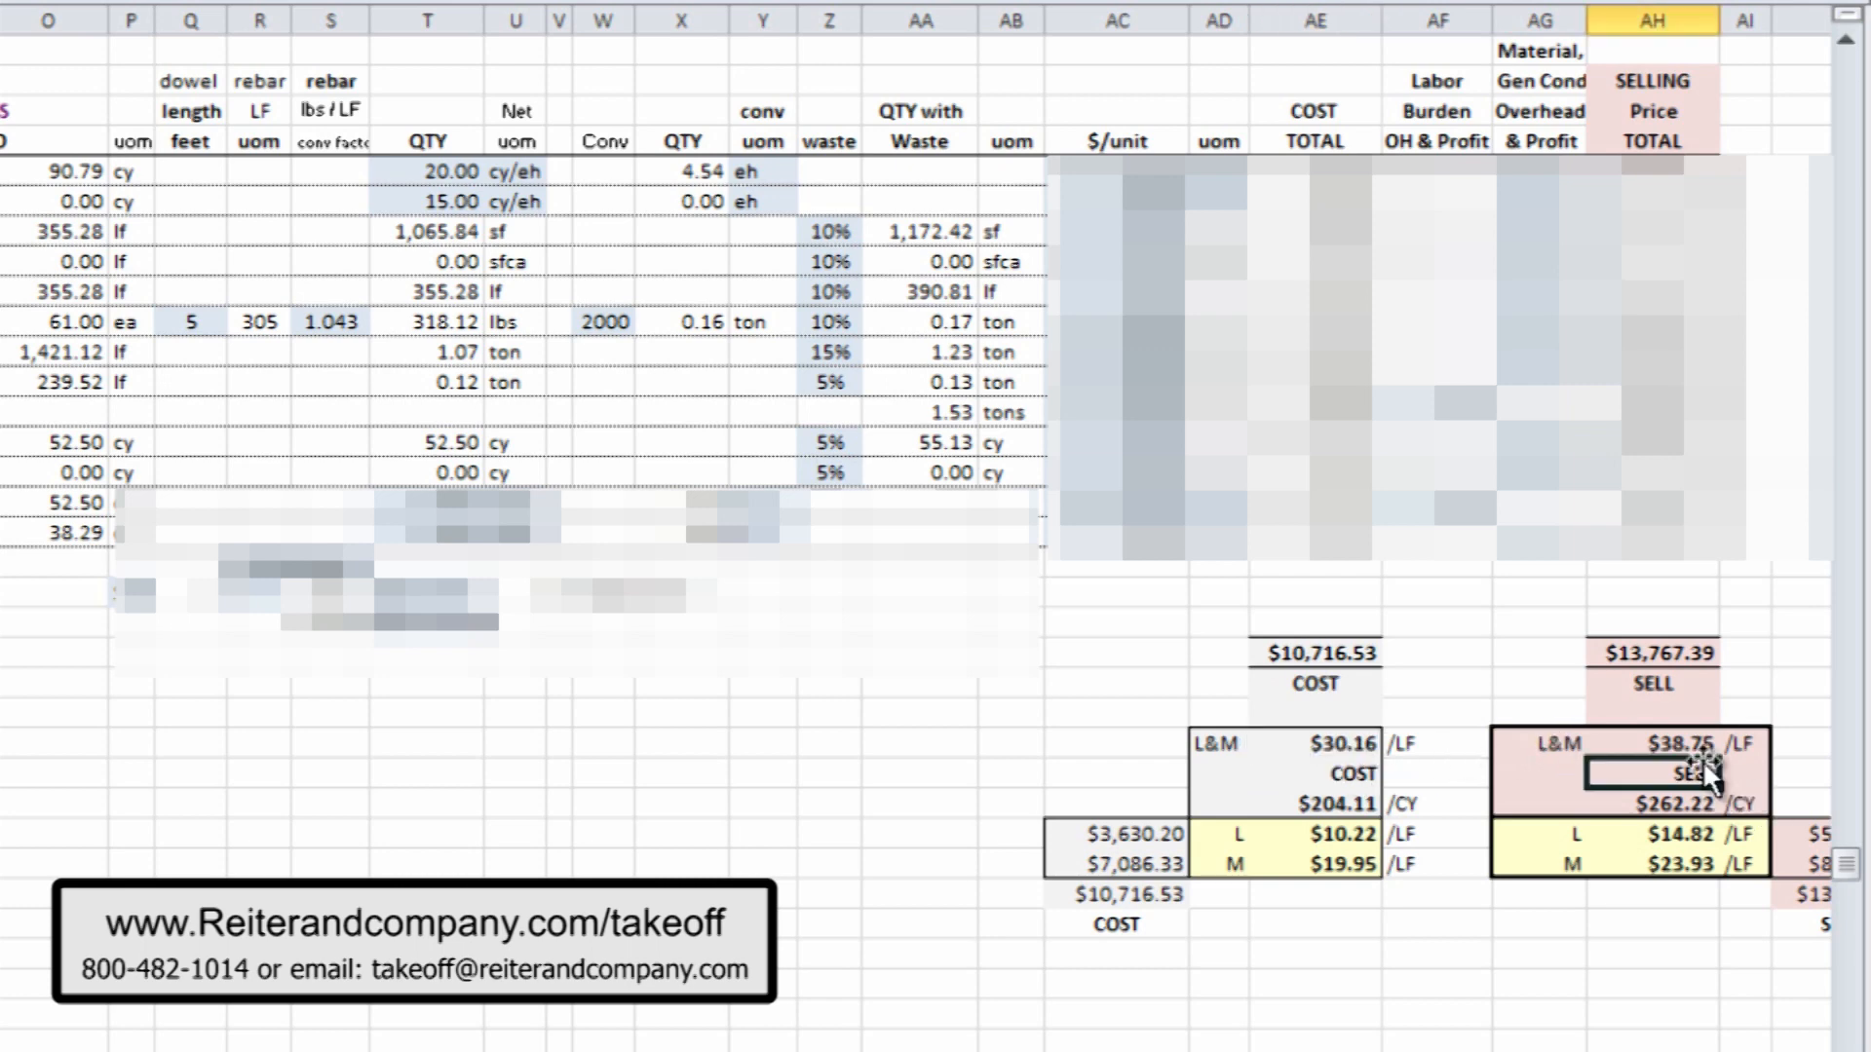
pyautogui.click(1683, 743)
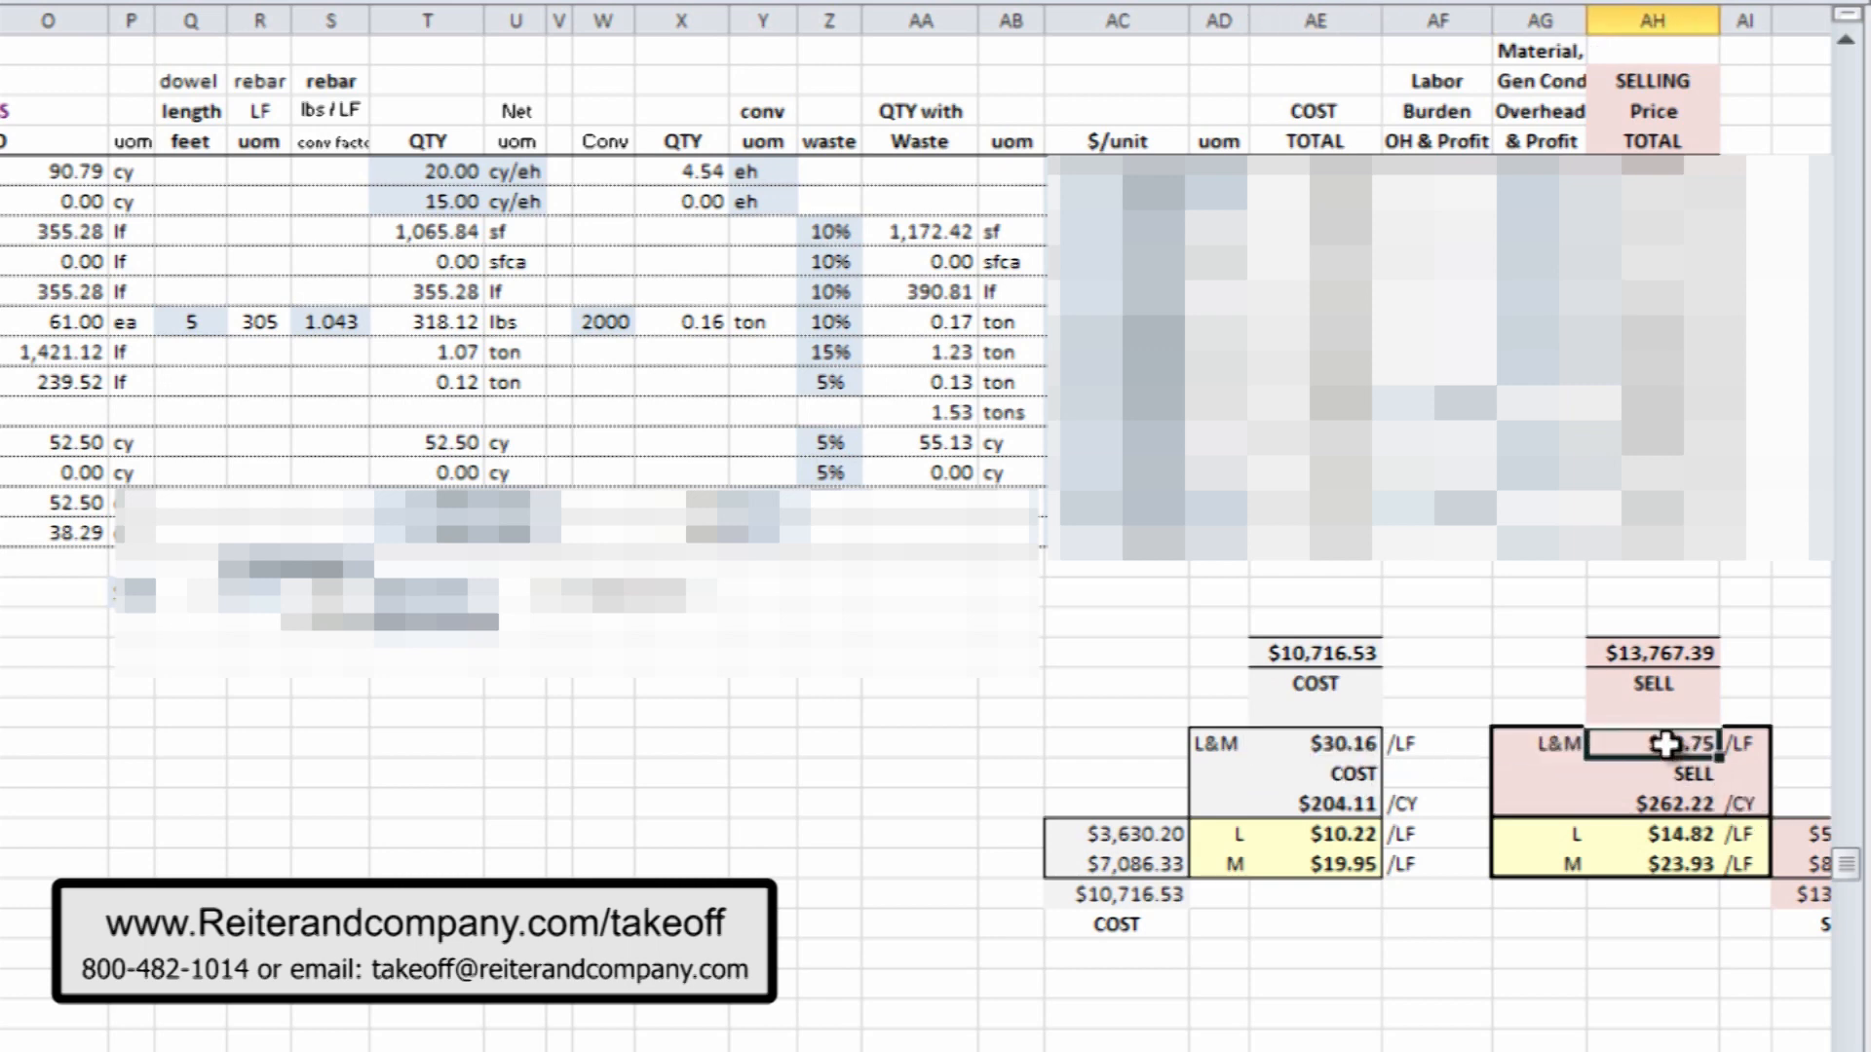